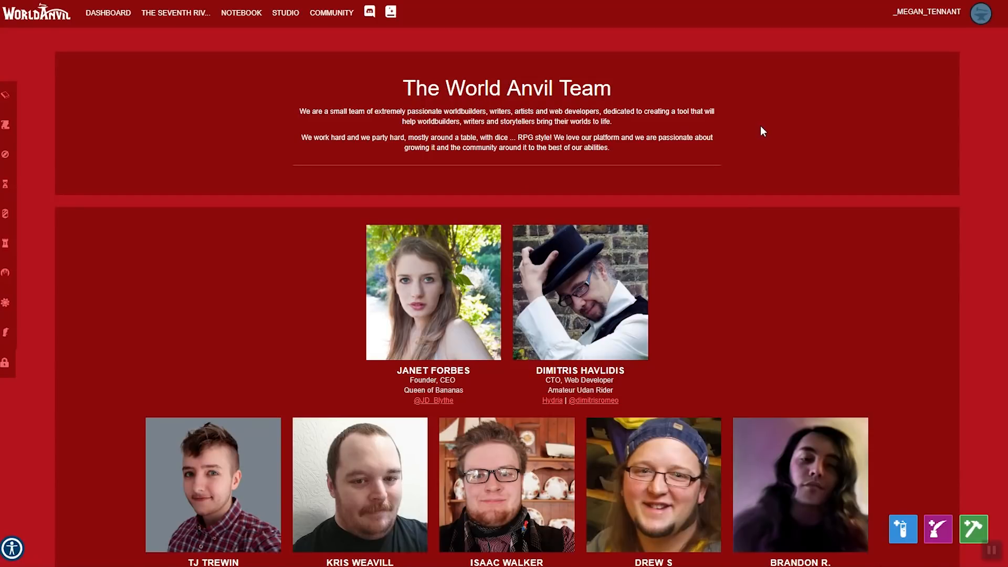
pyautogui.moveTo(774, 161)
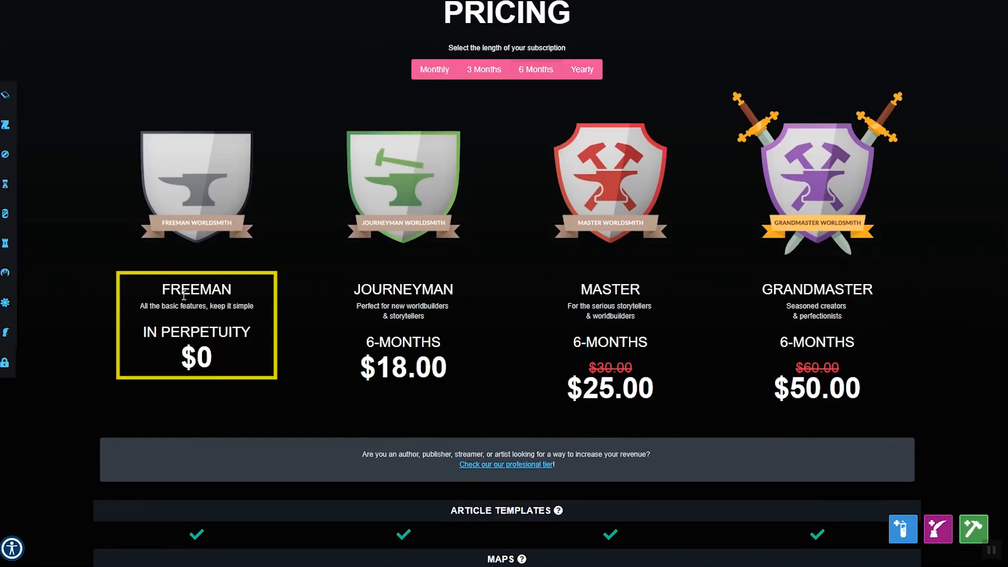
# - Switch pricing to monthly rates: Journeyman $3.99, Master $5.50, Grandmaster $10.00, Freeman free
pyautogui.doubleClick(196, 289)
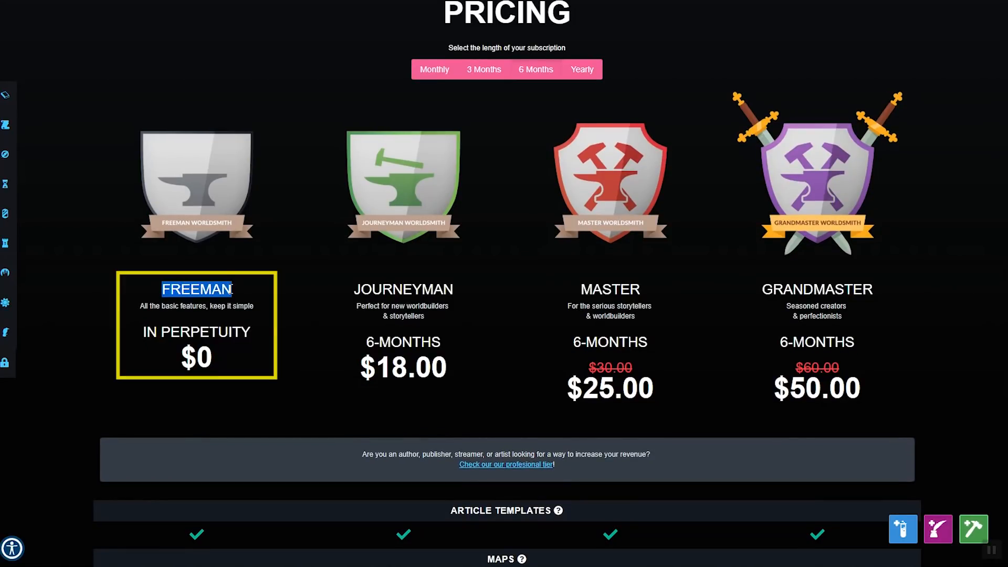
pyautogui.click(434, 69)
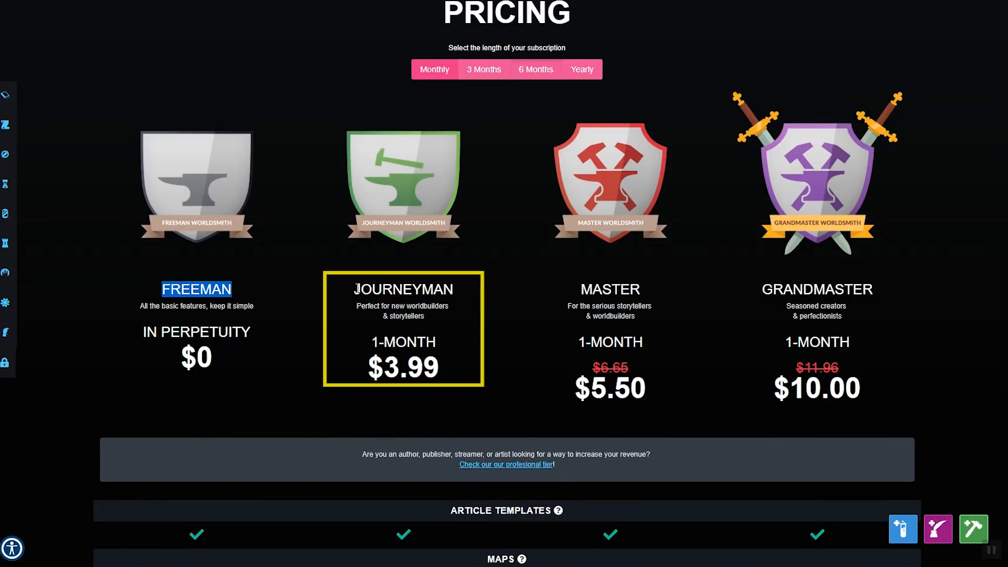
pyautogui.doubleClick(403, 289)
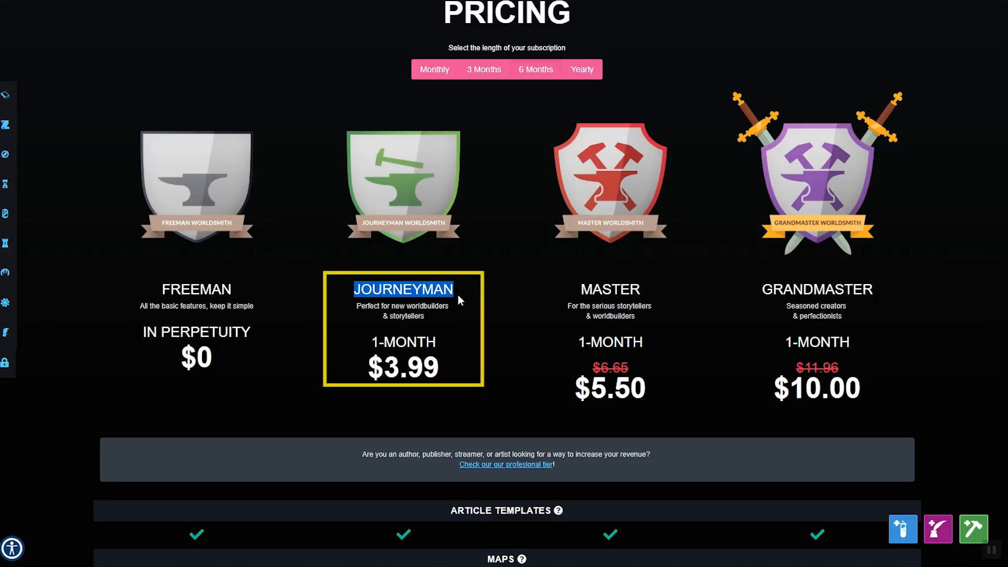
pyautogui.moveTo(477, 335)
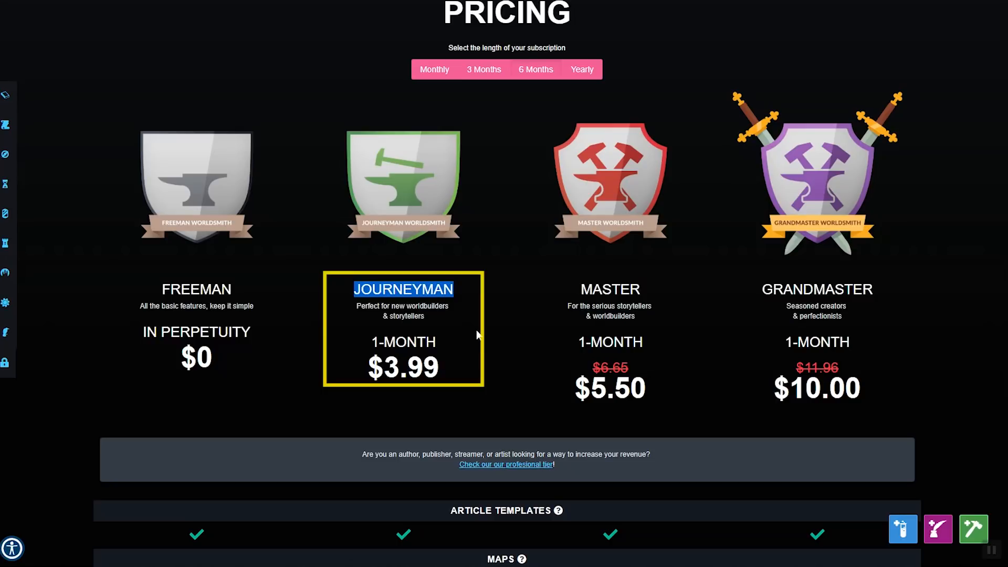
pyautogui.moveTo(484, 349)
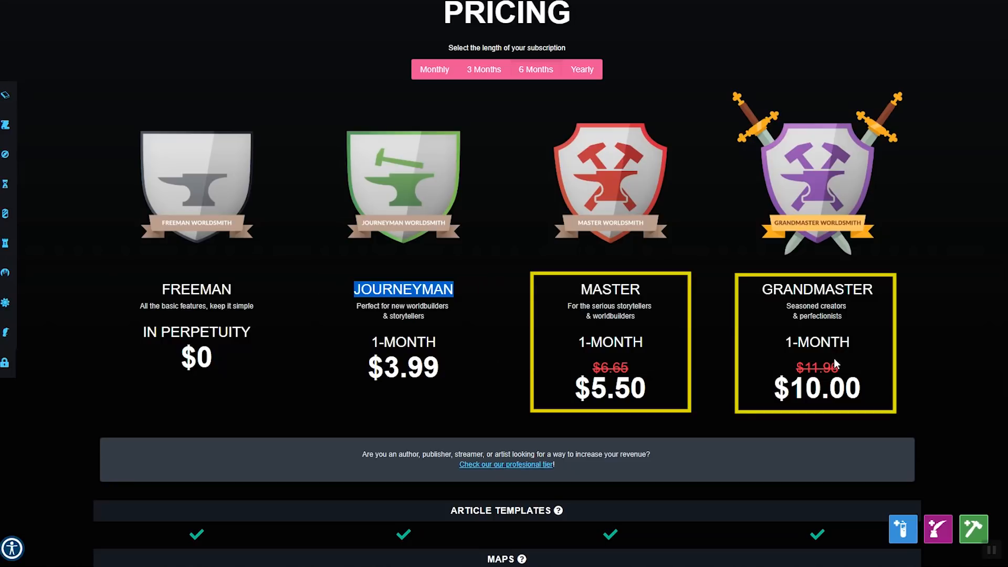
pyautogui.moveTo(834, 361)
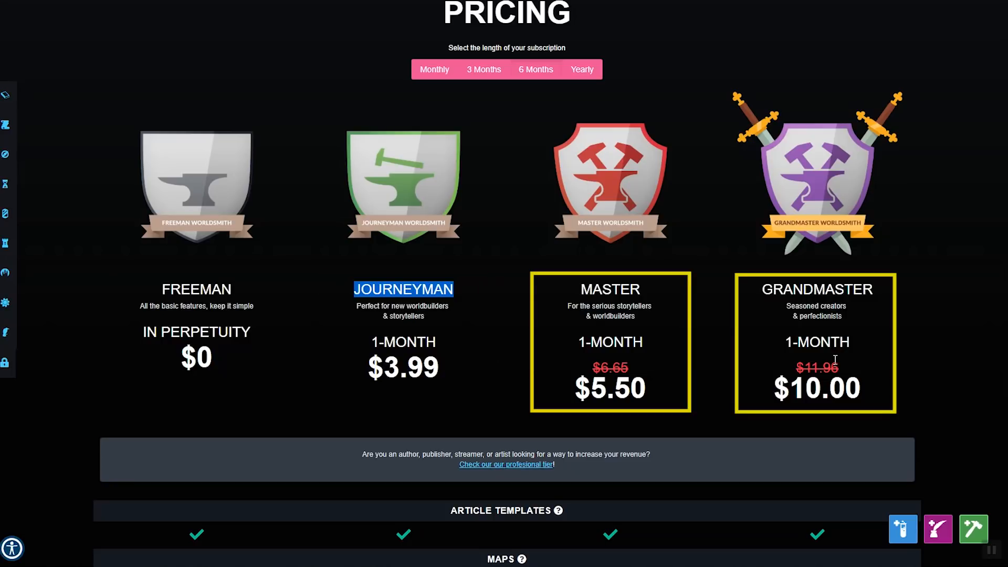
pyautogui.scroll(-3)
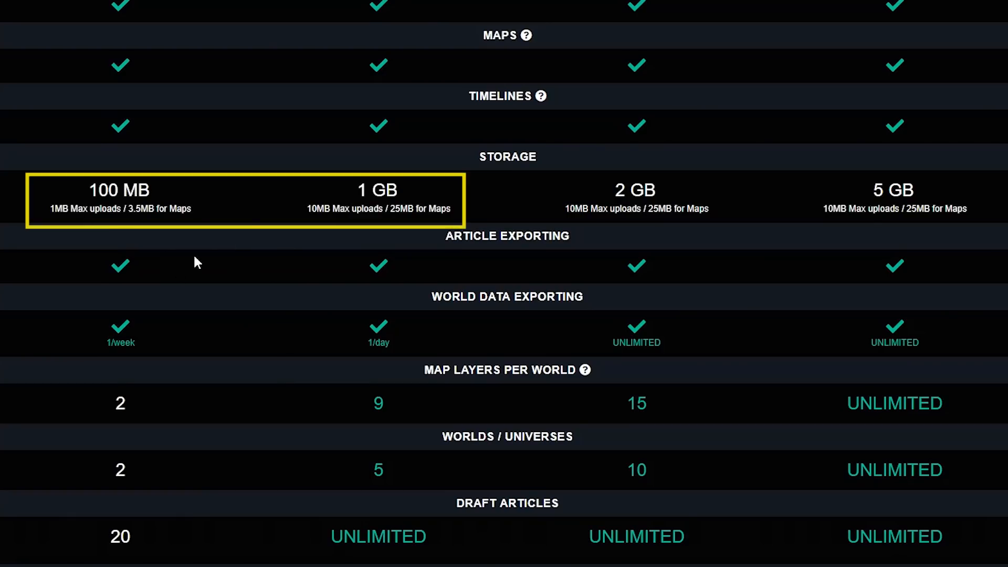
pyautogui.moveTo(366, 194)
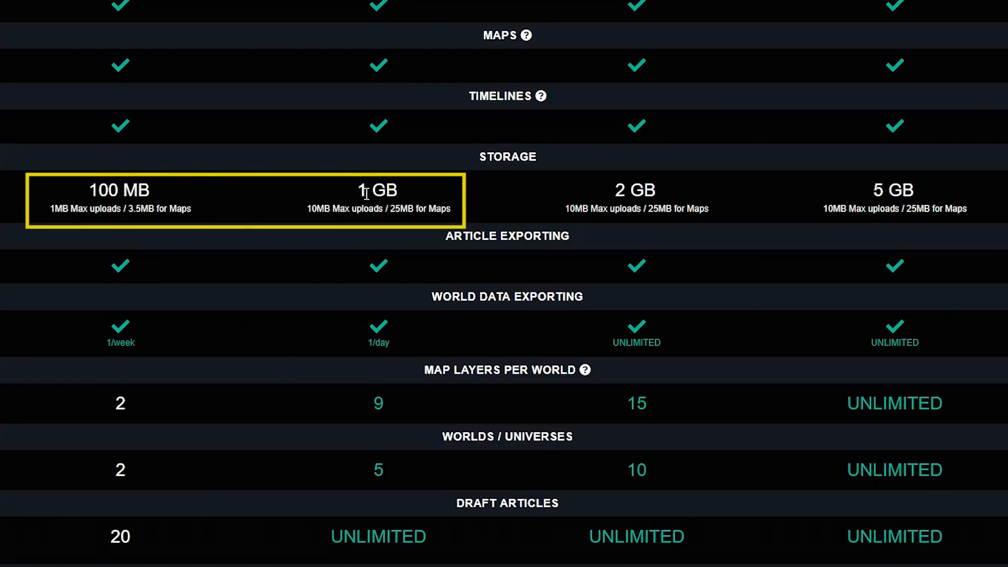
pyautogui.doubleClick(378, 190)
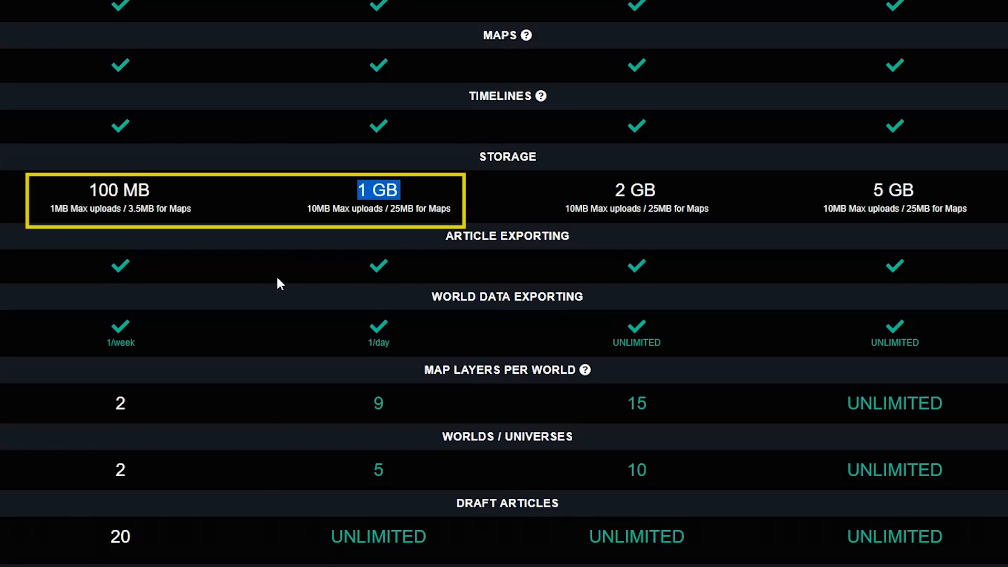
pyautogui.moveTo(94, 191)
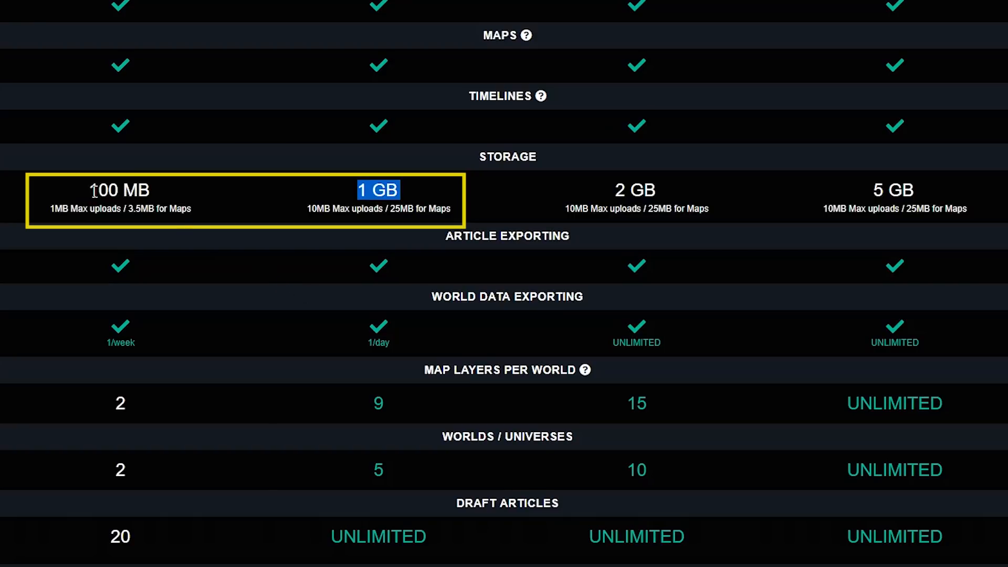
pyautogui.moveTo(302, 297)
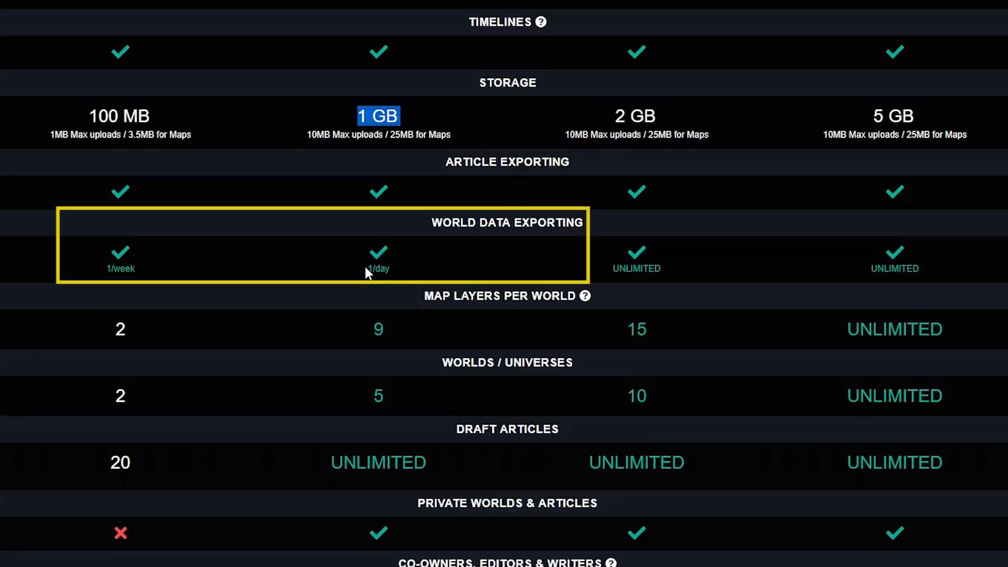
pyautogui.moveTo(189, 336)
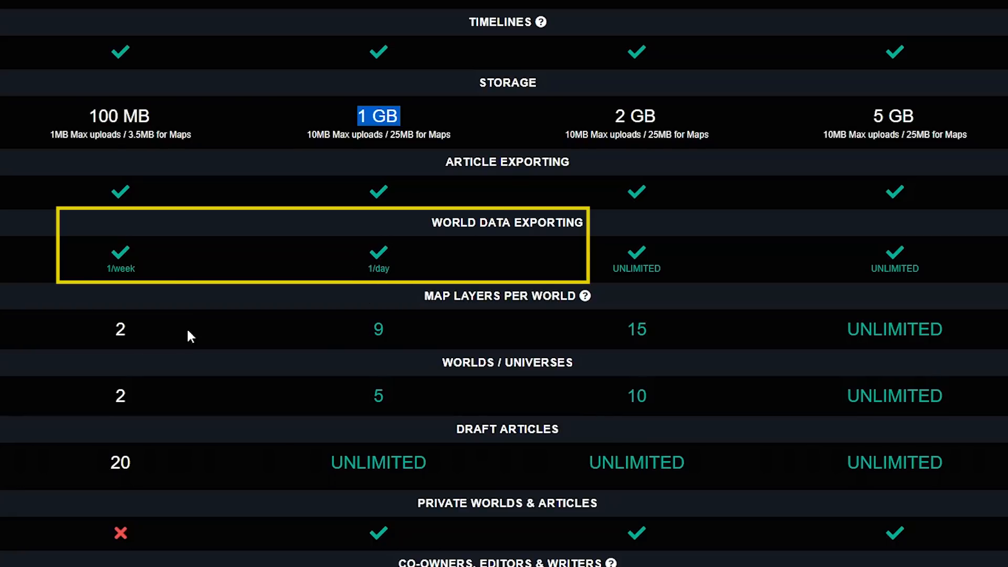
pyautogui.scroll(-3)
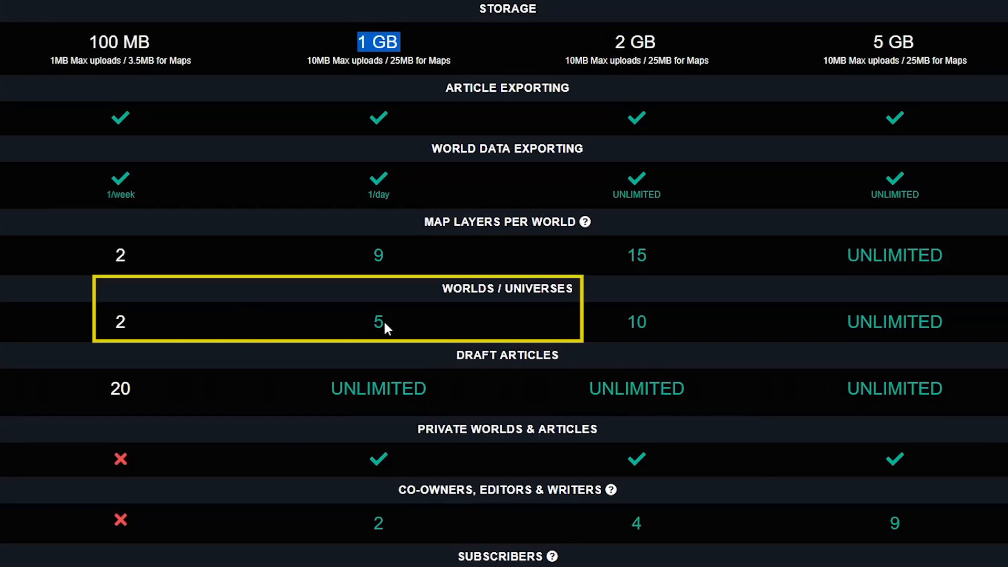
pyautogui.scroll(-3)
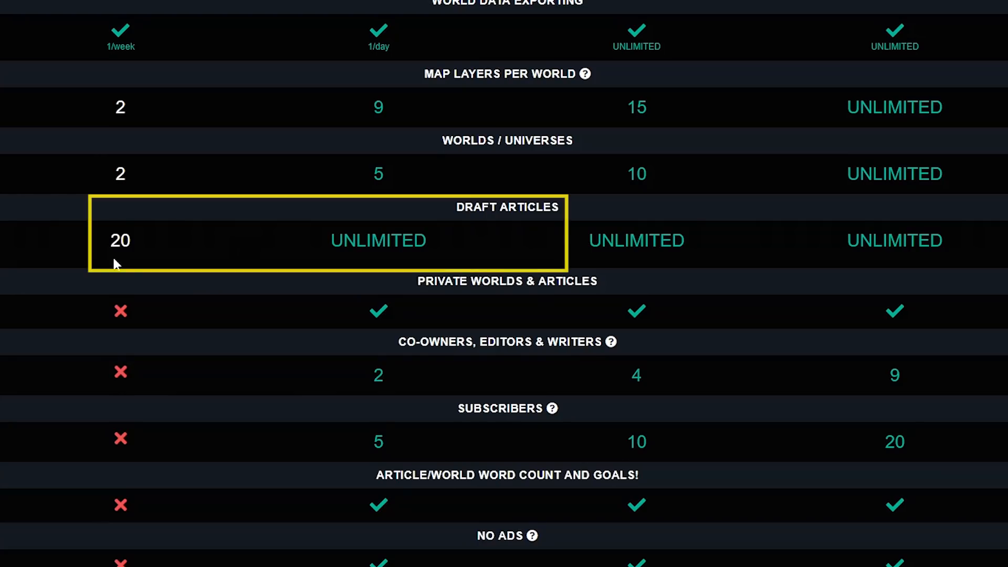
pyautogui.scroll(3)
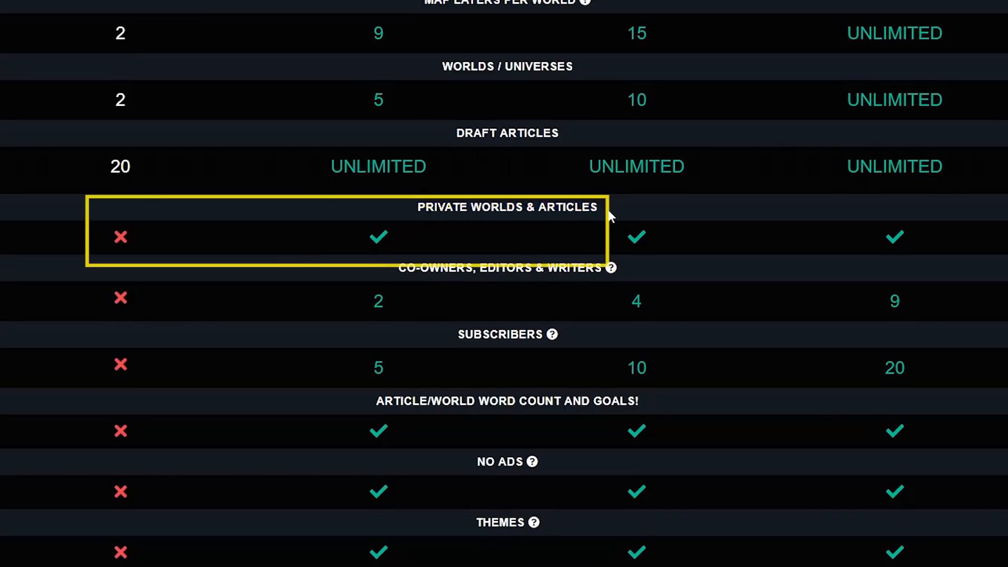
pyautogui.moveTo(600, 229)
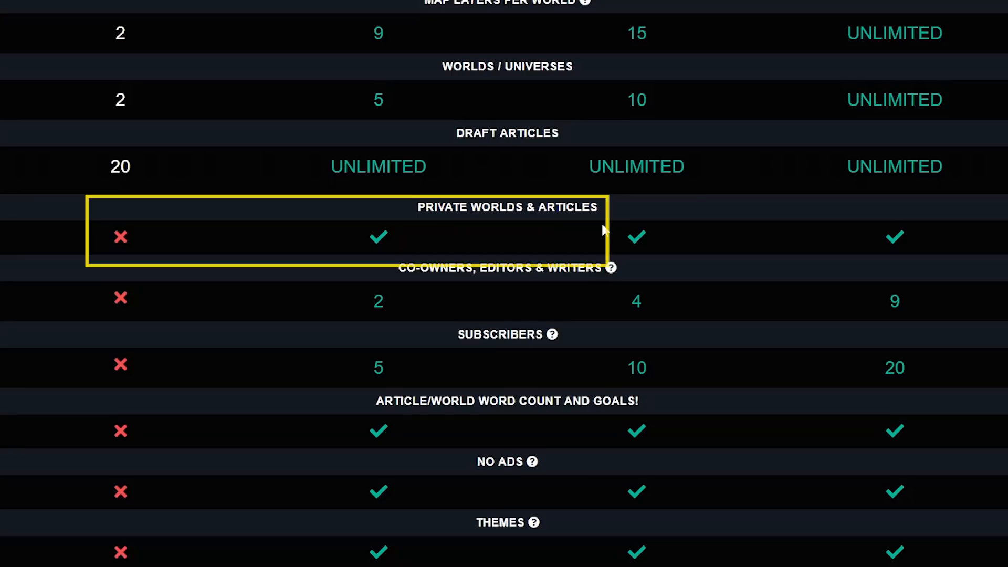
pyautogui.moveTo(586, 259)
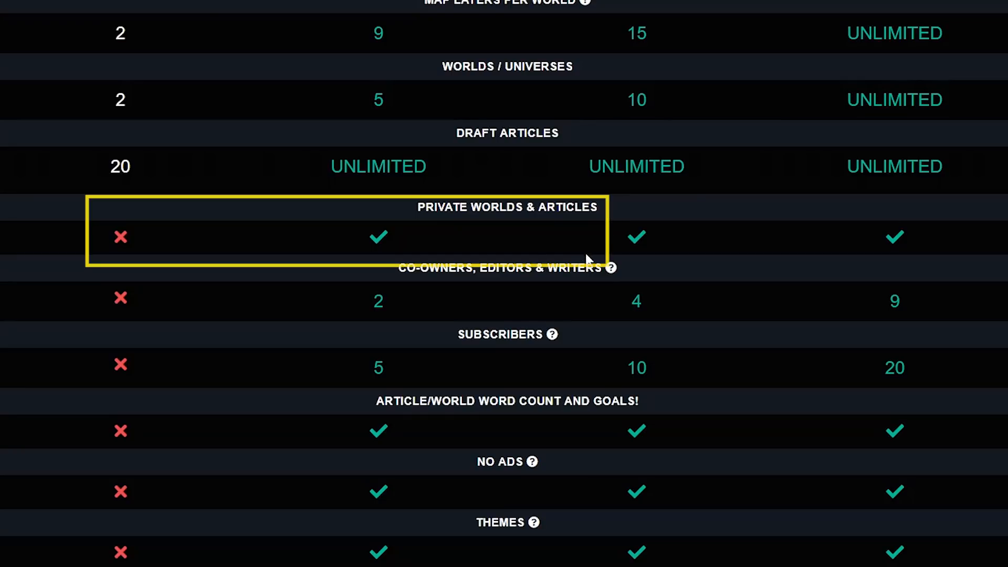
pyautogui.scroll(-3)
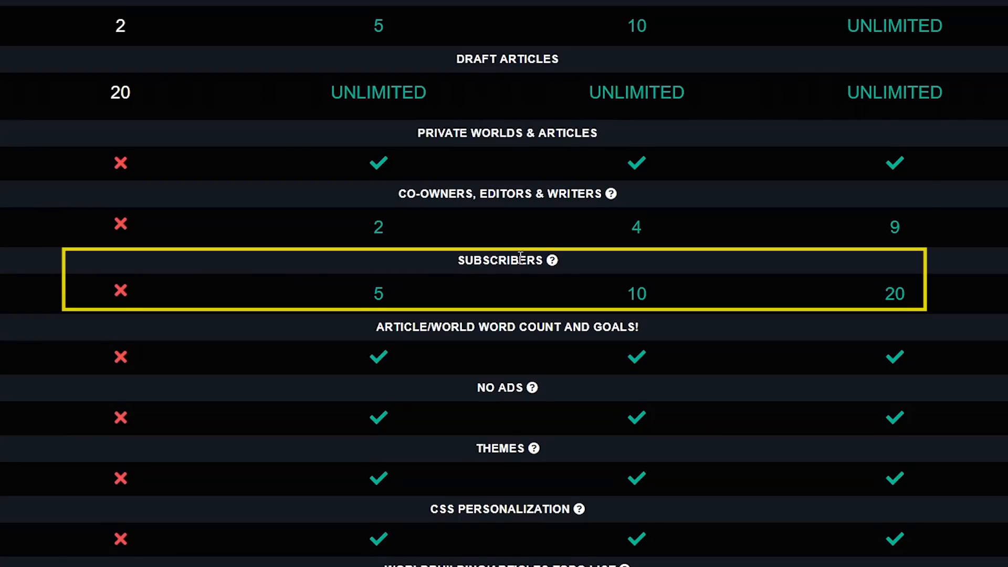
pyautogui.moveTo(435, 349)
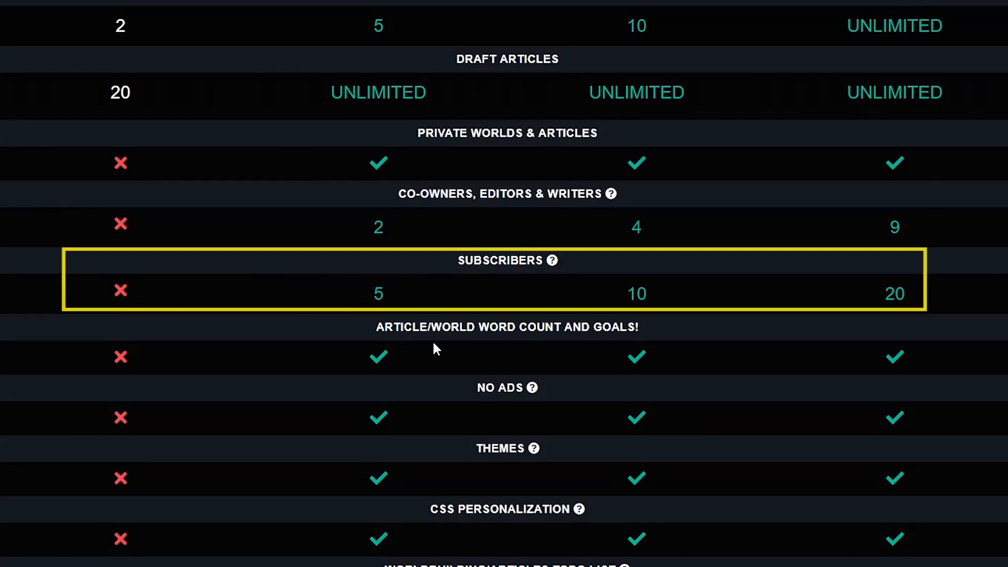
pyautogui.moveTo(448, 303)
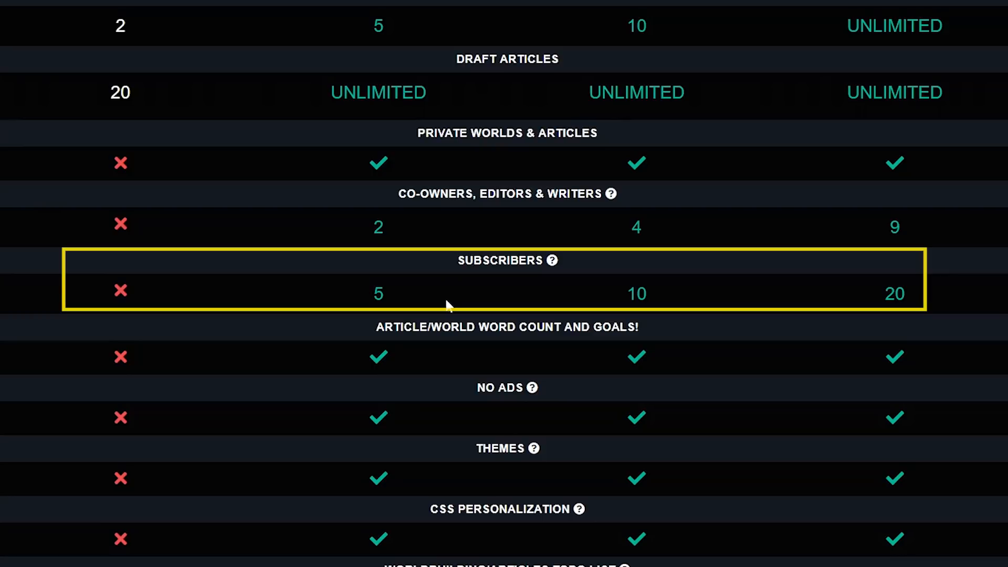
pyautogui.moveTo(366, 303)
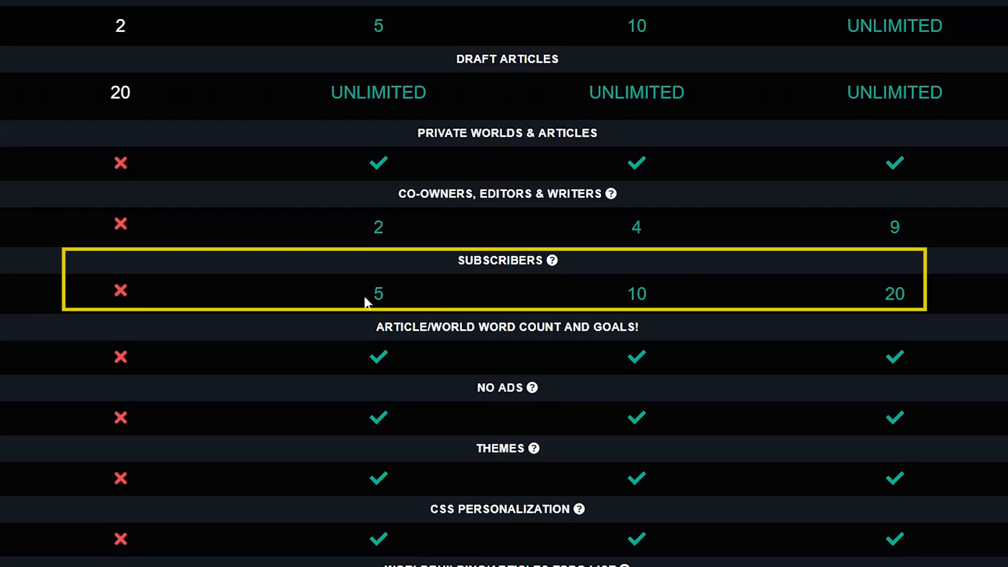
pyautogui.scroll(-3)
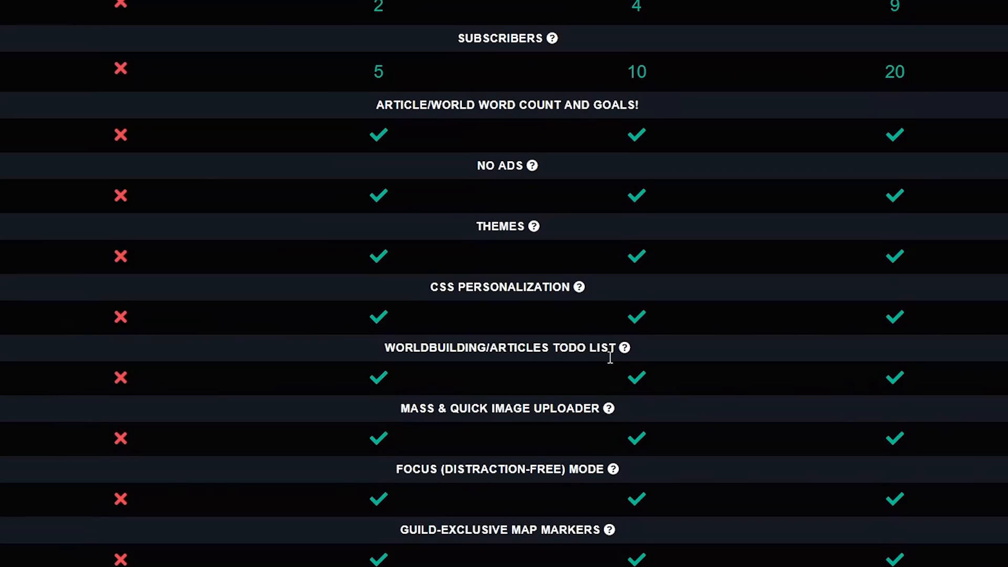
pyautogui.moveTo(578, 365)
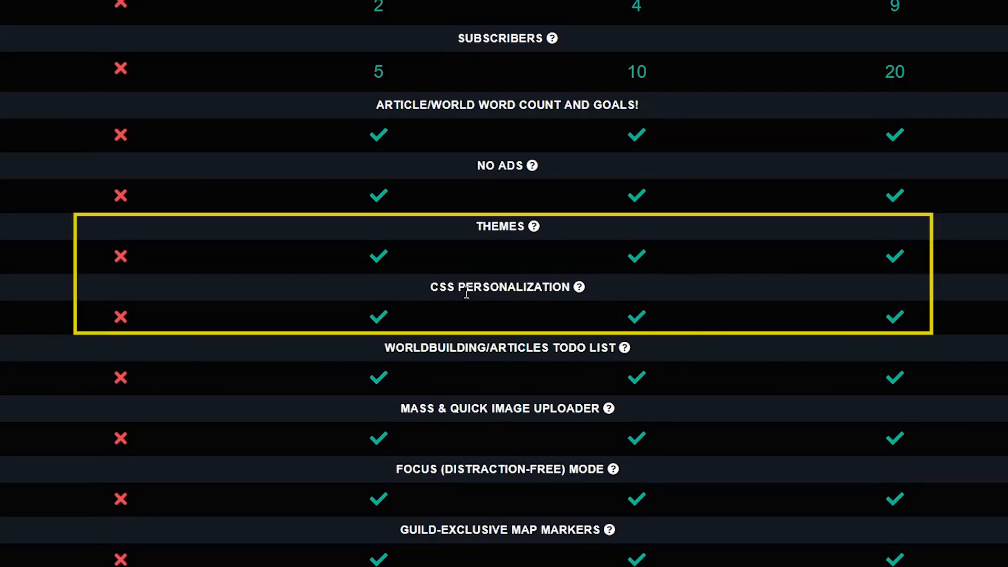
pyautogui.moveTo(585, 304)
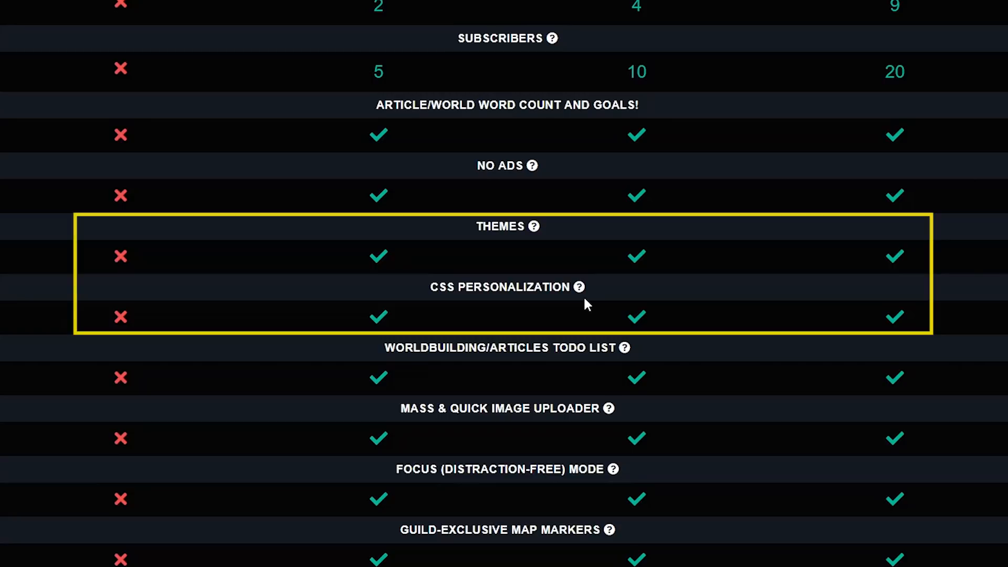
pyautogui.scroll(3)
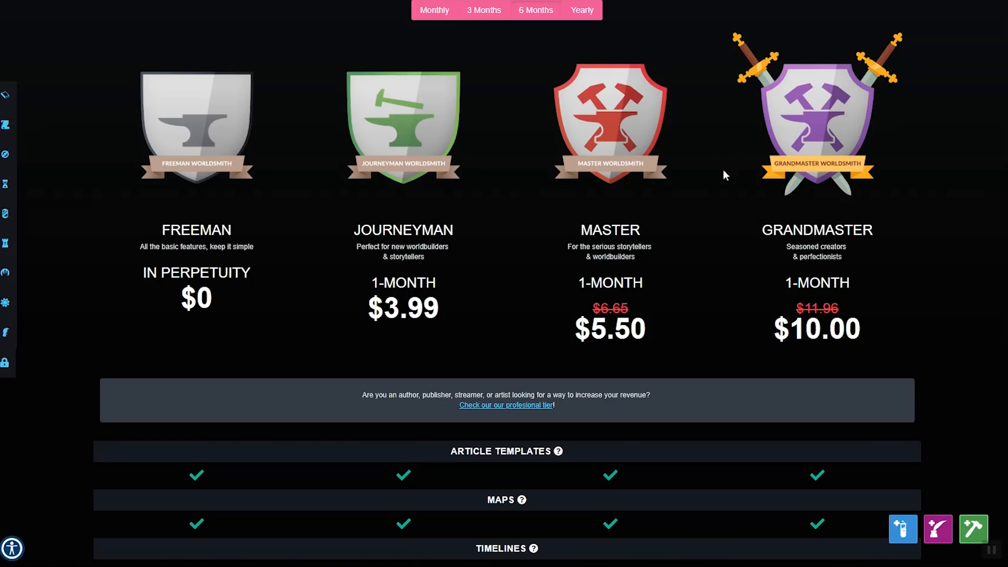
pyautogui.scroll(3)
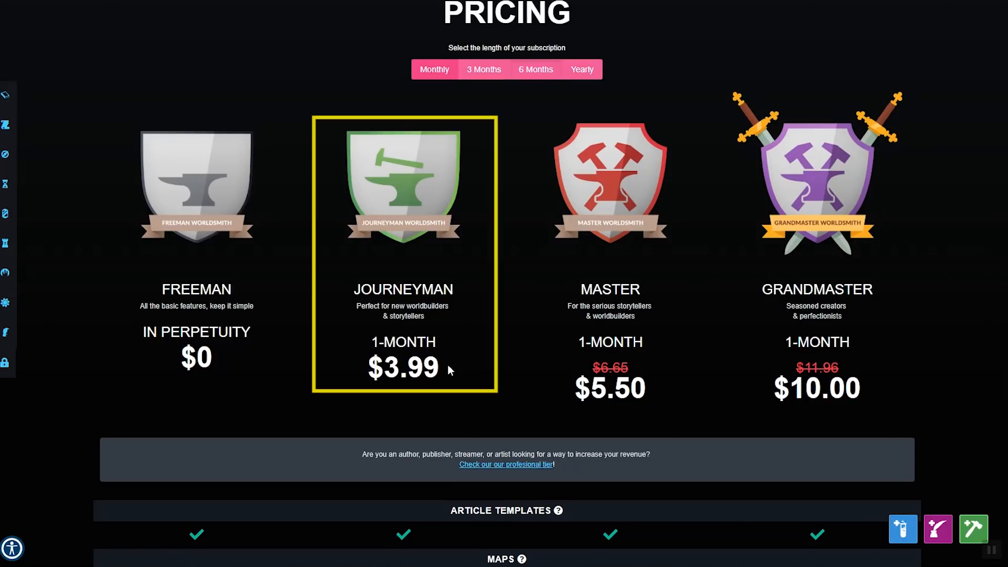
pyautogui.moveTo(368, 394)
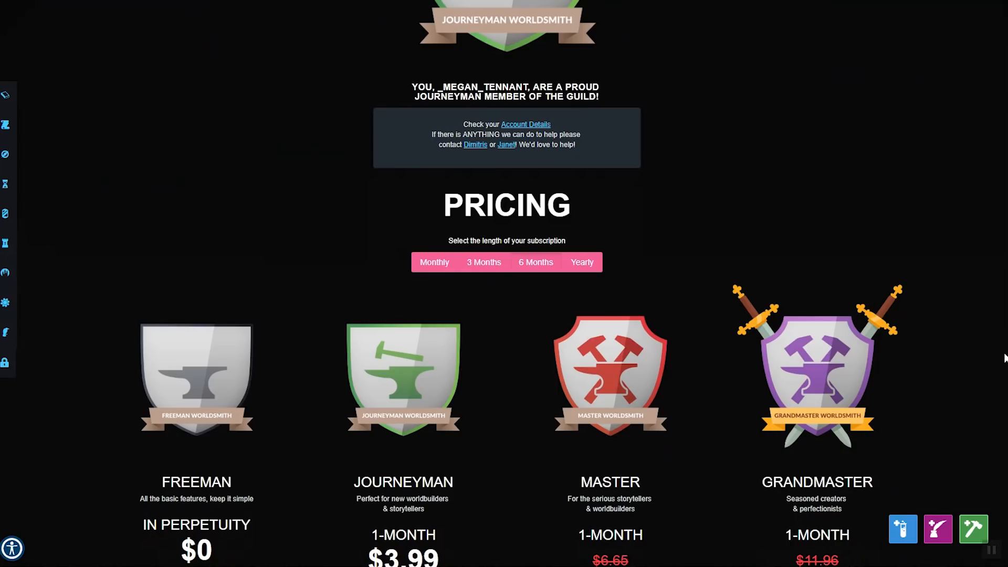
pyautogui.scroll(-3)
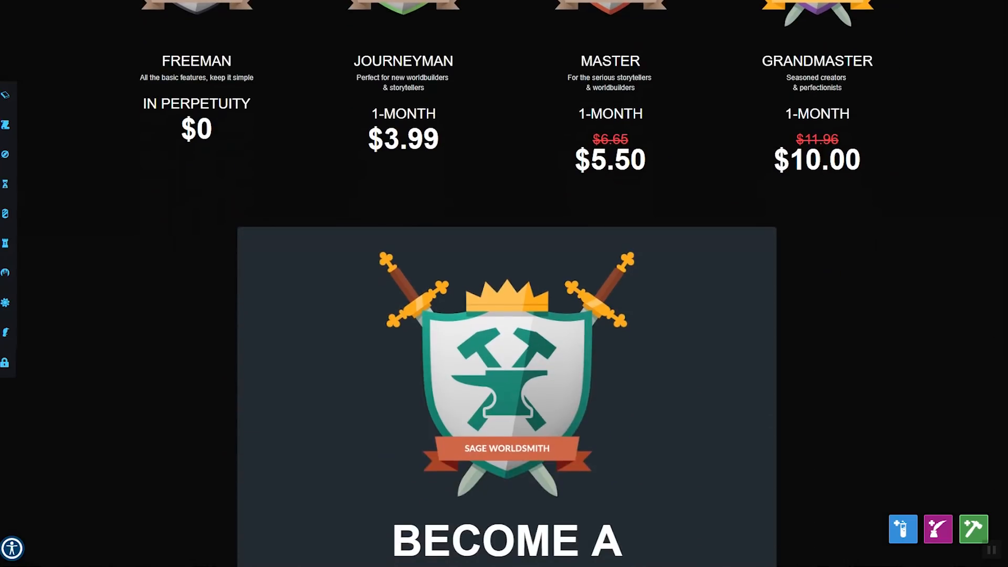
pyautogui.scroll(-3)
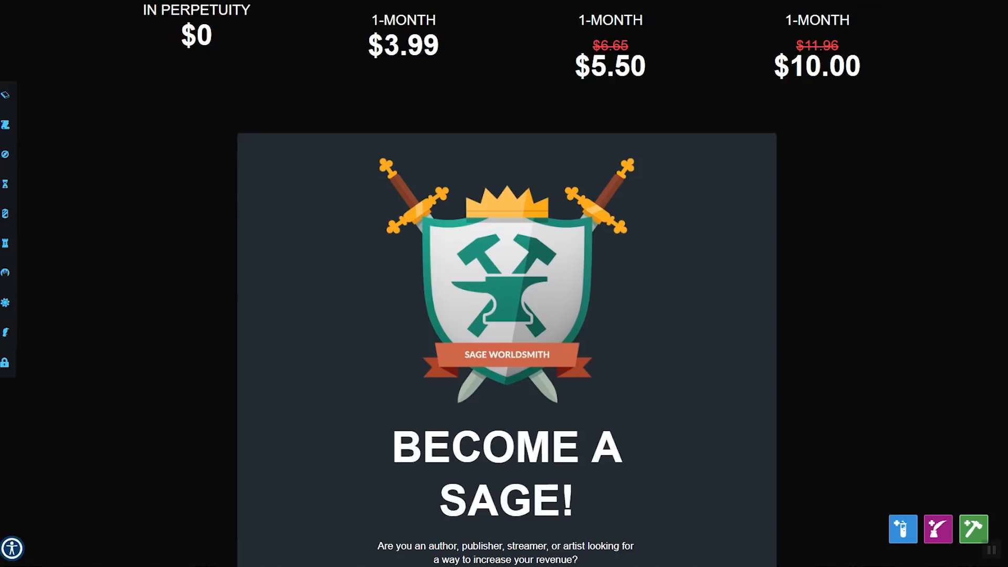
pyautogui.scroll(-3)
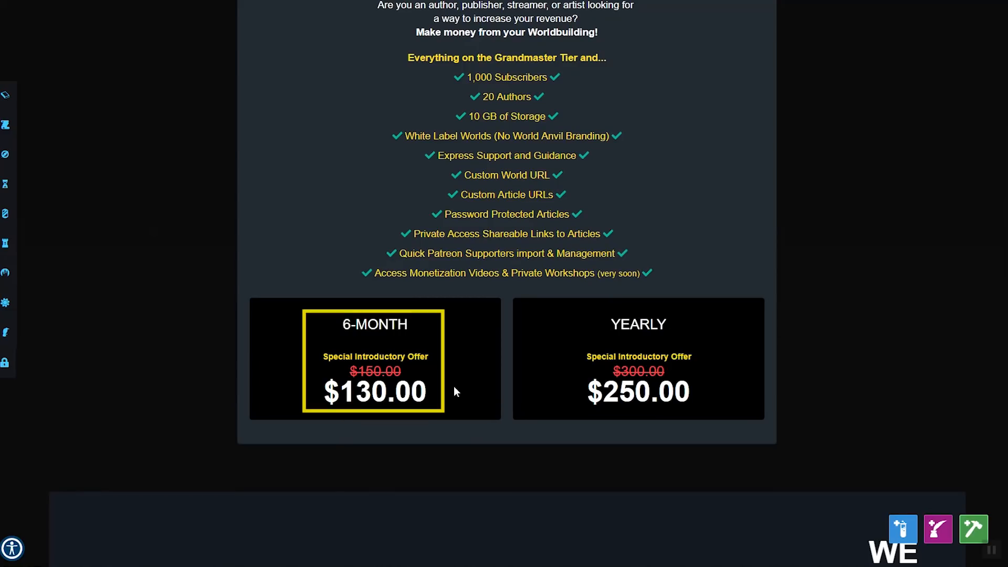
pyautogui.scroll(3)
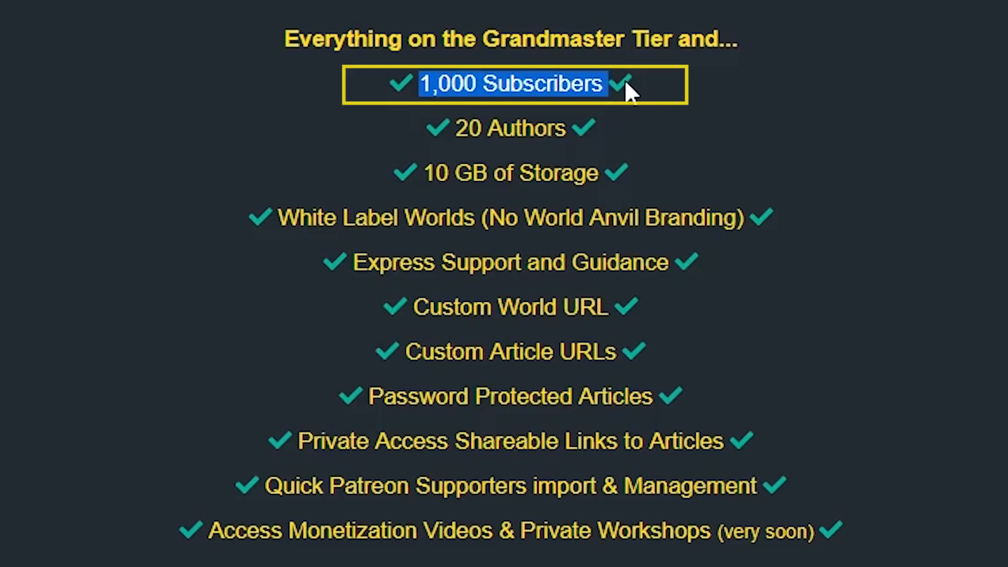
pyautogui.moveTo(826, 277)
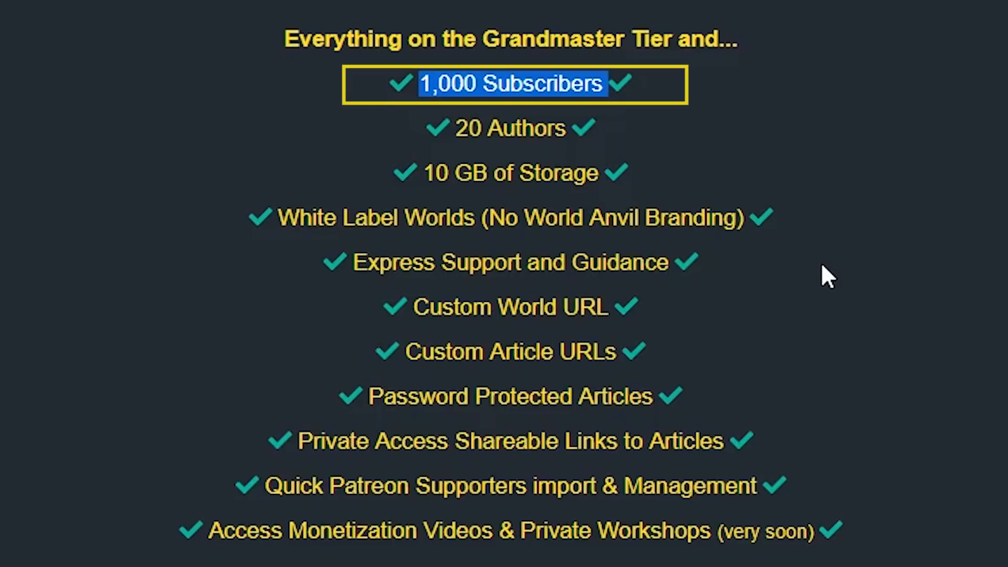
pyautogui.moveTo(713, 469)
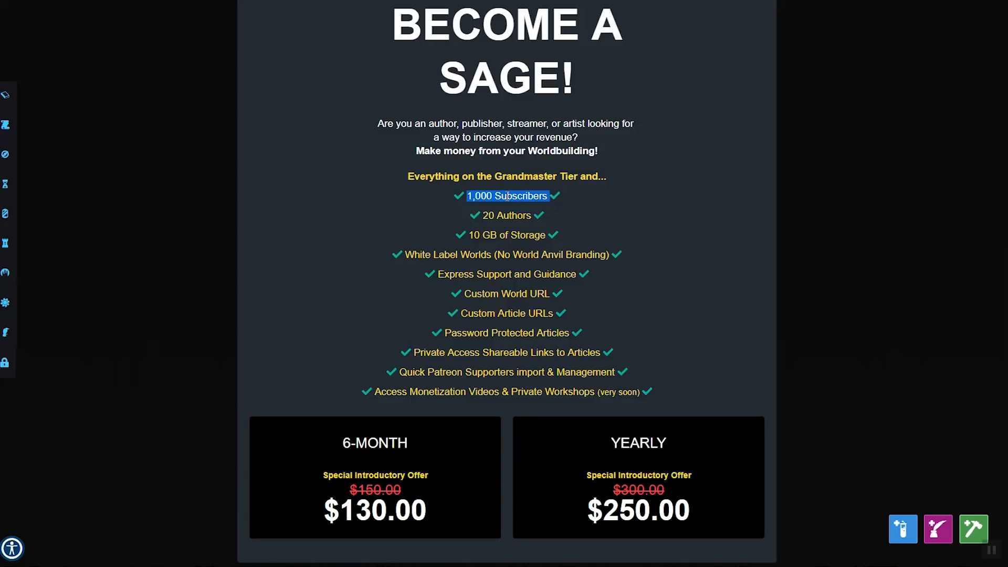
pyautogui.moveTo(351, 282)
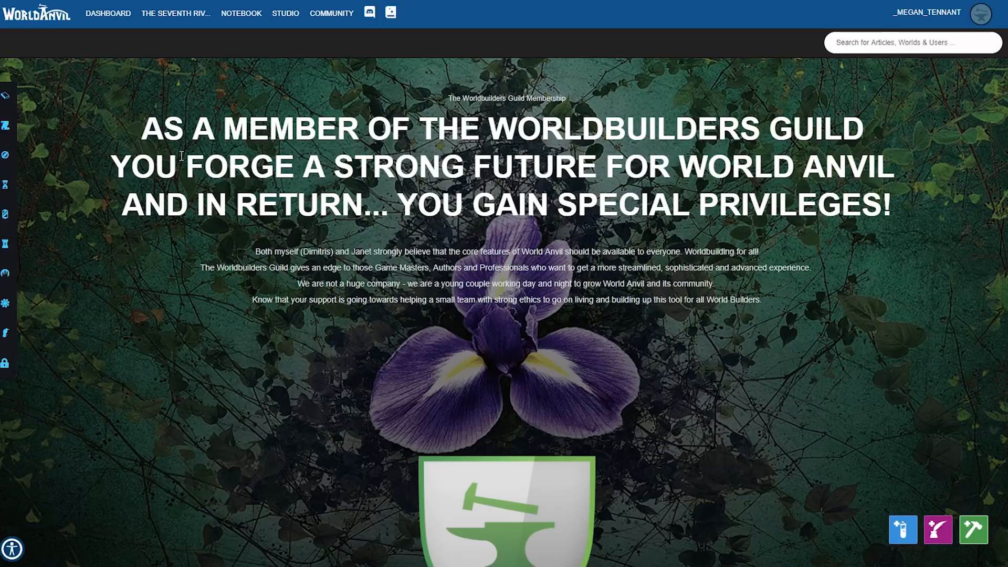
pyautogui.moveTo(772, 286)
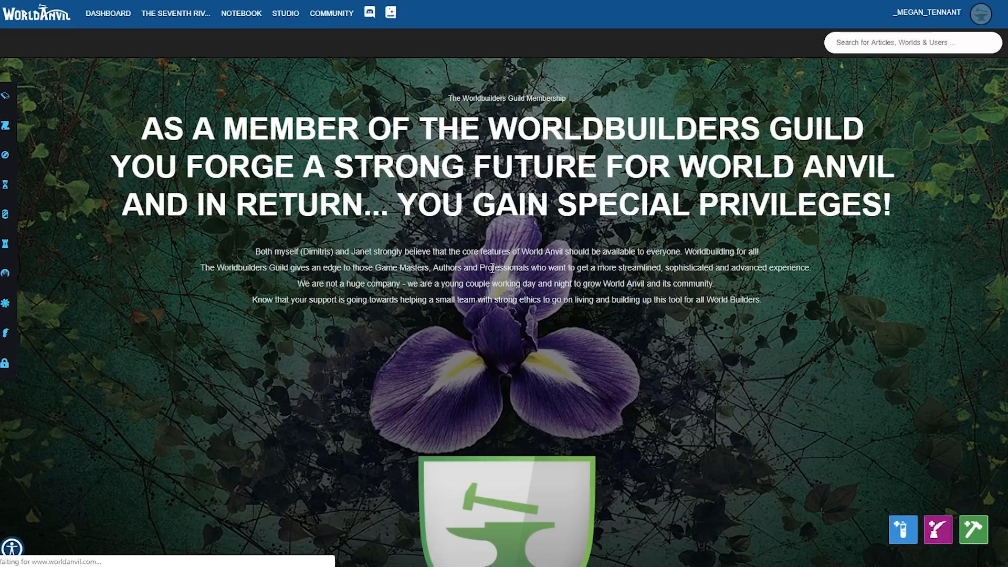
# - From the Dashboard, preview the new-world form, then open The Seventh River Series settings
pyautogui.click(108, 13)
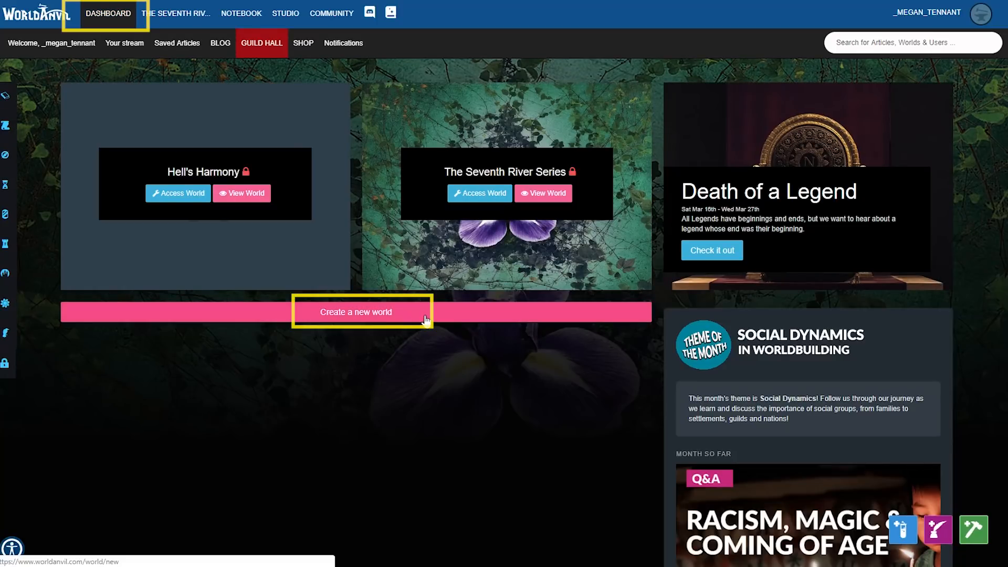
pyautogui.click(358, 311)
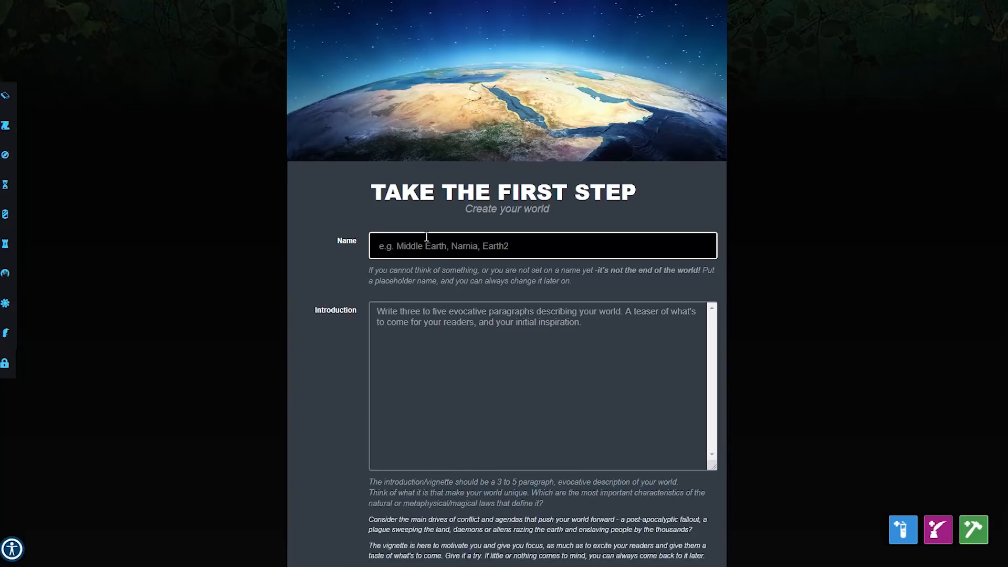
pyautogui.scroll(-3)
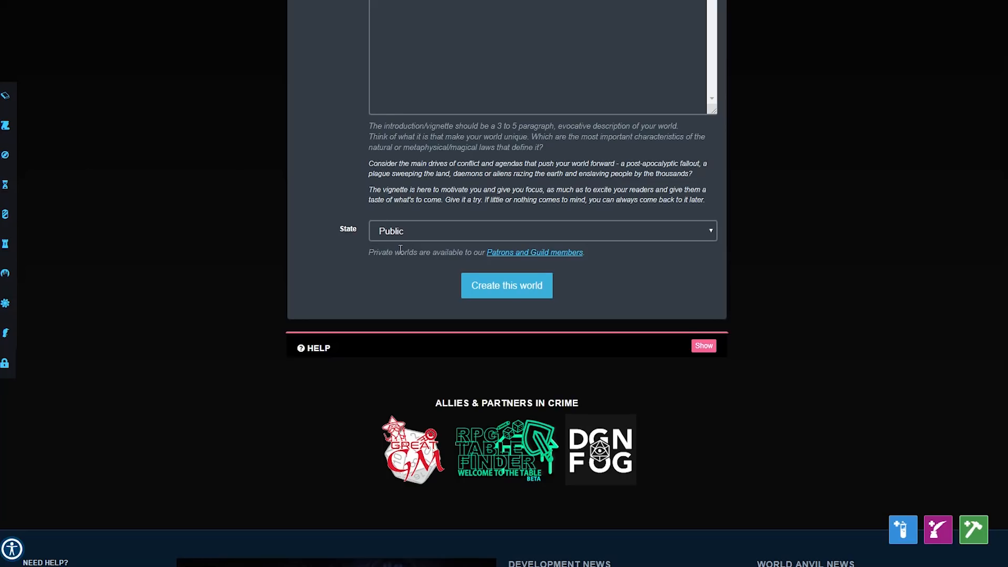
pyautogui.click(506, 286)
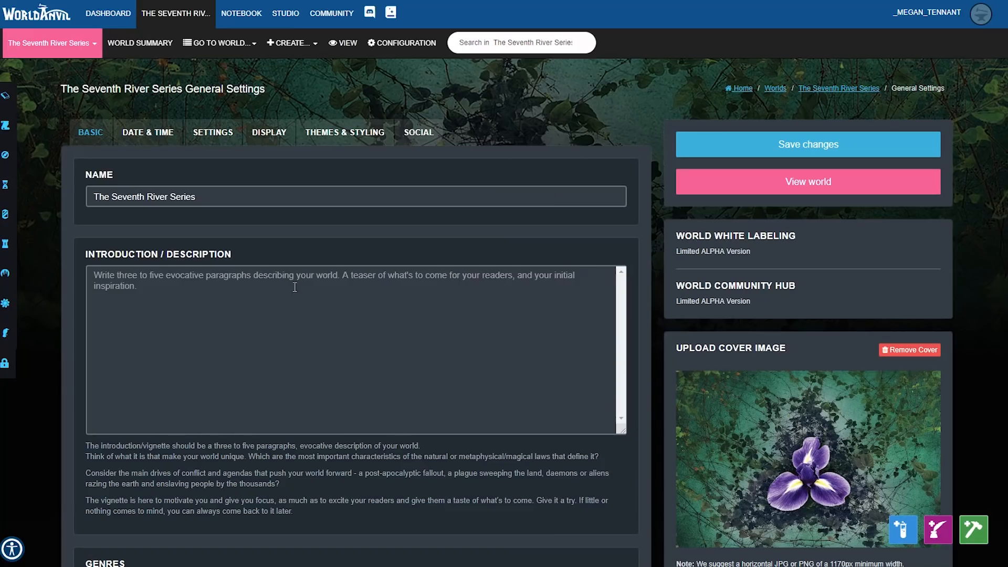
# - Show the Date & Time tab: year 0, month 8, day 17, era Before Aletheia
pyautogui.scroll(-3)
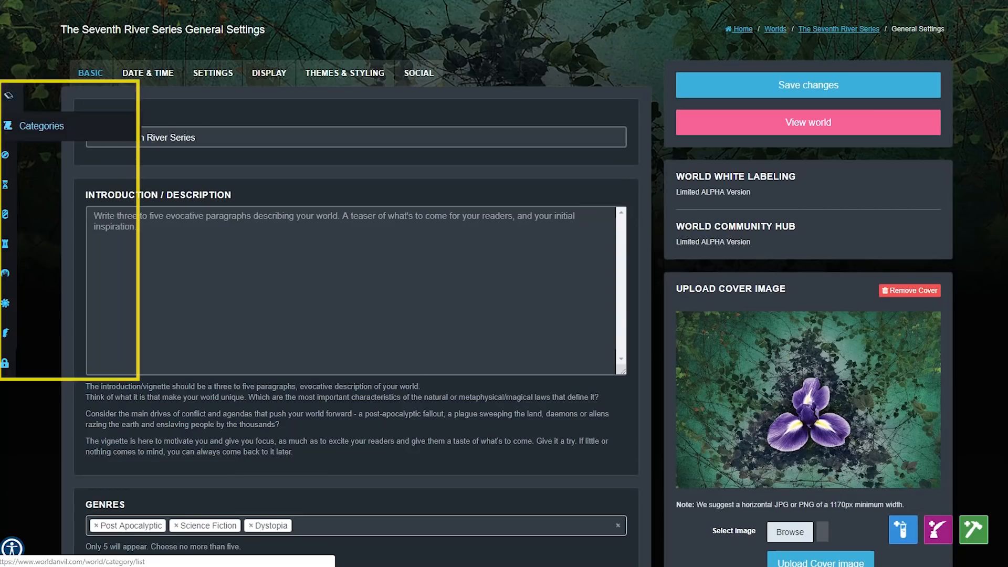
pyautogui.moveTo(5, 303)
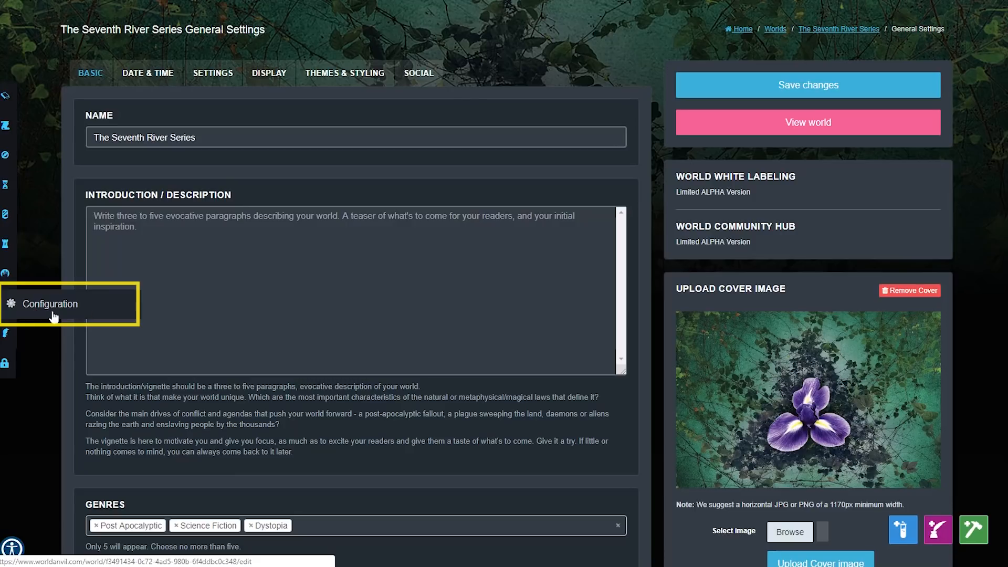
pyautogui.click(147, 72)
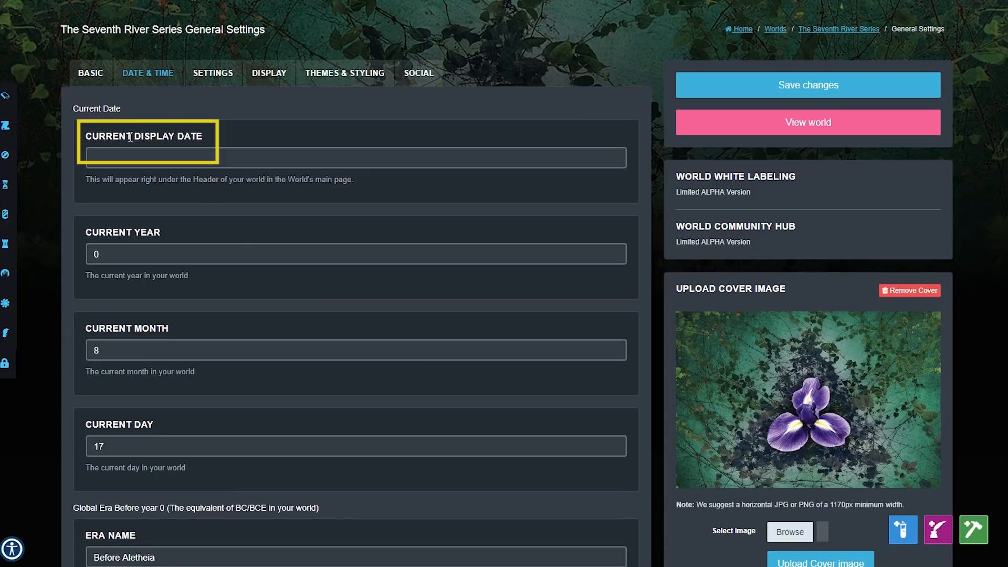
pyautogui.scroll(-3)
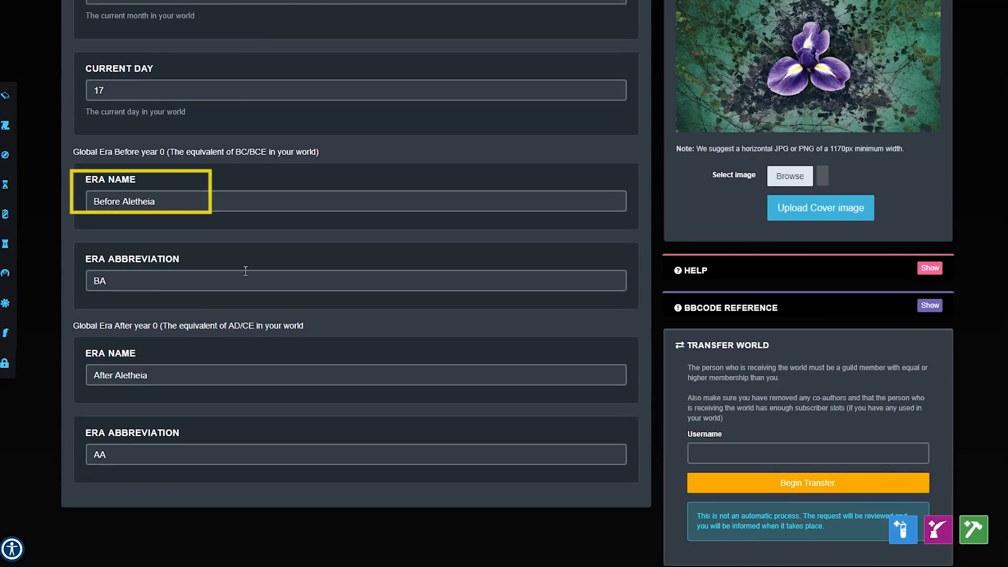
pyautogui.moveTo(189, 198)
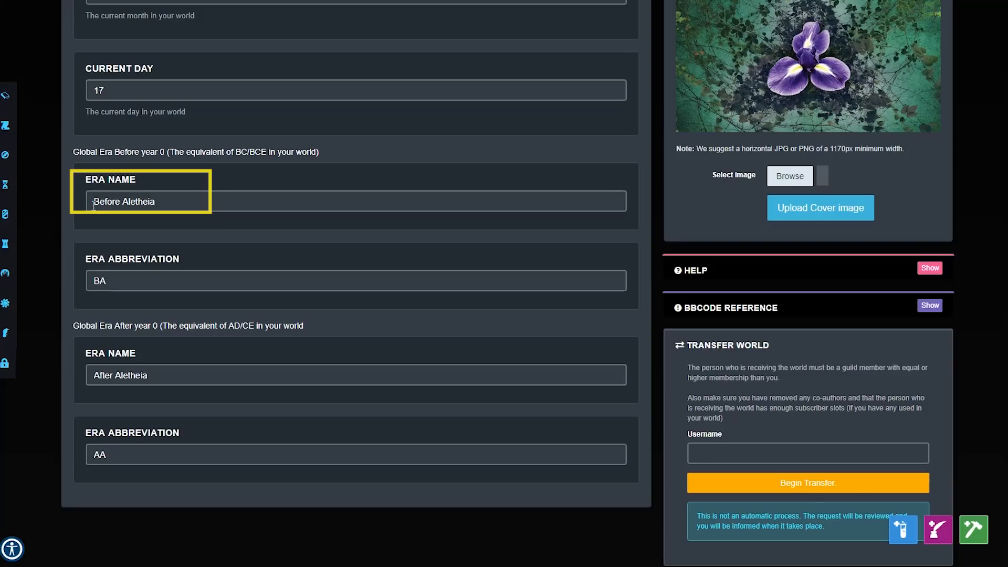
pyautogui.doubleClick(124, 201)
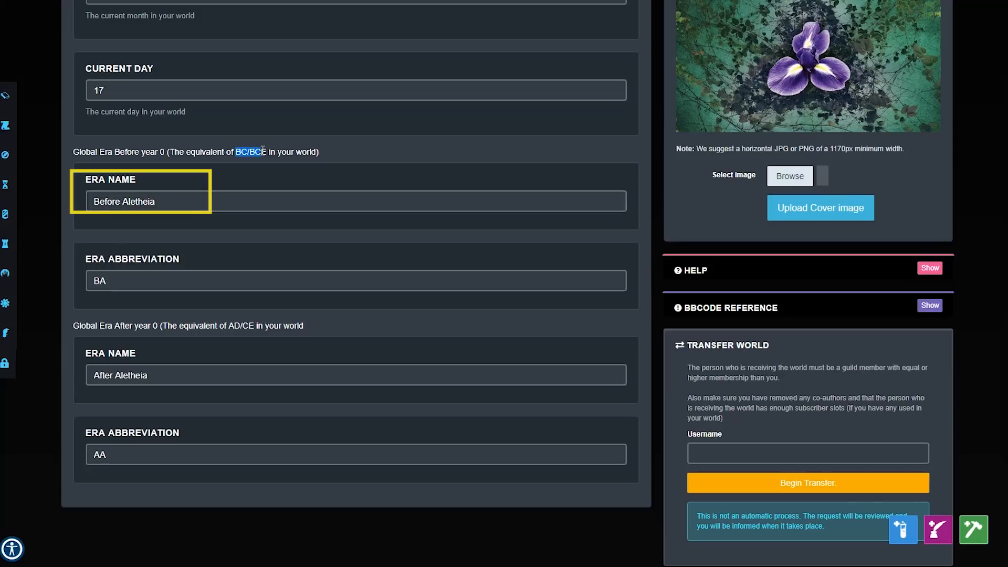
pyautogui.doubleClick(120, 374)
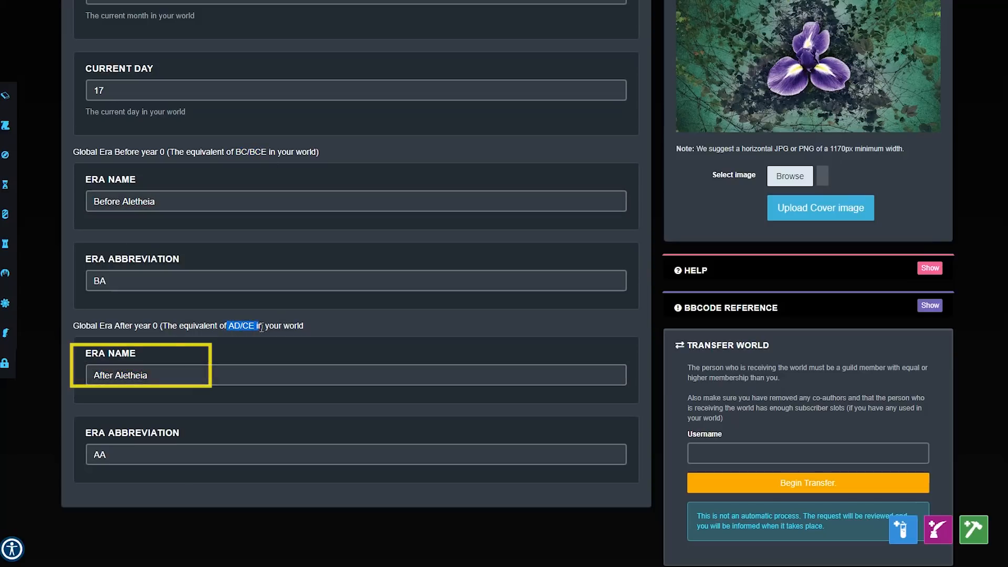
# - Review Private privacy state and English language, then scroll to transfer, export and delete options
pyautogui.click(213, 72)
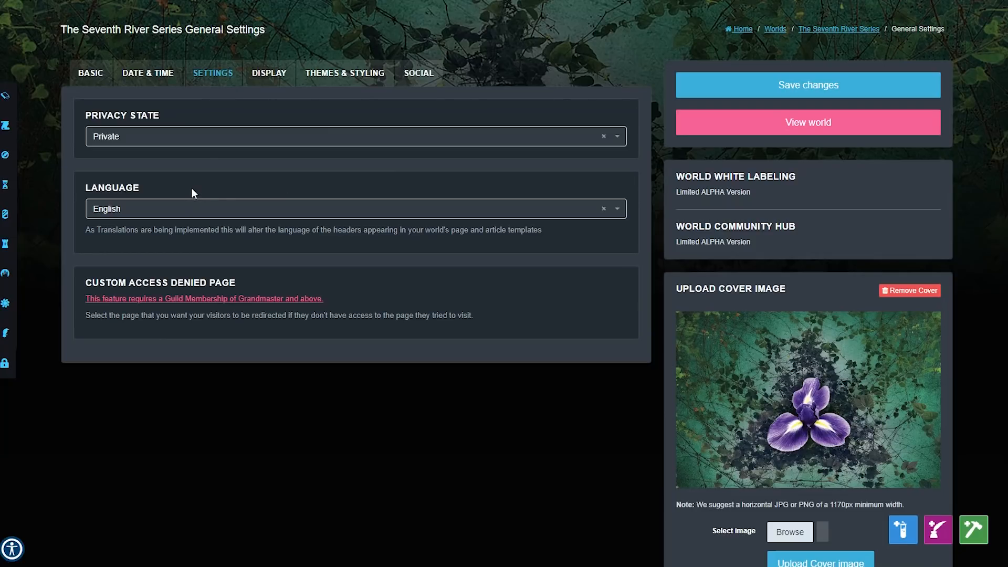
pyautogui.moveTo(185, 145)
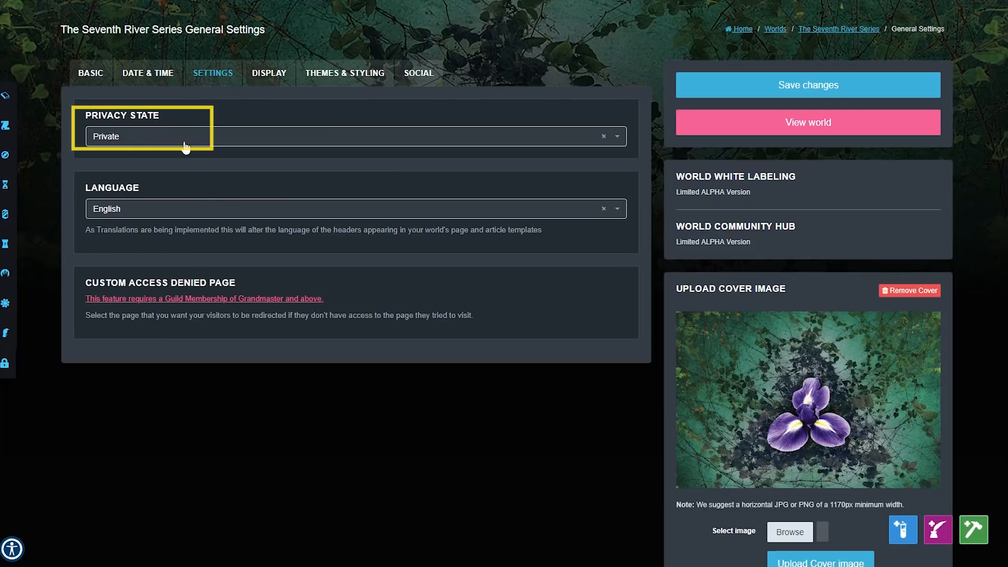
pyautogui.click(352, 135)
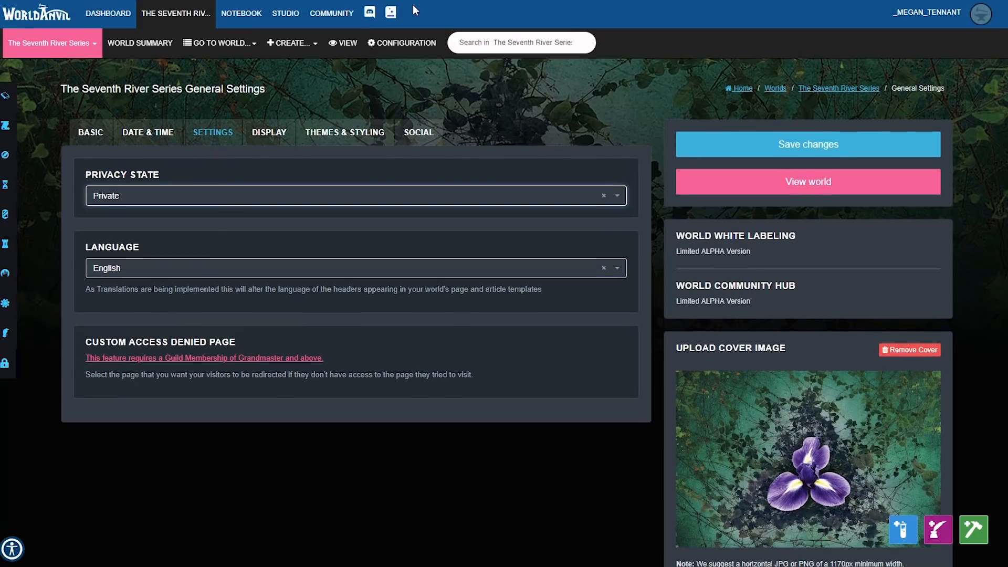
pyautogui.scroll(-3)
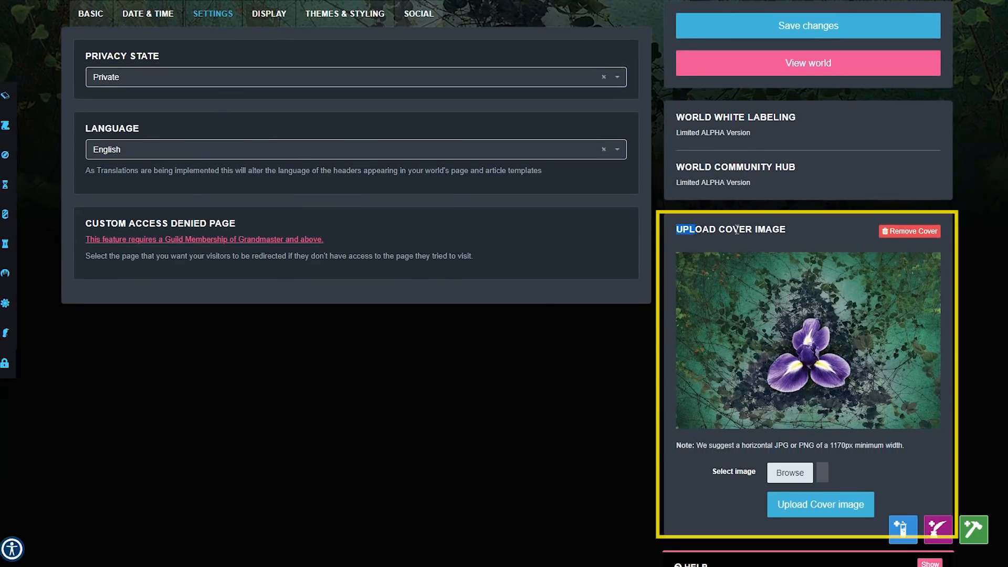
pyautogui.scroll(-3)
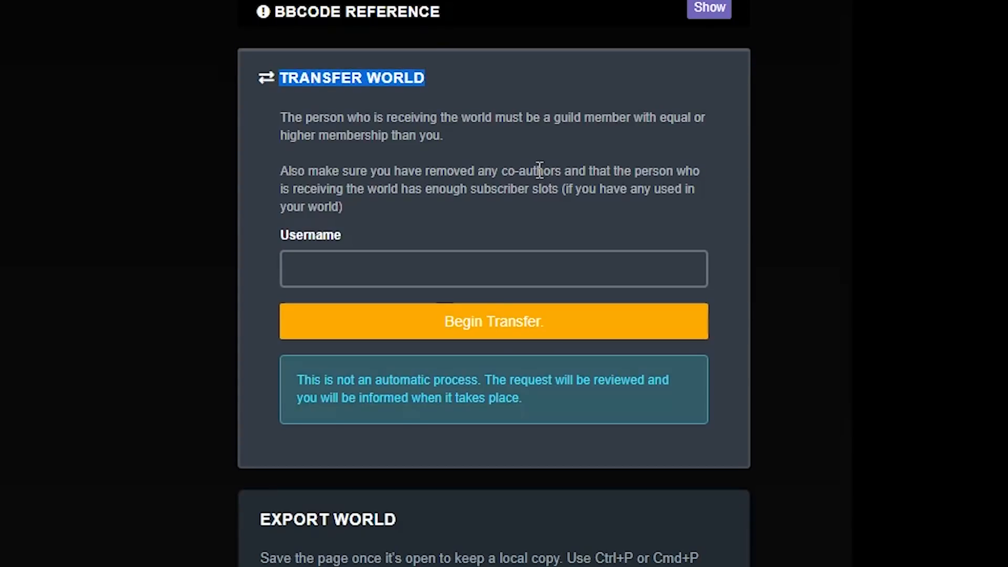
pyautogui.scroll(-3)
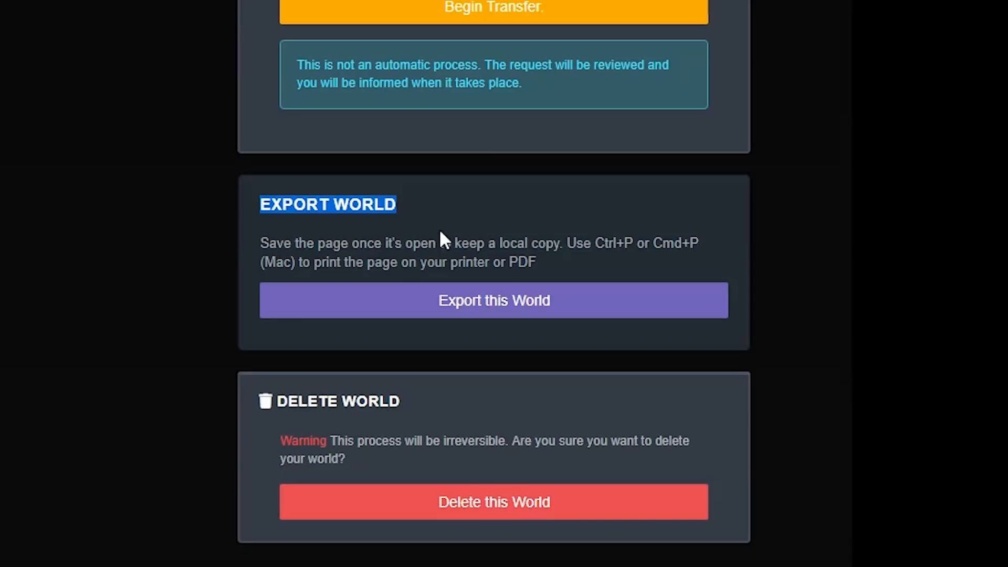
pyautogui.moveTo(238, 379)
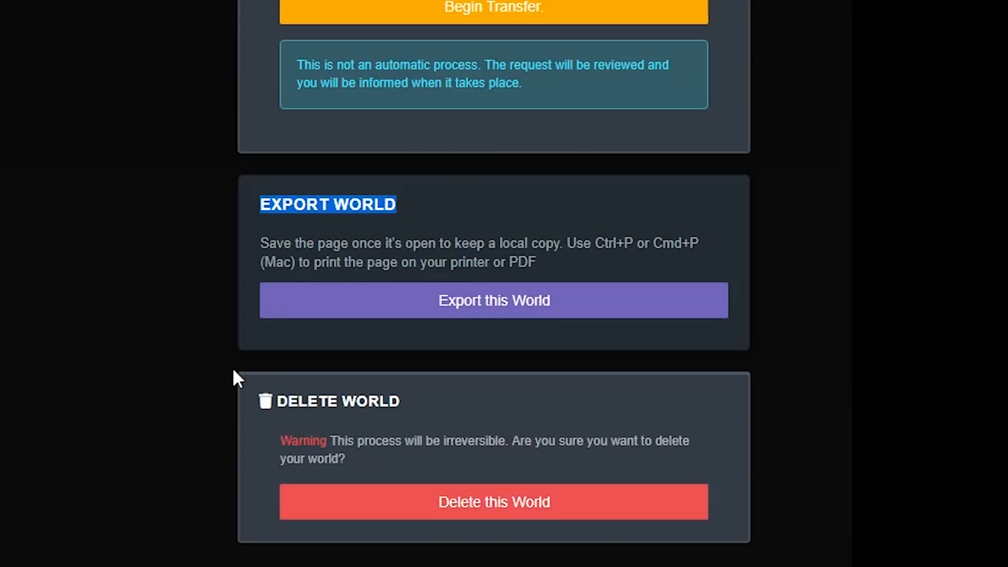
pyautogui.moveTo(3, 237)
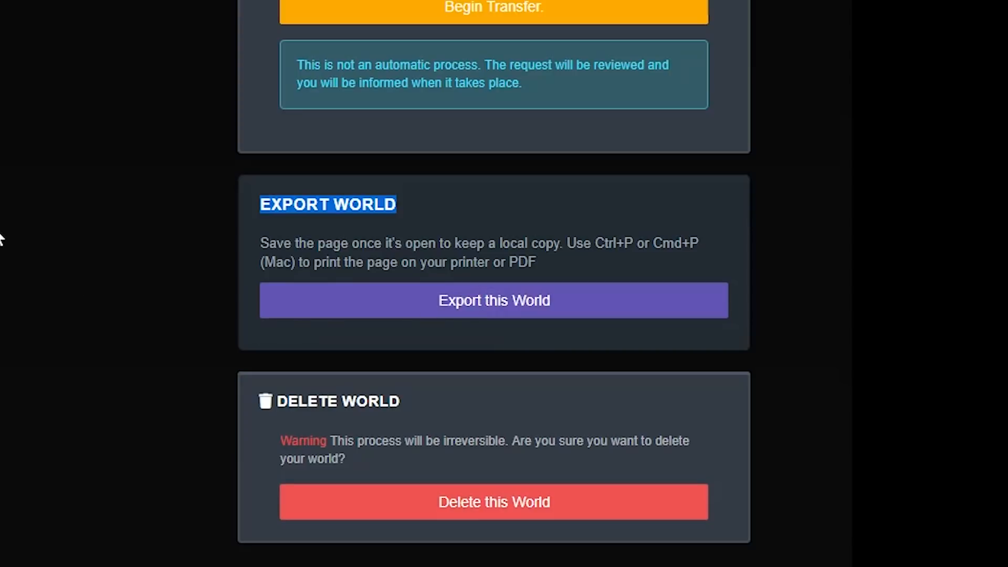
# - Export the world and scroll through the printable page of timelines and character entries
pyautogui.click(493, 300)
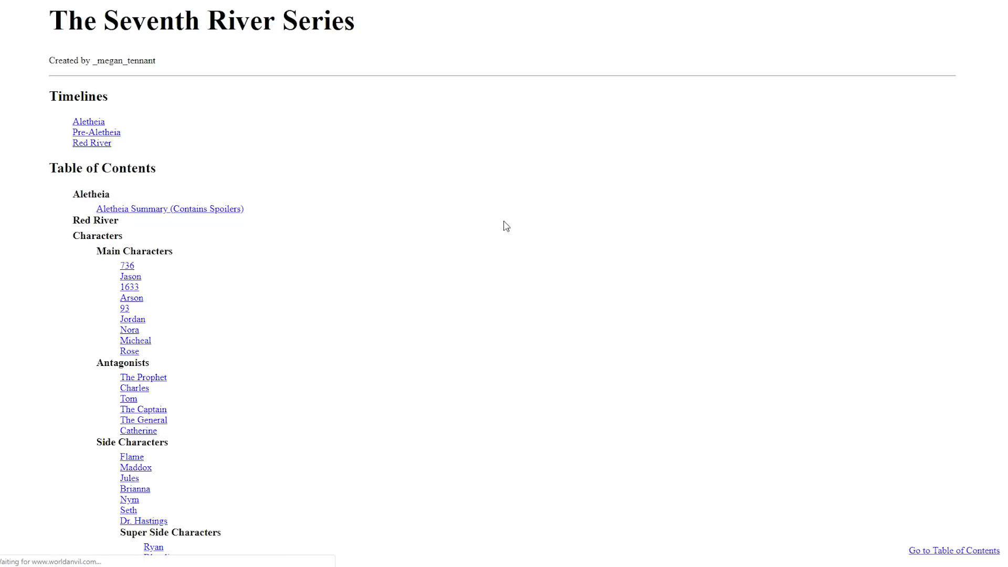
pyautogui.scroll(-3)
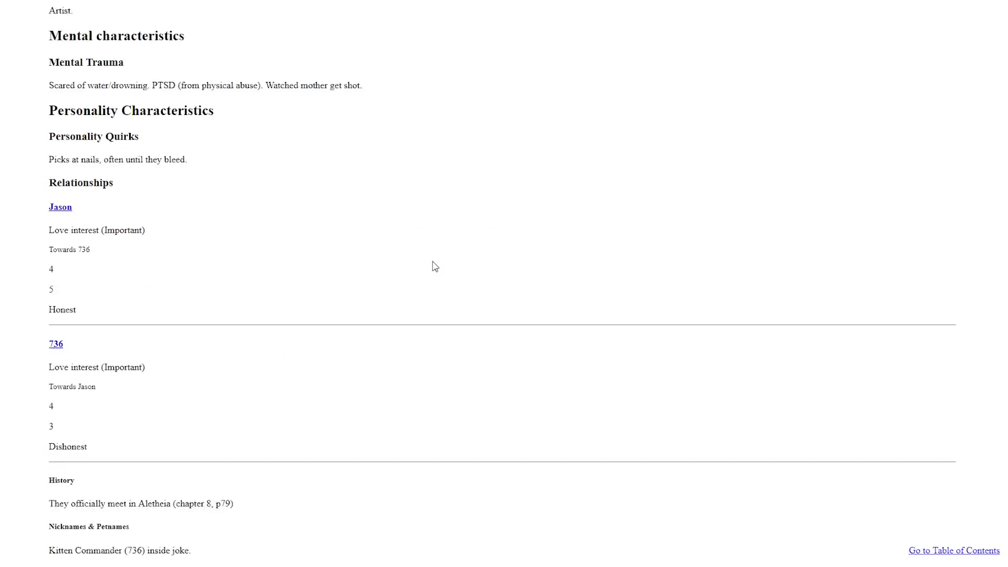
pyautogui.scroll(-3)
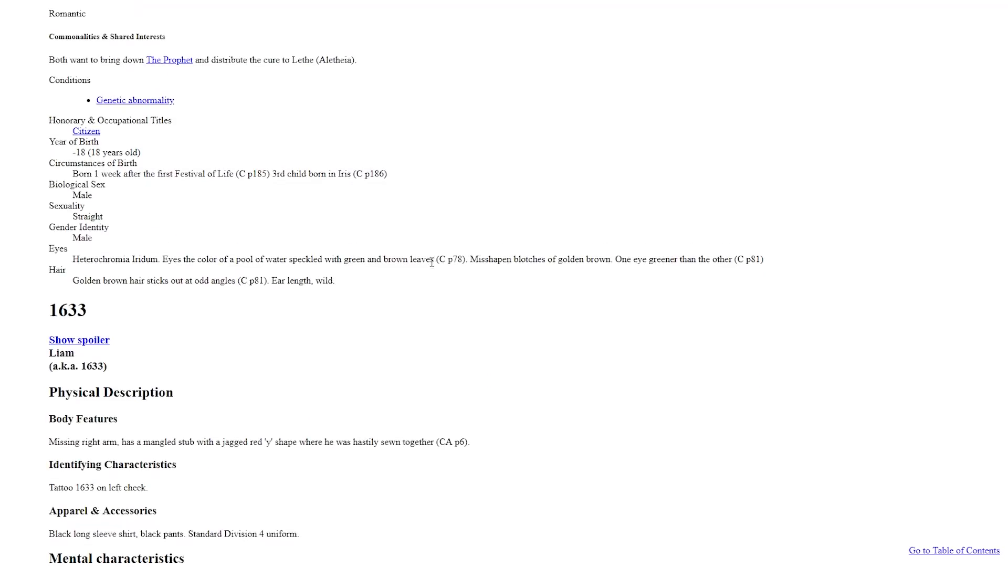
pyautogui.scroll(-3)
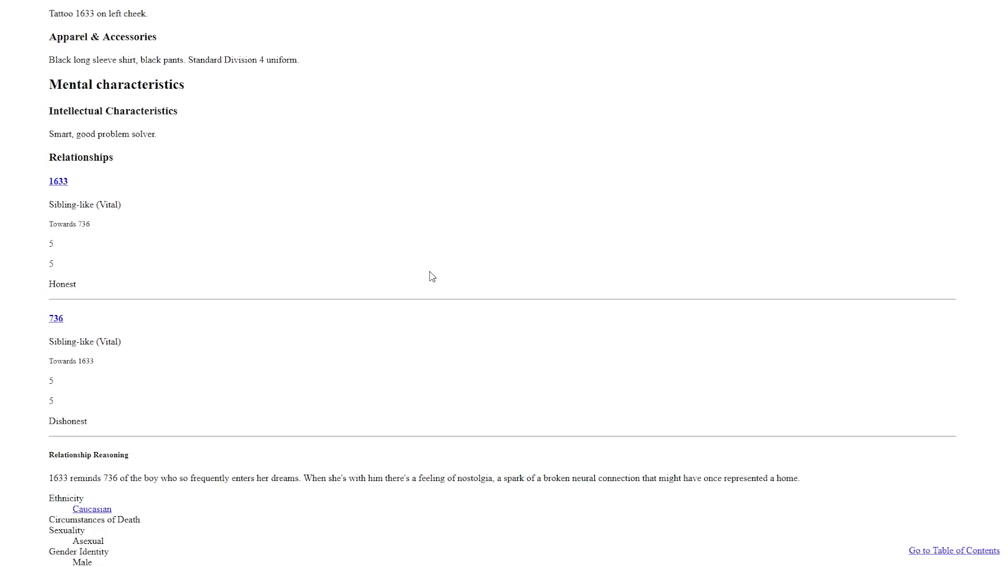
pyautogui.scroll(-3)
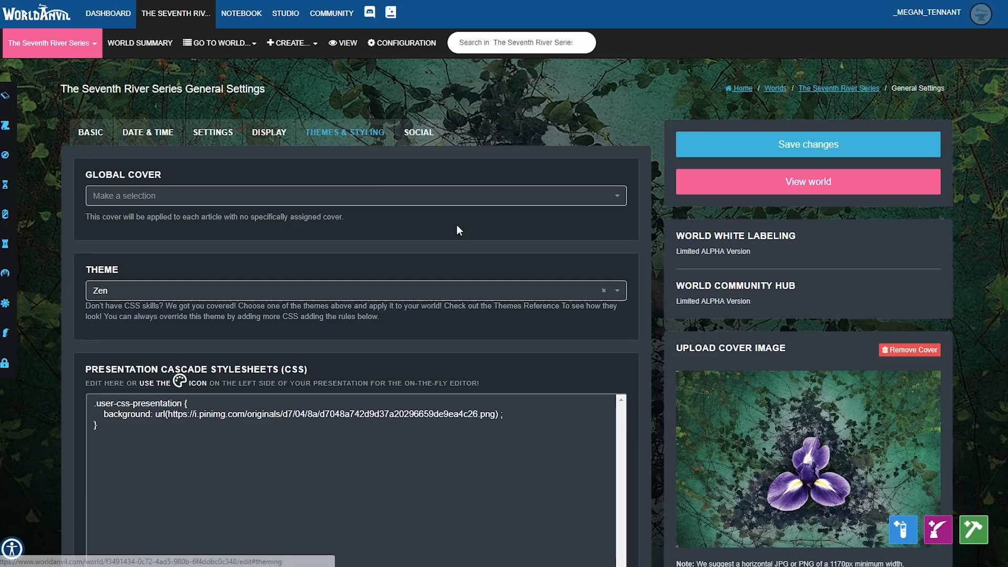
pyautogui.moveTo(197, 295)
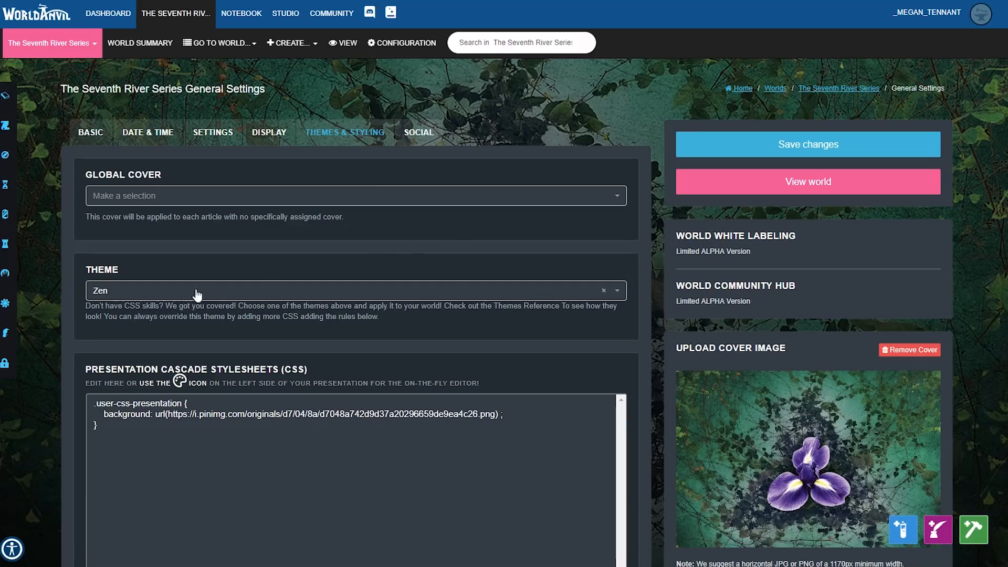
pyautogui.moveTo(146, 269)
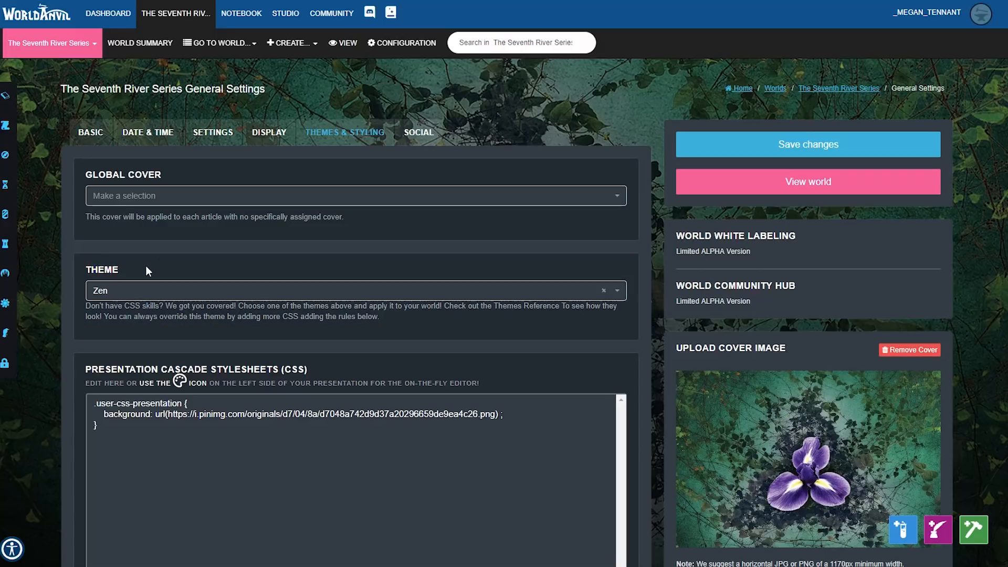
# - Review the custom CSS box, then show the Social tab with Patreon and Twitter filled
pyautogui.scroll(-3)
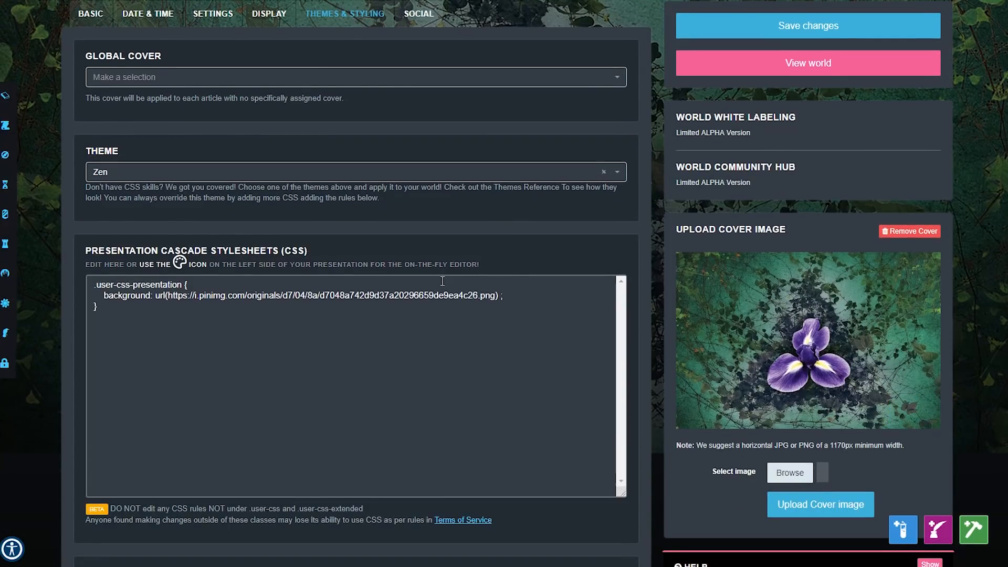
pyautogui.scroll(-3)
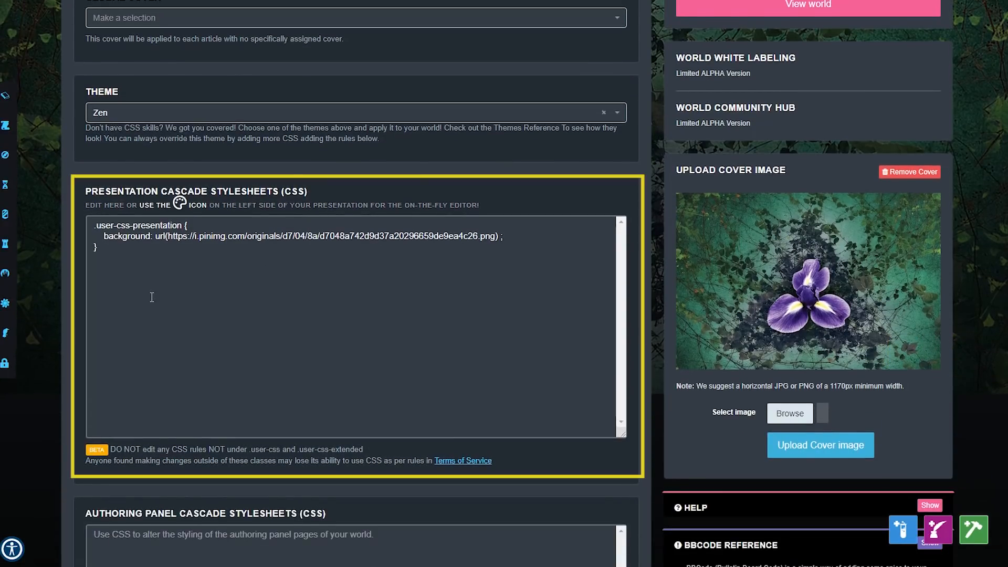
pyautogui.scroll(3)
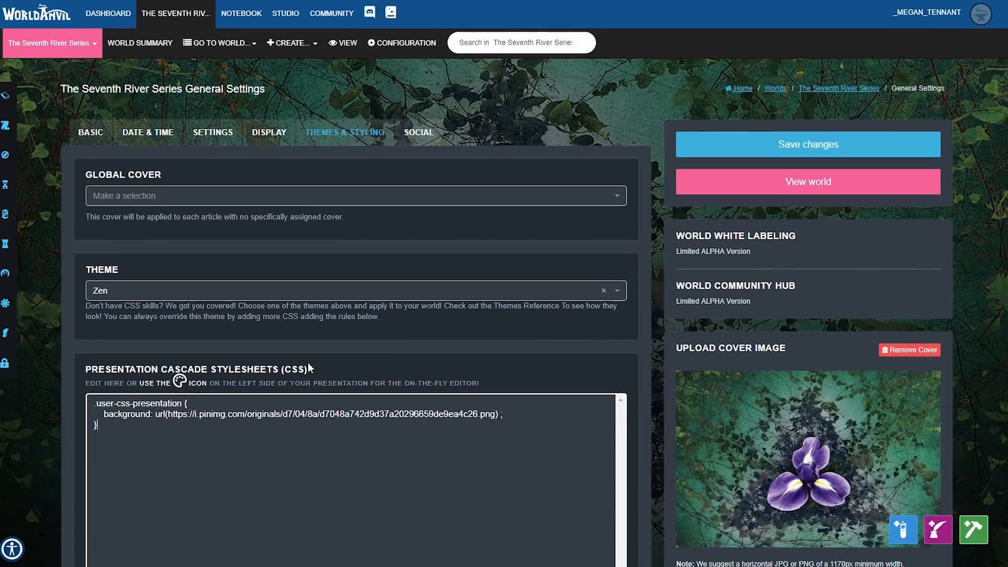
pyautogui.moveTo(411, 161)
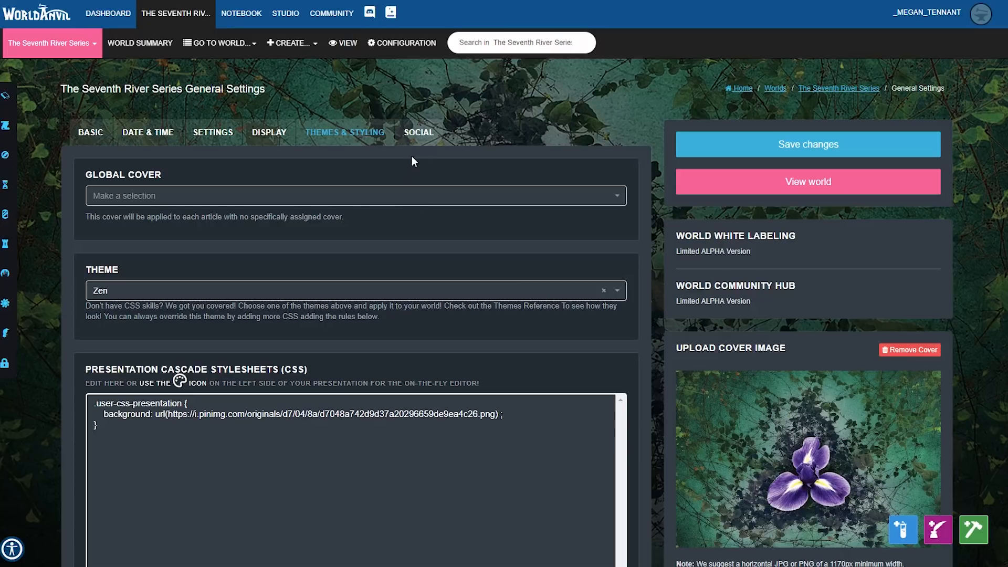
pyautogui.click(417, 132)
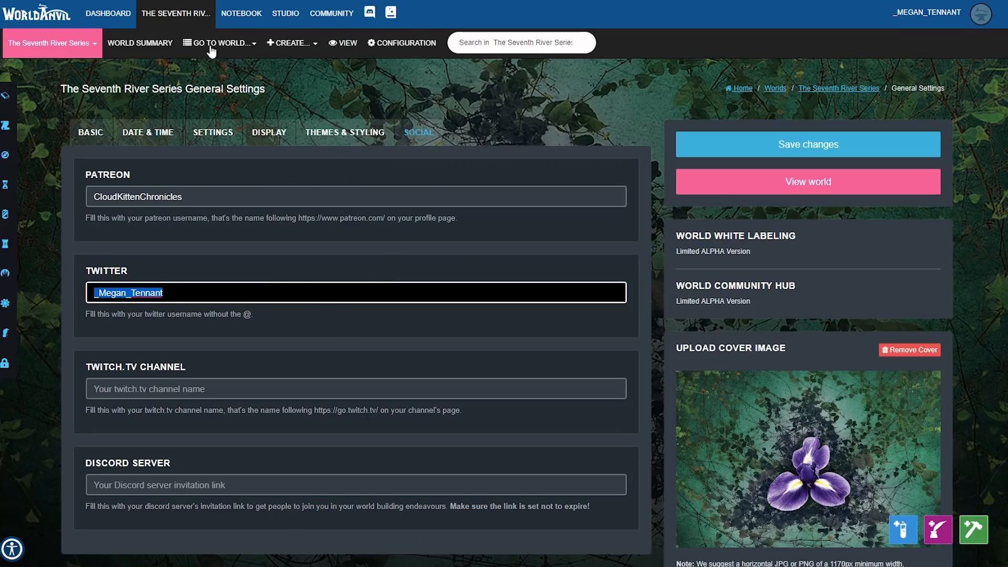
# - Open the public world page, scroll to Become a Patron and Twitter feed, visit Patreon
pyautogui.rightClick(346, 43)
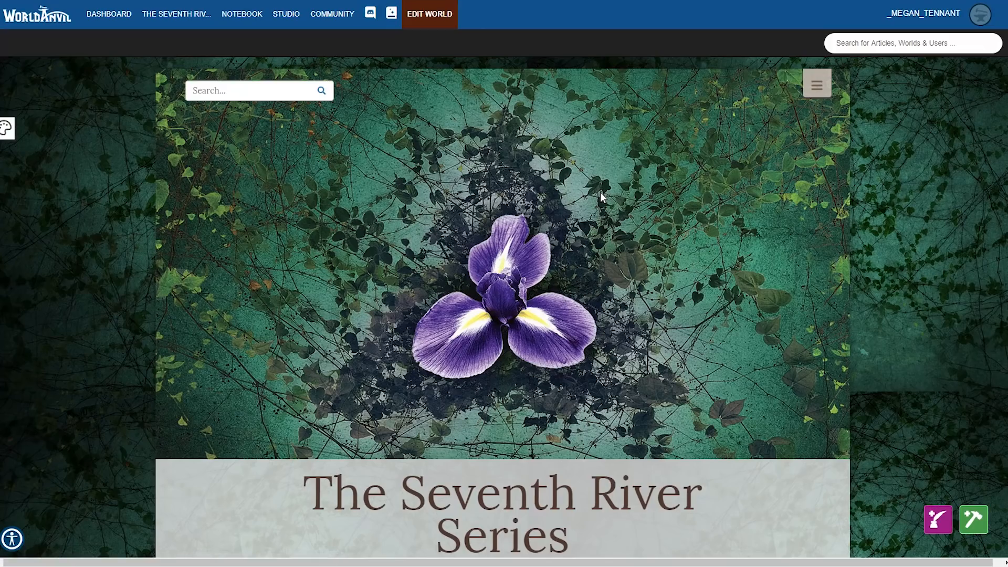
pyautogui.moveTo(628, 233)
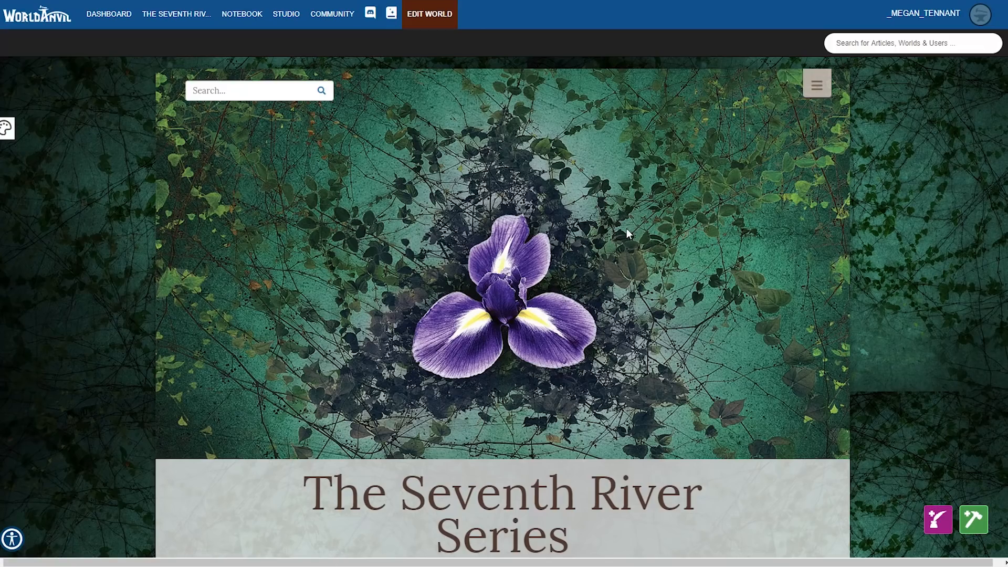
pyautogui.moveTo(631, 247)
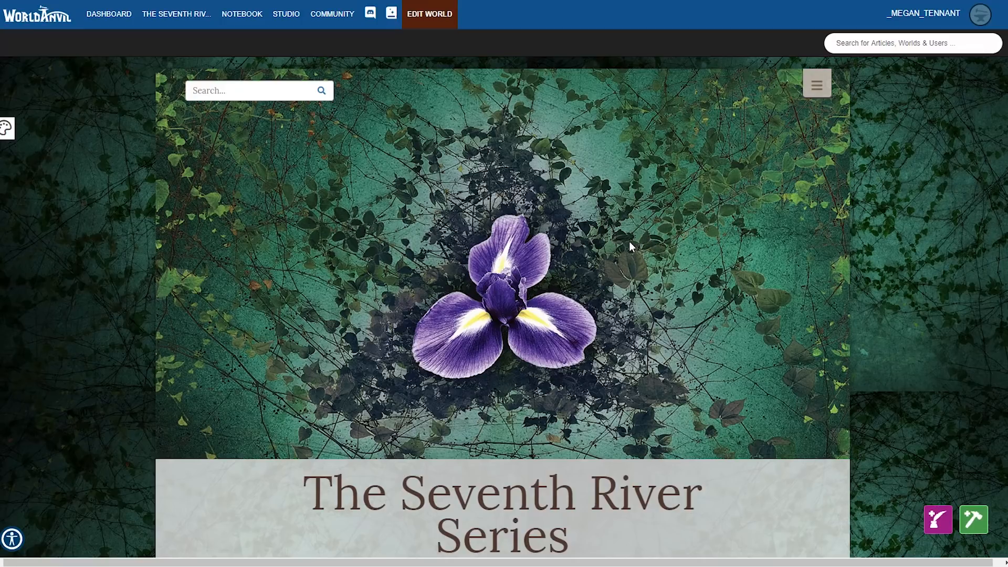
pyautogui.scroll(-3)
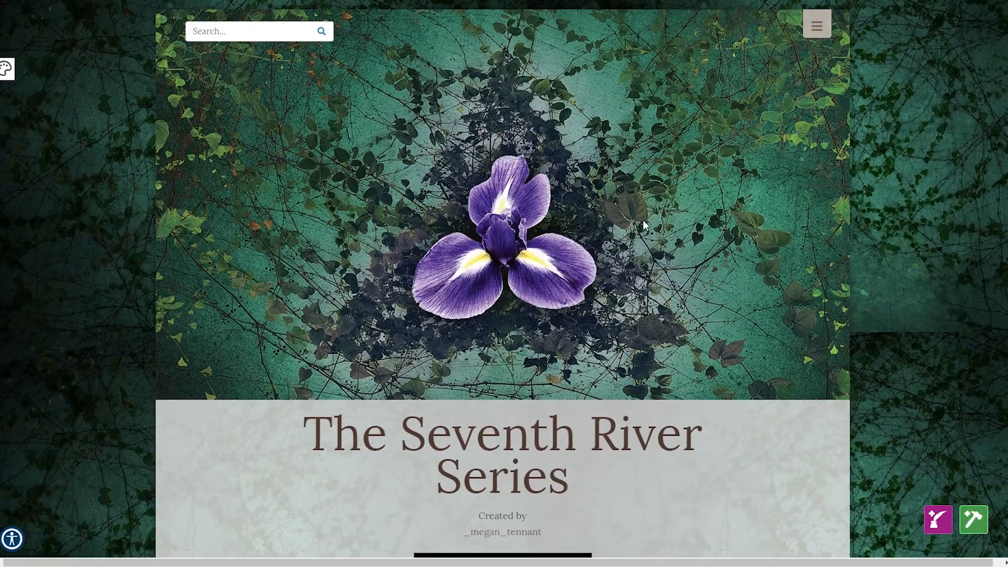
pyautogui.scroll(-3)
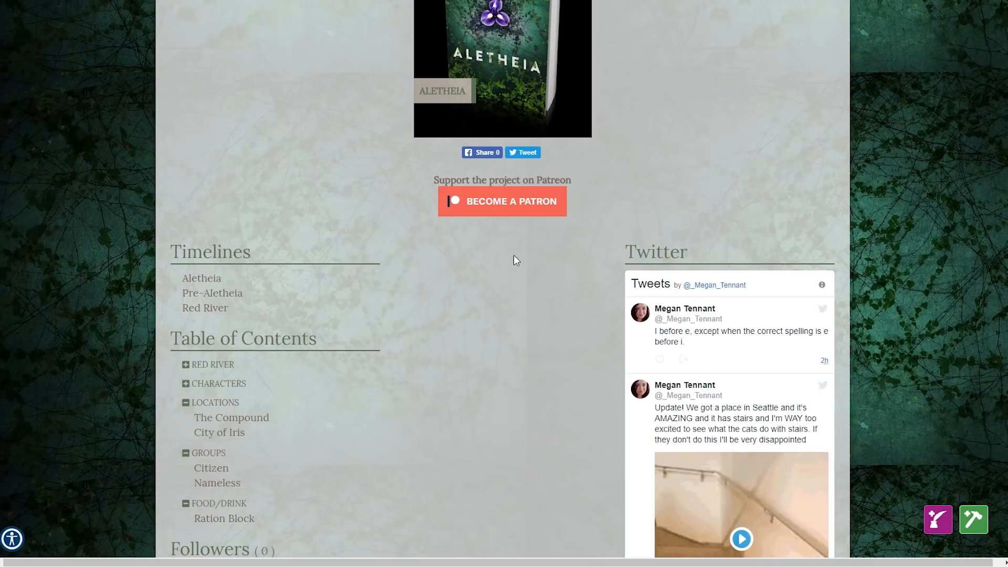
pyautogui.click(502, 201)
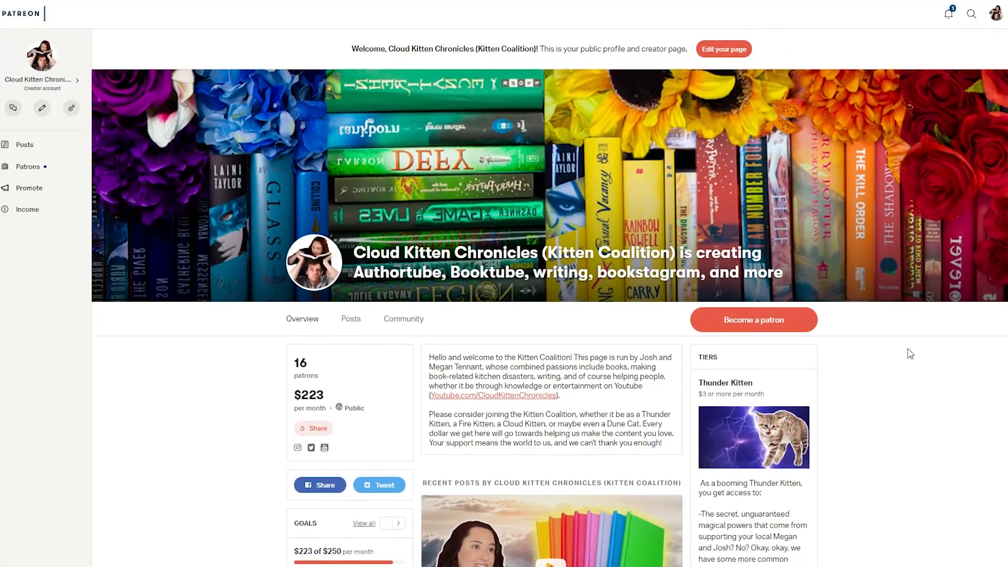
pyautogui.scroll(-3)
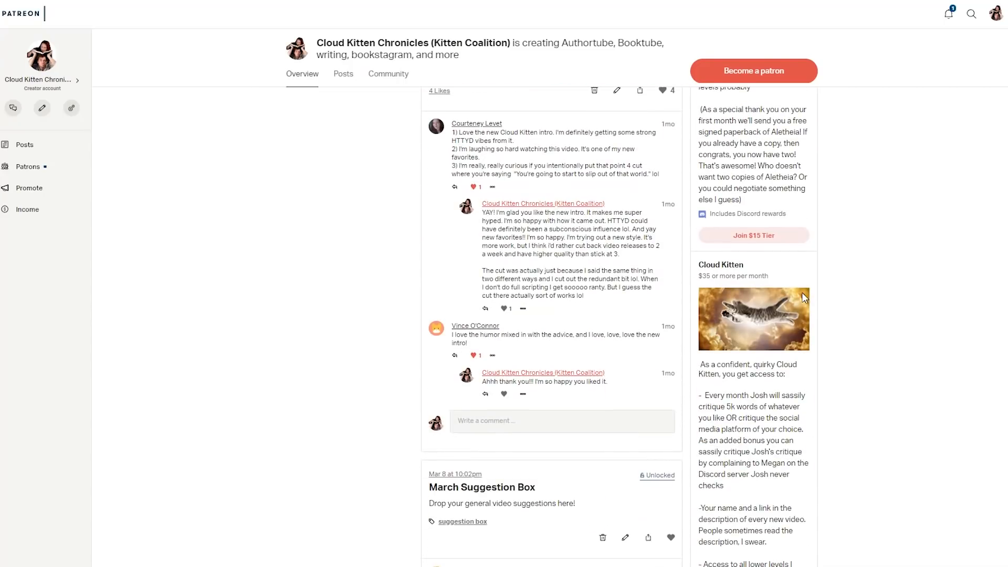
pyautogui.moveTo(727, 425)
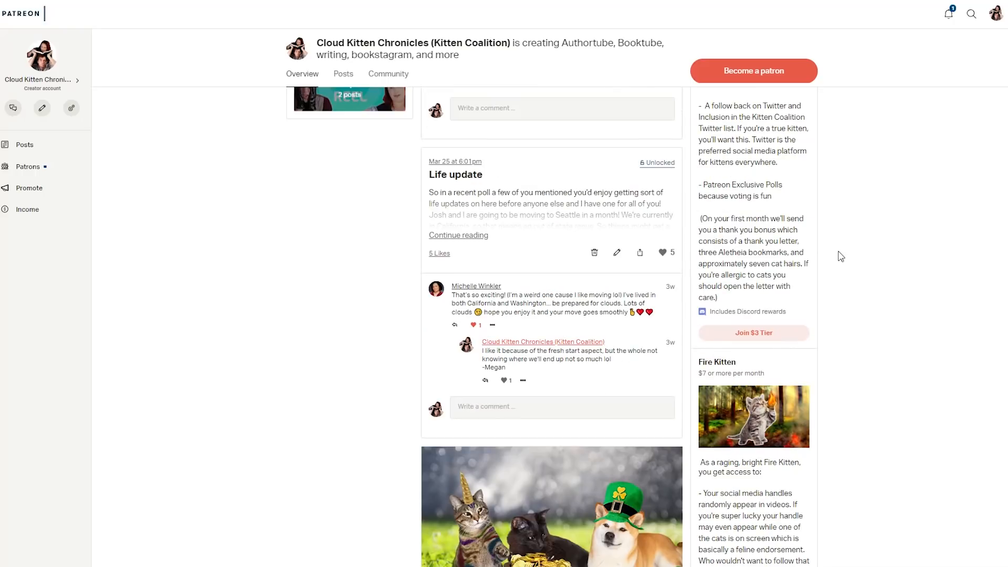
pyautogui.scroll(-3)
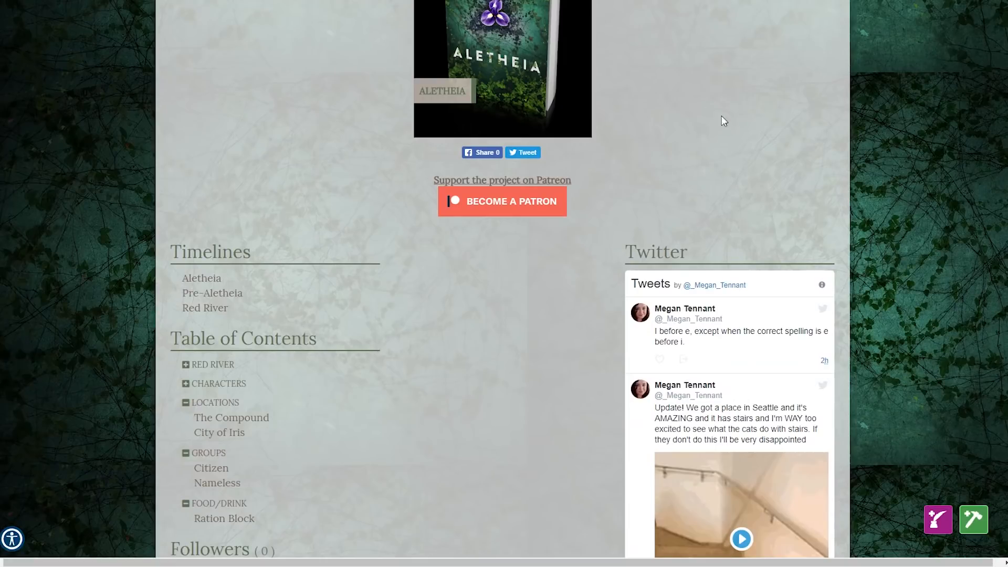
pyautogui.moveTo(618, 255)
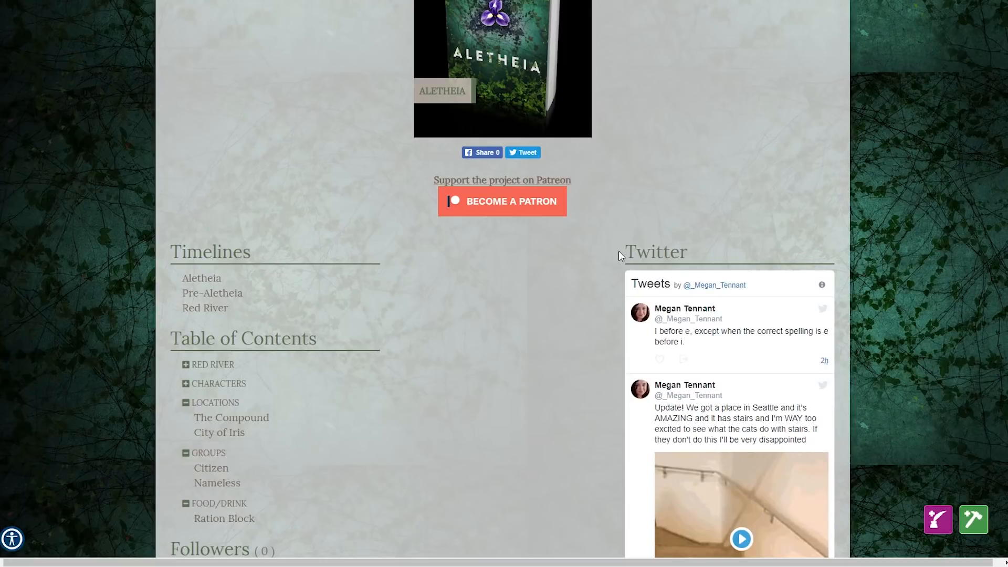
# - Alternate between the public world page and the Social settings tab, finishing on Social
pyautogui.doubleClick(655, 252)
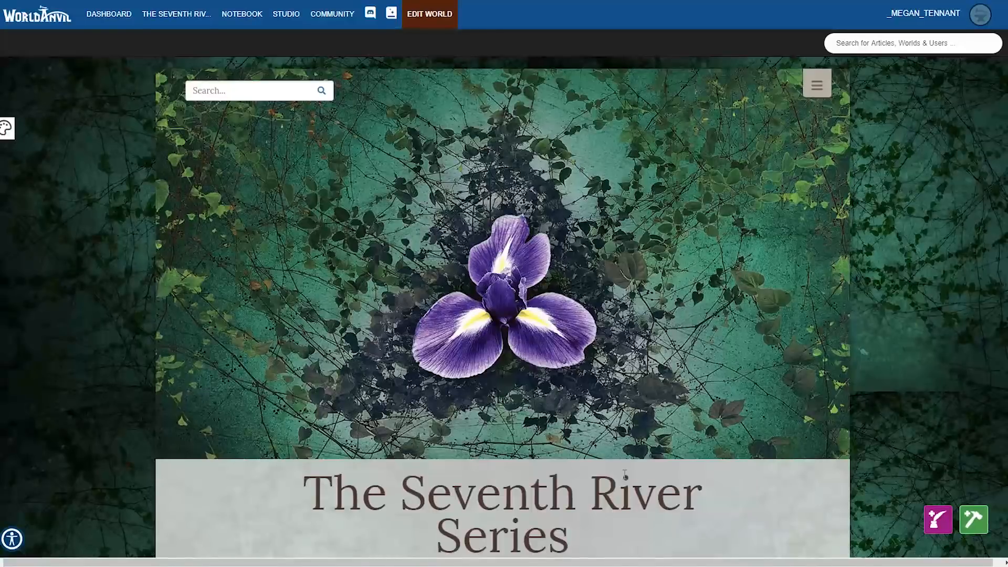
pyautogui.click(429, 14)
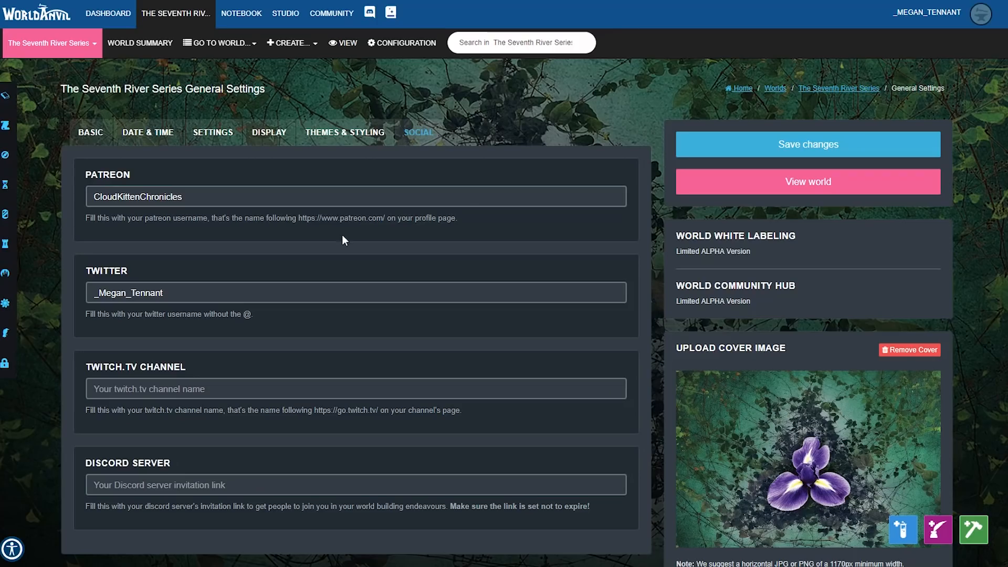
pyautogui.moveTo(615, 188)
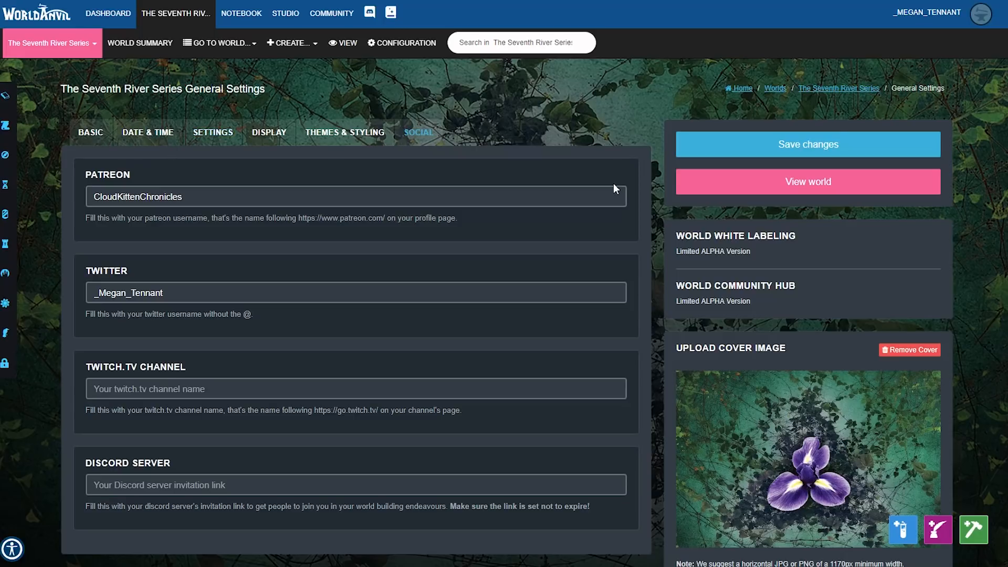
pyautogui.click(807, 181)
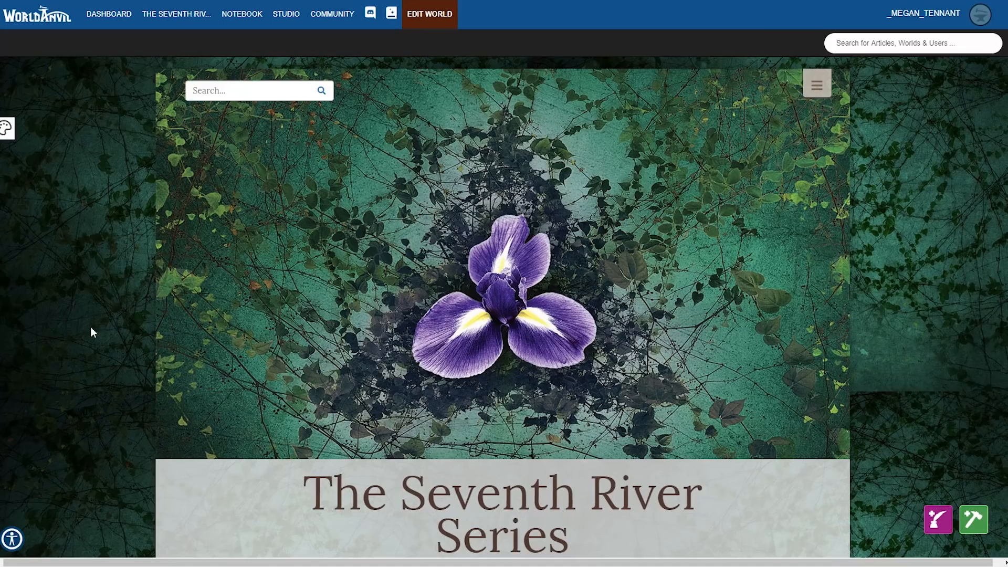
pyautogui.moveTo(232, 57)
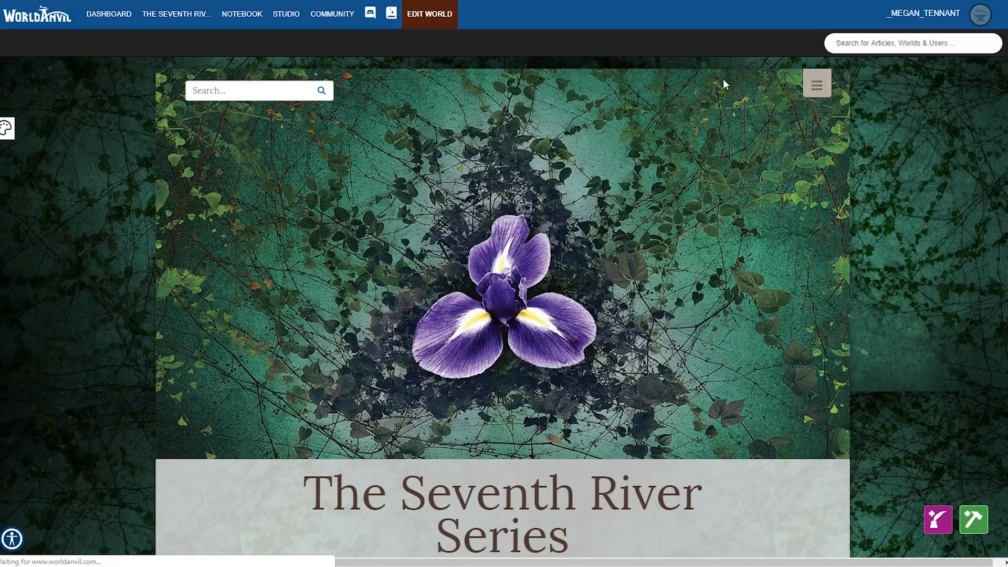
pyautogui.click(429, 14)
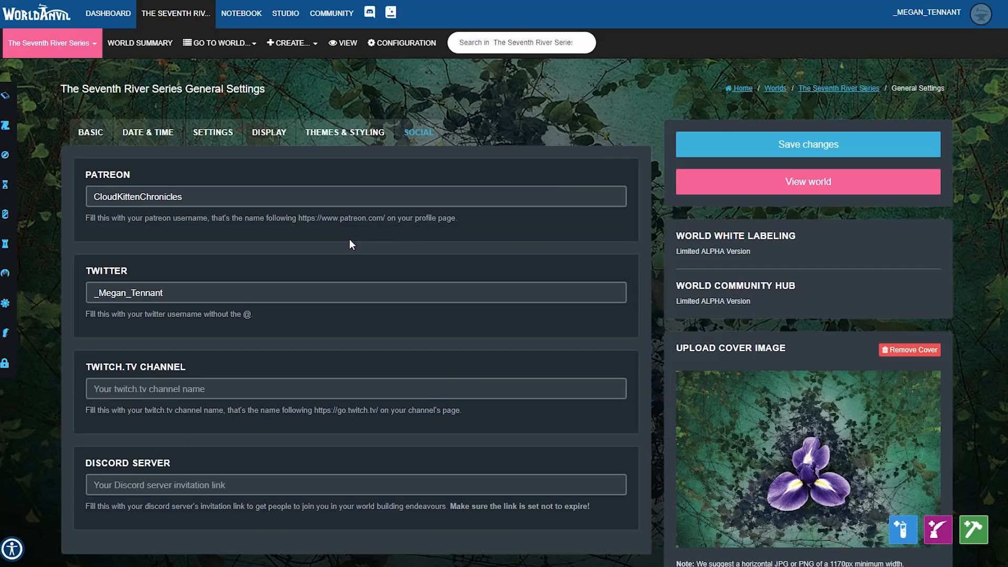
pyautogui.moveTo(154, 169)
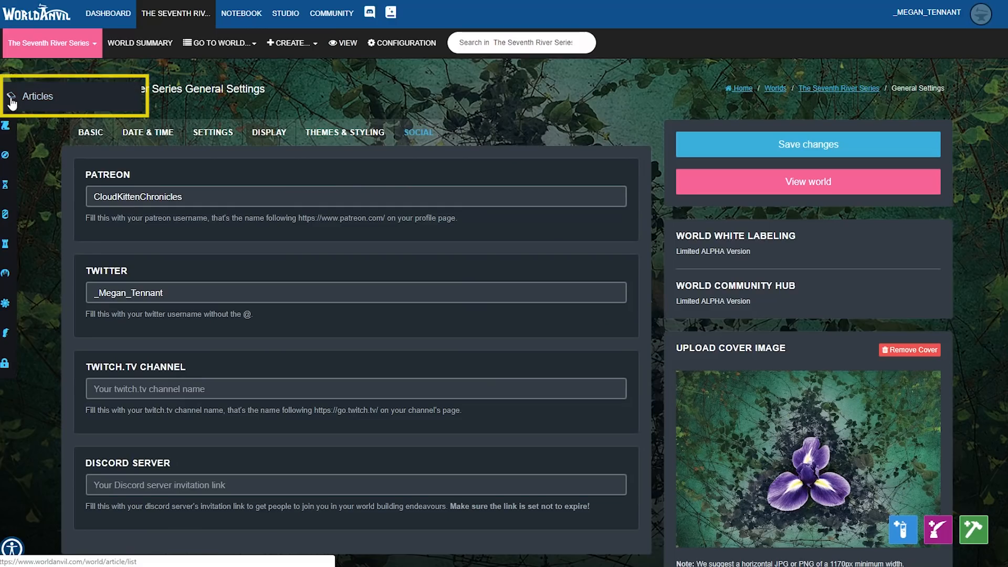
# - From the articles list, open the quick new-article form and choose the Item template
pyautogui.click(37, 97)
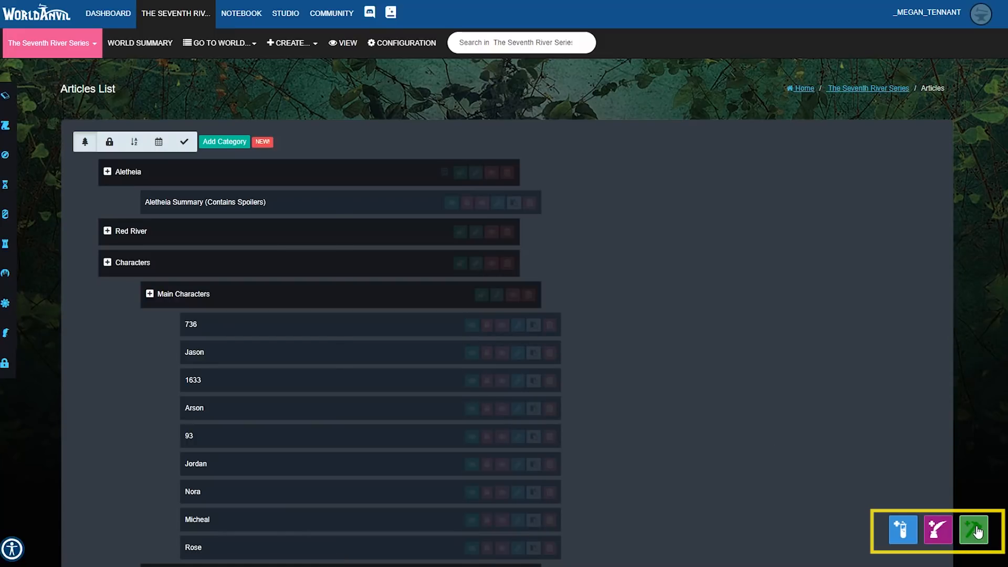
pyautogui.click(973, 530)
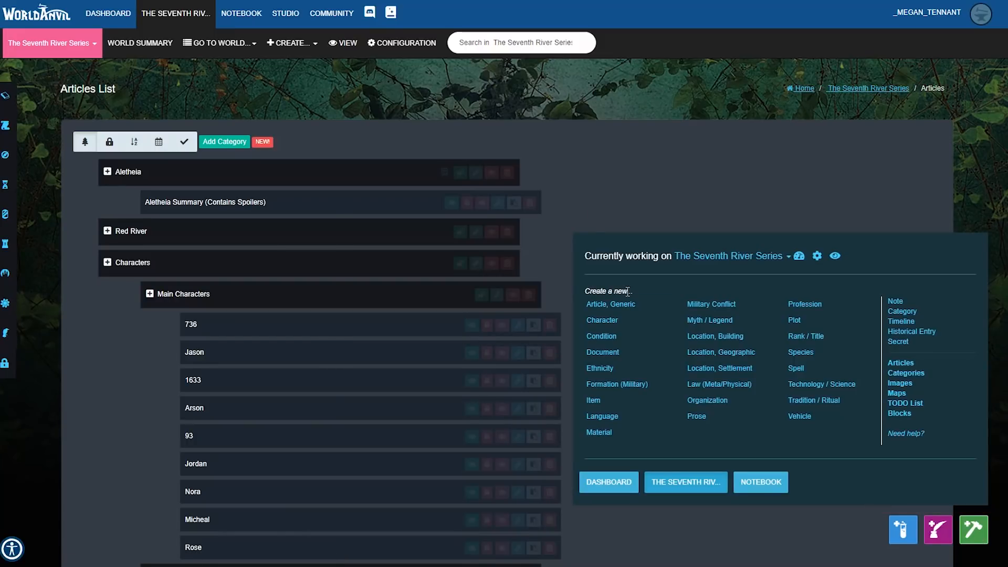
pyautogui.moveTo(824, 455)
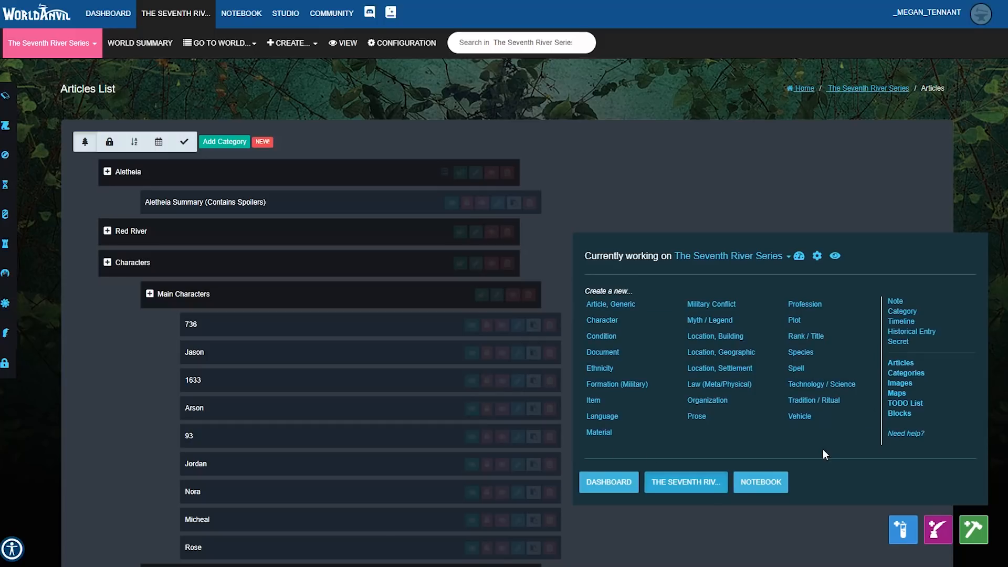
pyautogui.click(910, 331)
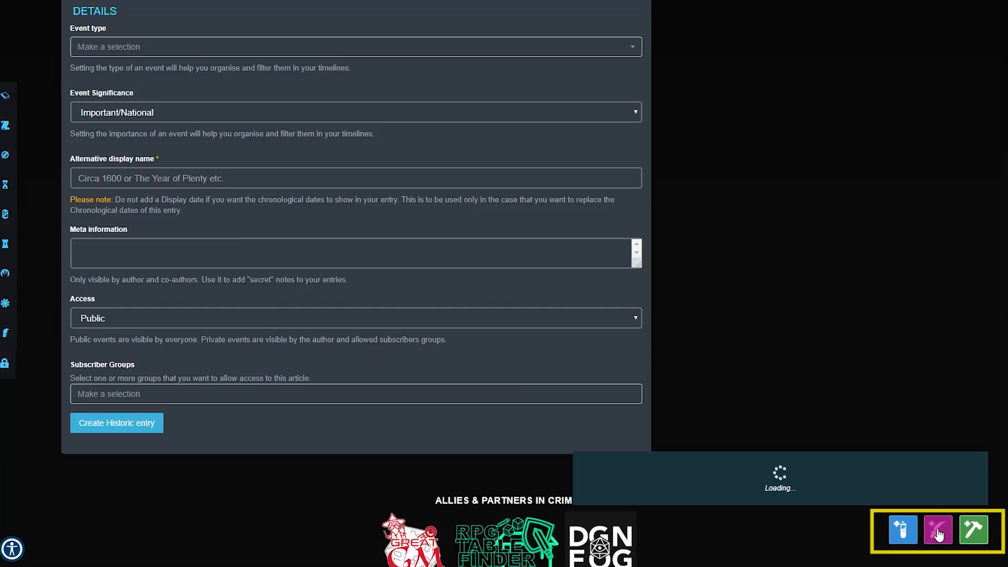
pyautogui.click(936, 529)
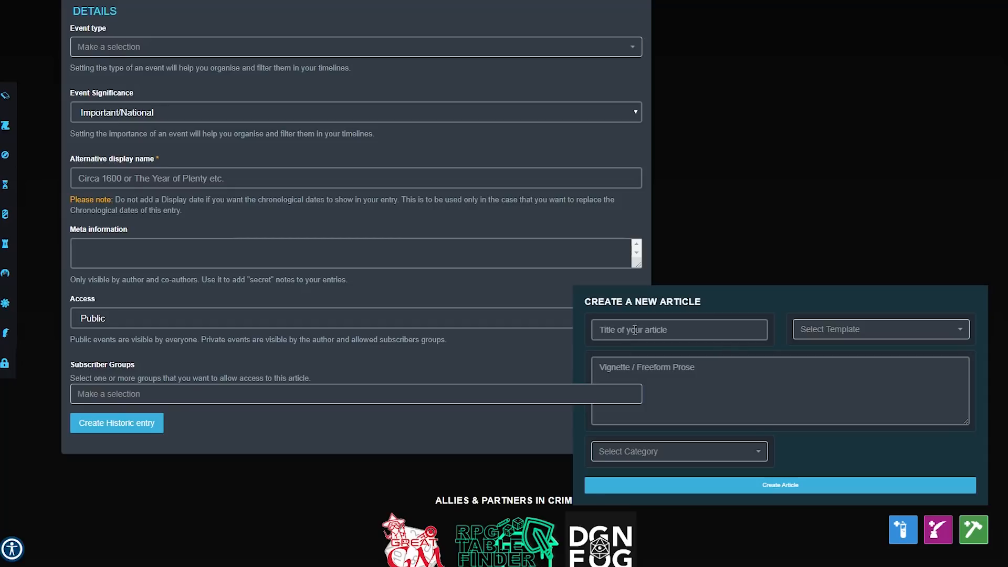
pyautogui.click(879, 329)
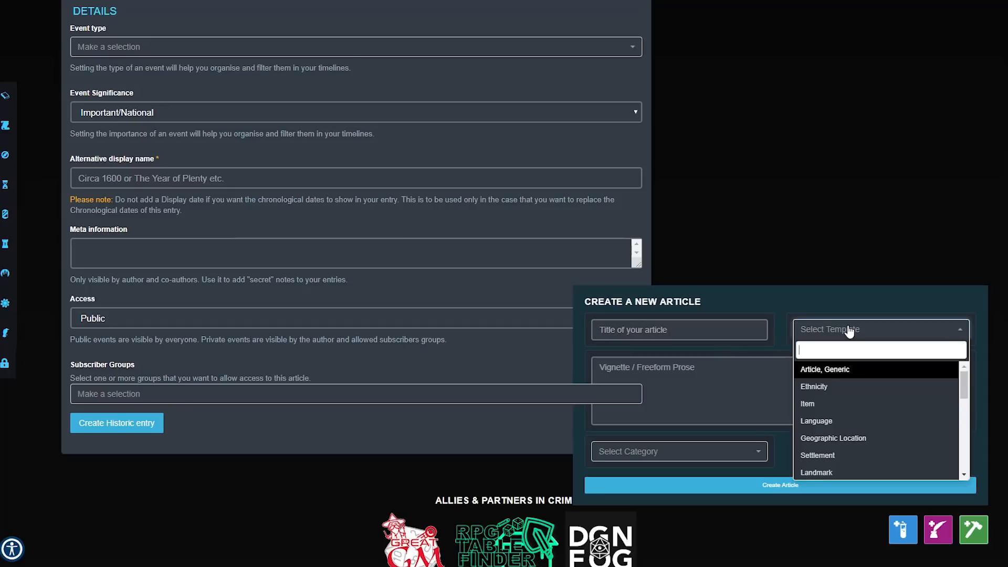
pyautogui.click(807, 403)
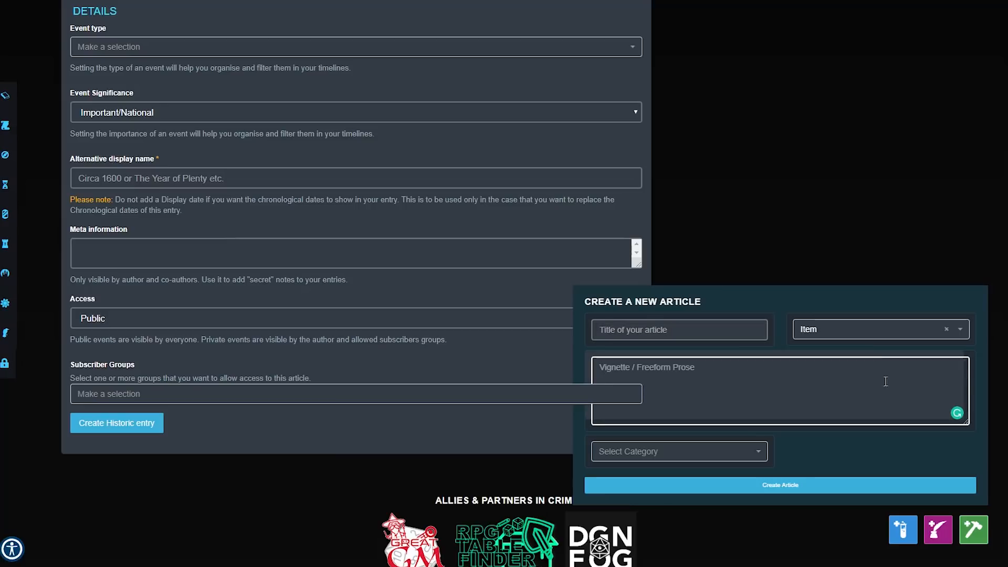
pyautogui.click(677, 451)
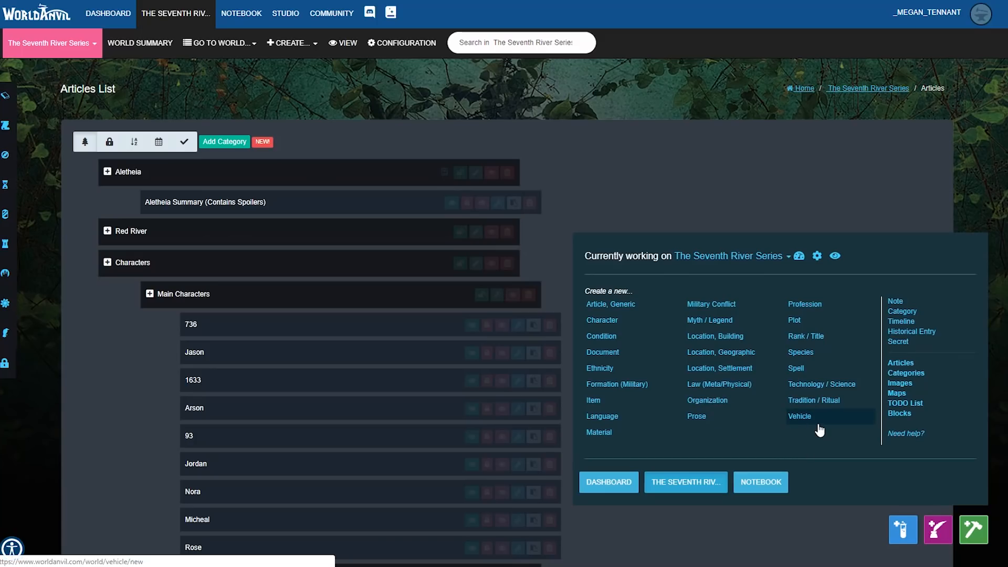
pyautogui.moveTo(813, 437)
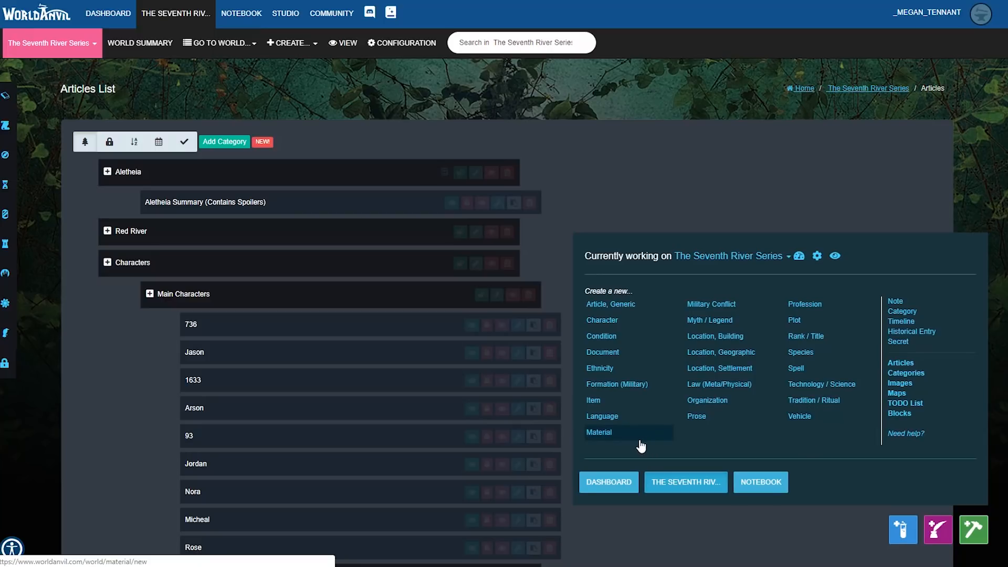
pyautogui.moveTo(639, 446)
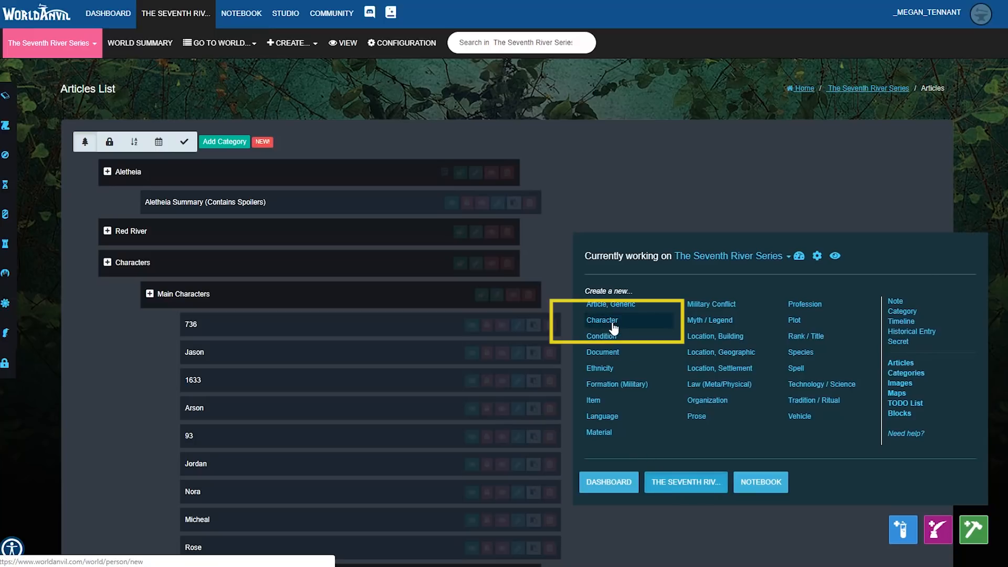
# - Open character article 736's edit form, scroll its Profile fields, then return to the world page
pyautogui.click(601, 320)
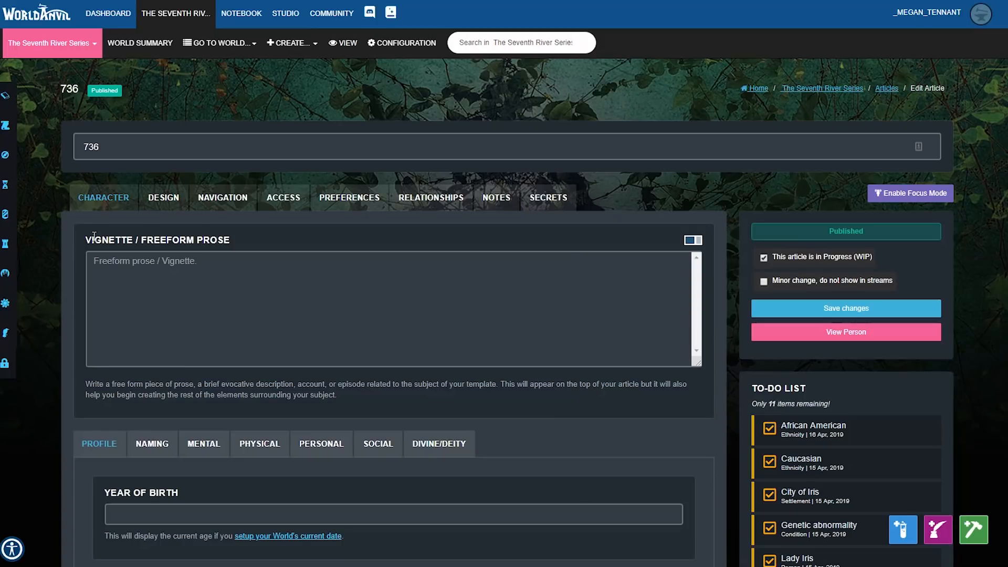
pyautogui.scroll(-3)
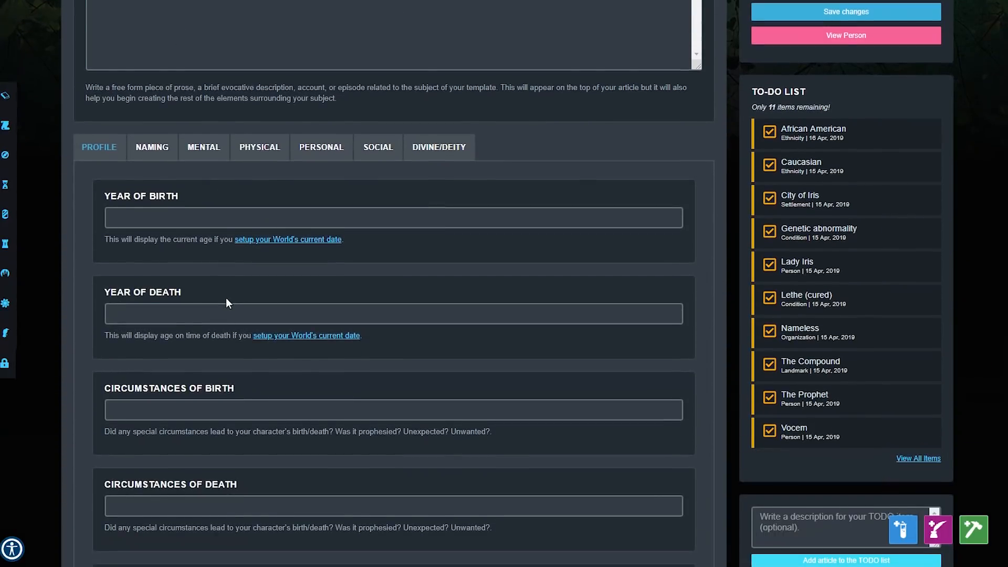
pyautogui.scroll(-3)
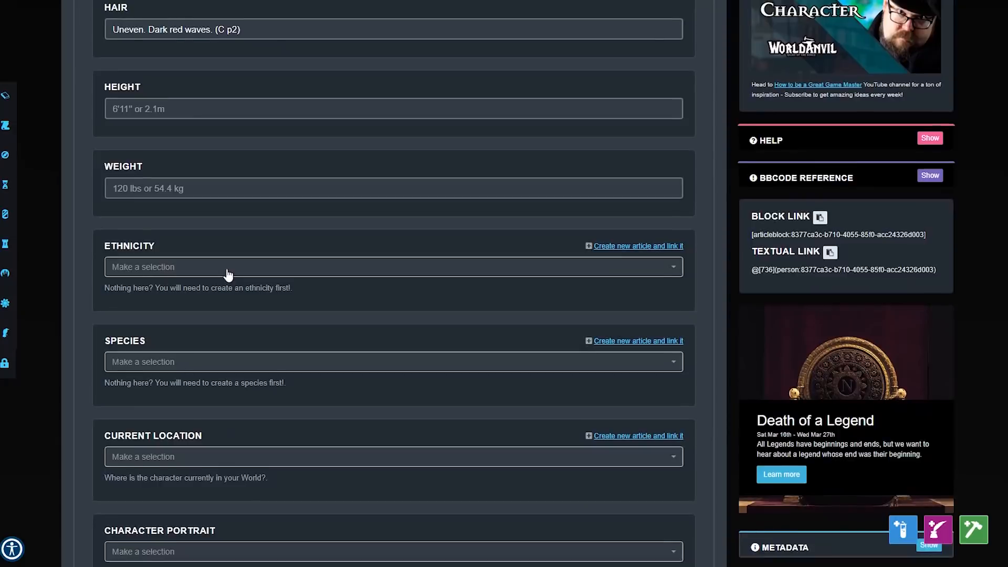
pyautogui.scroll(3)
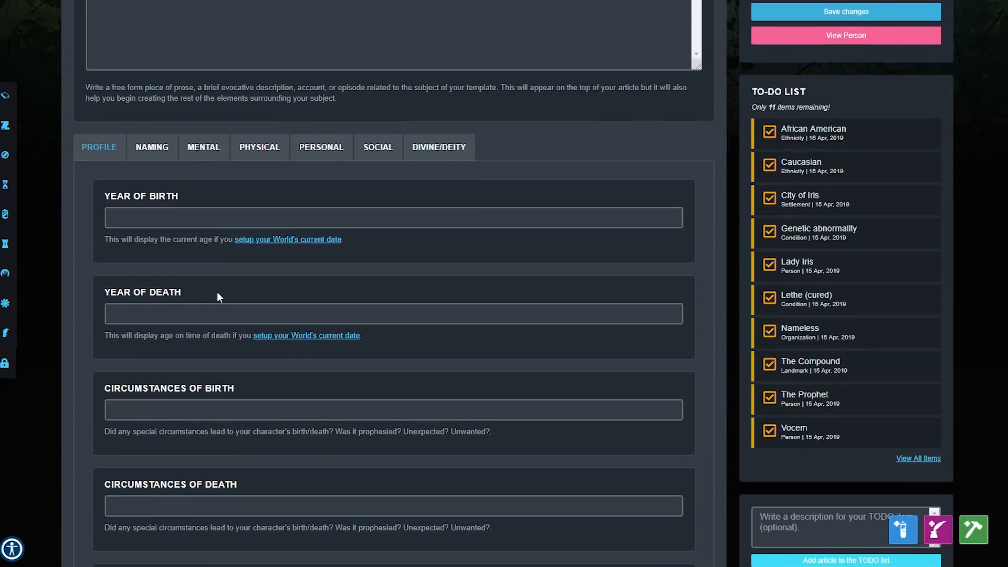
pyautogui.moveTo(215, 288)
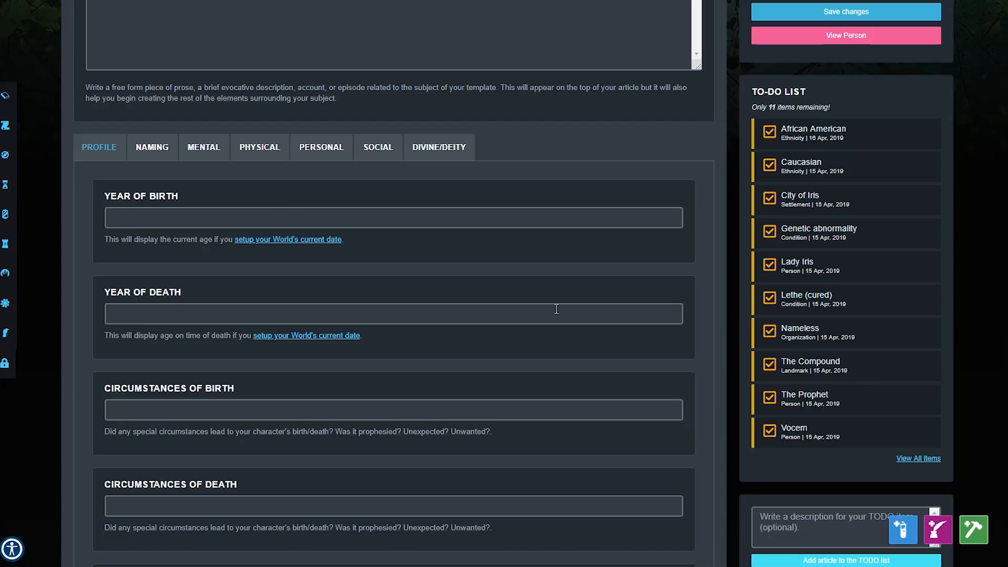
pyautogui.click(393, 313)
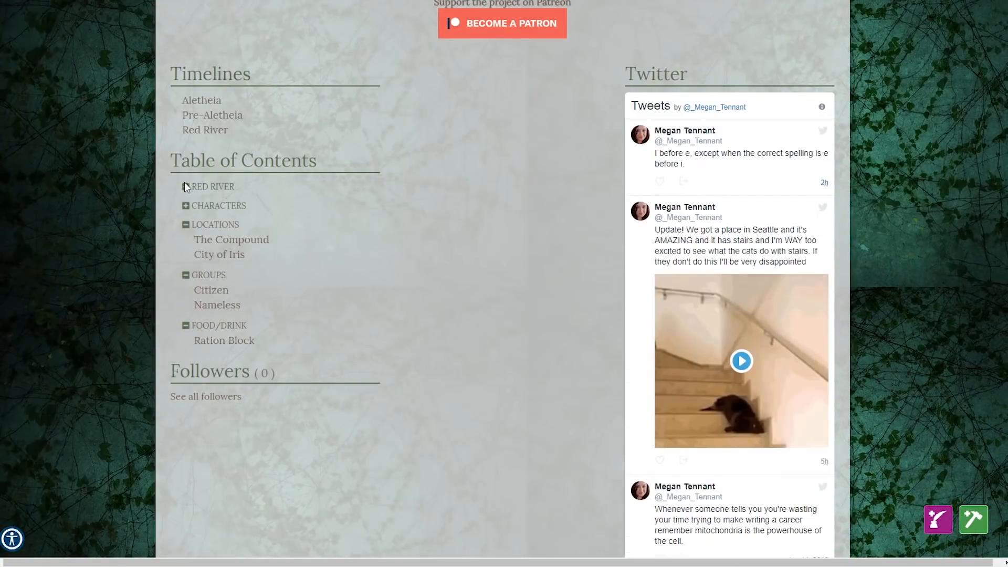
# - Expand Characters in the world's table of contents and open character 736's public page
pyautogui.click(186, 186)
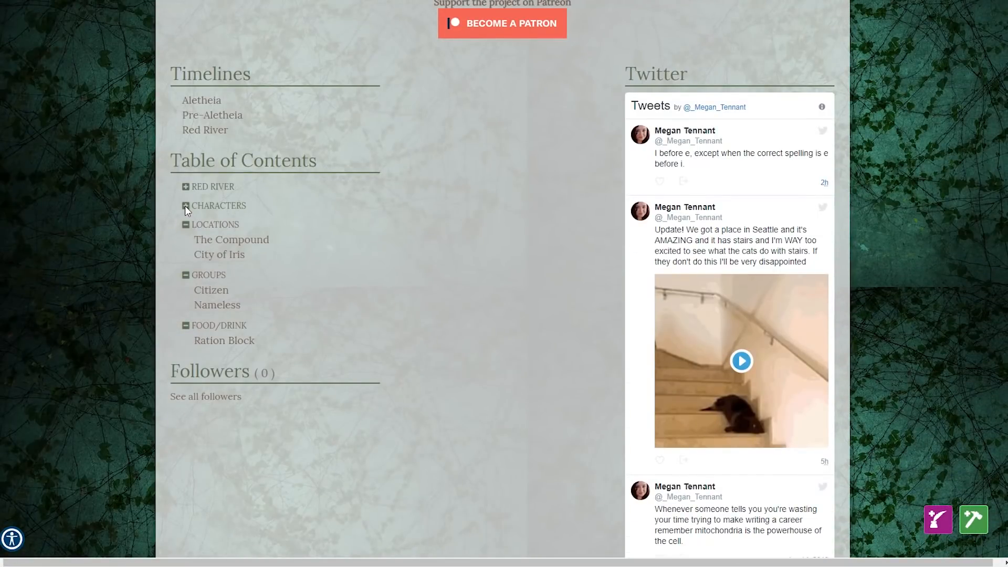
pyautogui.click(185, 205)
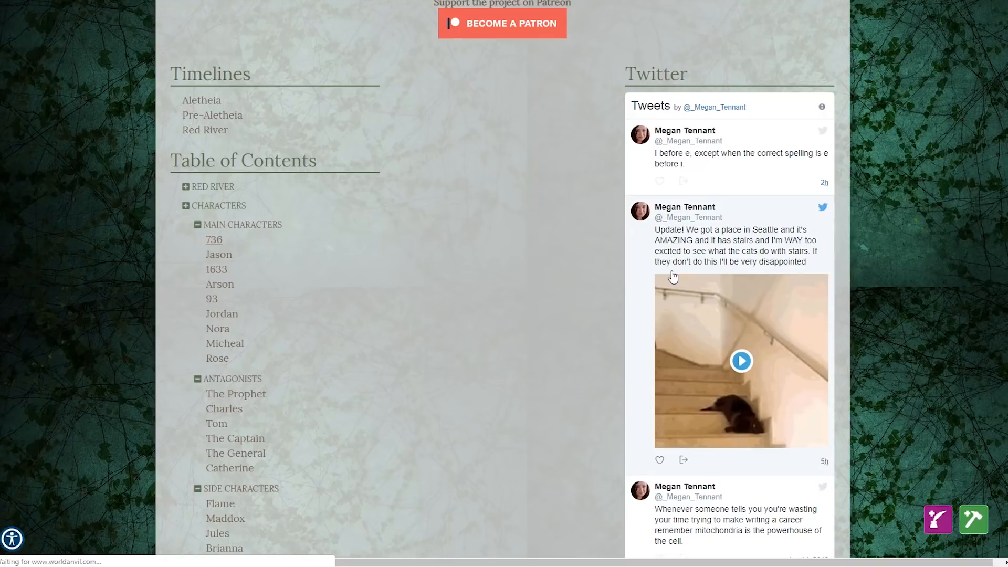
pyautogui.click(214, 239)
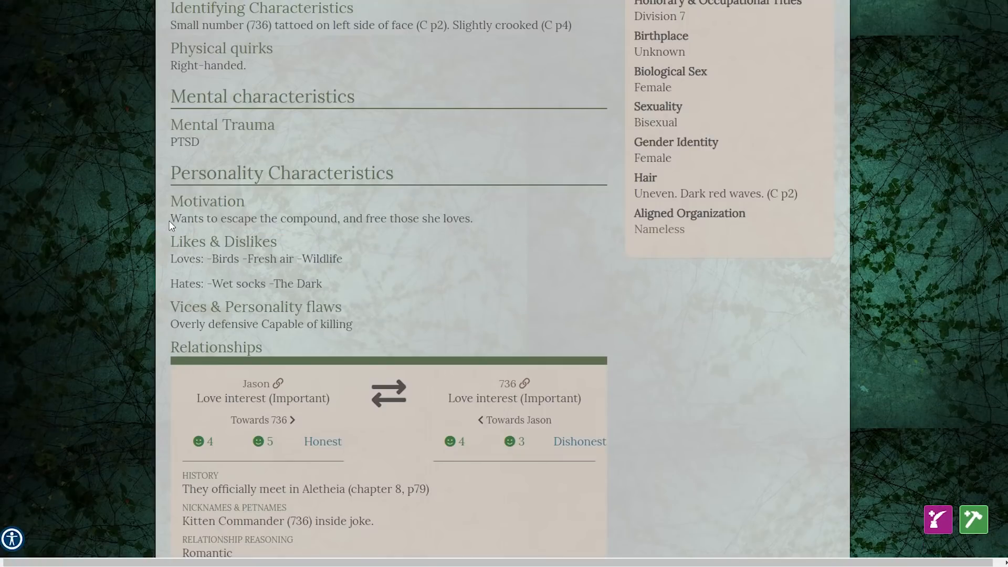
pyautogui.moveTo(327, 159)
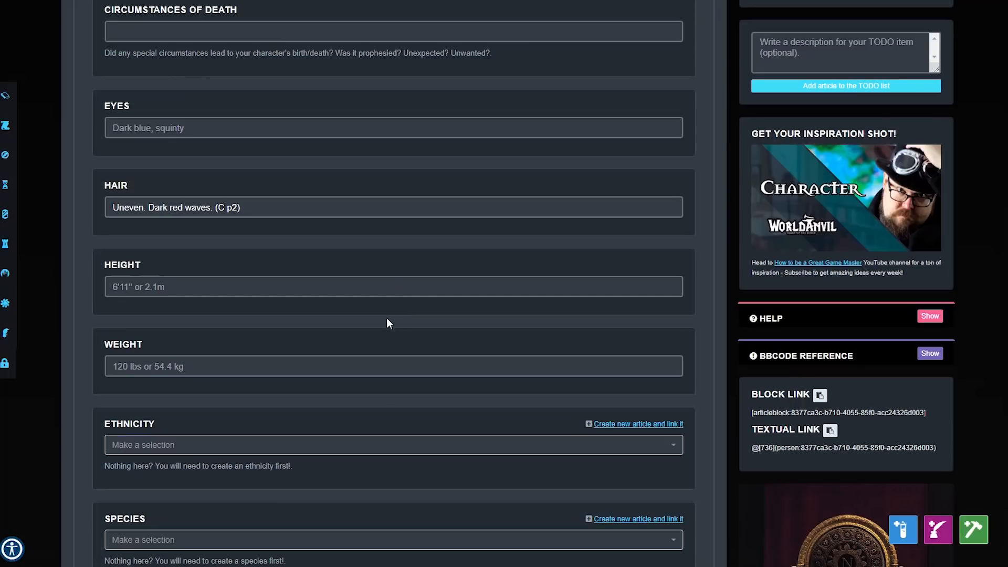
pyautogui.moveTo(190, 103)
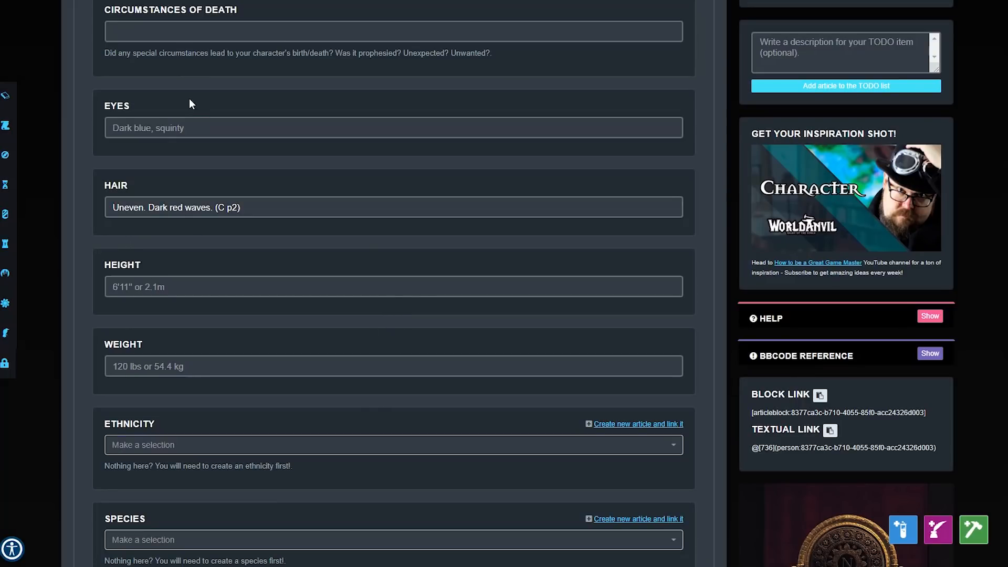
# - Scroll down 736's edit form past the hair, ethnicity, species and portrait fields
pyautogui.scroll(-3)
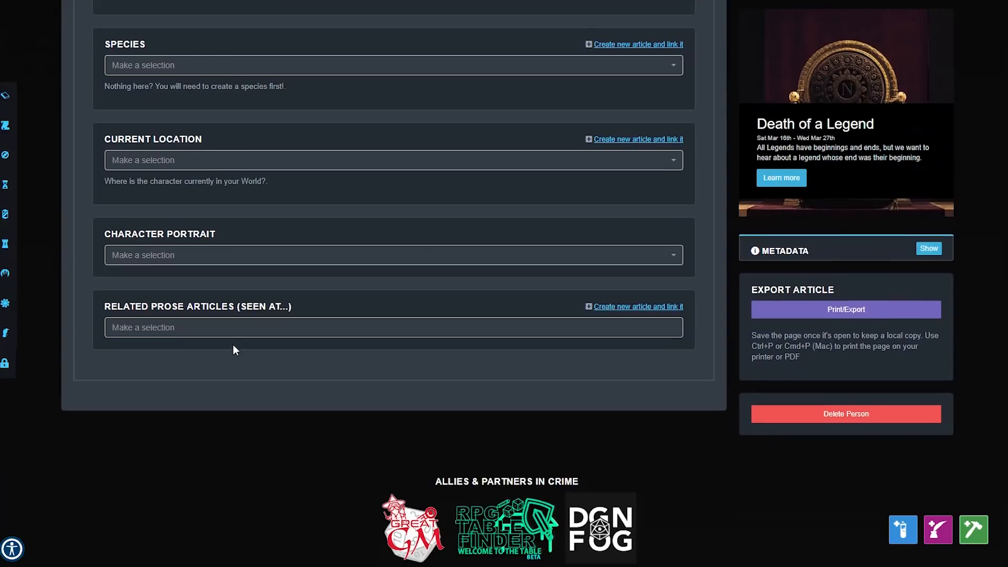
pyautogui.moveTo(273, 401)
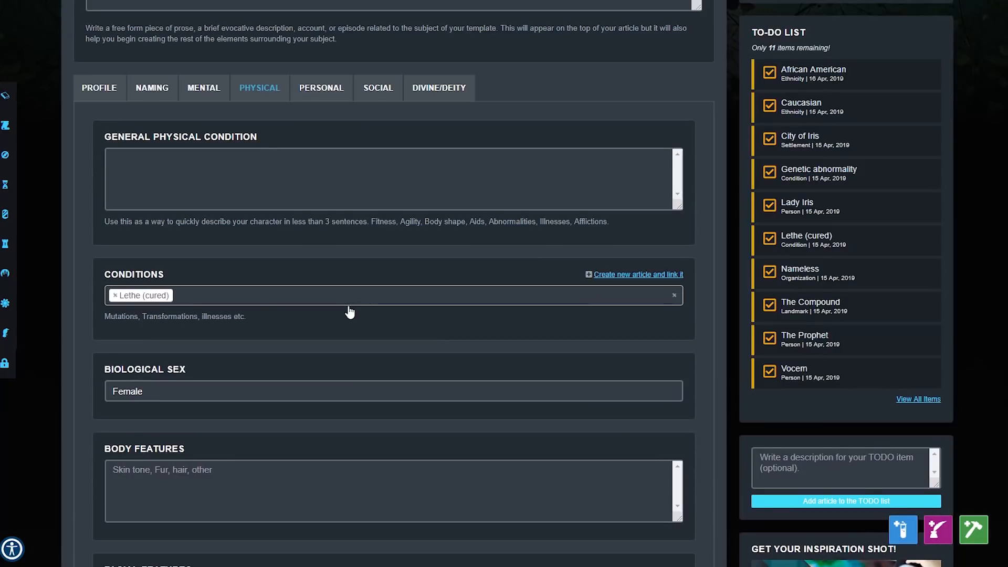
pyautogui.moveTo(628, 277)
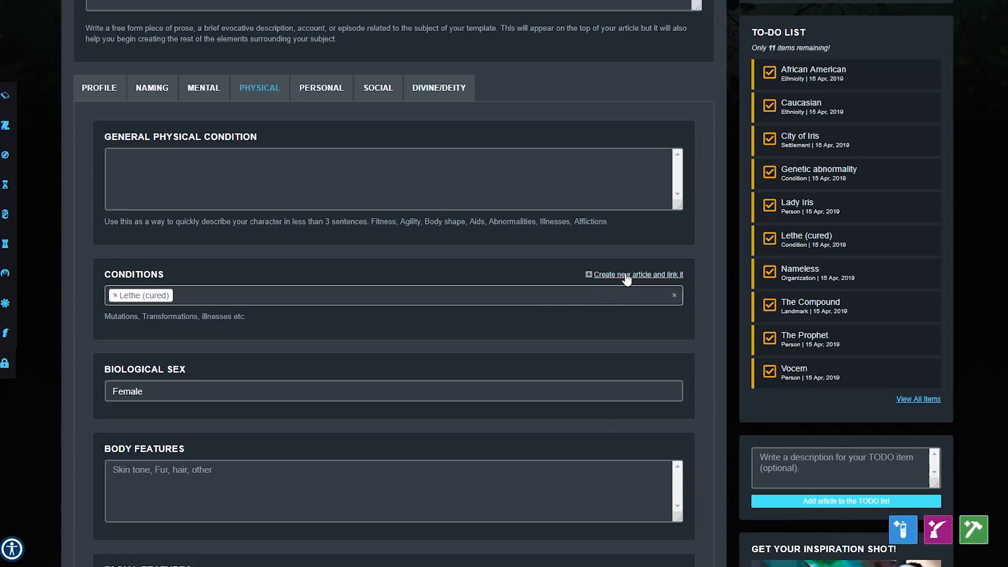
pyautogui.moveTo(406, 338)
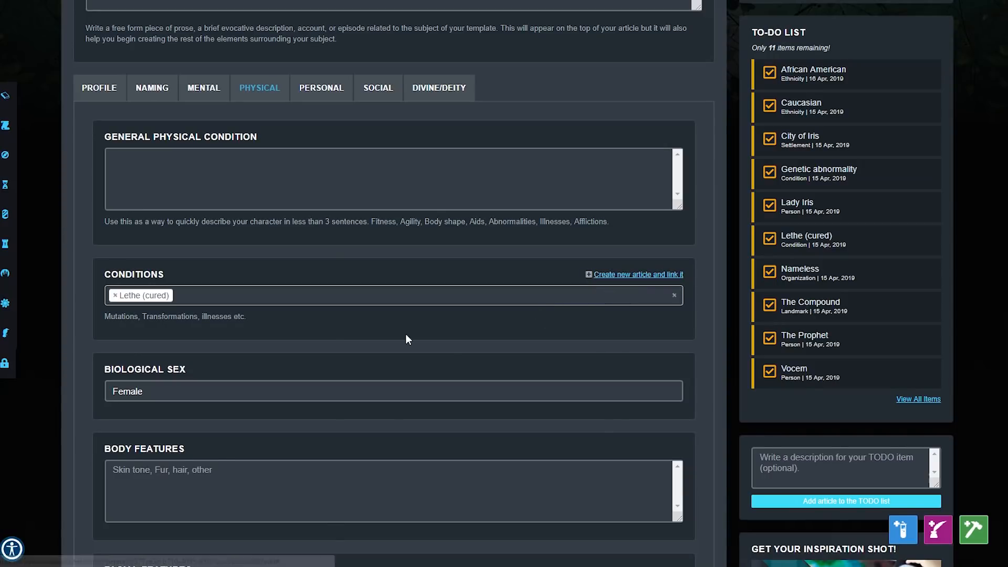
pyautogui.moveTo(185, 277)
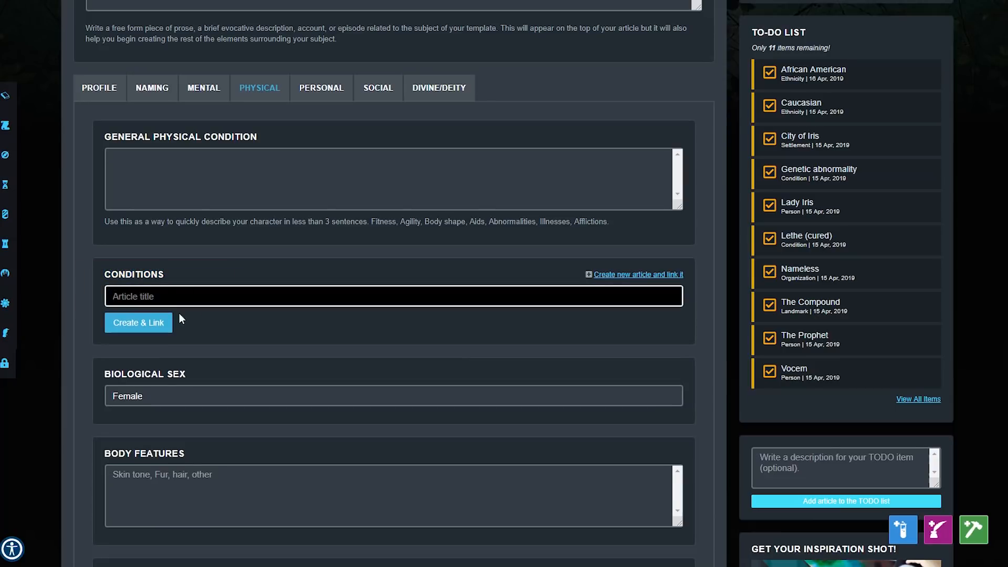
pyautogui.moveTo(360, 341)
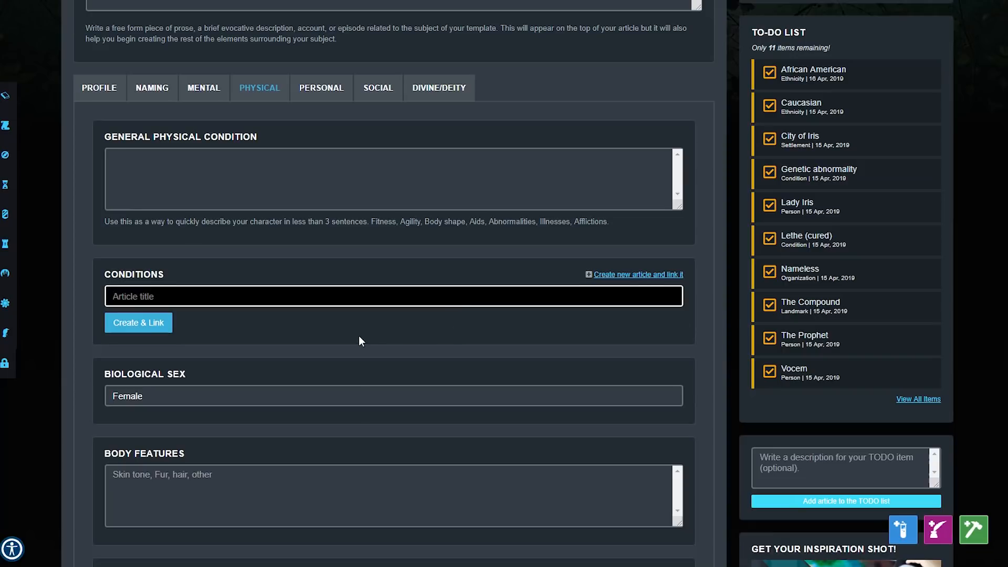
pyautogui.moveTo(6, 95)
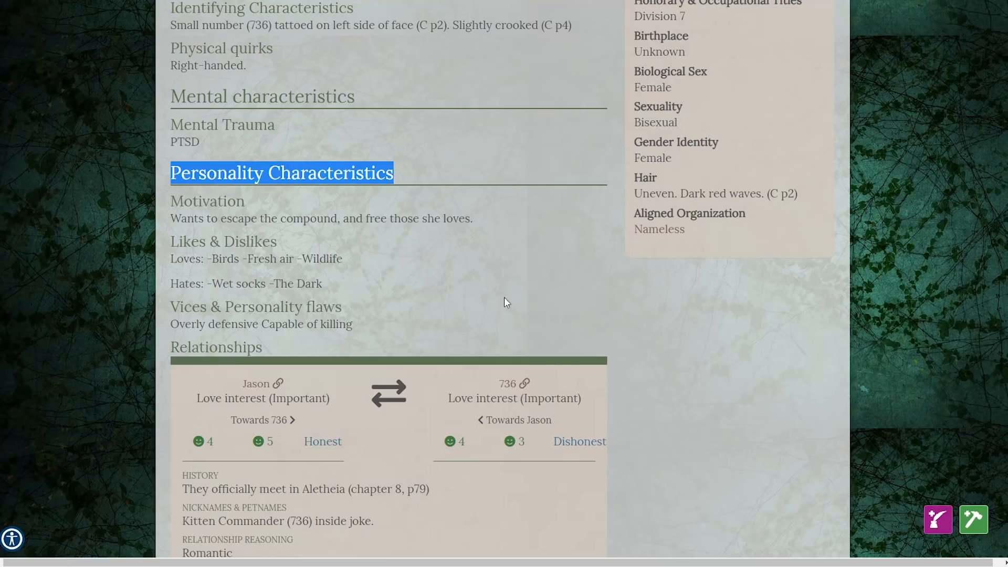
# - Scroll up to 736's sidebar and open the linked Lethe (cured) condition article
pyautogui.scroll(3)
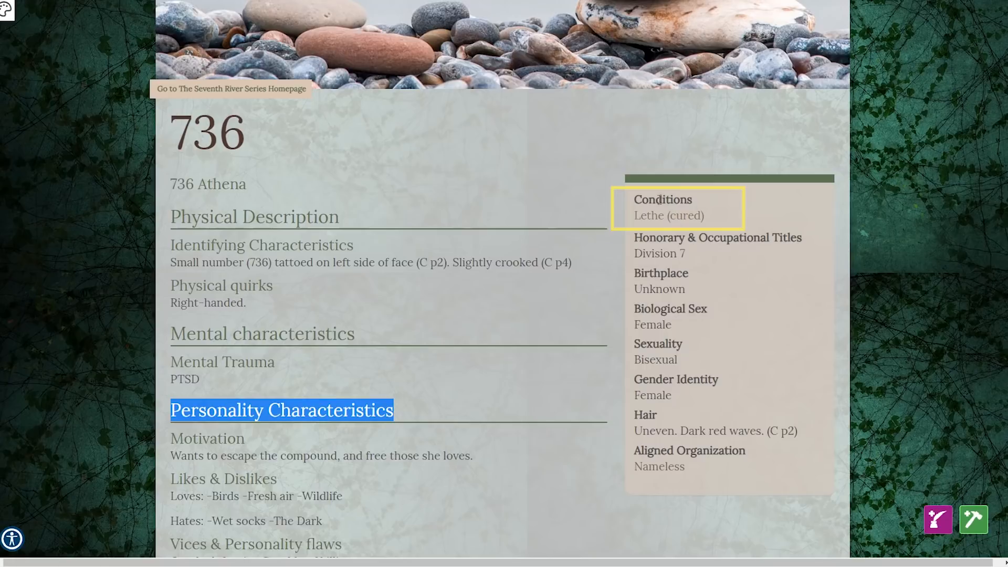
pyautogui.moveTo(668, 220)
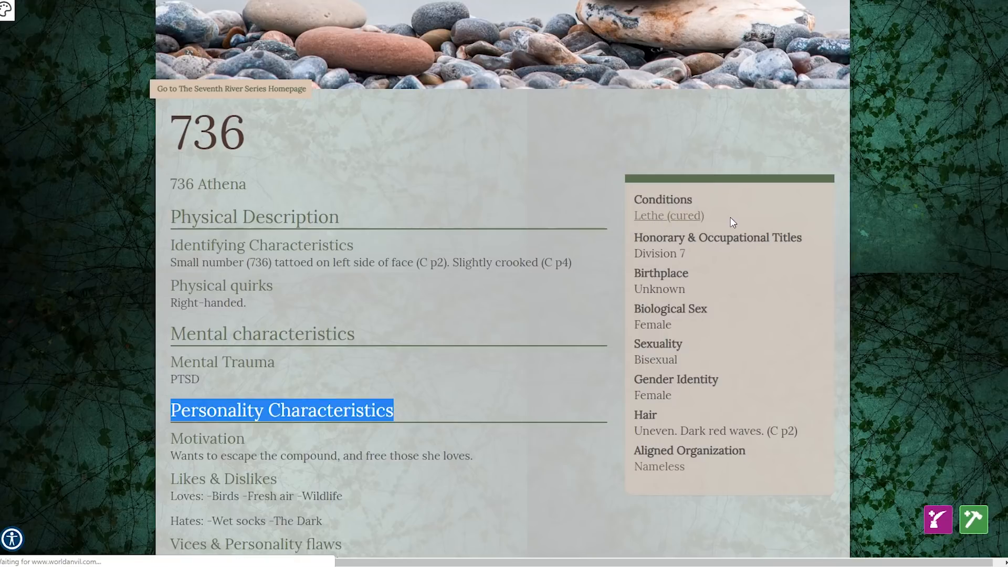
pyautogui.click(667, 215)
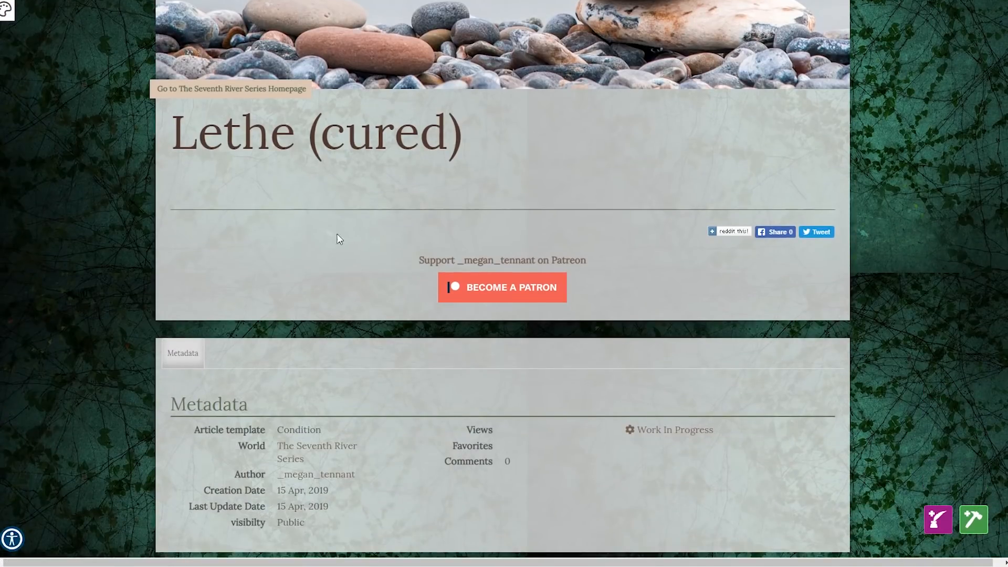
pyautogui.moveTo(182, 142)
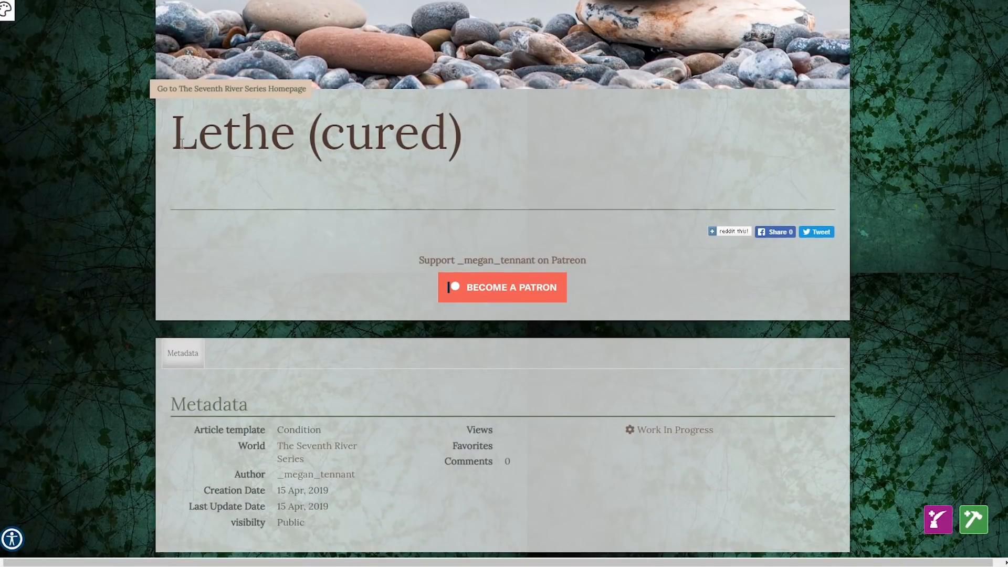
pyautogui.moveTo(94, 55)
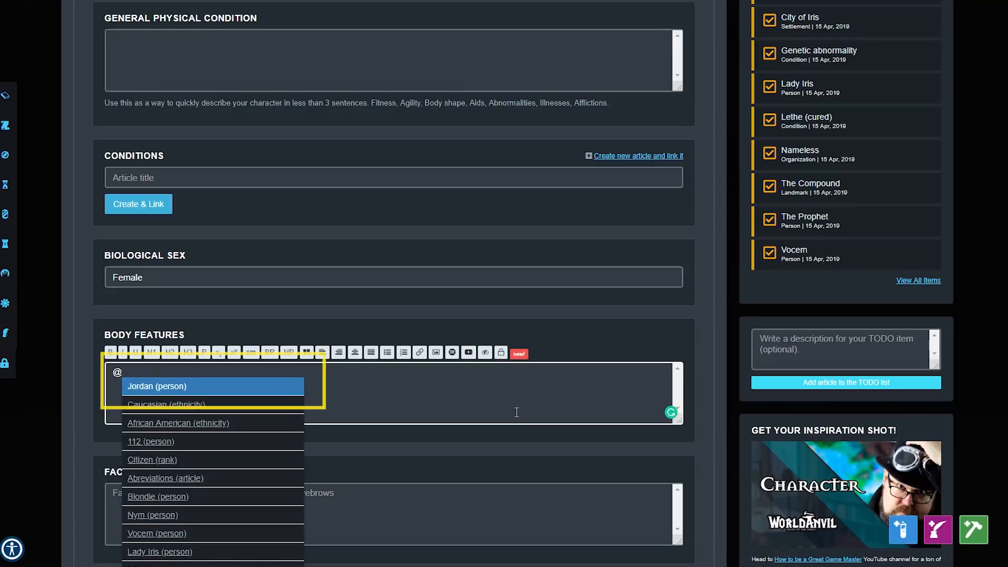
pyautogui.scroll(-3)
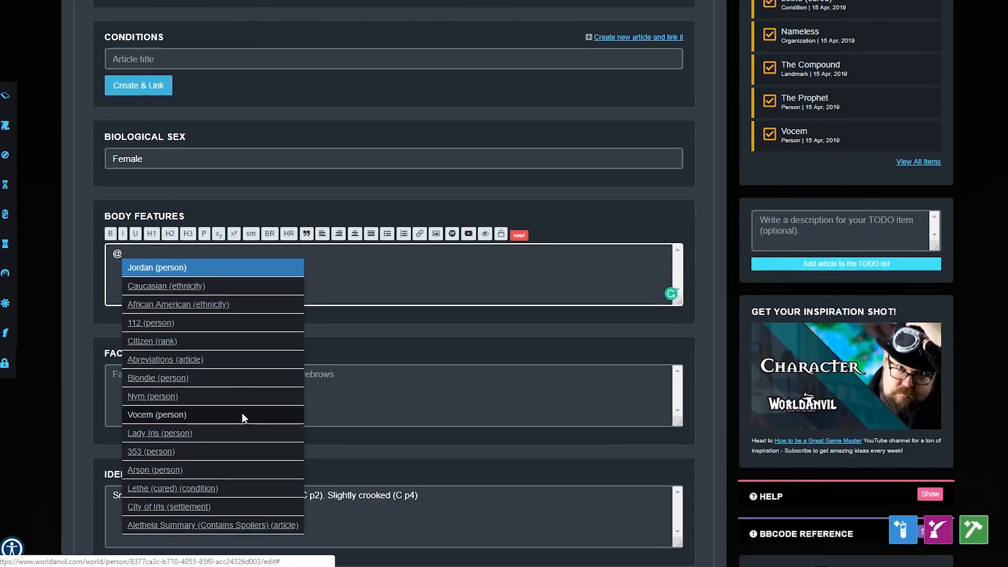
pyautogui.moveTo(200, 433)
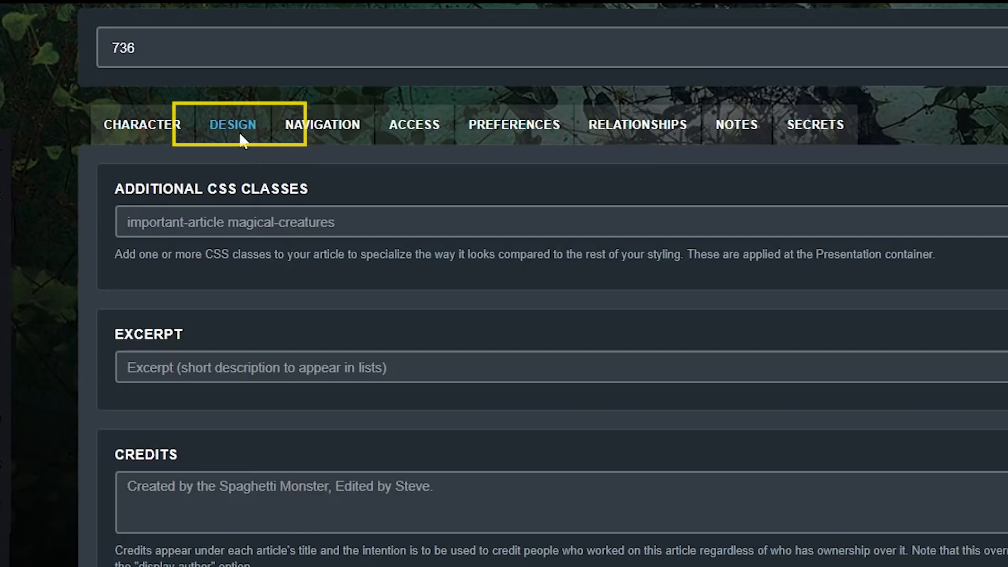
pyautogui.scroll(-3)
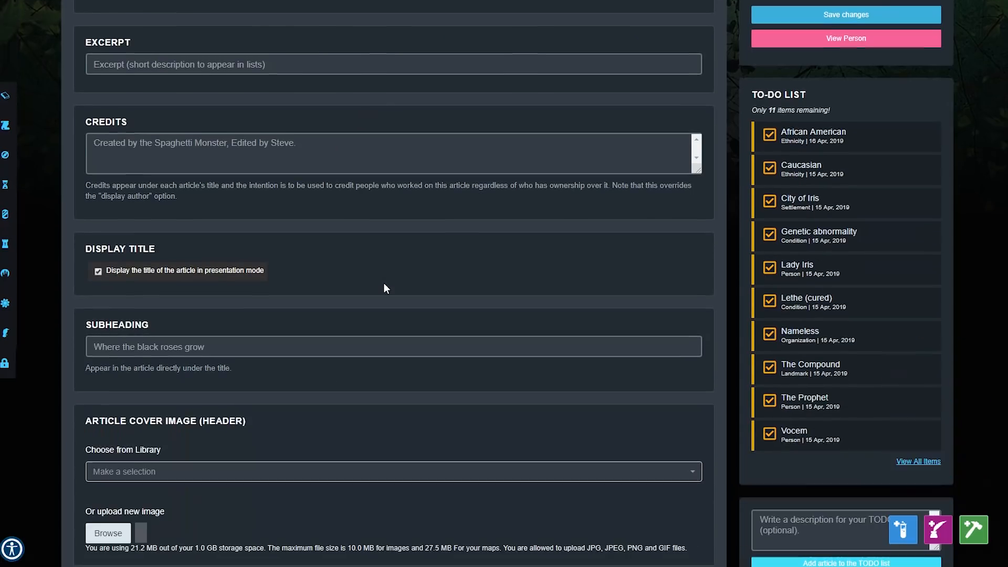
pyautogui.scroll(3)
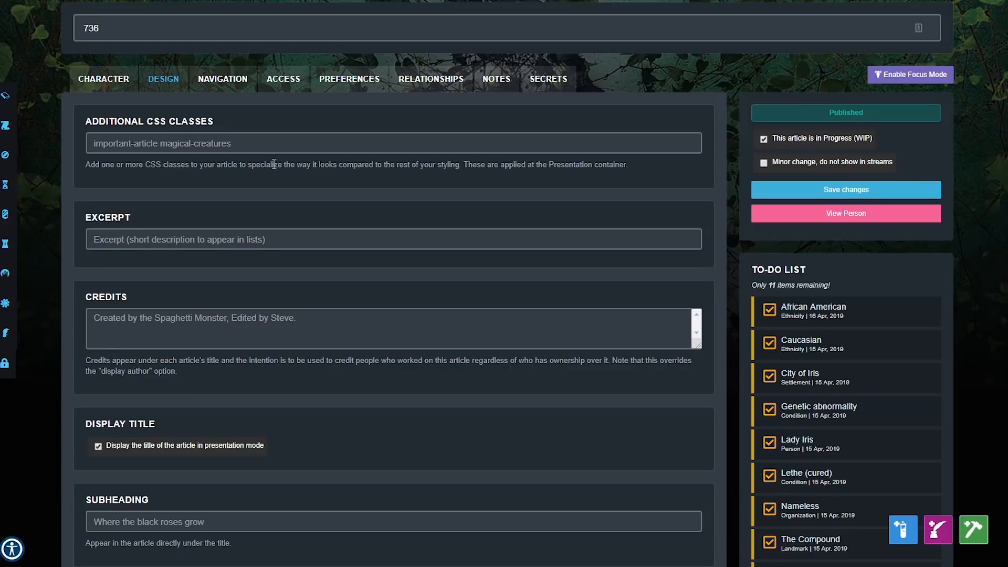
pyautogui.moveTo(236, 105)
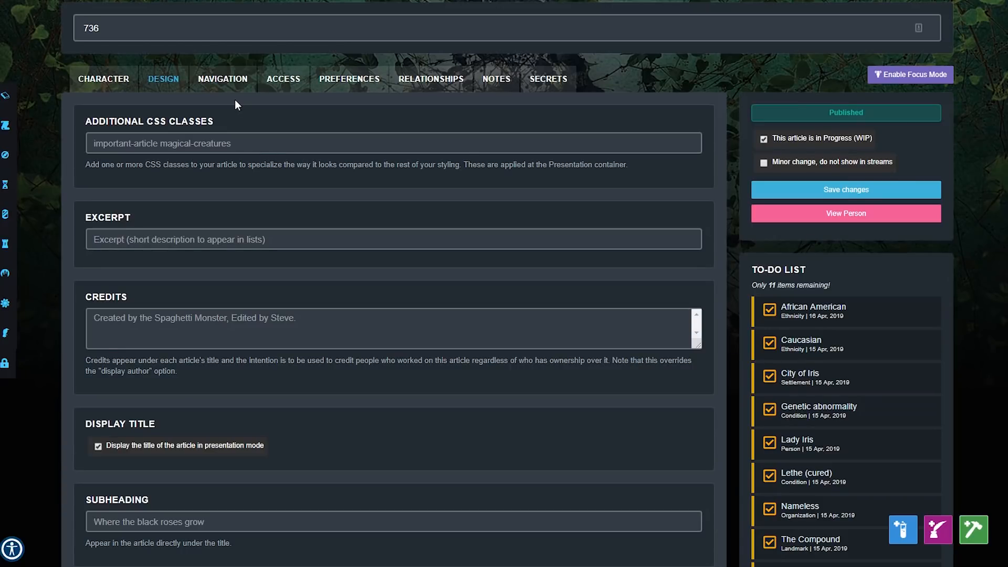
# - Review 736's navigation settings: category Main Characters, weight 1000, empty previous/next article
pyautogui.click(223, 78)
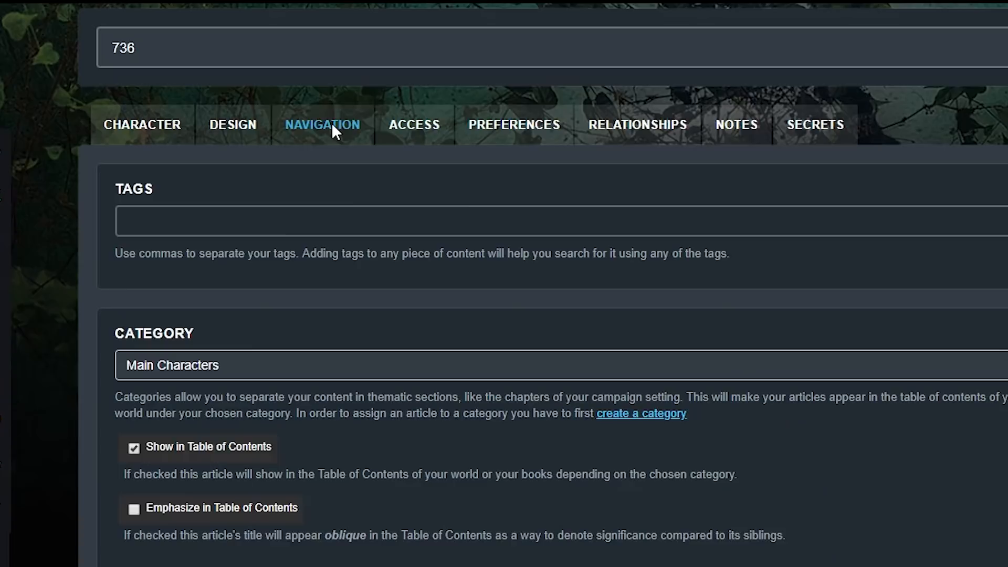
pyautogui.click(299, 221)
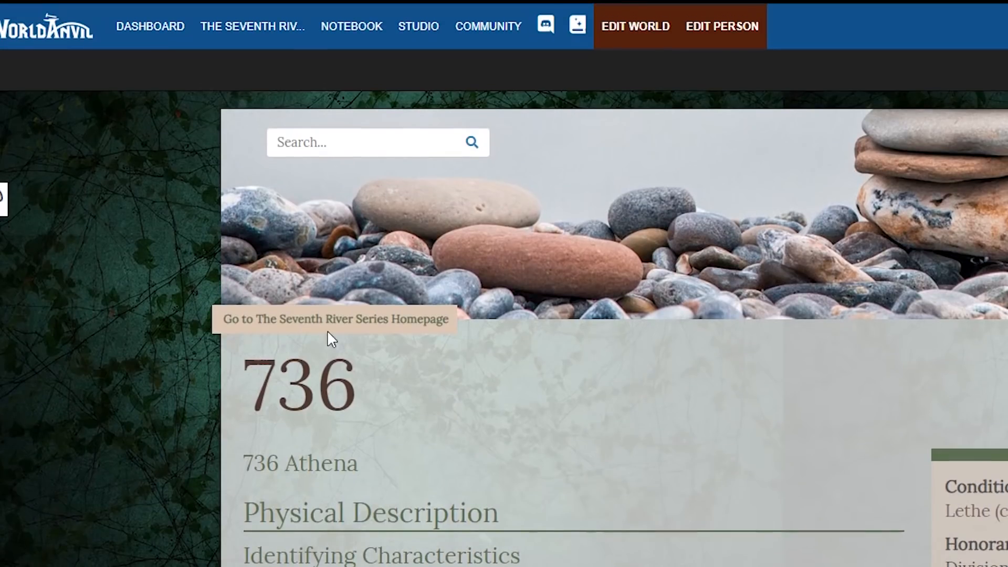
pyautogui.scroll(-3)
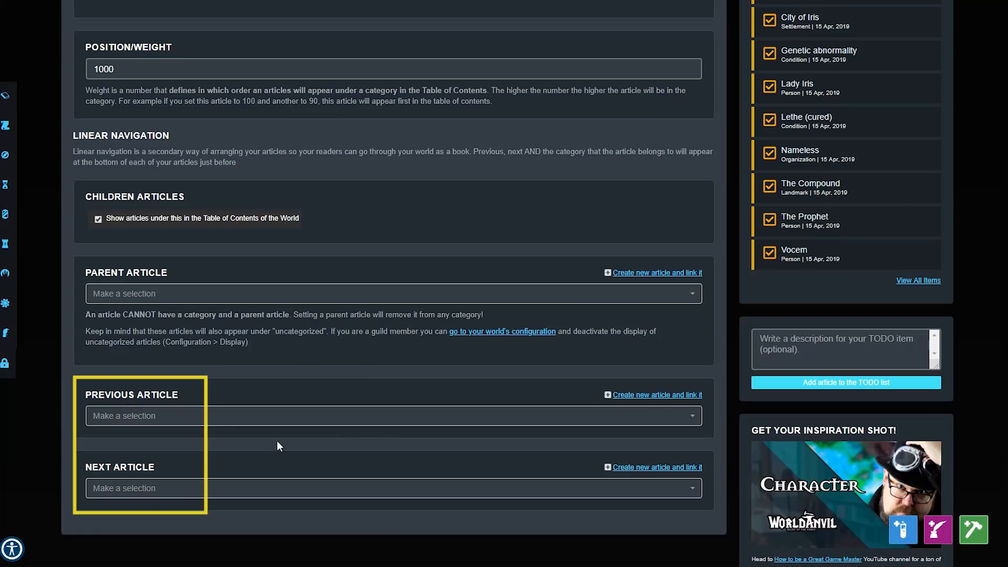
pyautogui.moveTo(160, 424)
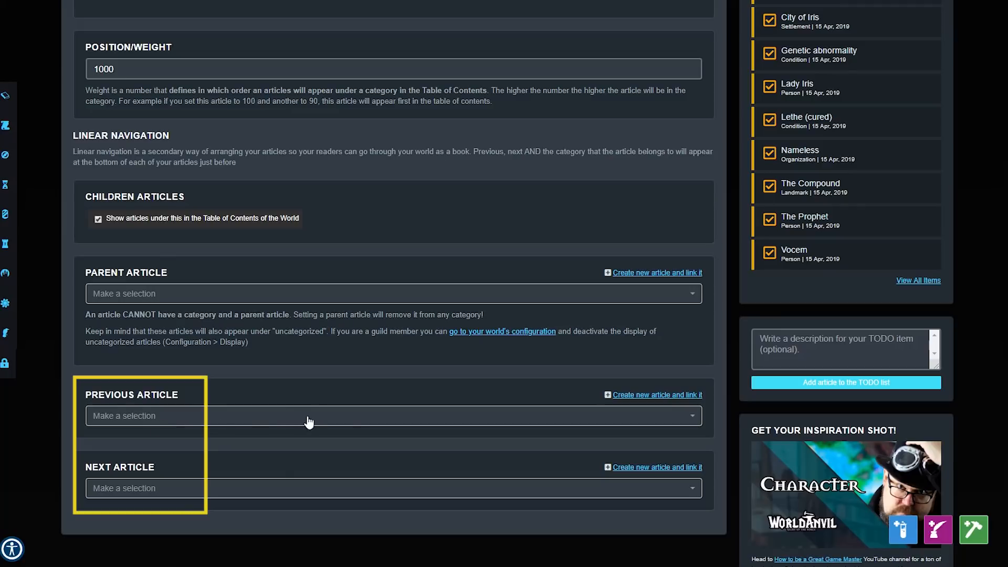
pyautogui.moveTo(360, 424)
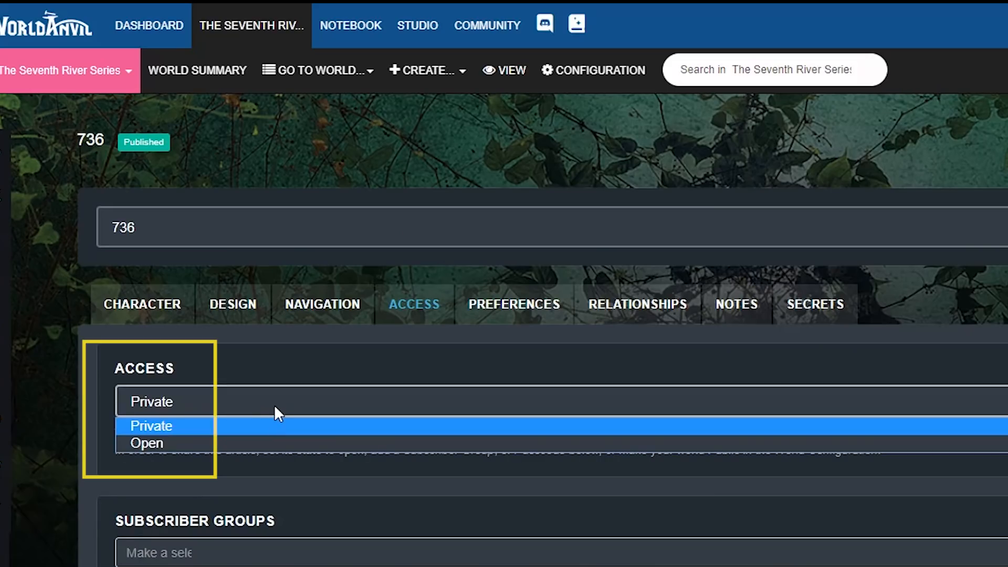
# - Keep 736's access Private and view her relationships with Jason and 1633
pyautogui.click(152, 426)
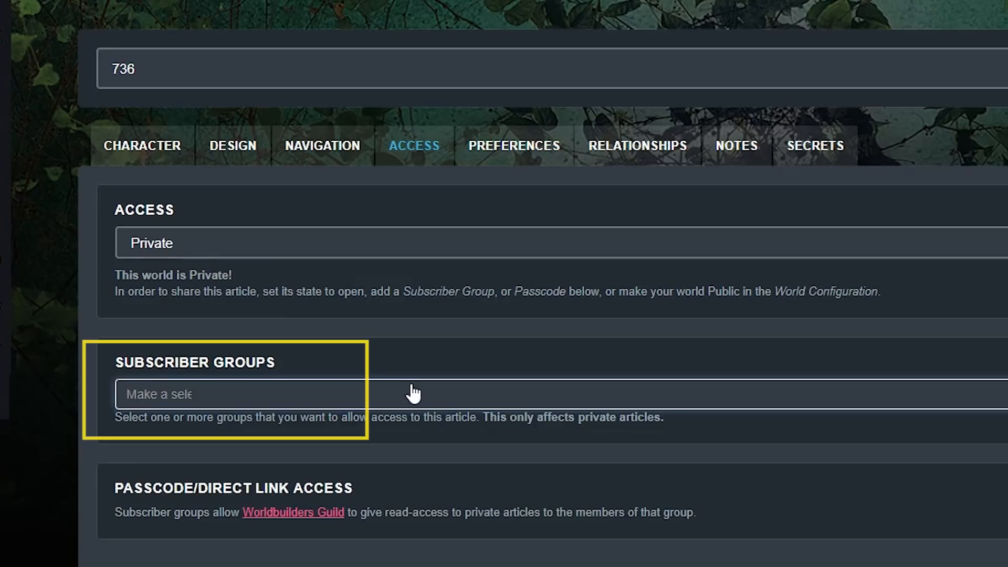
pyautogui.moveTo(558, 185)
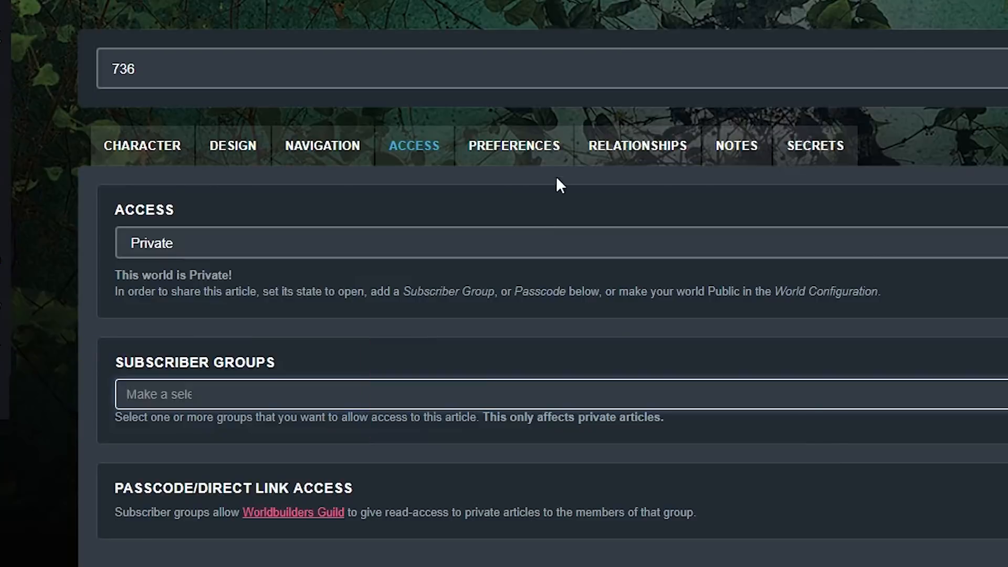
pyautogui.click(432, 181)
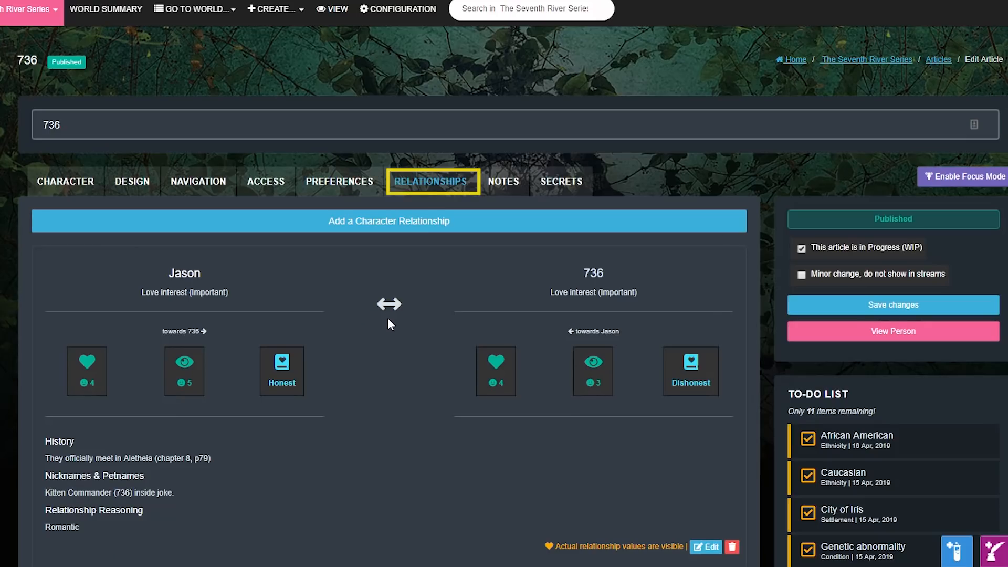
pyautogui.scroll(-3)
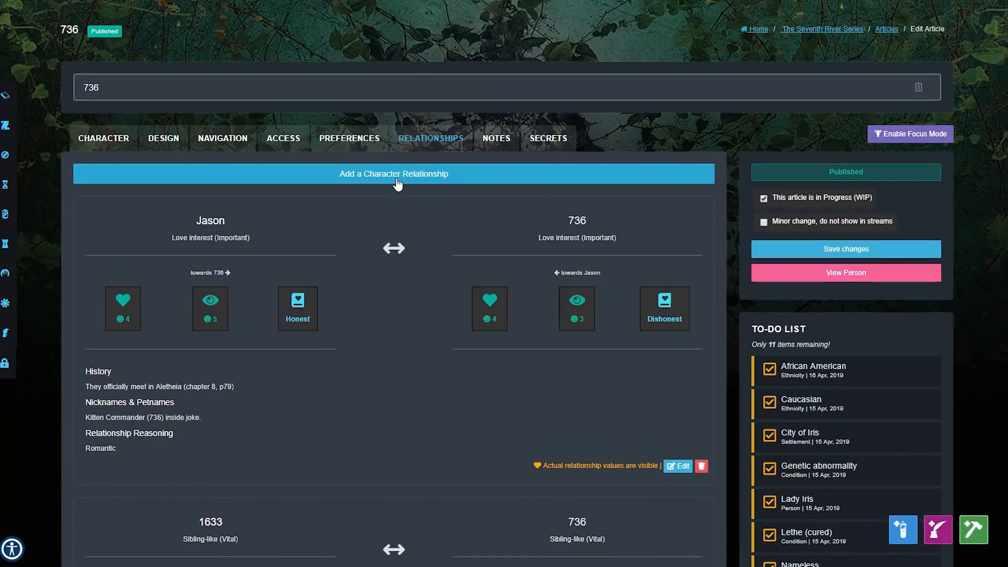
# - Draft a new character relationship with Arson, entering 'Friend' as descriptor
pyautogui.click(392, 174)
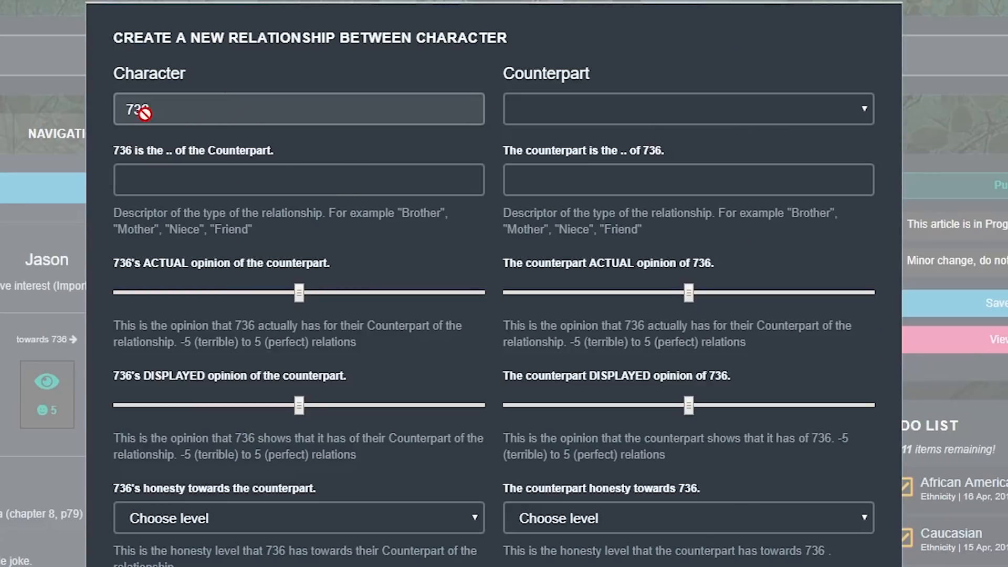
pyautogui.moveTo(404, 121)
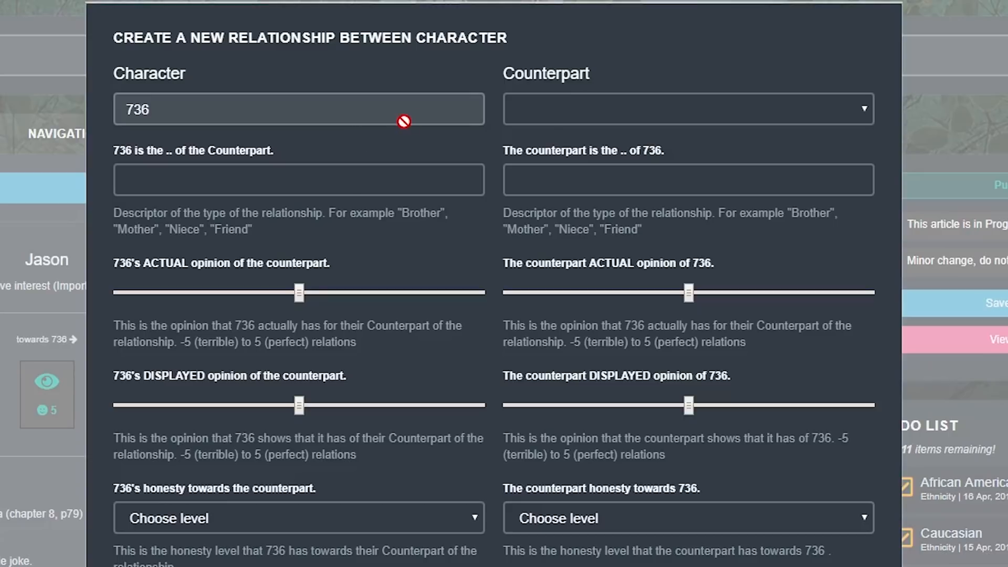
pyautogui.click(687, 108)
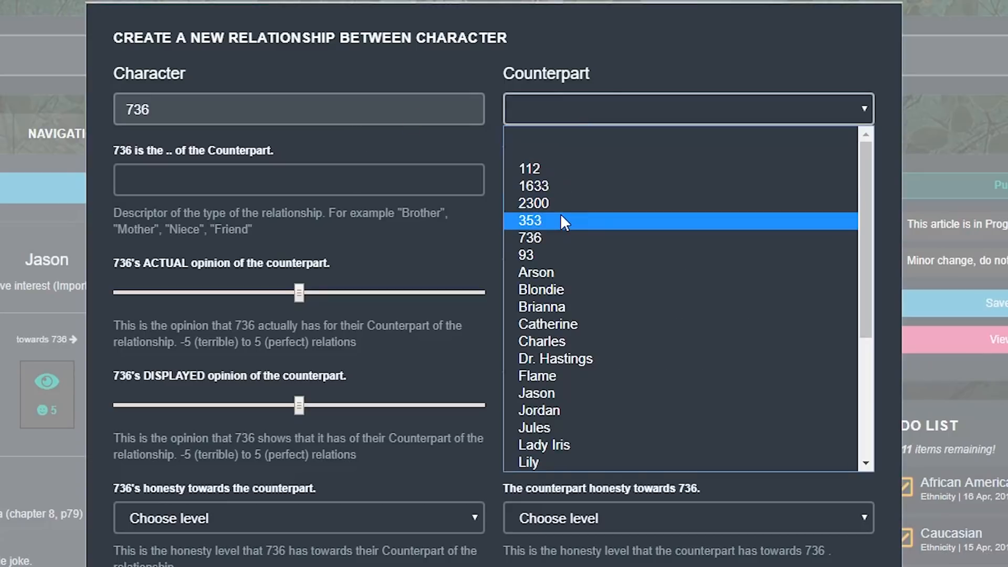
pyautogui.click(535, 272)
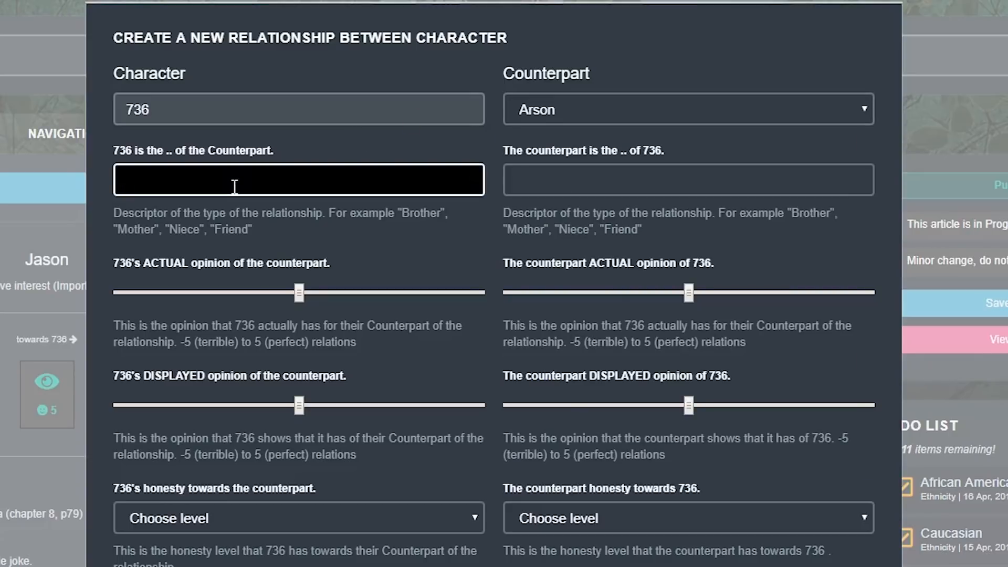
pyautogui.write('Friend')
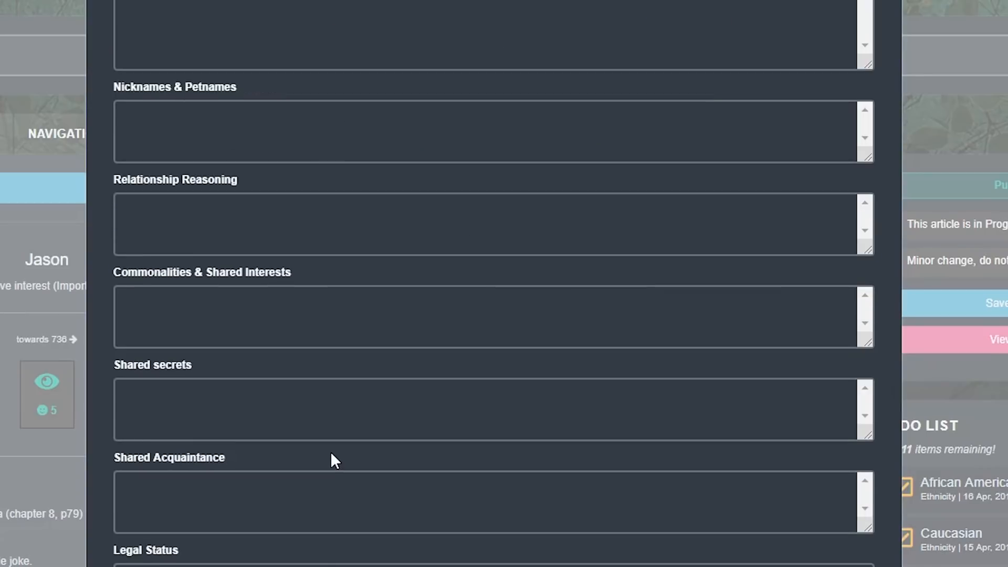
pyautogui.scroll(3)
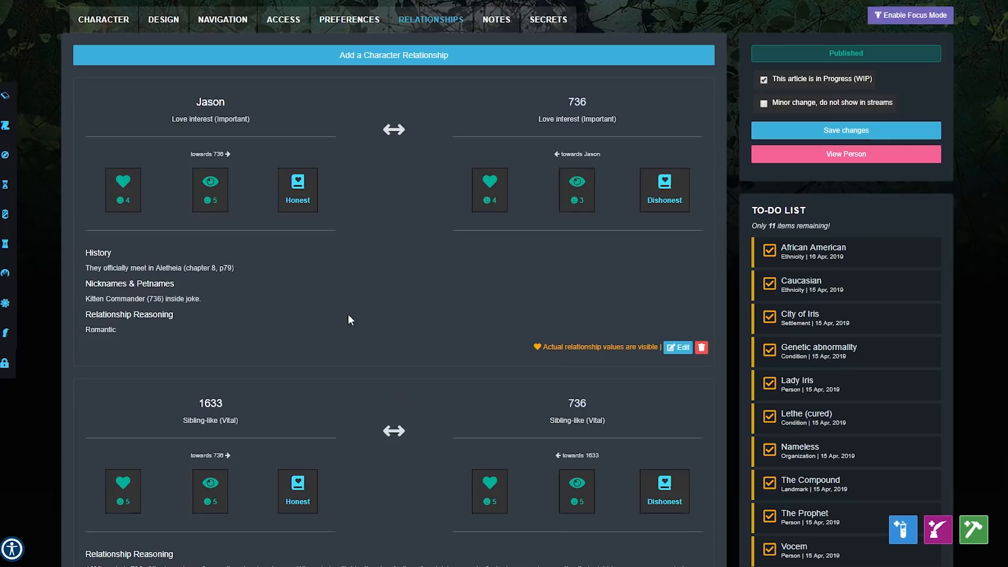
# - View 736's notes, then browse the world Notebook via the quick-create panel
pyautogui.click(496, 19)
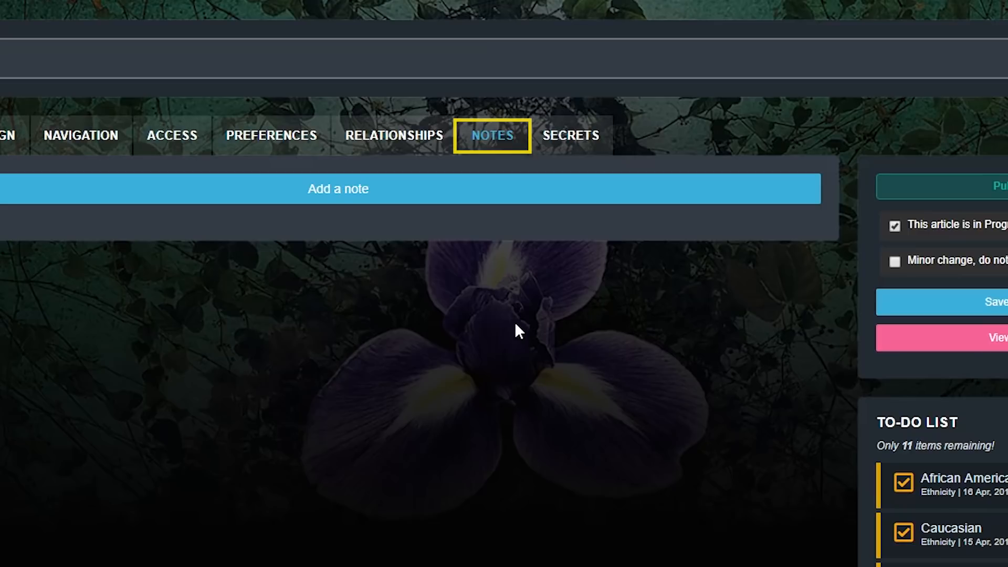
pyautogui.moveTo(187, 196)
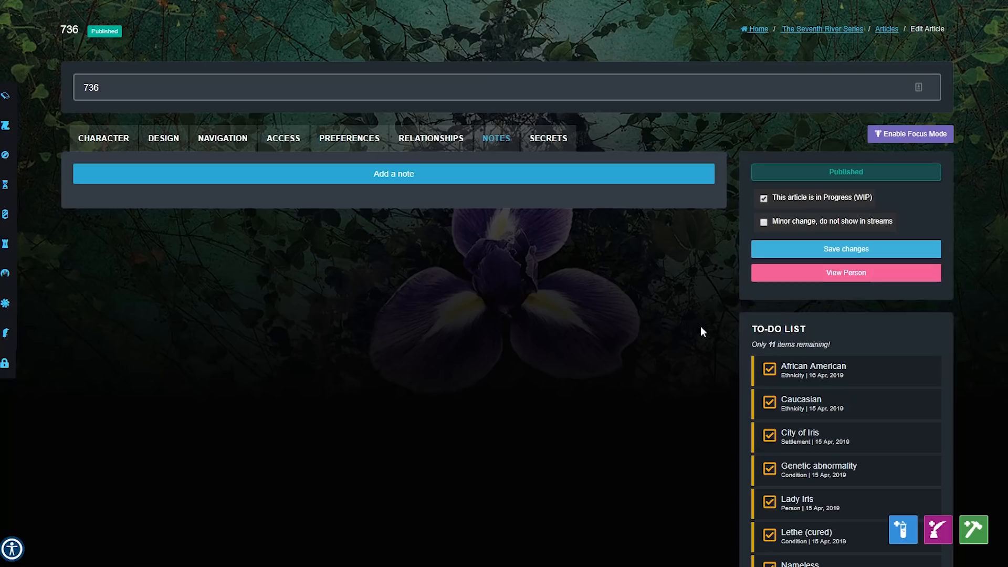
pyautogui.moveTo(758, 285)
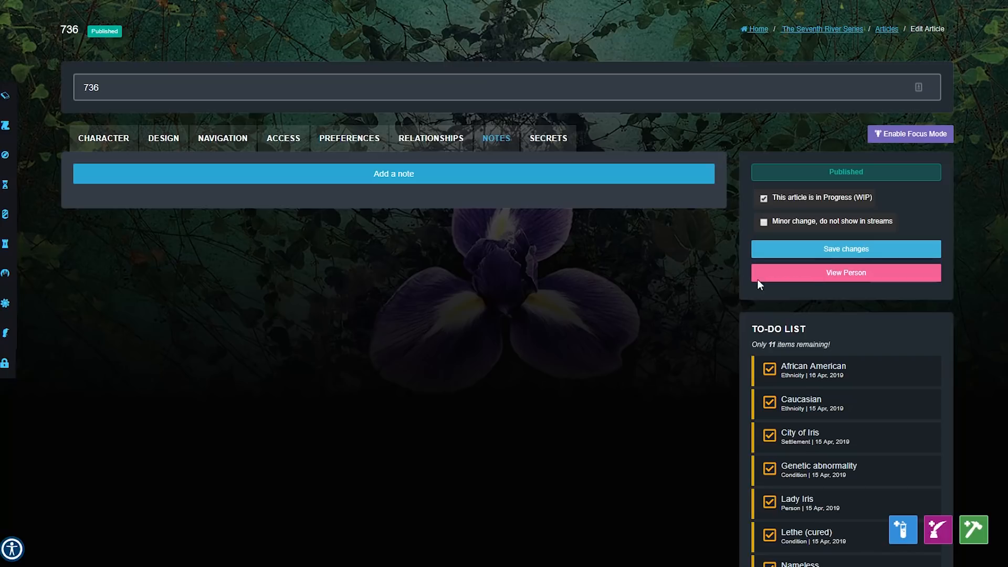
pyautogui.moveTo(979, 534)
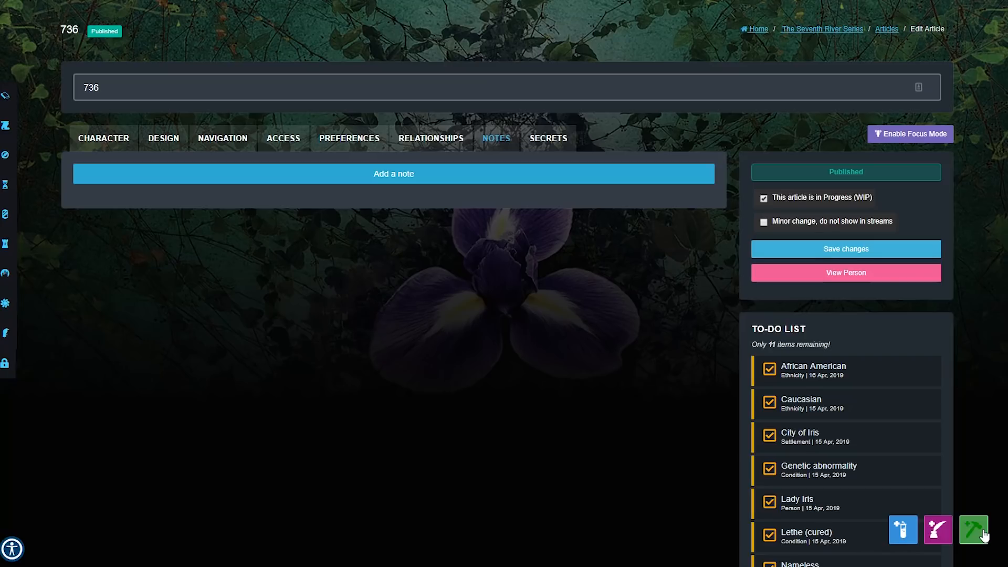
pyautogui.click(973, 529)
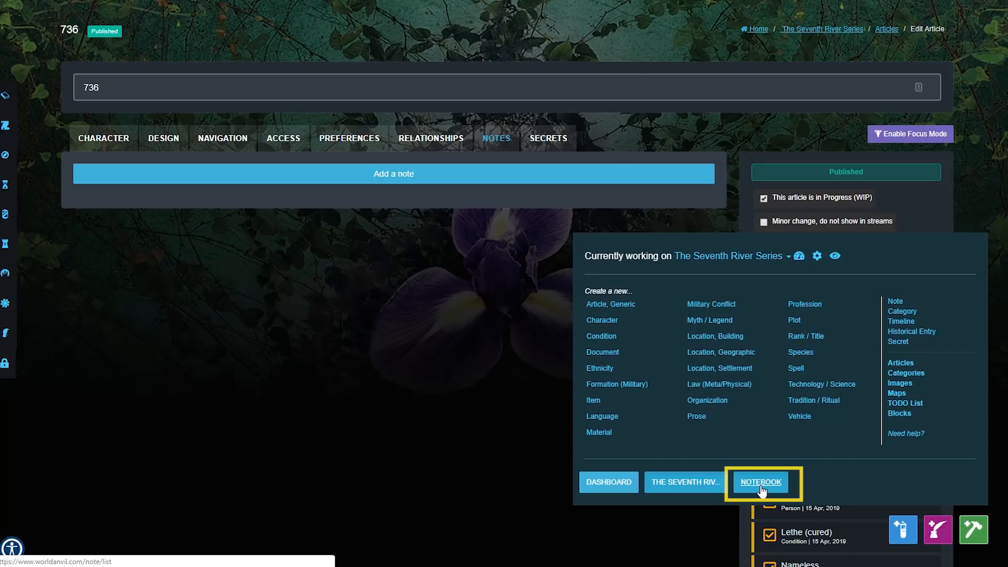
pyautogui.click(760, 482)
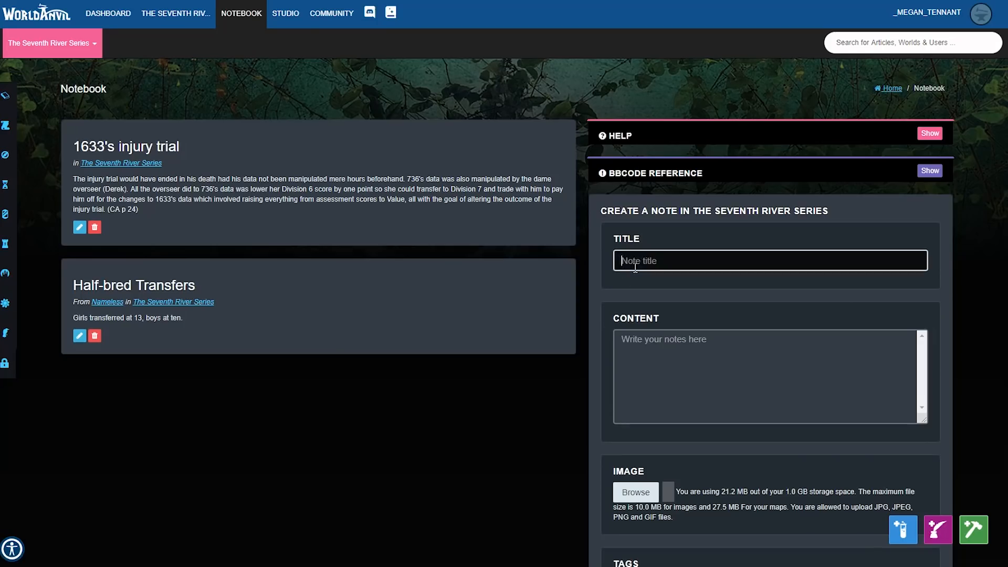
pyautogui.scroll(-3)
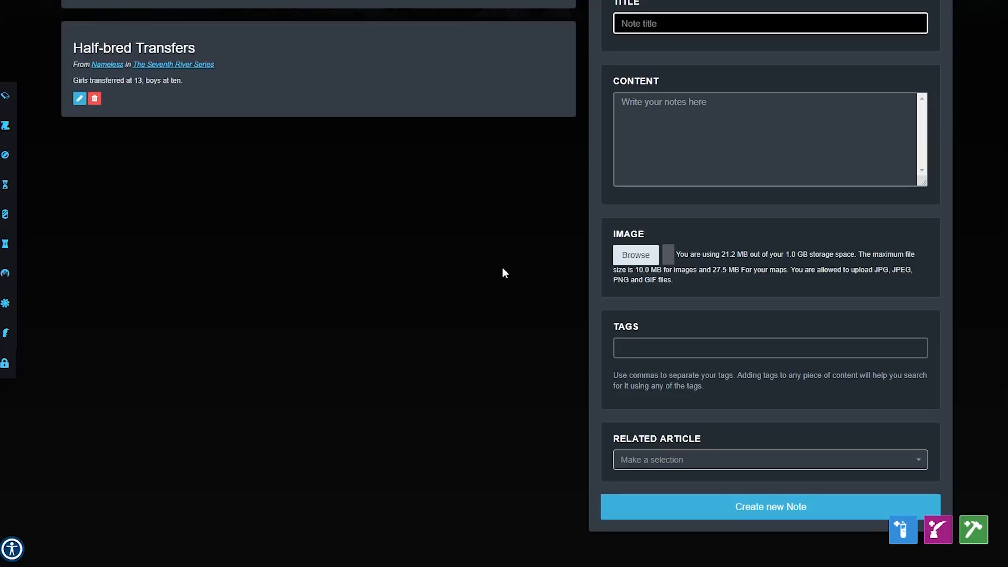
pyautogui.scroll(3)
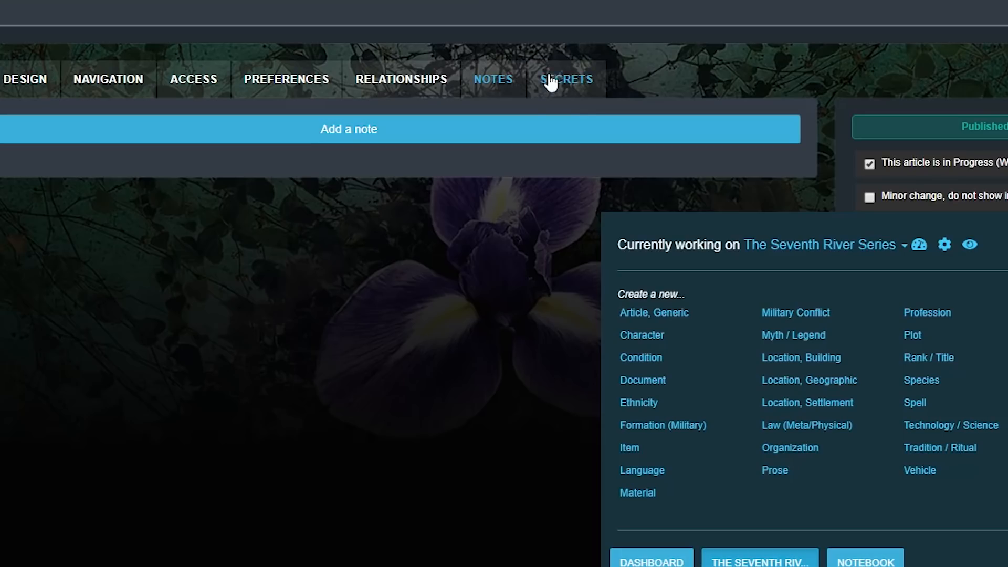
# - Wrap the vignette '736 is a Nameless' in spoiler tags, save, and reveal it
pyautogui.click(567, 80)
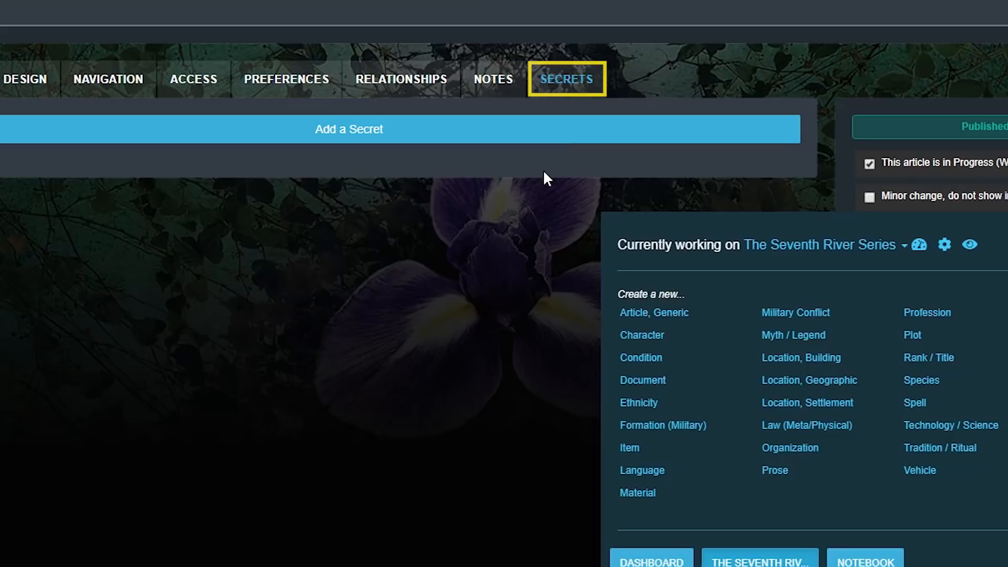
pyautogui.moveTo(467, 160)
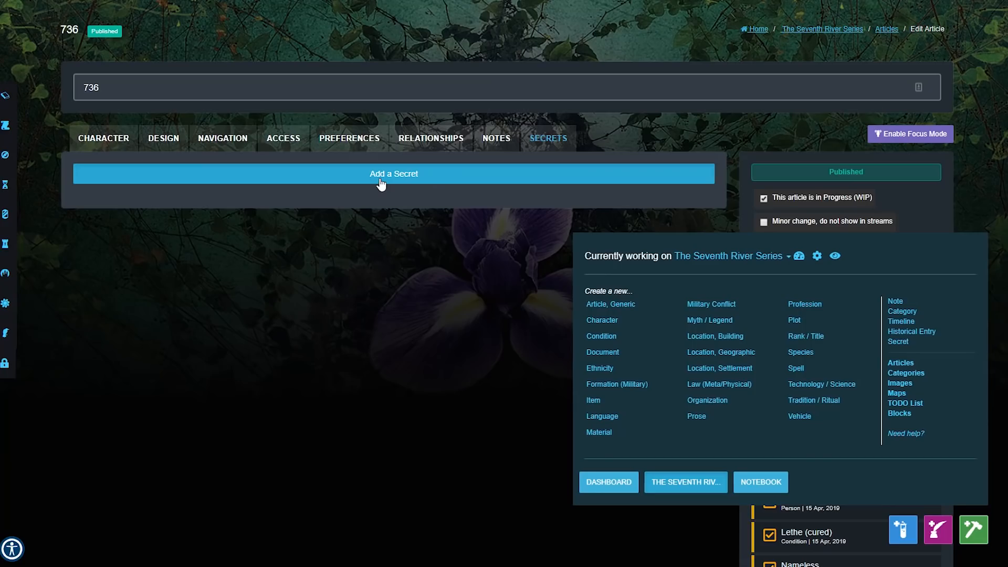
pyautogui.click(103, 138)
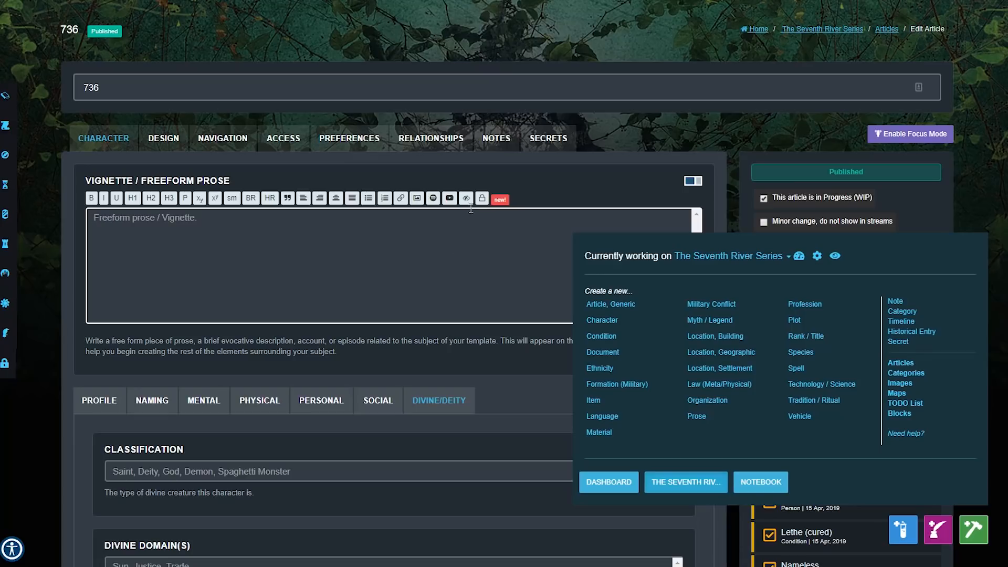
pyautogui.moveTo(466, 197)
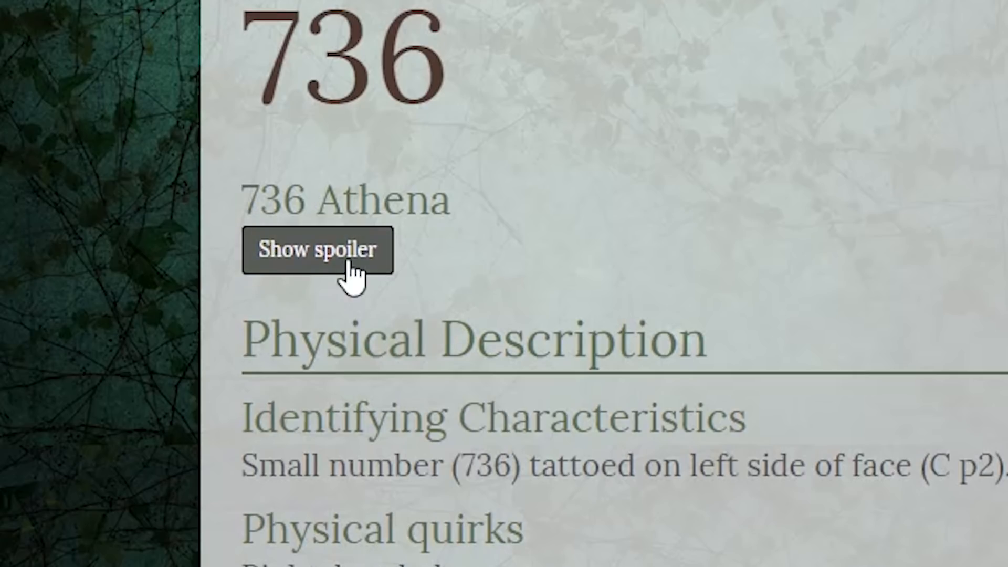
pyautogui.click(317, 249)
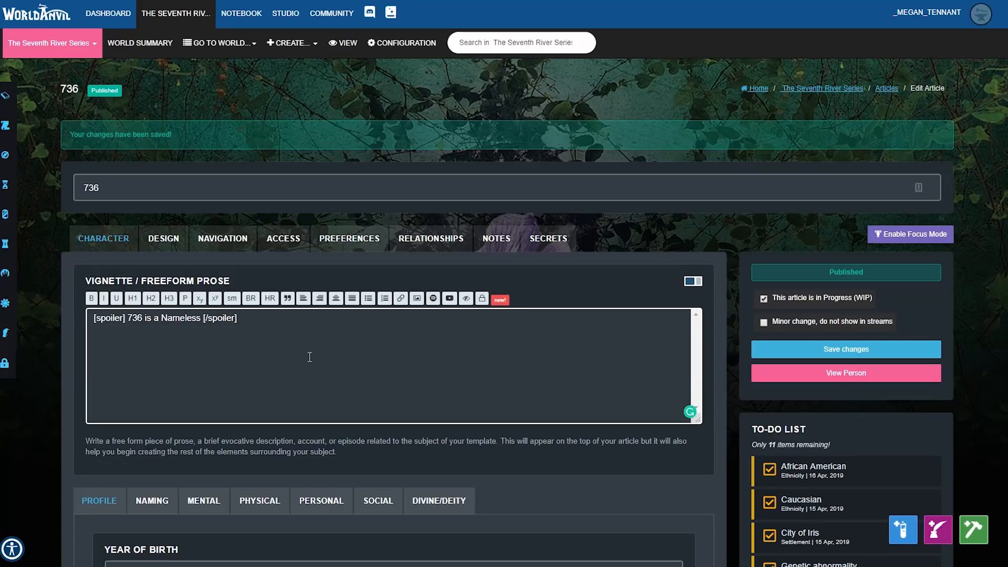
# - Insert a [br] tag after the Birds entry in Likes & Dislikes
pyautogui.scroll(-3)
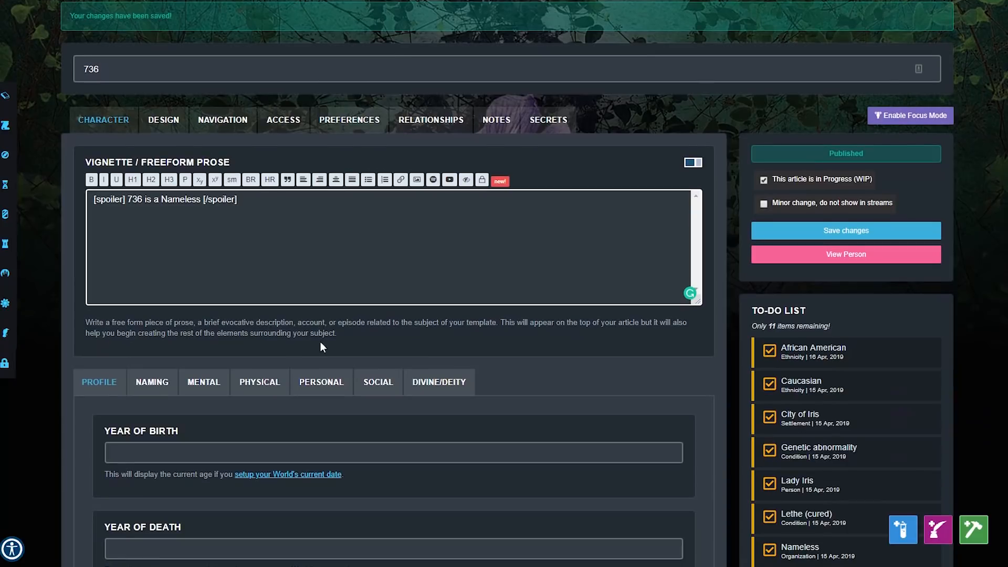
pyautogui.scroll(-3)
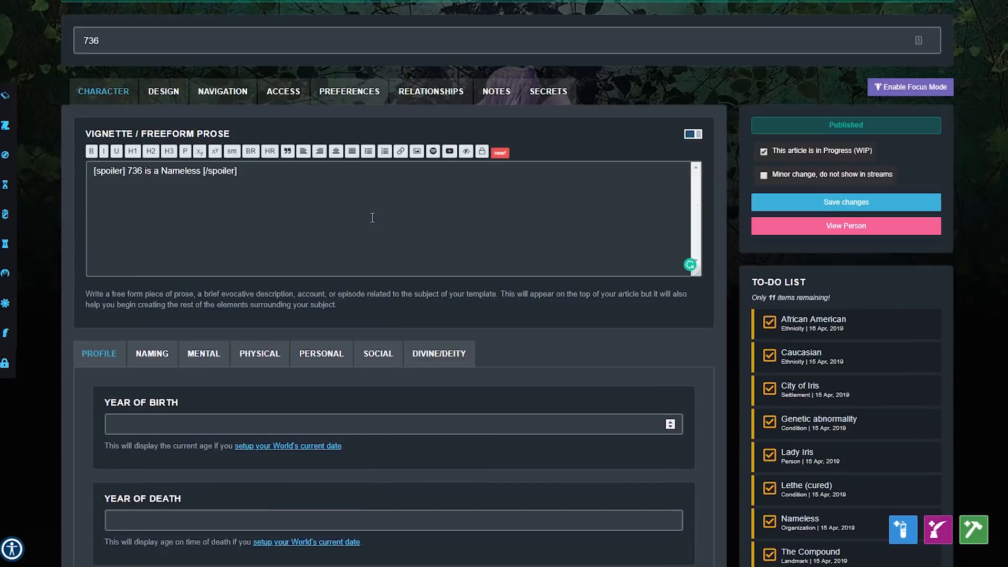
pyautogui.click(845, 201)
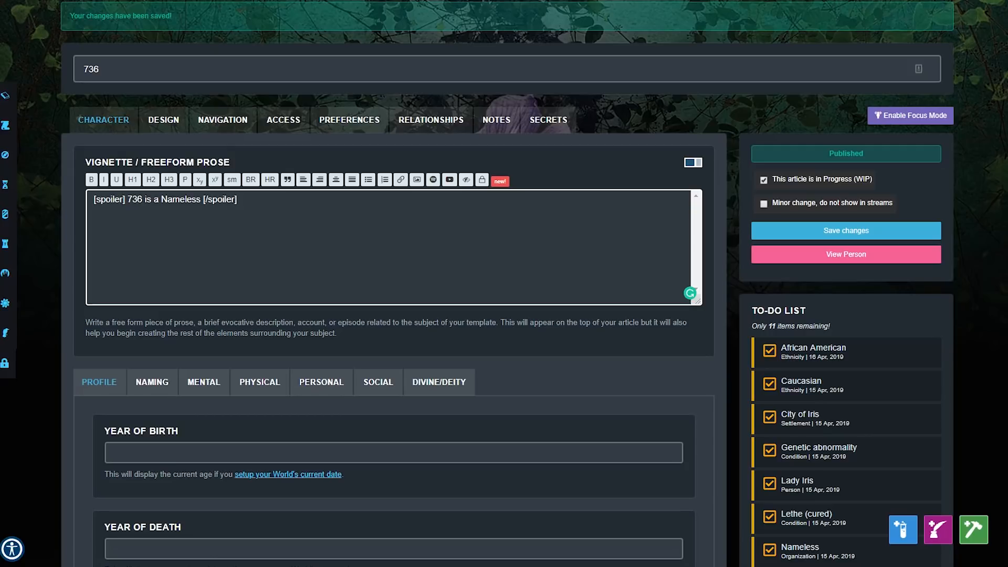
pyautogui.click(845, 254)
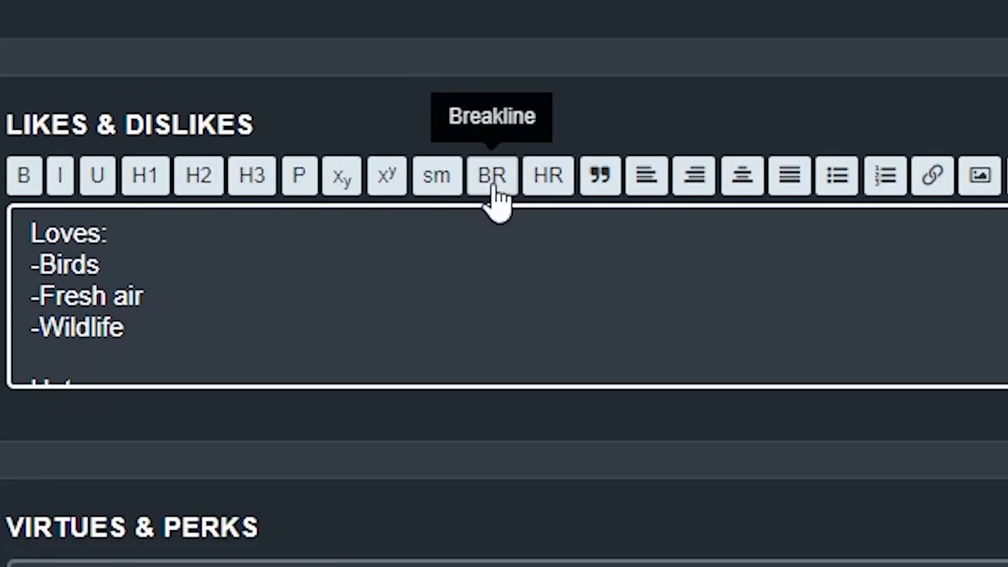
pyautogui.moveTo(97, 176)
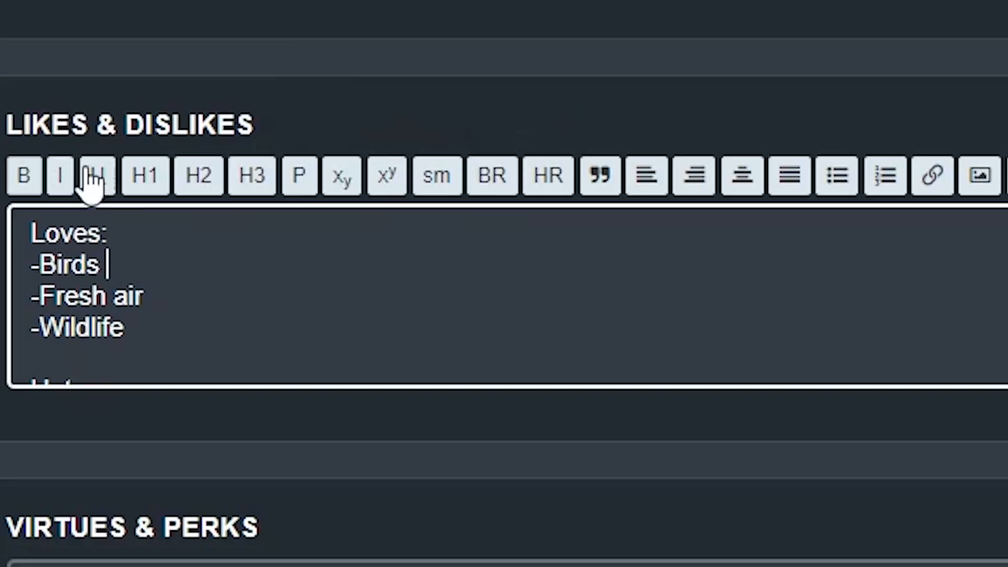
pyautogui.moveTo(491, 175)
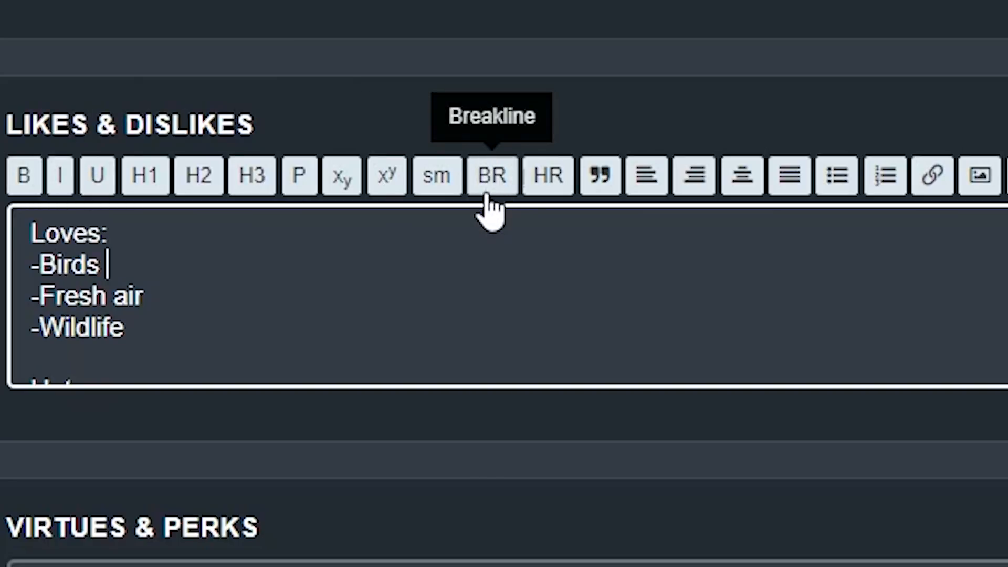
pyautogui.click(490, 175)
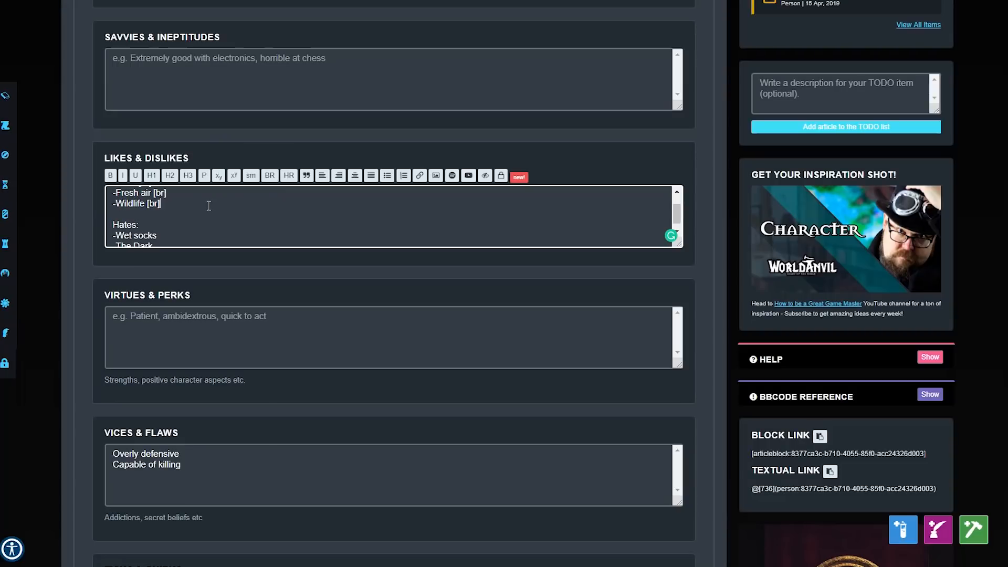
# - Edit the vignette text and reveal the BBCode reference
pyautogui.scroll(3)
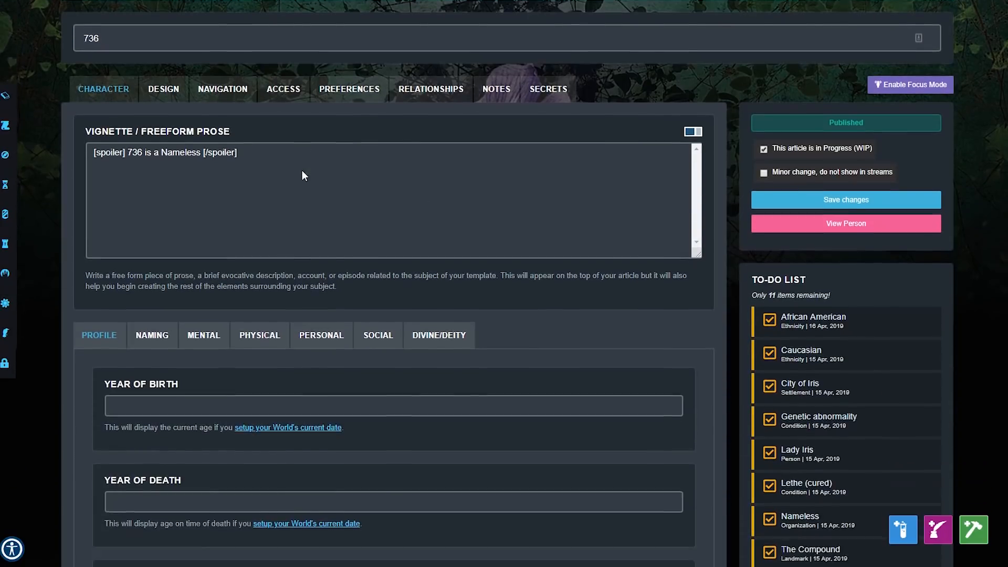
pyautogui.click(845, 199)
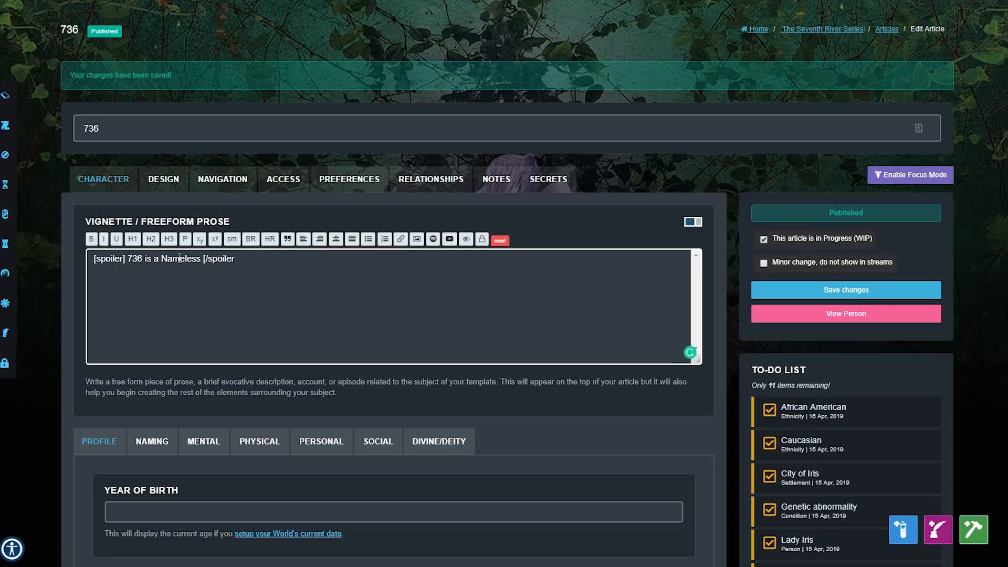
pyautogui.scroll(-3)
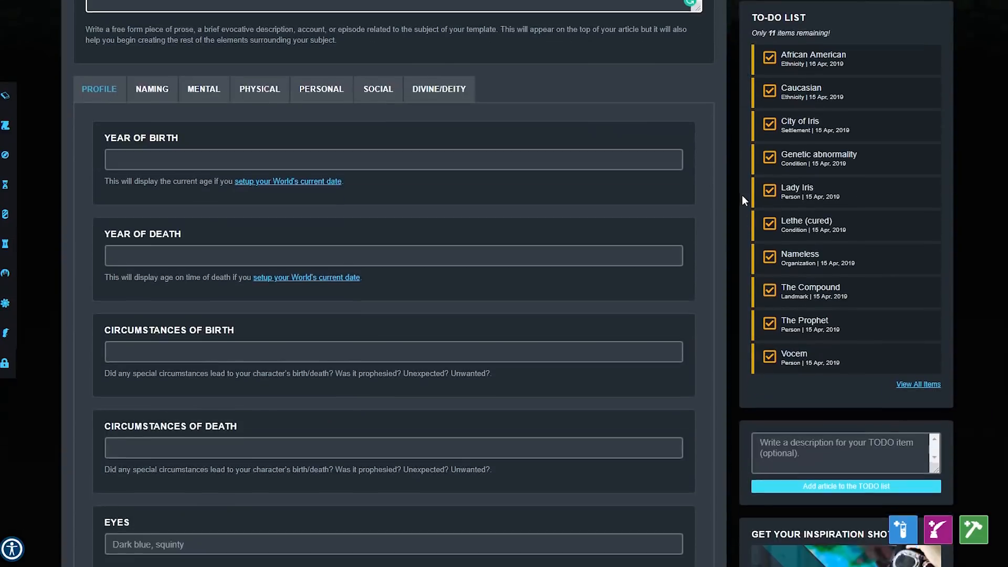
pyautogui.scroll(-3)
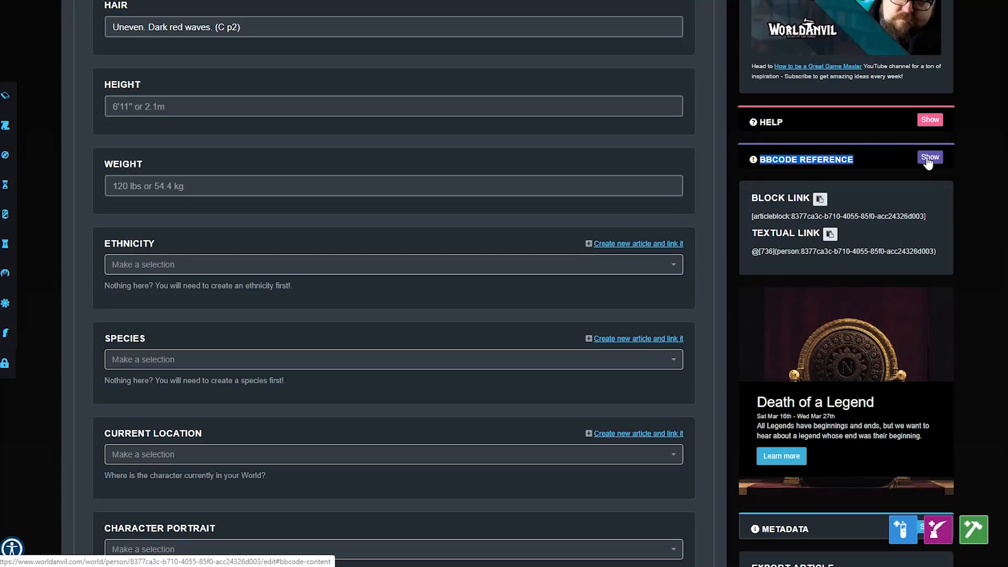
pyautogui.click(929, 158)
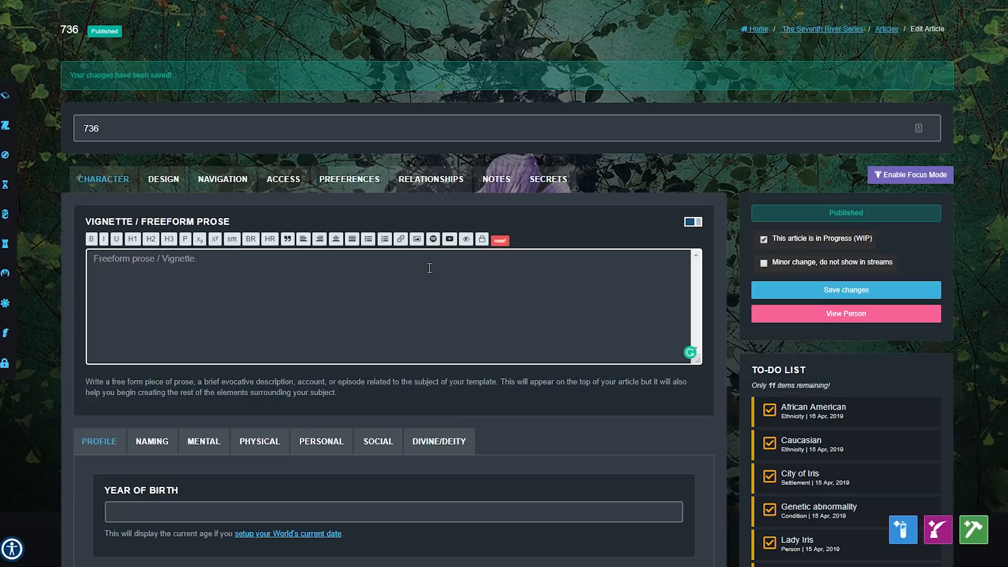
pyautogui.moveTo(433, 239)
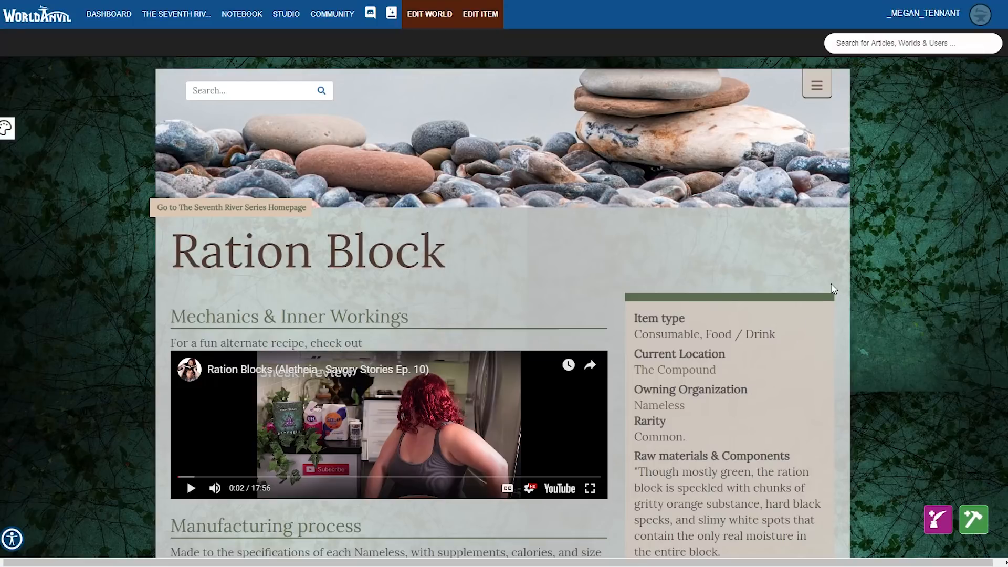
pyautogui.moveTo(446, 78)
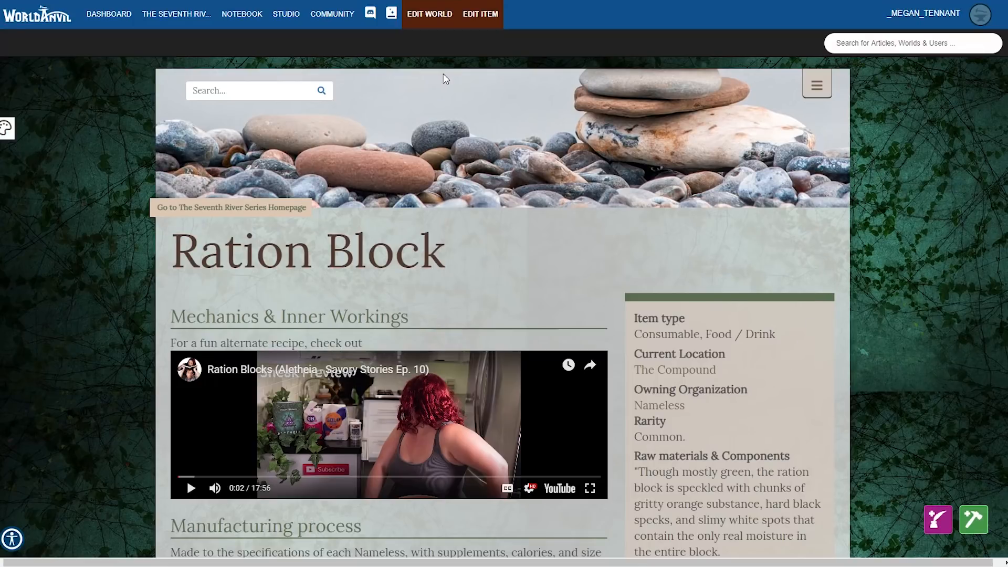
pyautogui.moveTo(202, 272)
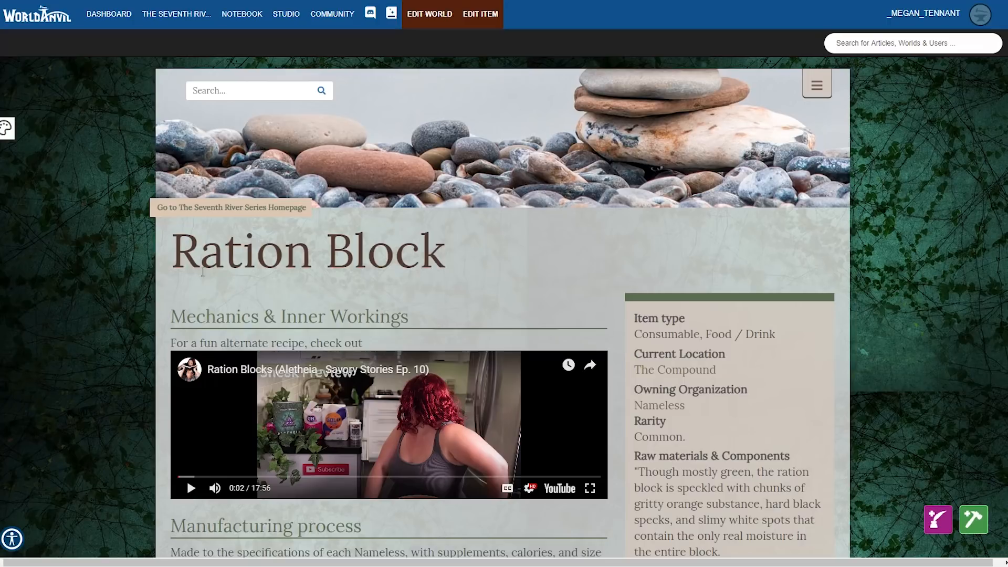
pyautogui.moveTo(629, 152)
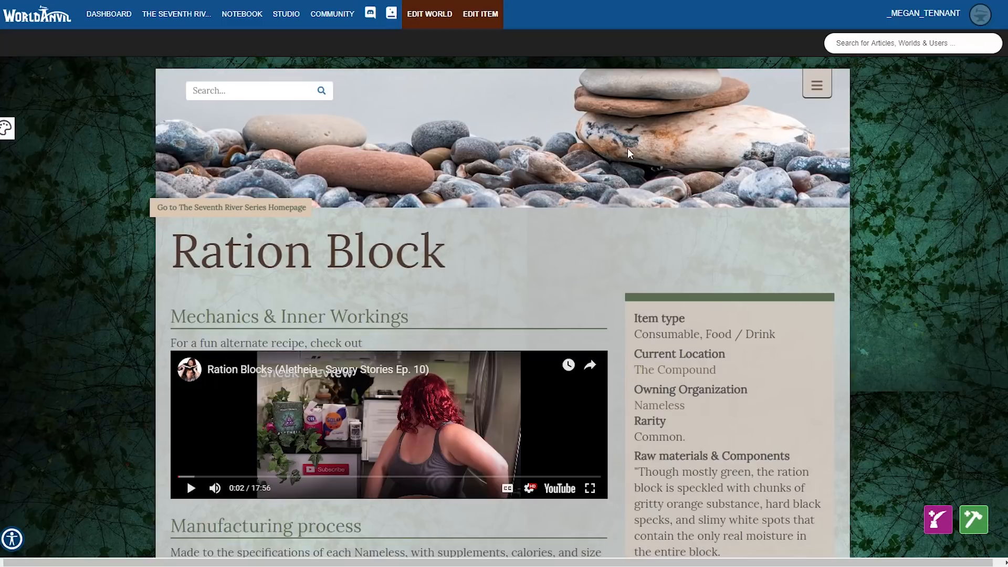
# - Open the article's custom CSS editor and select all its CSS, then deselect
pyautogui.click(6, 128)
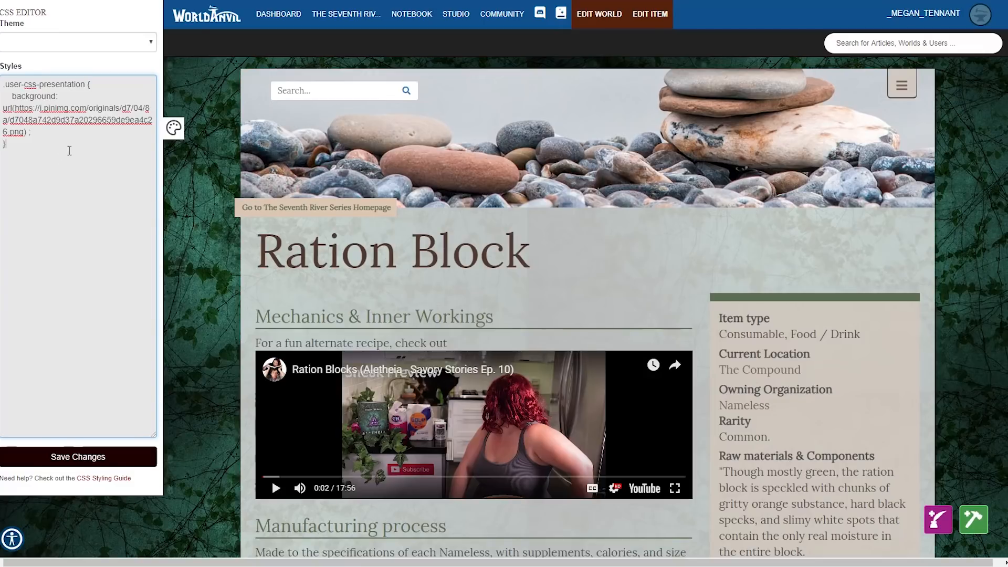
pyautogui.moveTo(70, 76)
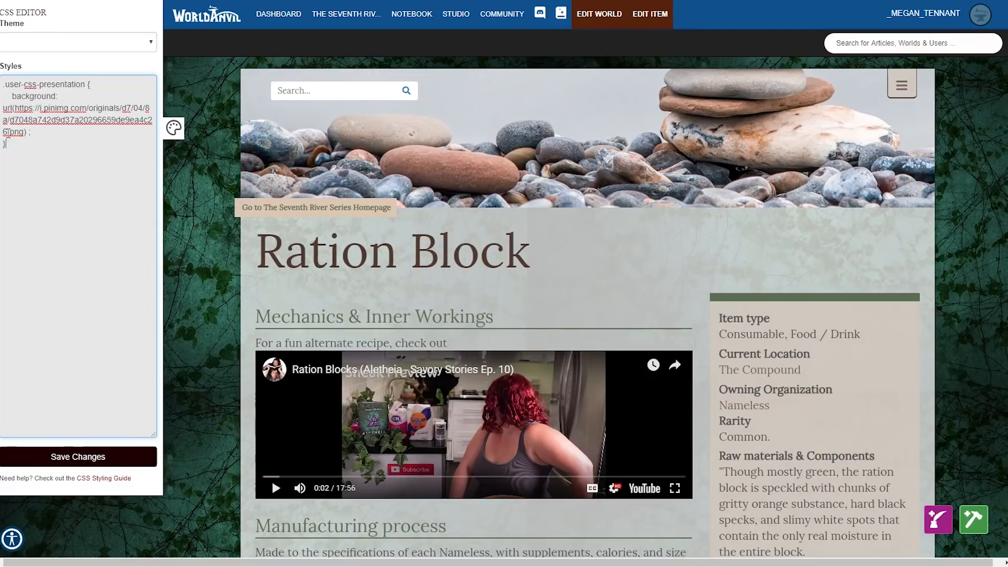
pyautogui.press('ctrl+a')
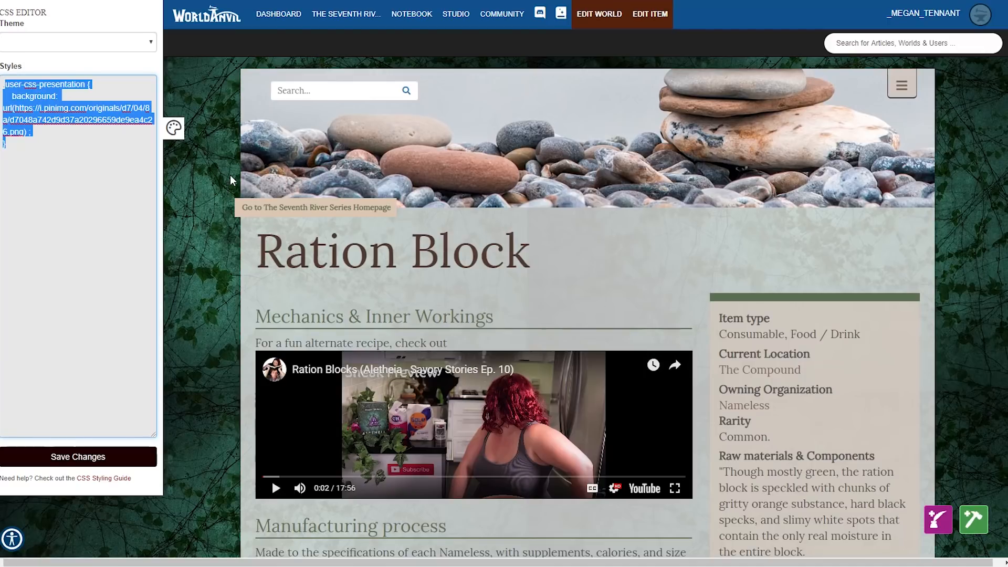
pyautogui.click(31, 131)
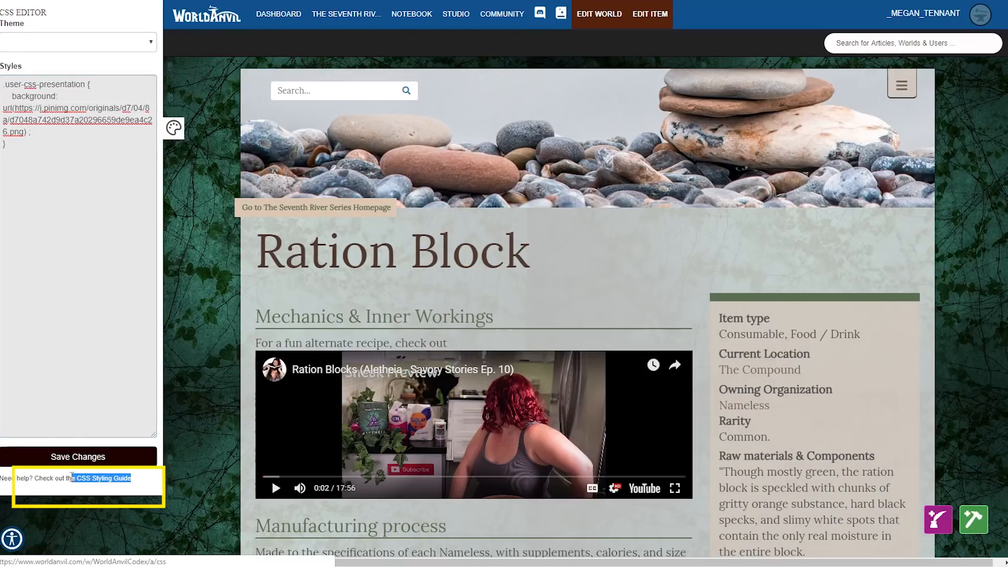
# - Open the CSS Styling Guide and scroll through its formatting instructions
pyautogui.rightClick(103, 478)
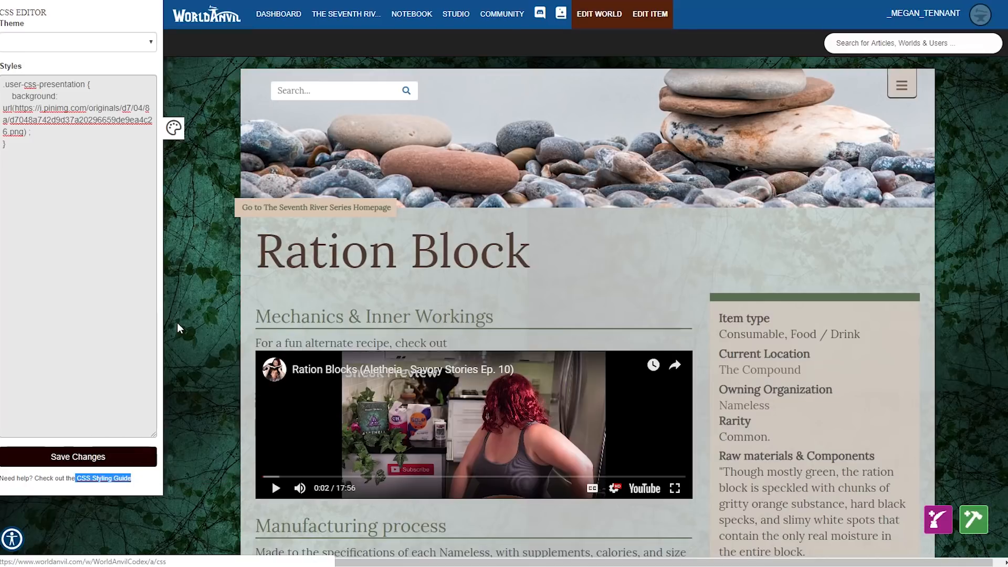
pyautogui.click(103, 478)
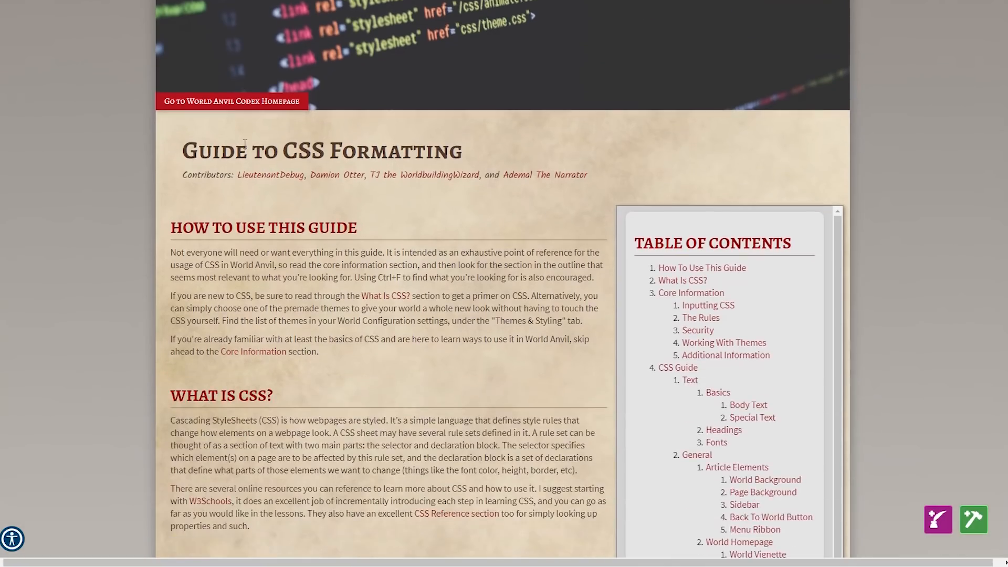
pyautogui.scroll(-3)
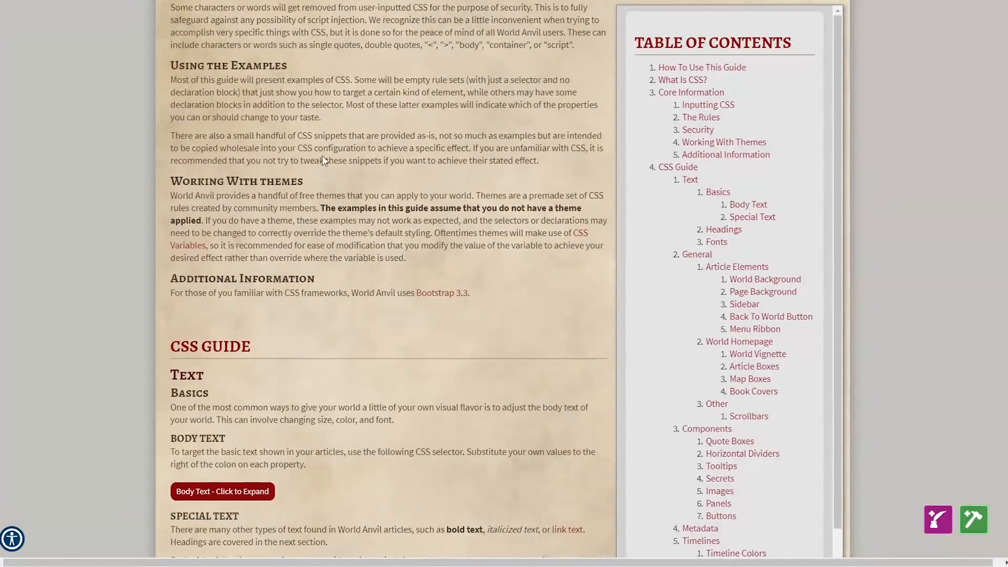
pyautogui.scroll(-3)
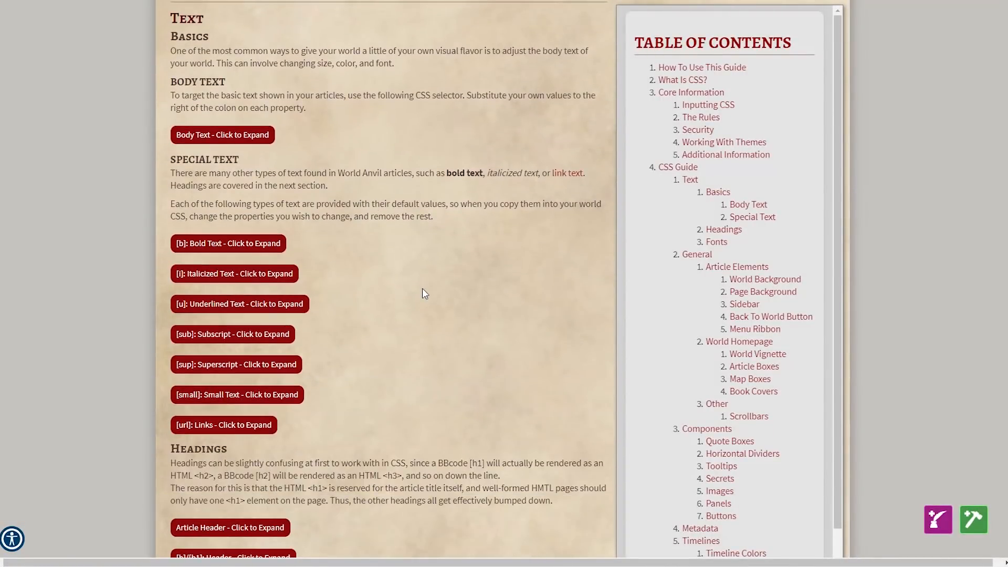
pyautogui.scroll(-3)
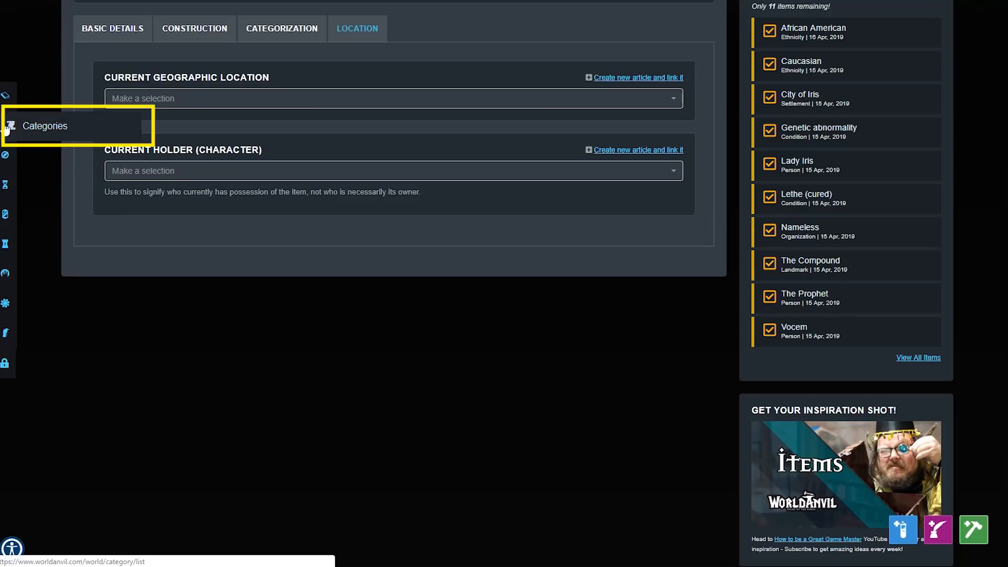
# - Open the world's Categories tree showing Aletheia, Red River and Characters
pyautogui.click(45, 126)
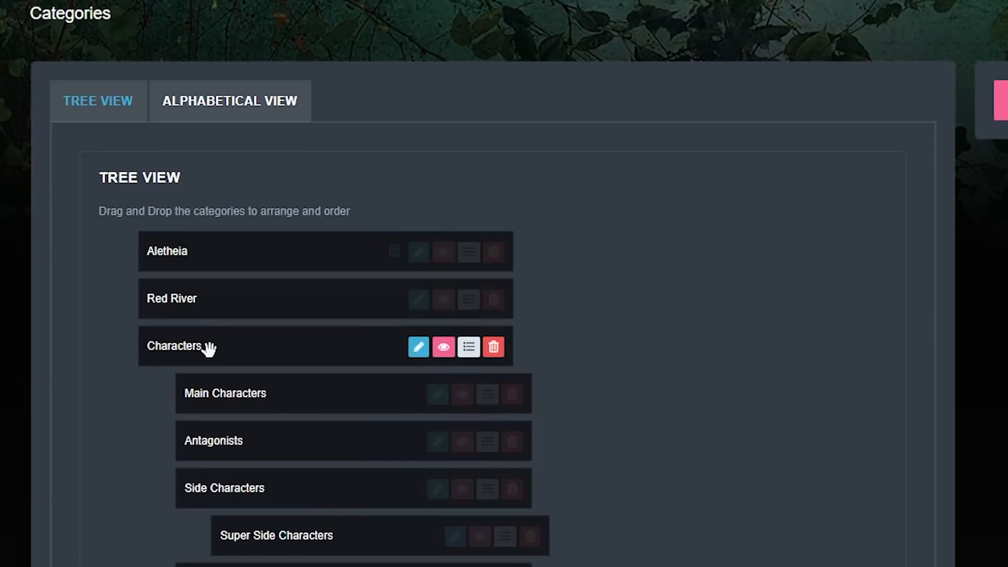
pyautogui.moveTo(209, 493)
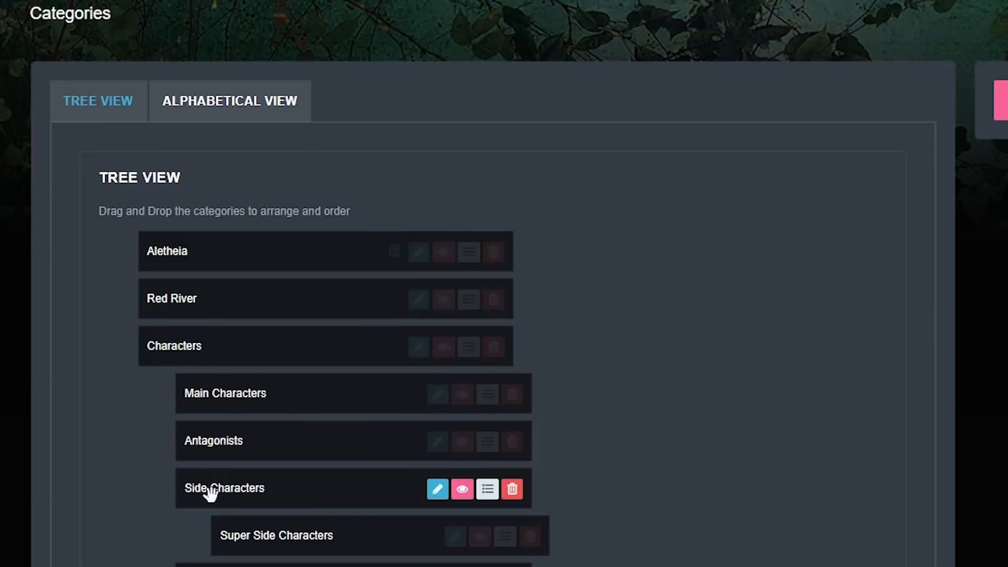
pyautogui.moveTo(344, 535)
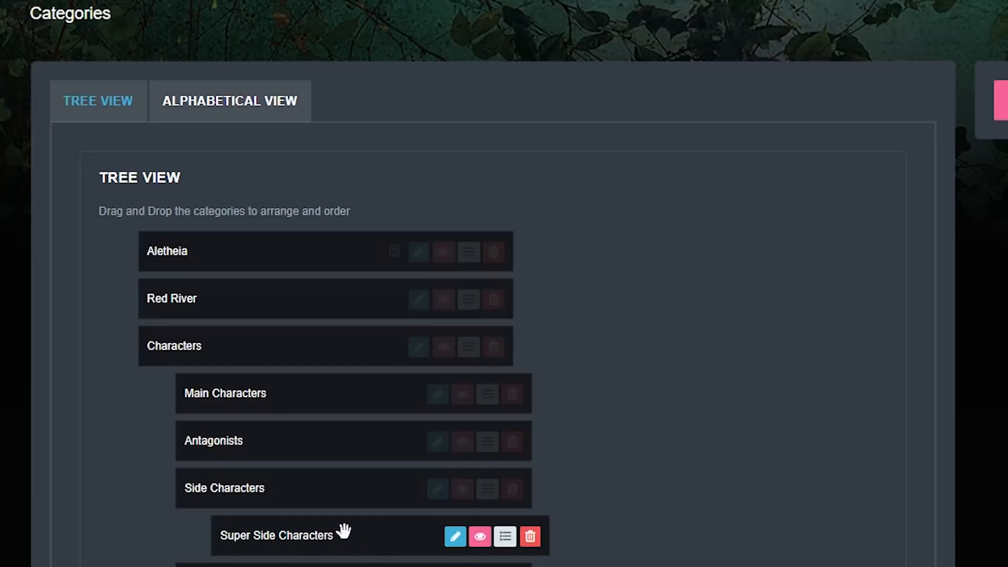
pyautogui.moveTo(345, 536)
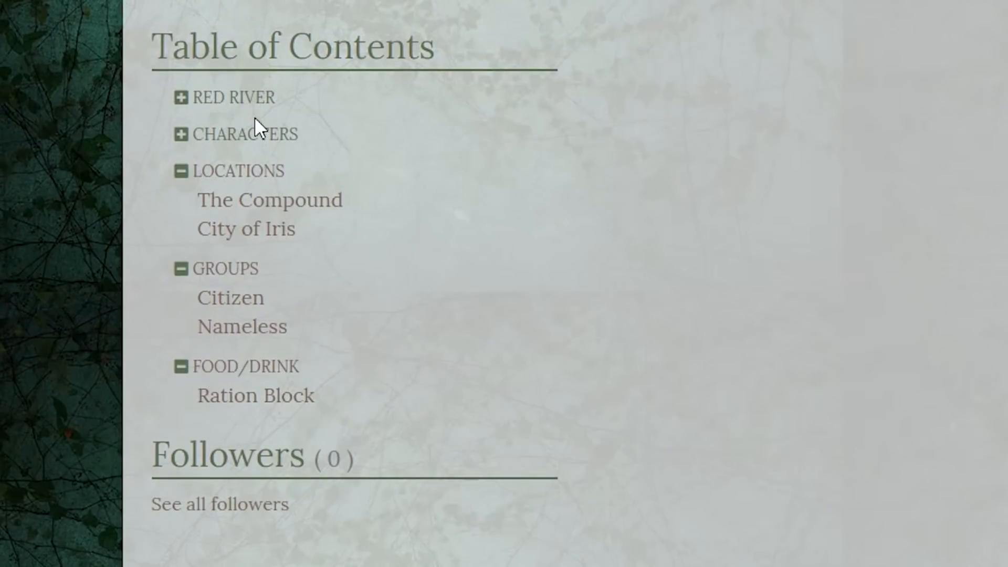
pyautogui.moveTo(481, 61)
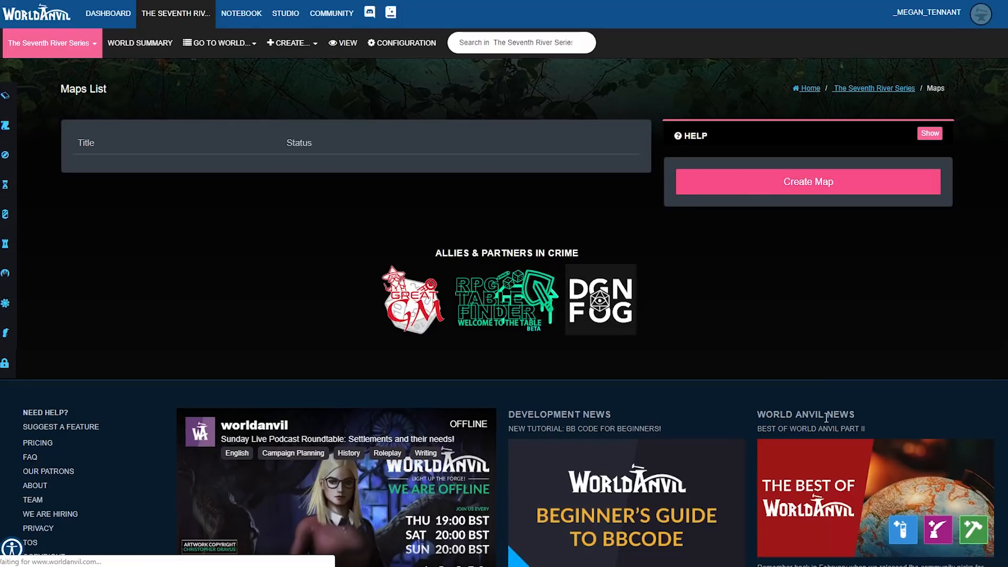
# - Create a new map for The Seventh River Series and scroll through the blank form's fields
pyautogui.click(807, 181)
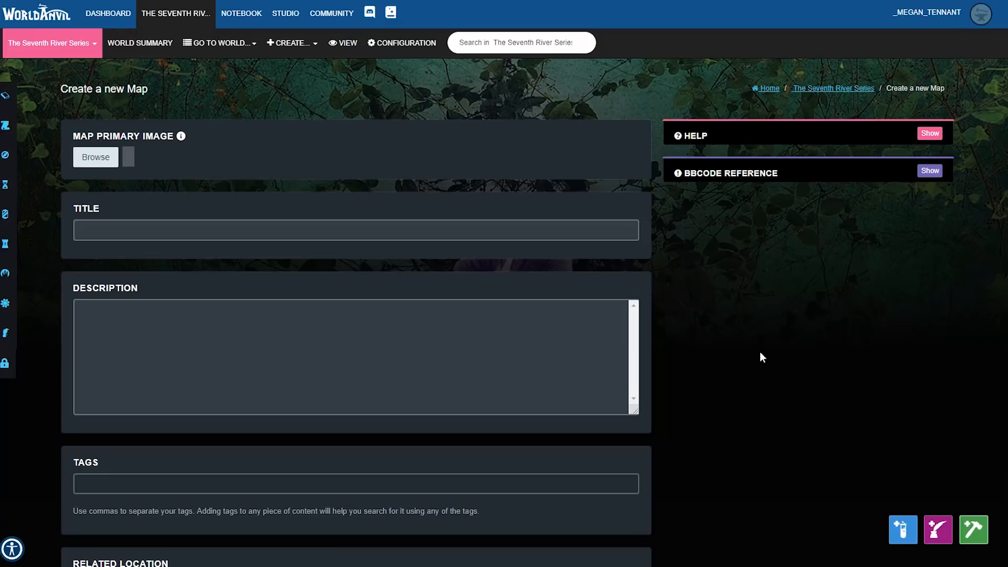
pyautogui.scroll(-3)
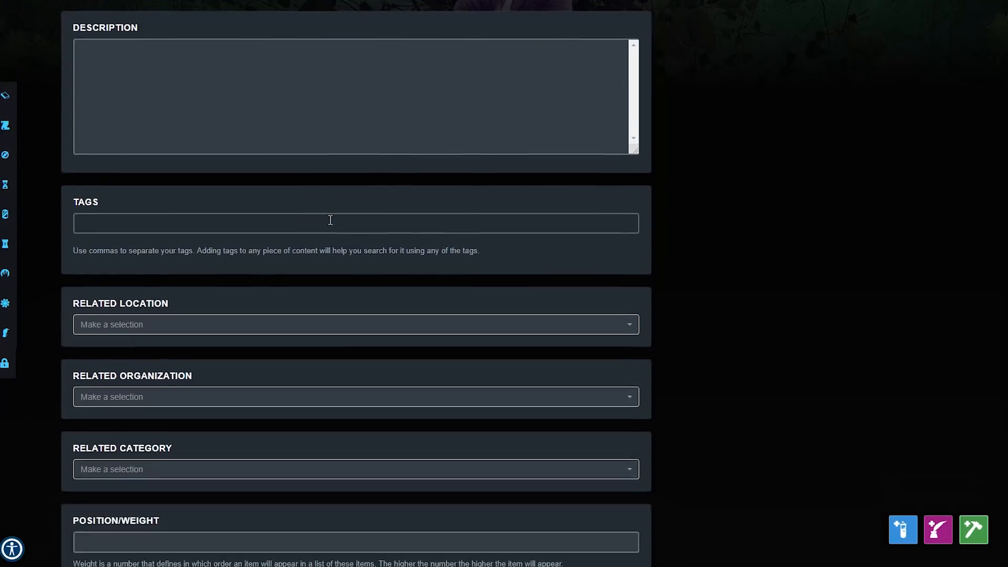
pyautogui.scroll(-3)
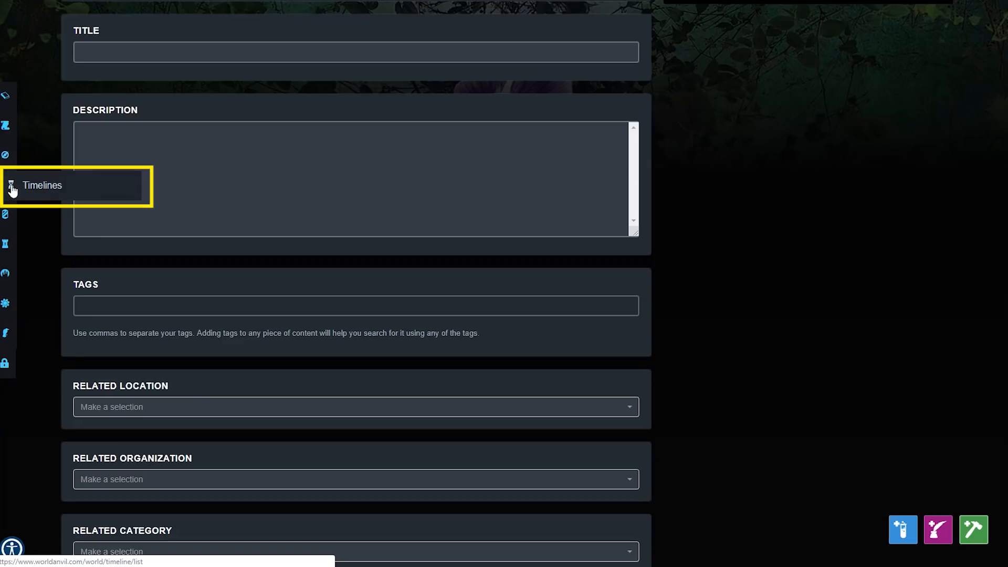
# - Review the Pre-Aletheia timeline's edit settings, then view it published from the world homepage
pyautogui.click(42, 185)
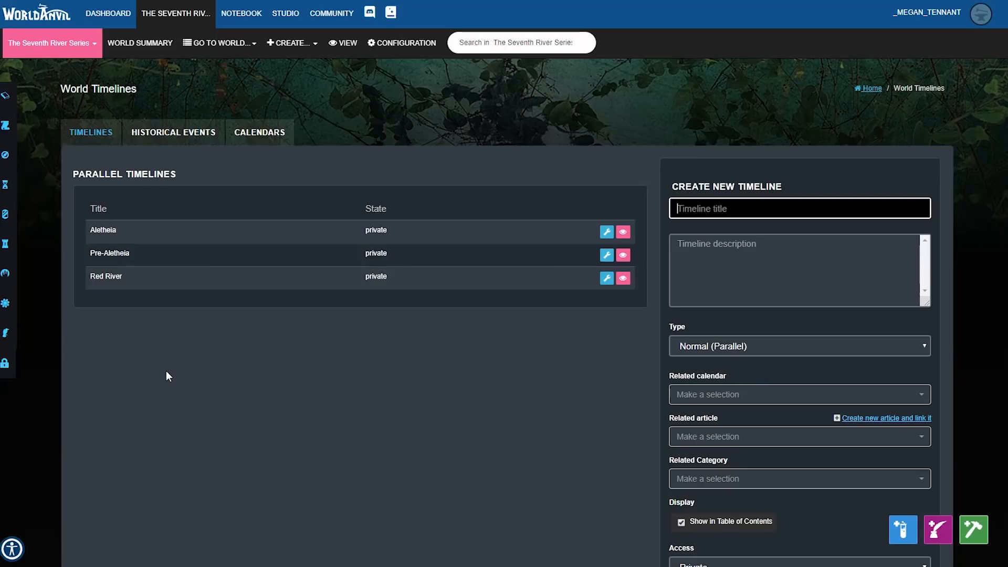
pyautogui.click(606, 254)
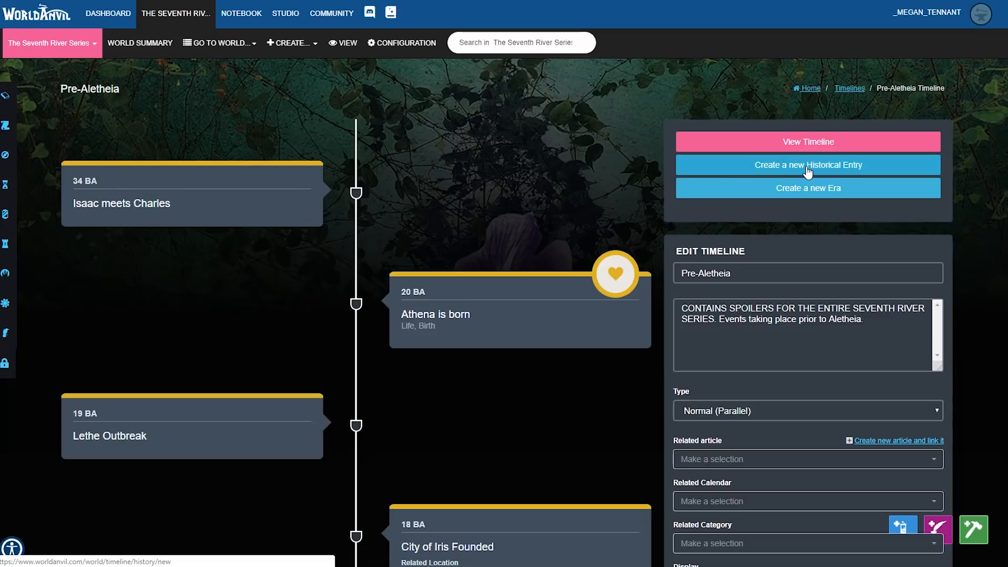
pyautogui.moveTo(597, 482)
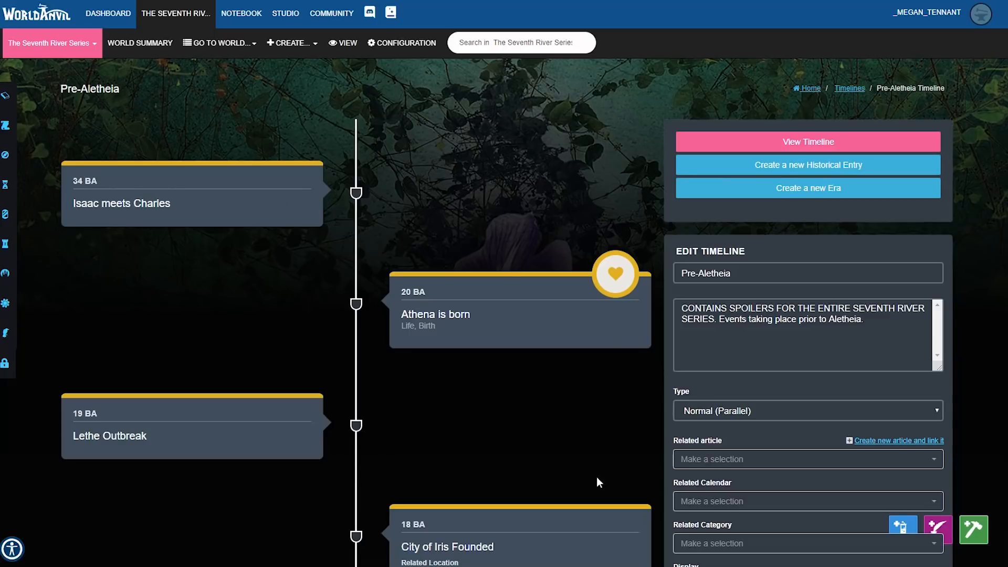
pyautogui.moveTo(450, 408)
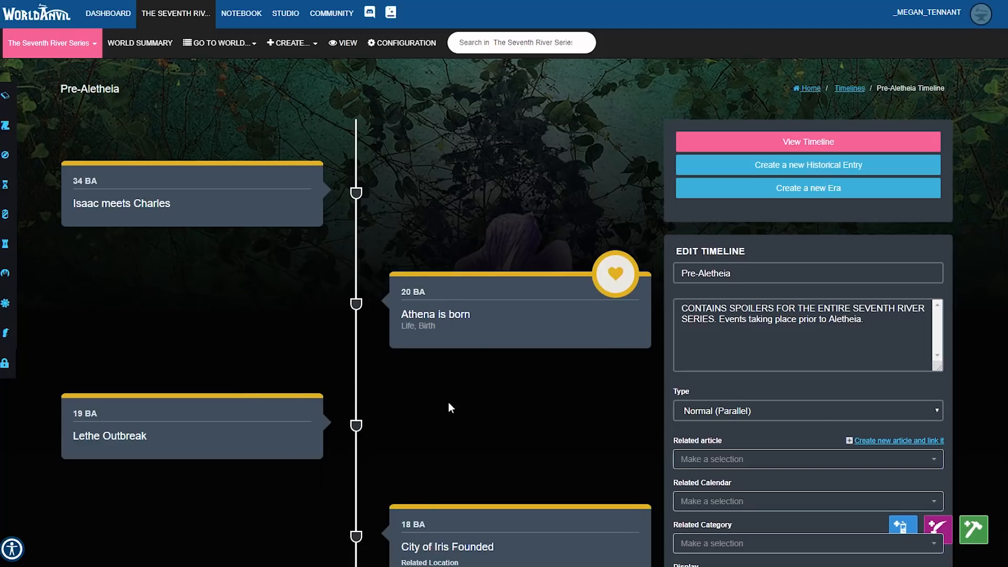
pyautogui.scroll(-3)
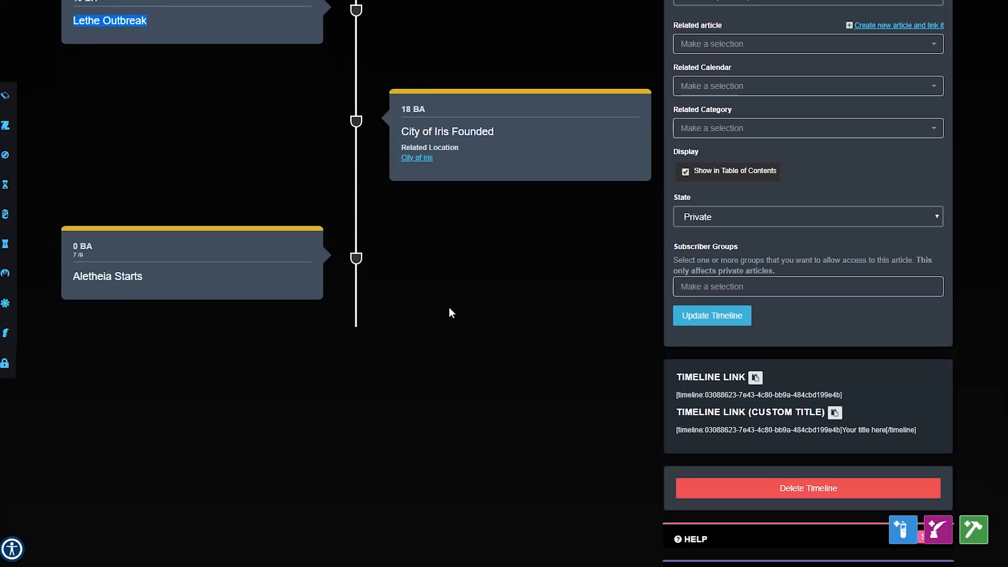
pyautogui.scroll(-3)
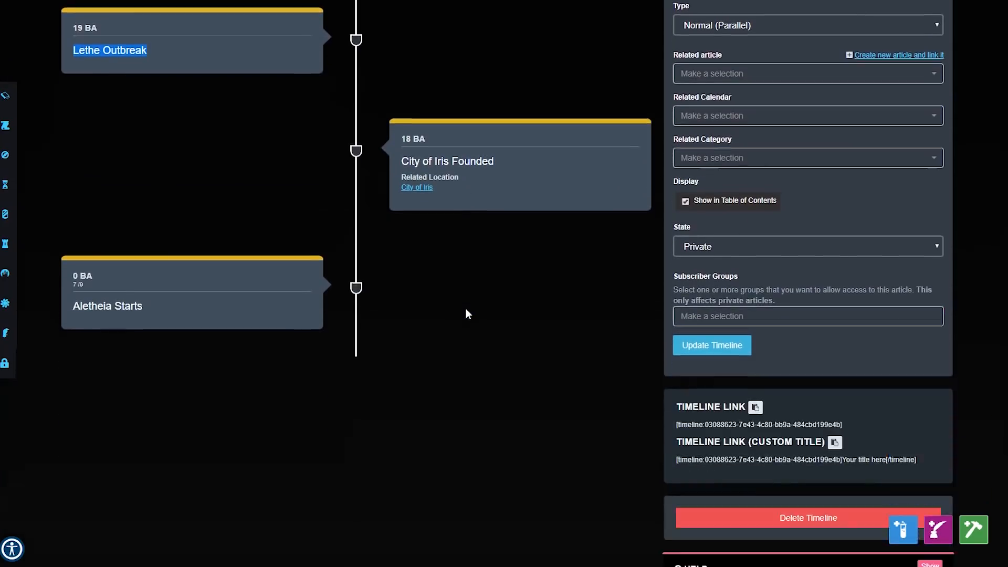
pyautogui.scroll(-3)
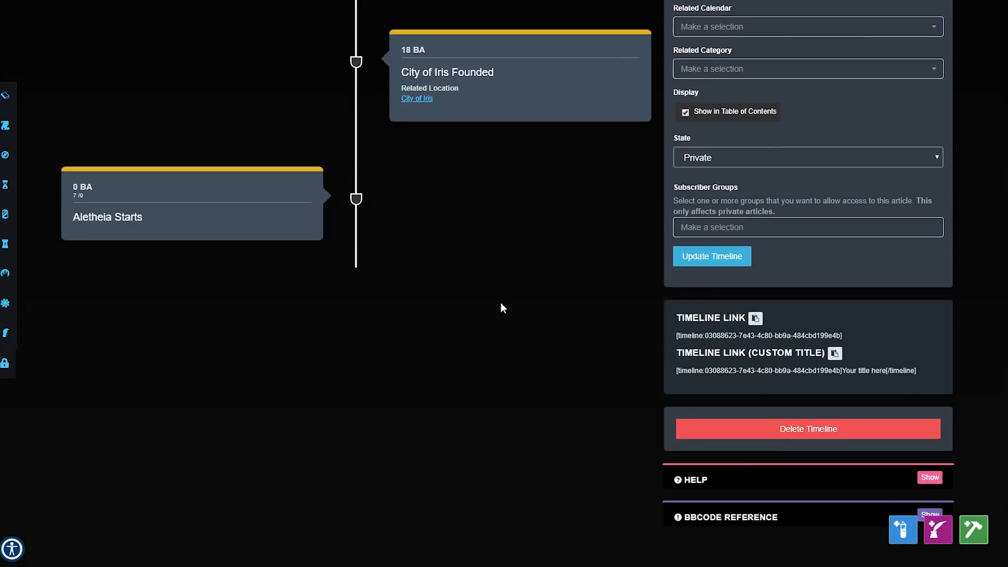
pyautogui.moveTo(548, 456)
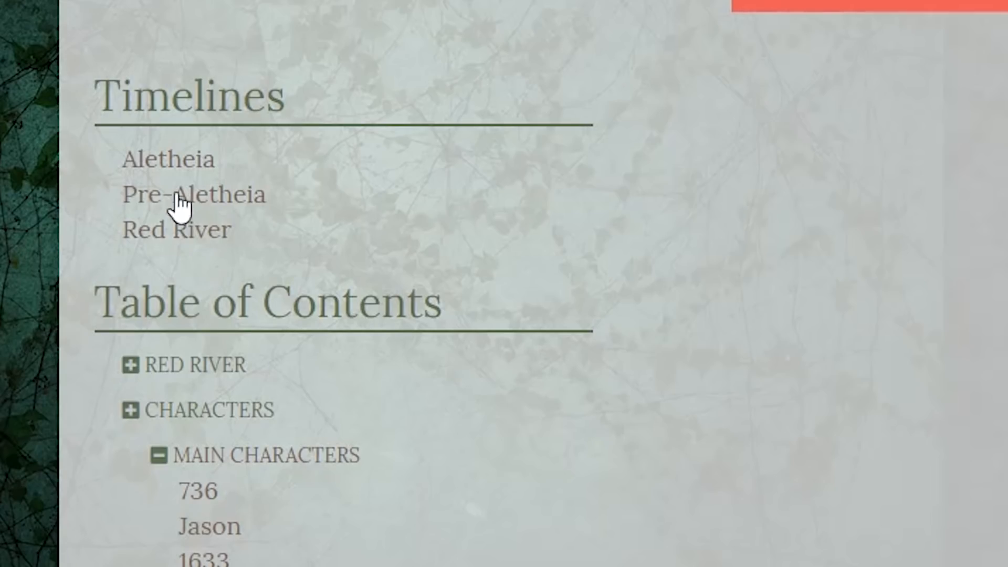
pyautogui.moveTo(234, 206)
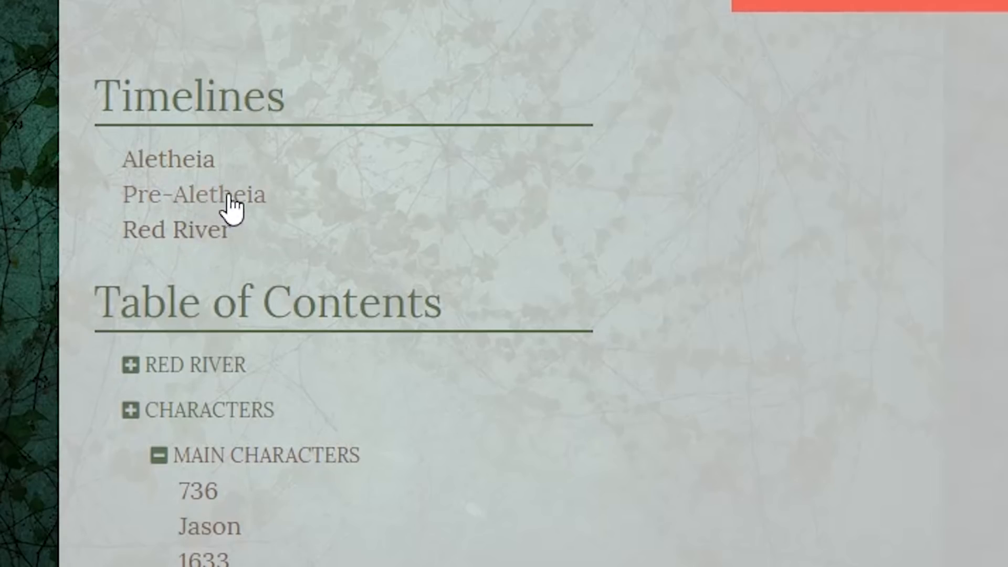
pyautogui.click(194, 194)
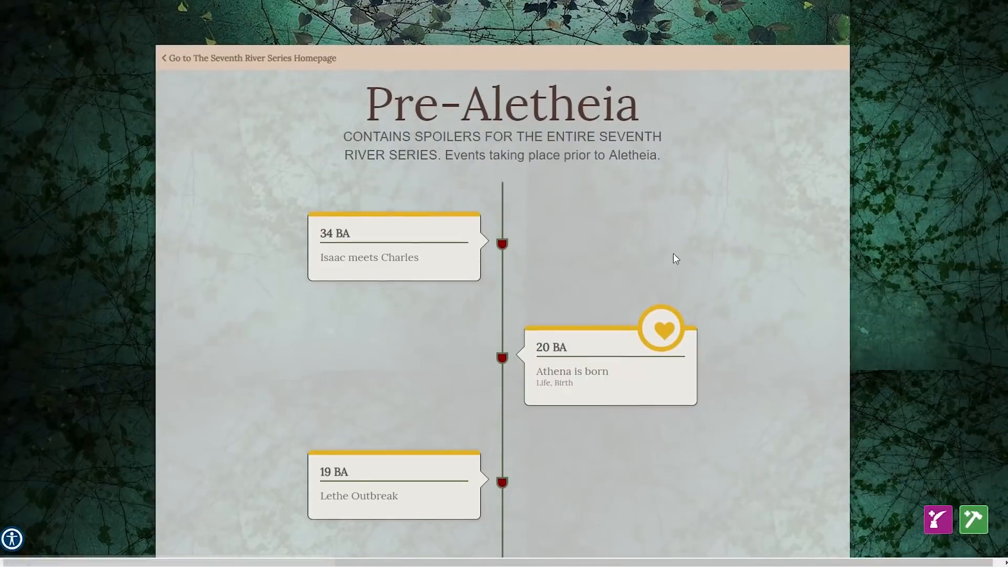
pyautogui.scroll(-3)
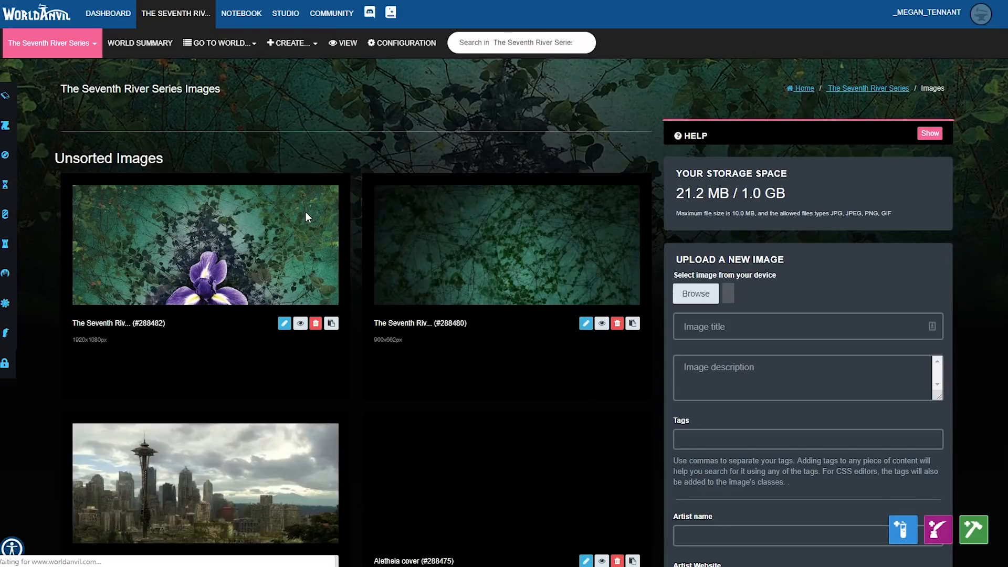
# - Browse the world's uploaded images and upload form, then bring up the mass image upload panel
pyautogui.scroll(-3)
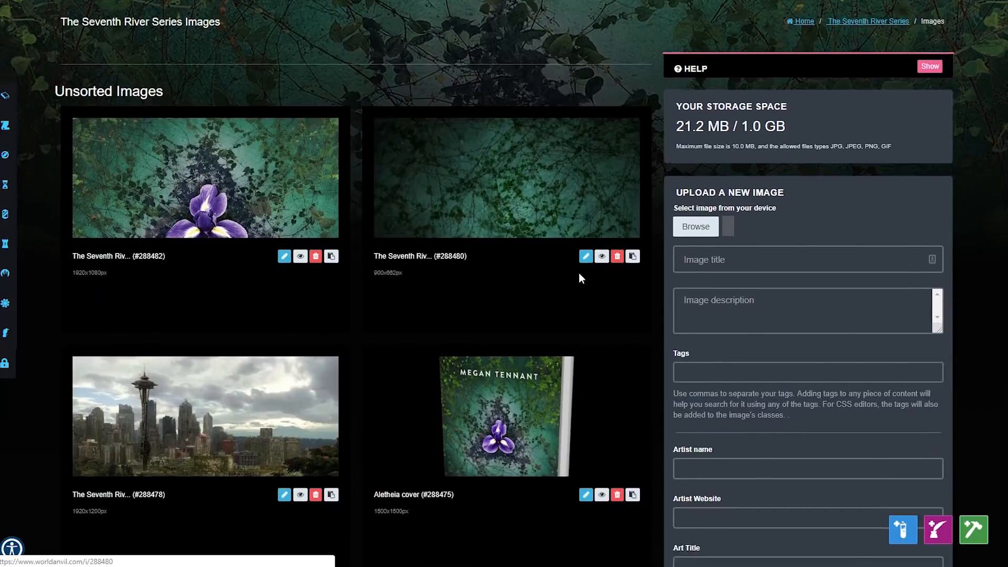
pyautogui.scroll(-3)
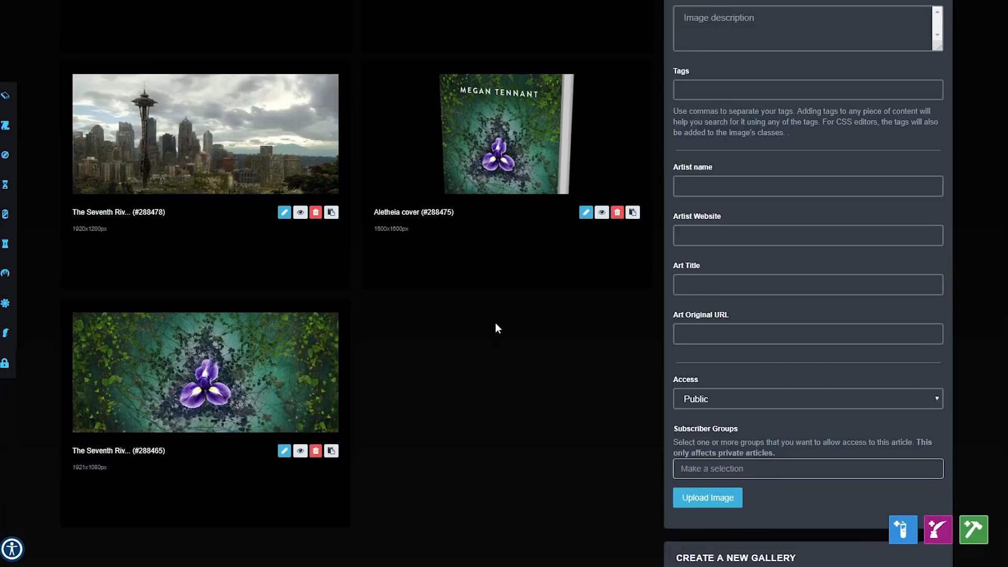
pyautogui.scroll(3)
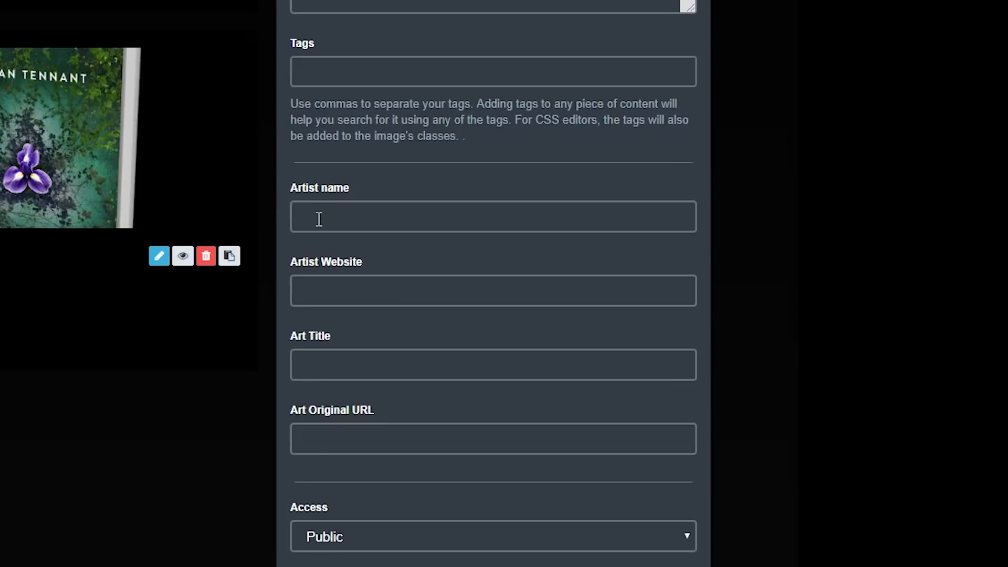
pyautogui.scroll(-3)
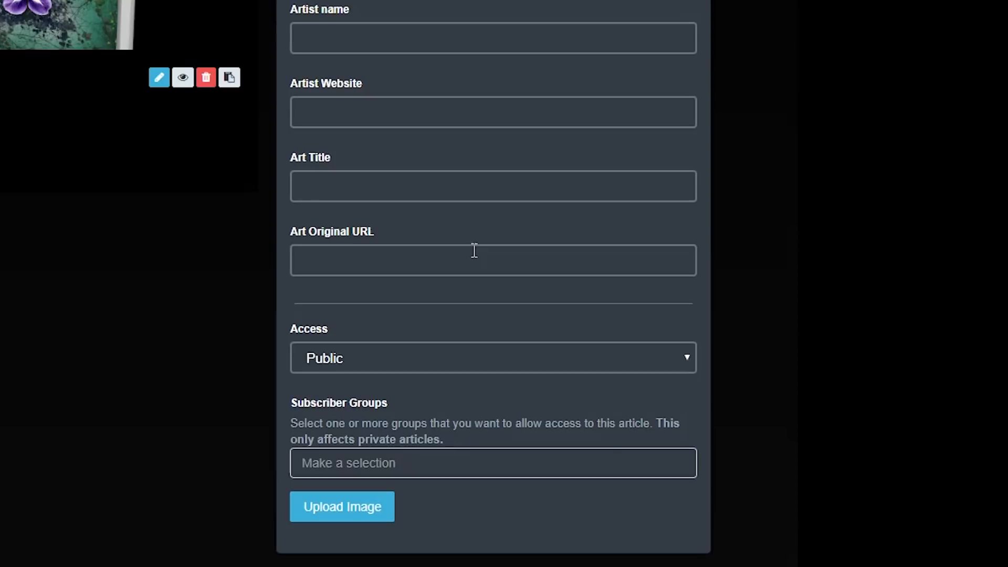
pyautogui.scroll(3)
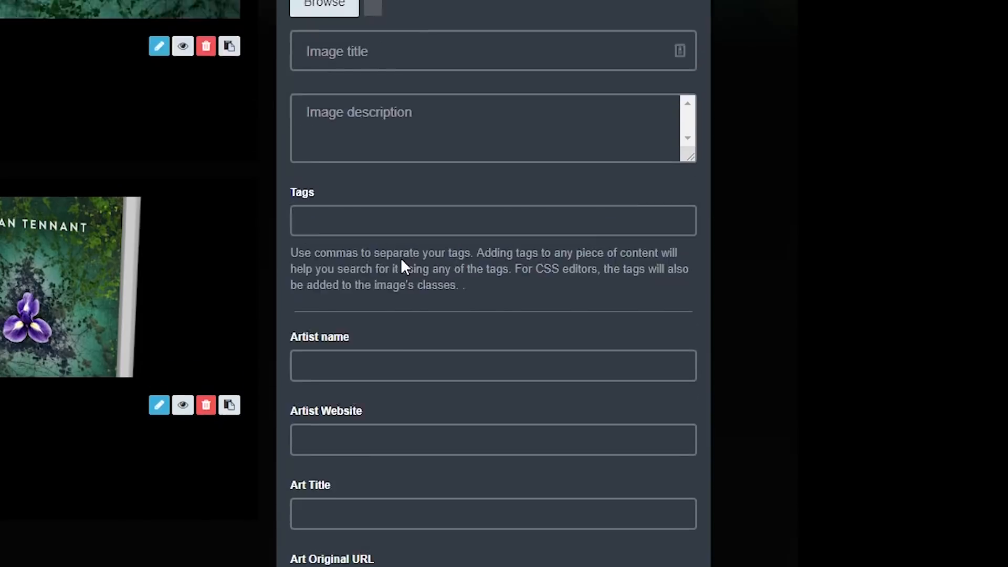
pyautogui.scroll(3)
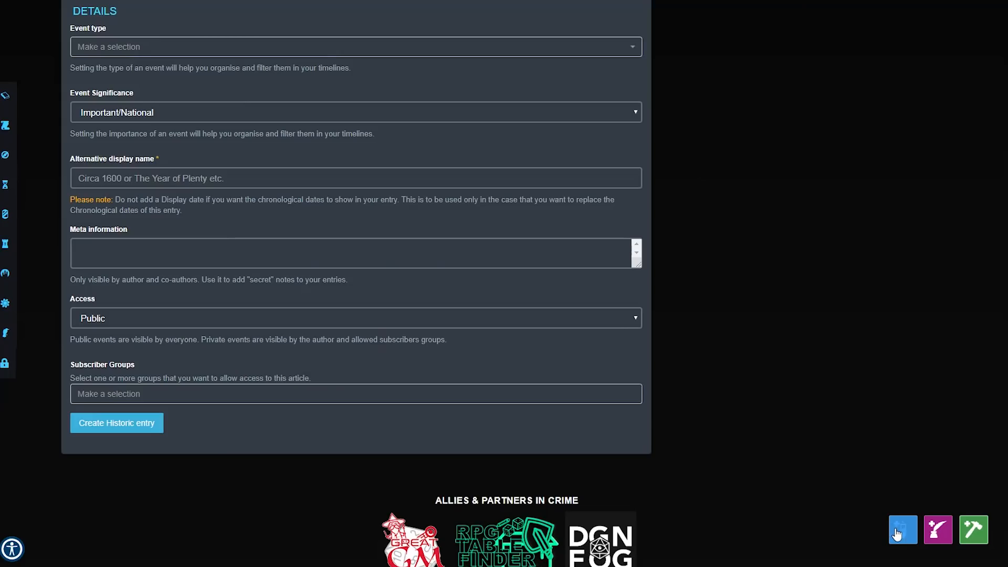
pyautogui.click(901, 529)
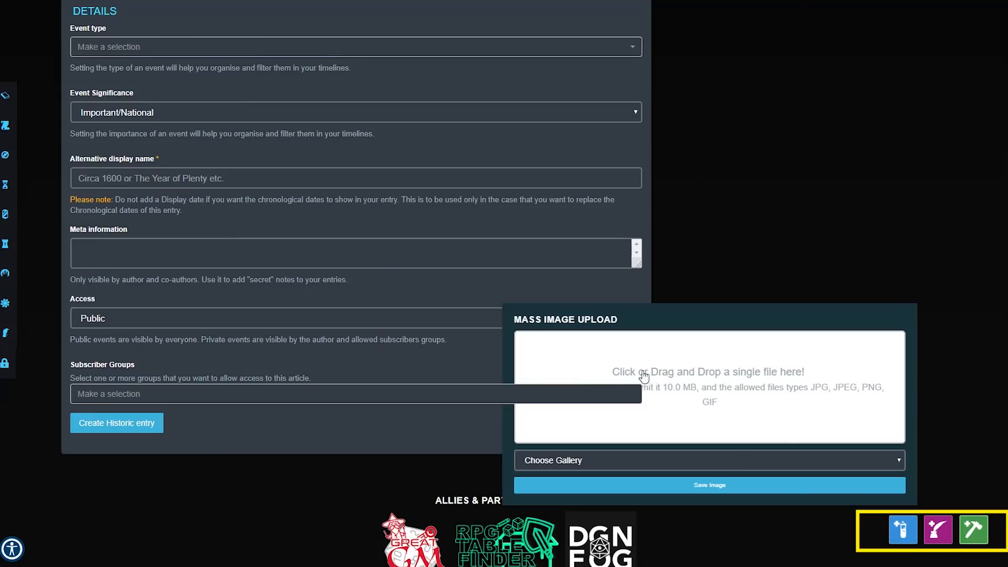
pyautogui.moveTo(589, 379)
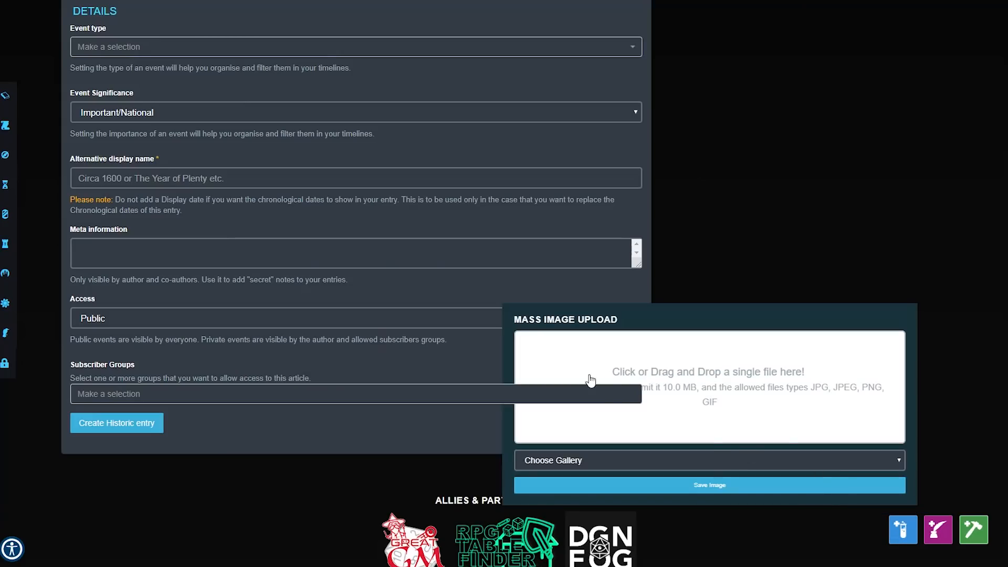
pyautogui.moveTo(661, 380)
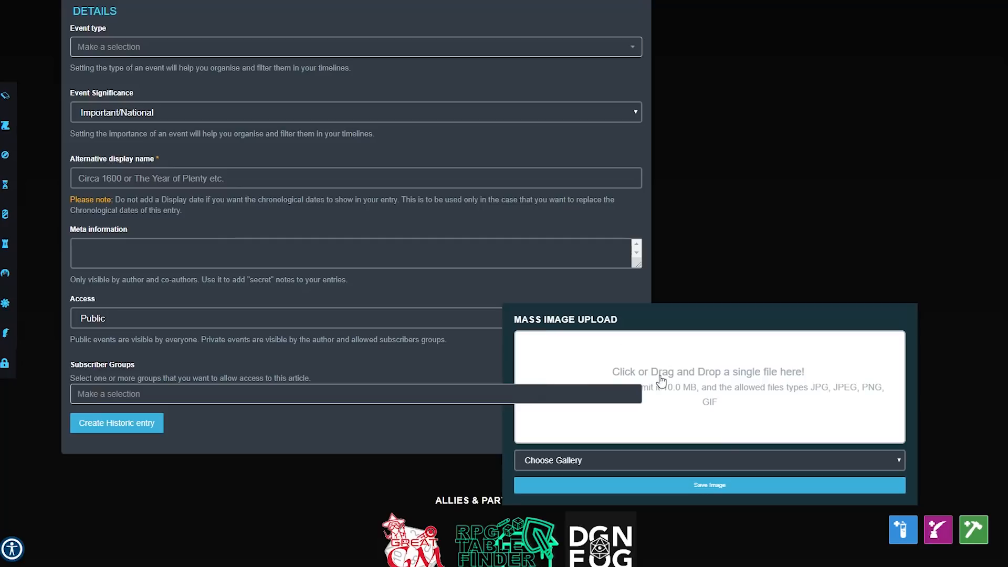
pyautogui.moveTo(615, 410)
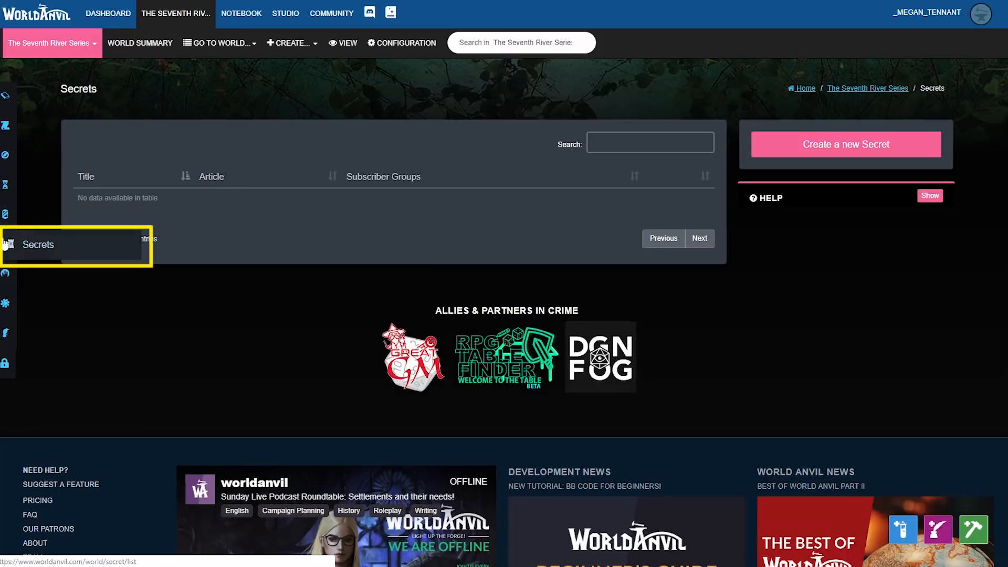
pyautogui.moveTo(42, 247)
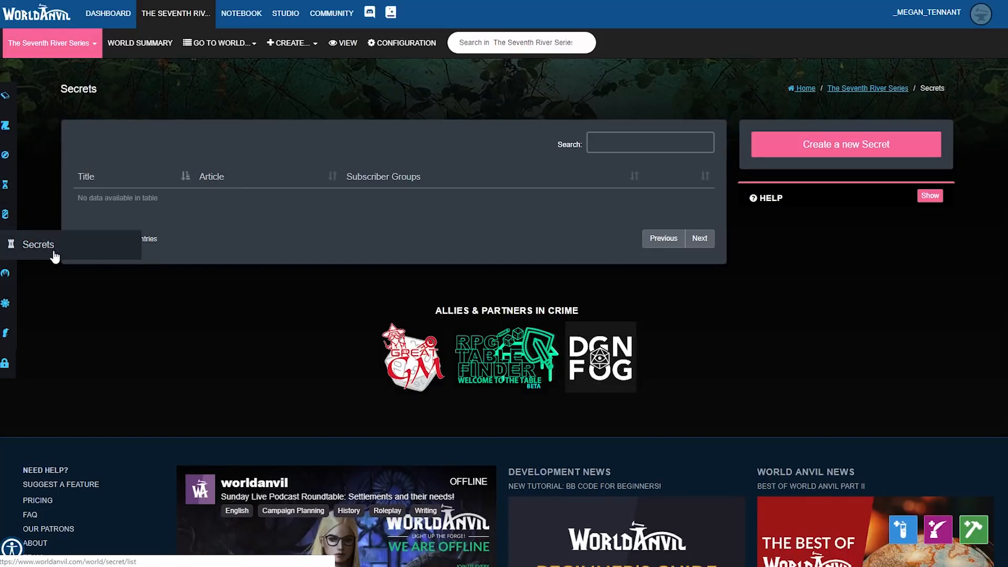
pyautogui.moveTo(602, 235)
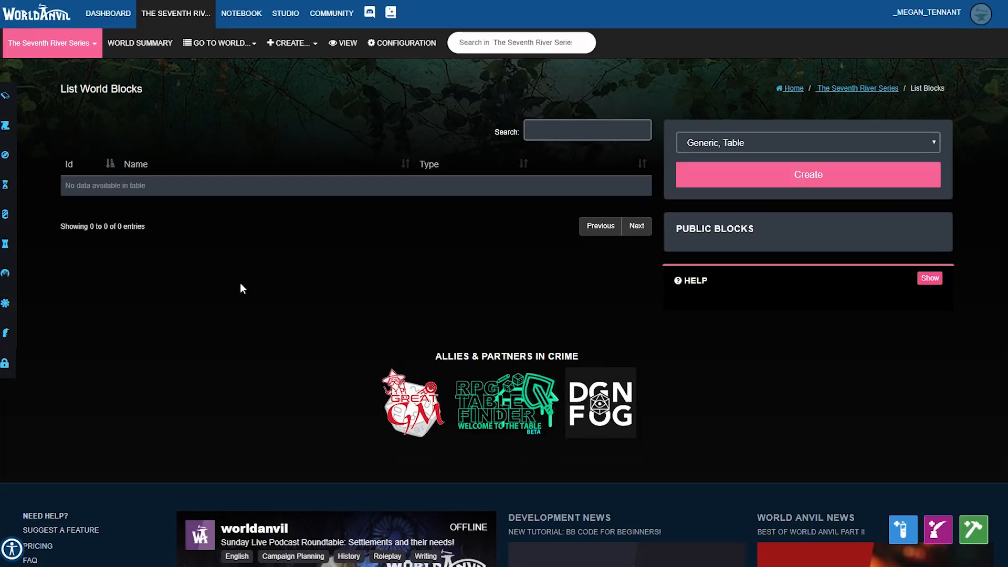
pyautogui.moveTo(18, 354)
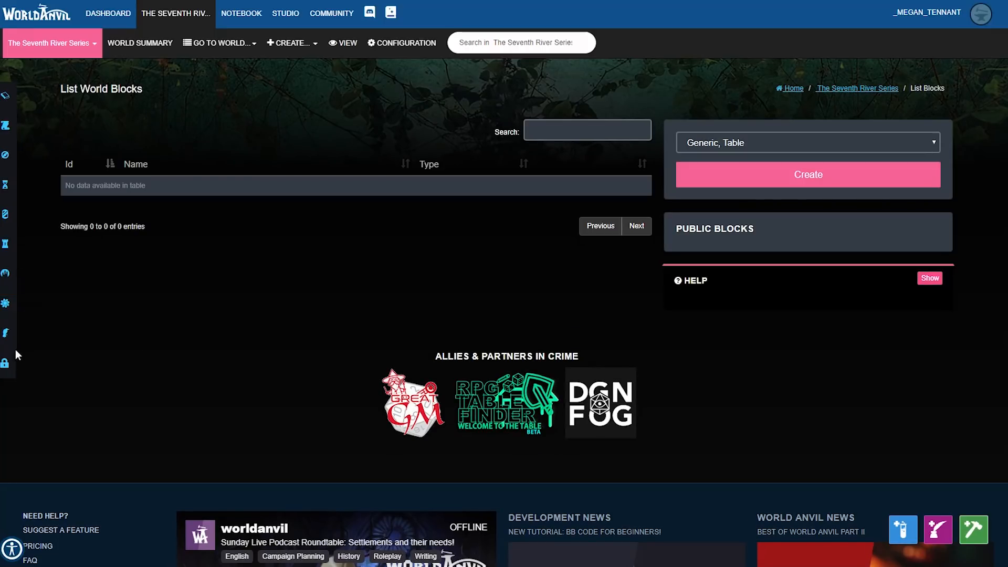
pyautogui.moveTo(6, 333)
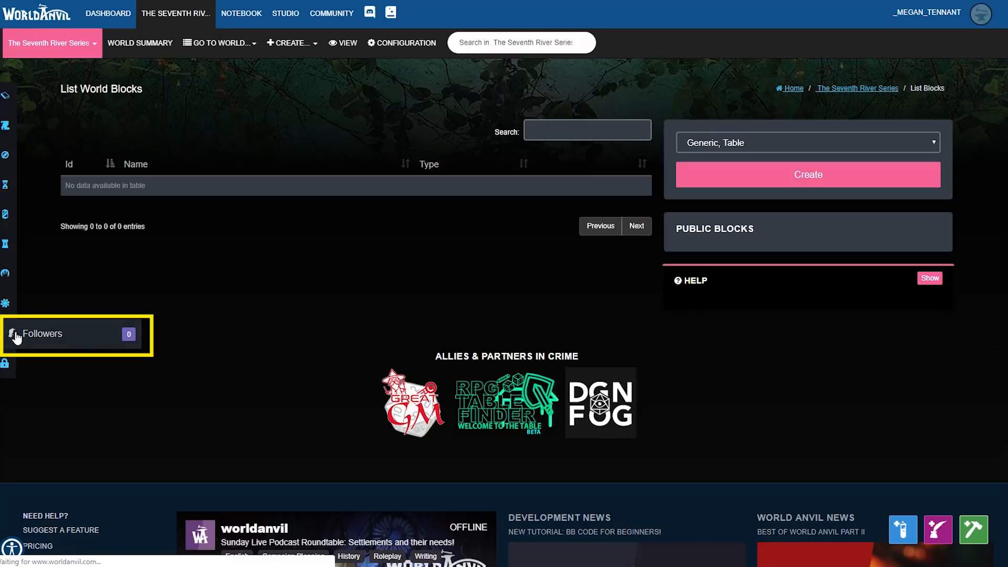
# - Check the world's followers list, then open Access Rights Management
pyautogui.click(73, 334)
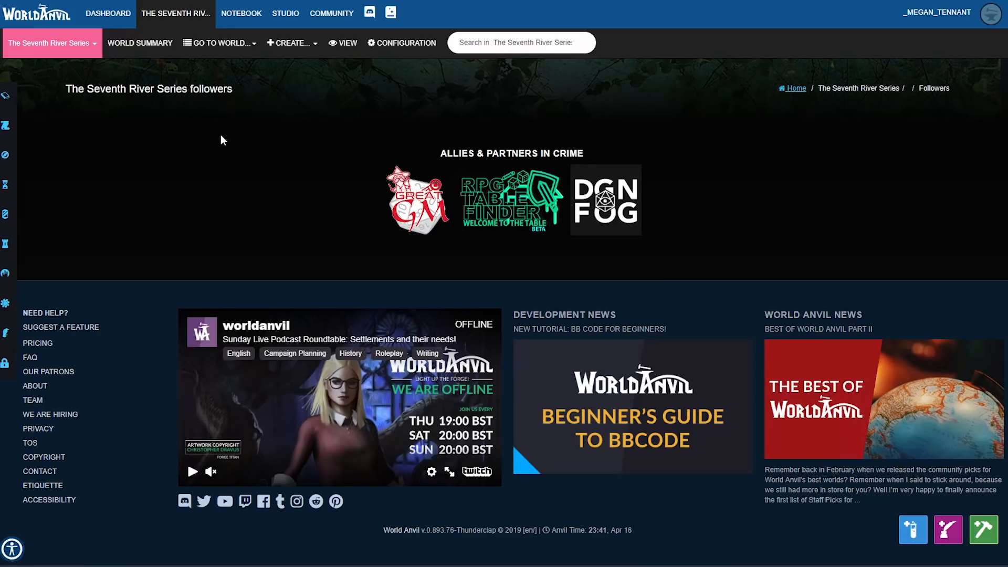
pyautogui.moveTo(183, 191)
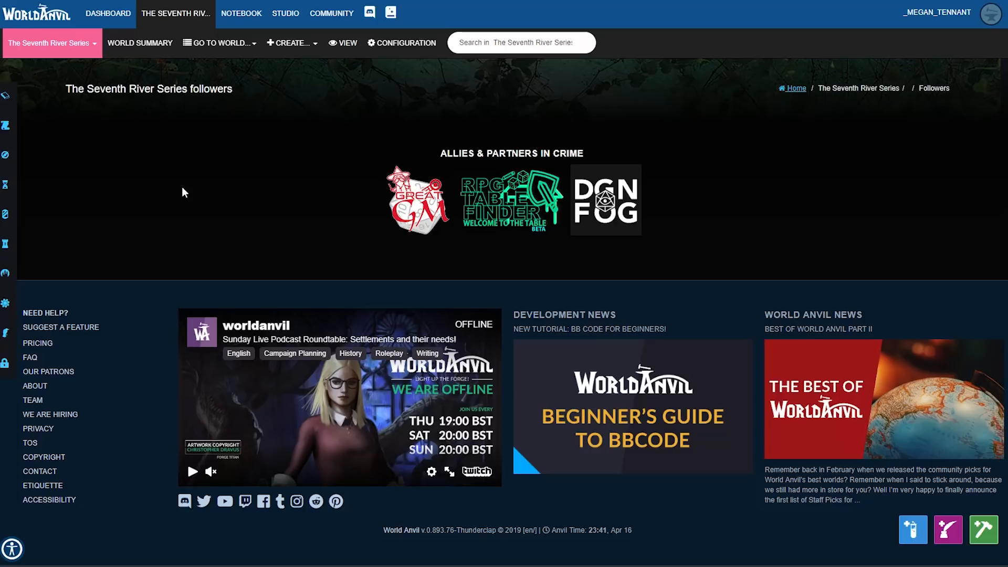
pyautogui.moveTo(194, 197)
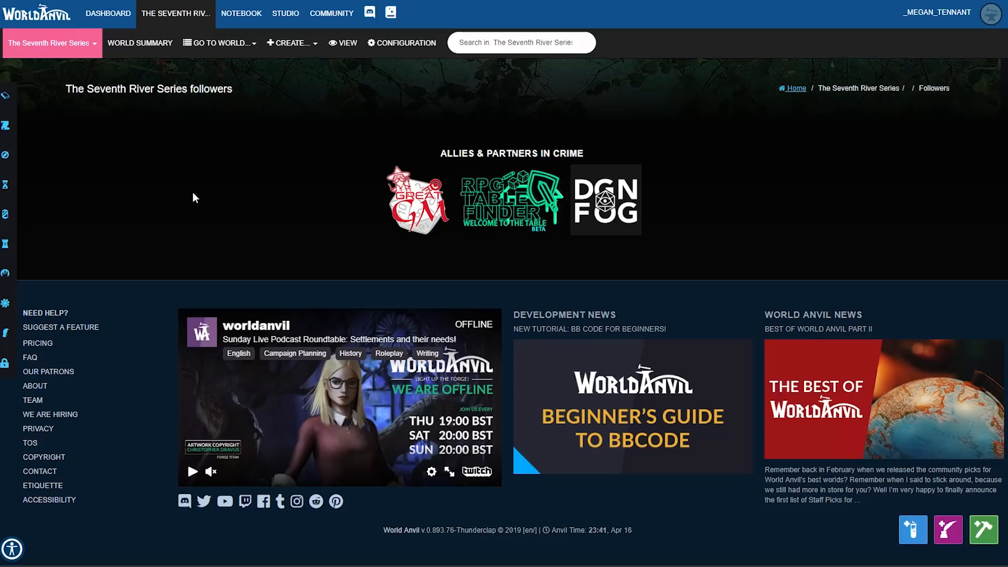
pyautogui.moveTo(7, 366)
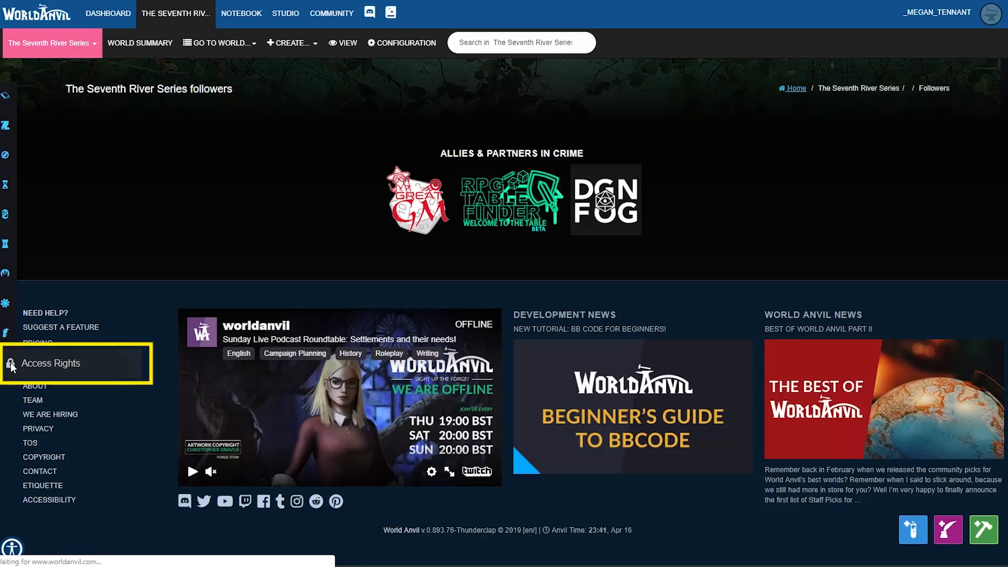
pyautogui.click(50, 363)
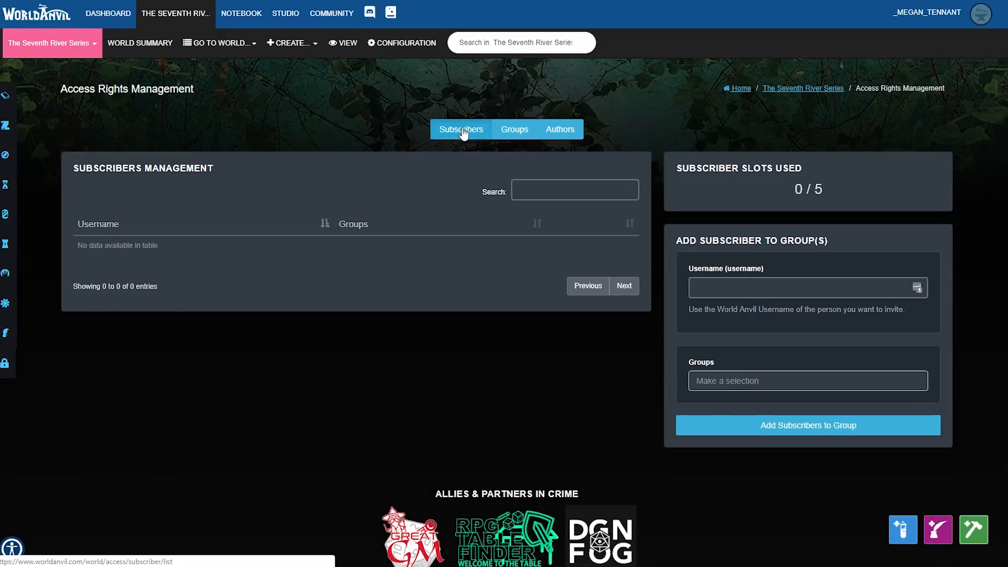
pyautogui.moveTo(765, 203)
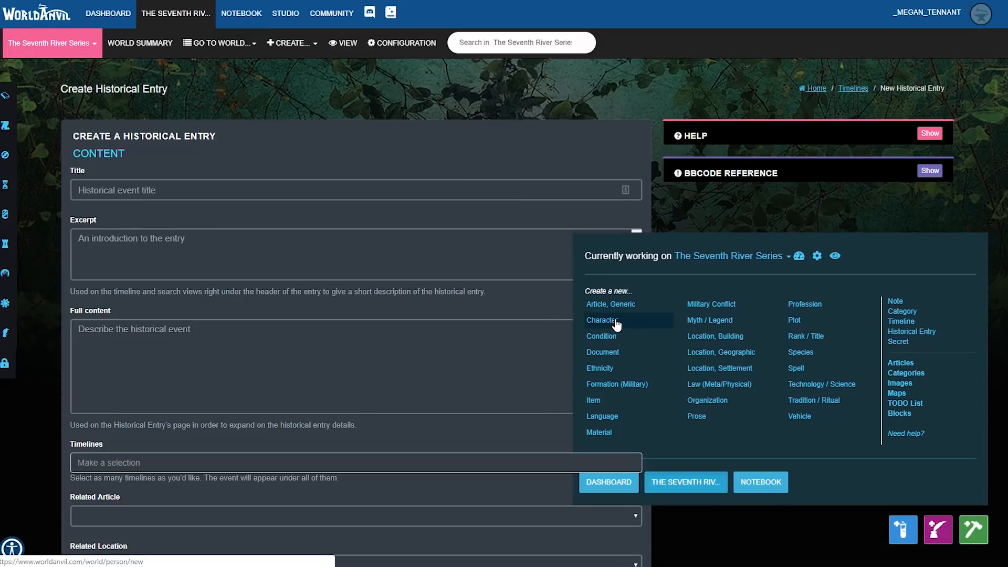
# - Start a Building / Landmark article draft and enable focus mode on its Vignette field
pyautogui.click(714, 336)
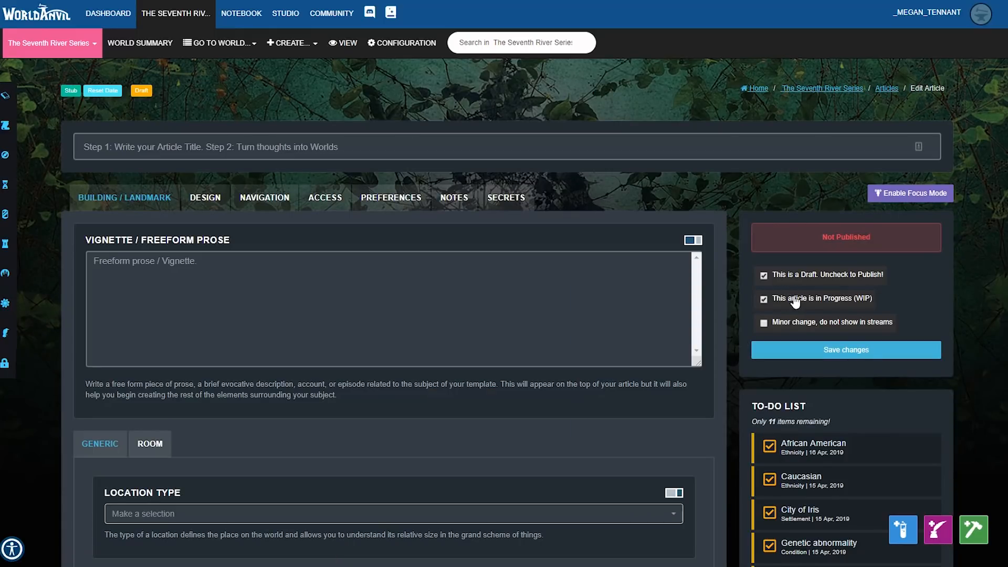
pyautogui.moveTo(6, 332)
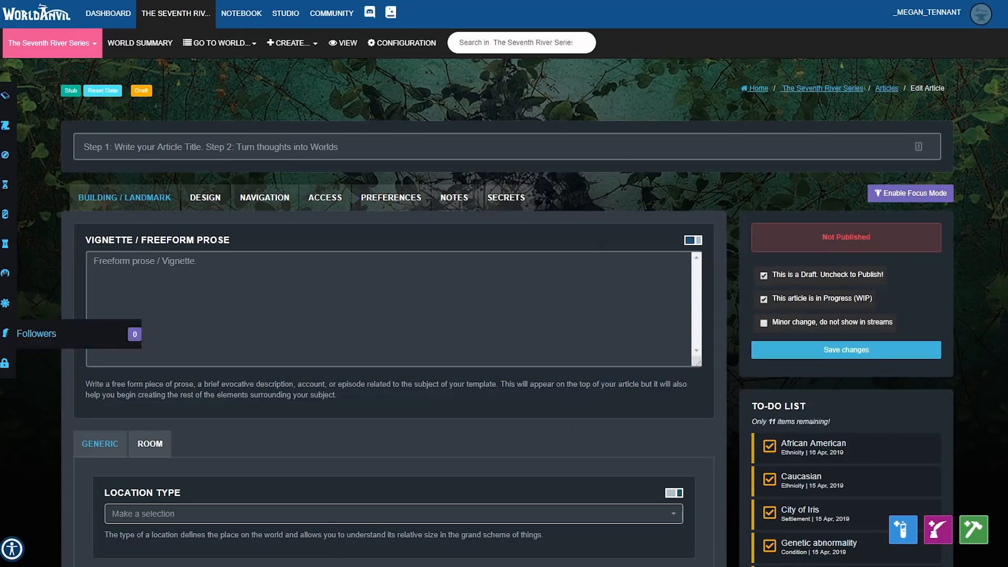
pyautogui.click(392, 305)
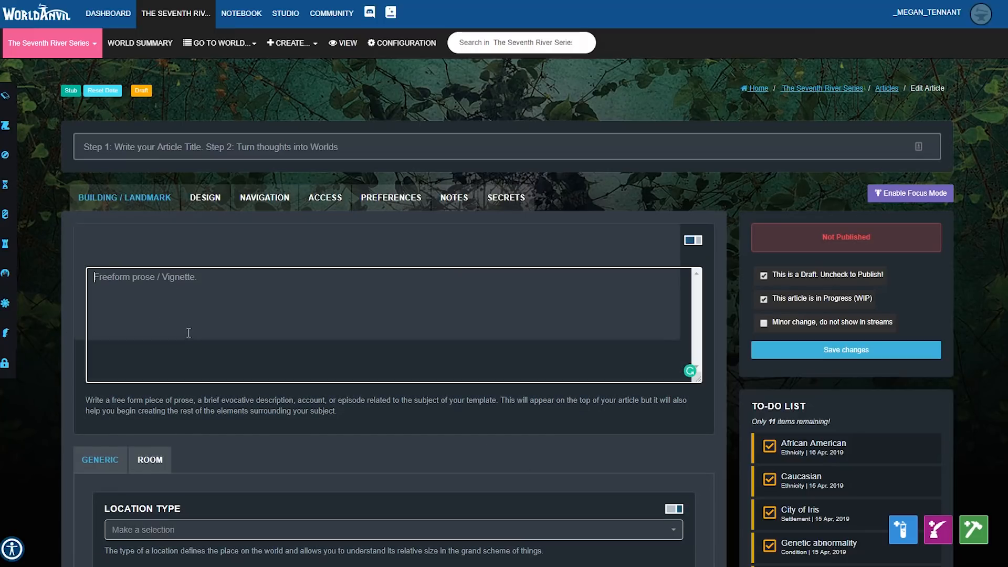
pyautogui.click(287, 341)
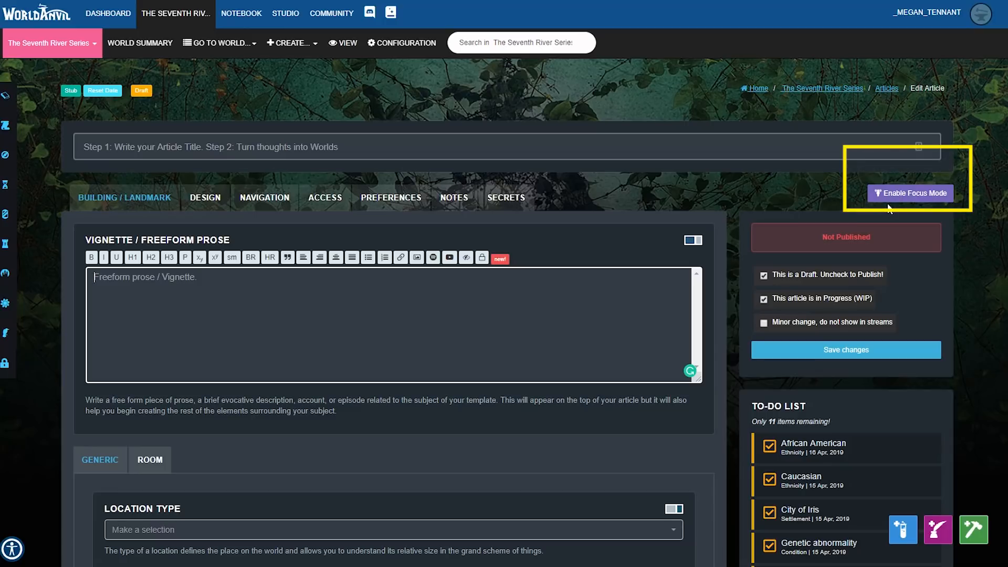
pyautogui.moveTo(910, 192)
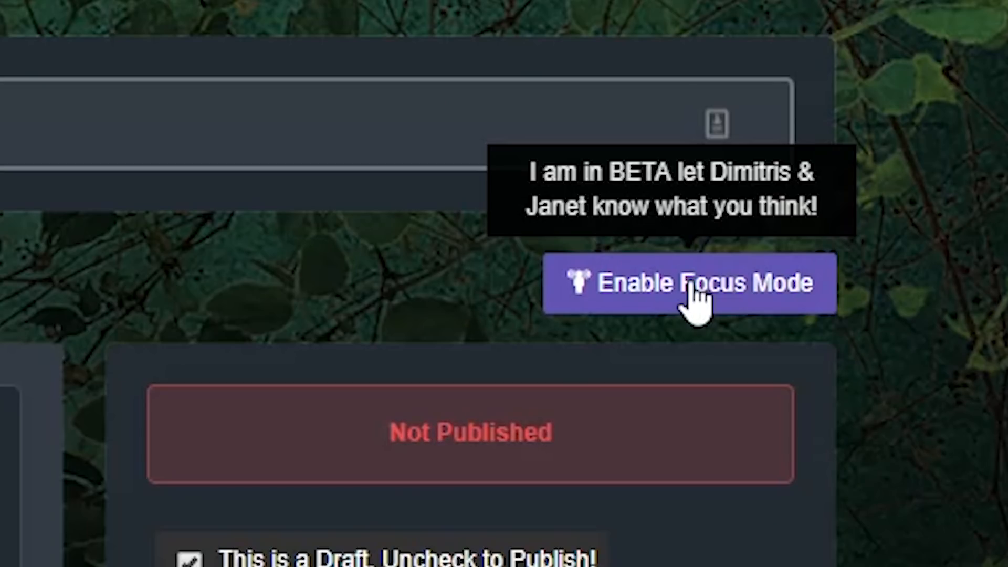
pyautogui.click(688, 283)
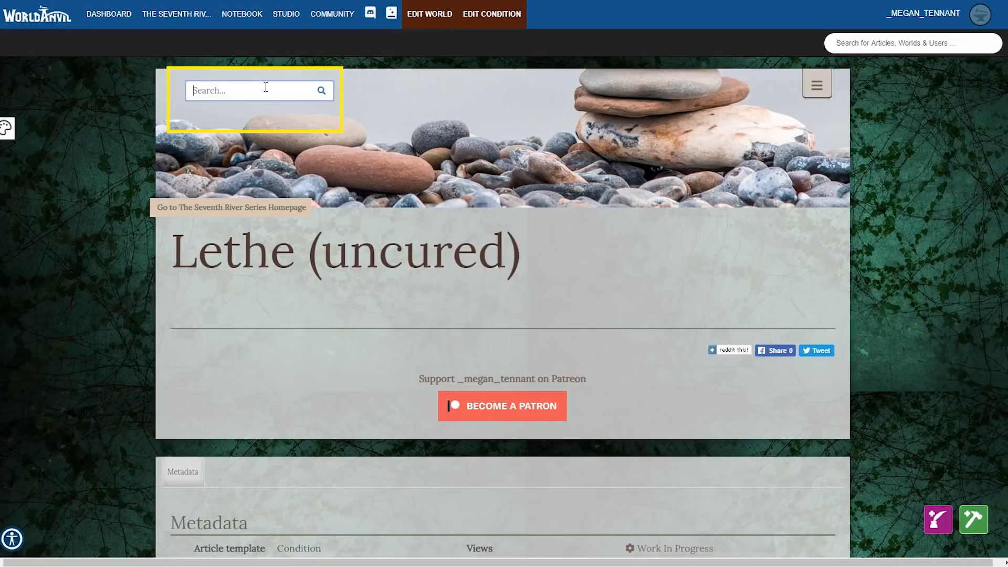
# - Search the world for 'jason' and open the Jason (person) article
pyautogui.write('jas')
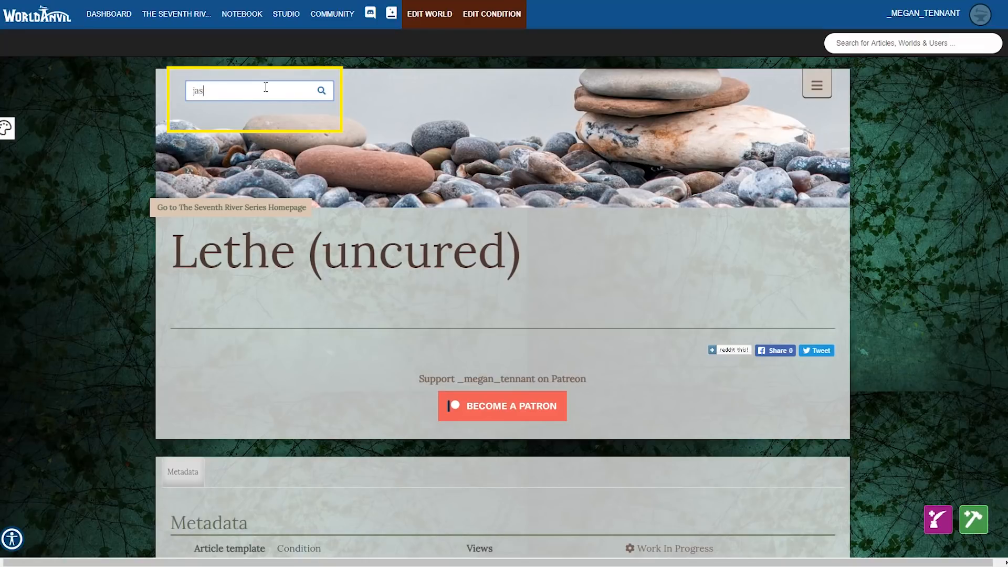
pyautogui.write('on')
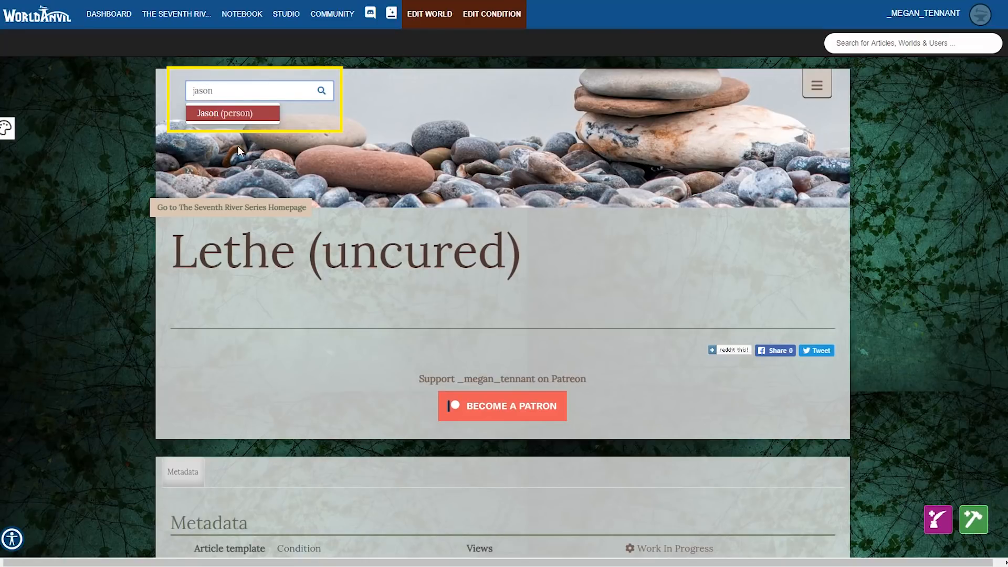
pyautogui.click(232, 114)
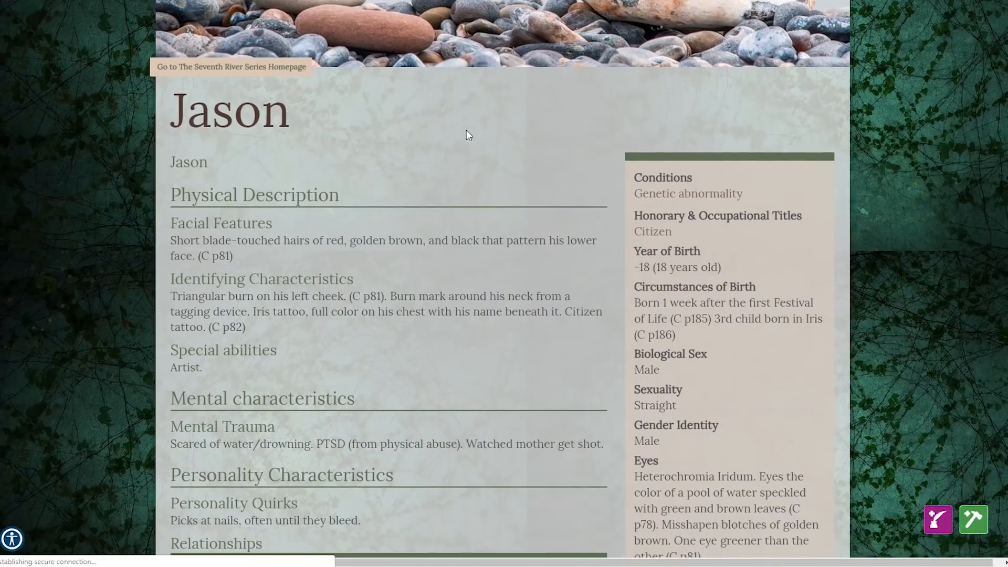
pyautogui.scroll(-3)
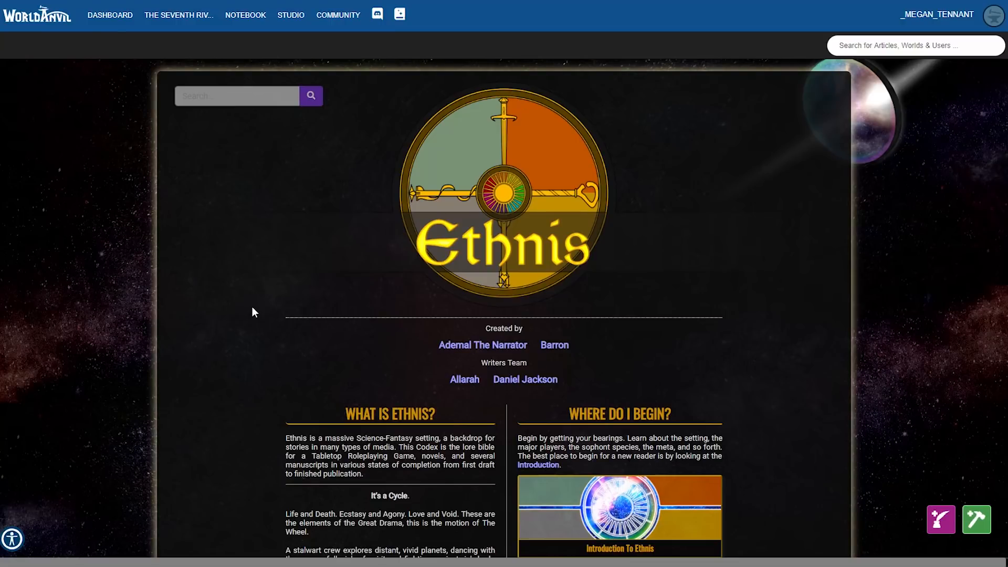
pyautogui.moveTo(177, 236)
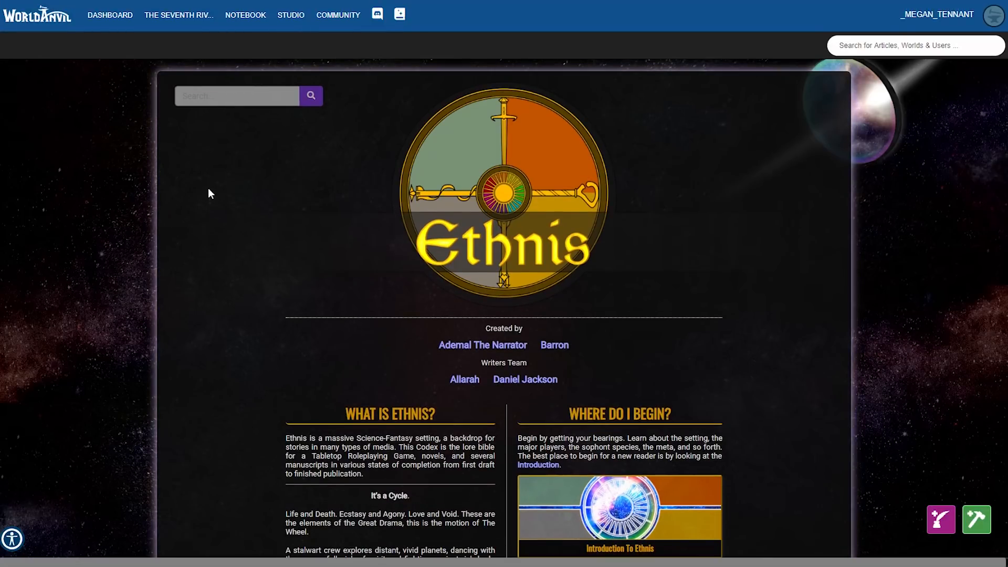
pyautogui.scroll(-3)
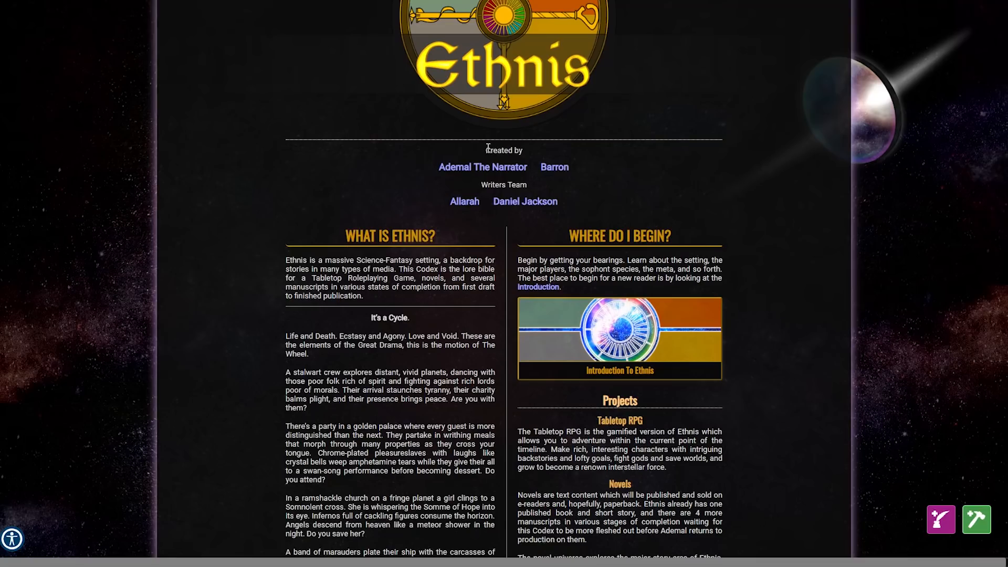
pyautogui.doubleClick(504, 185)
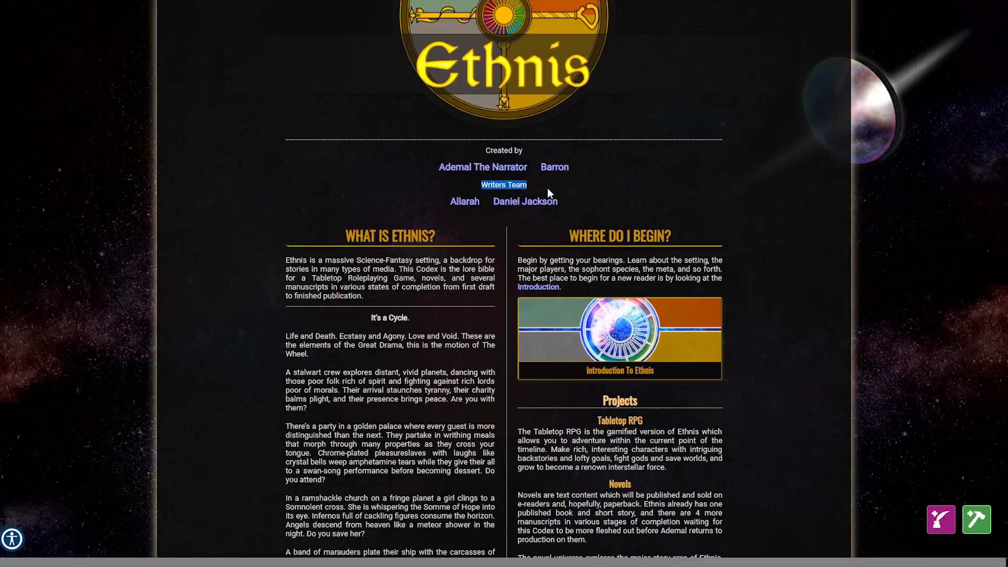
pyautogui.moveTo(482, 167)
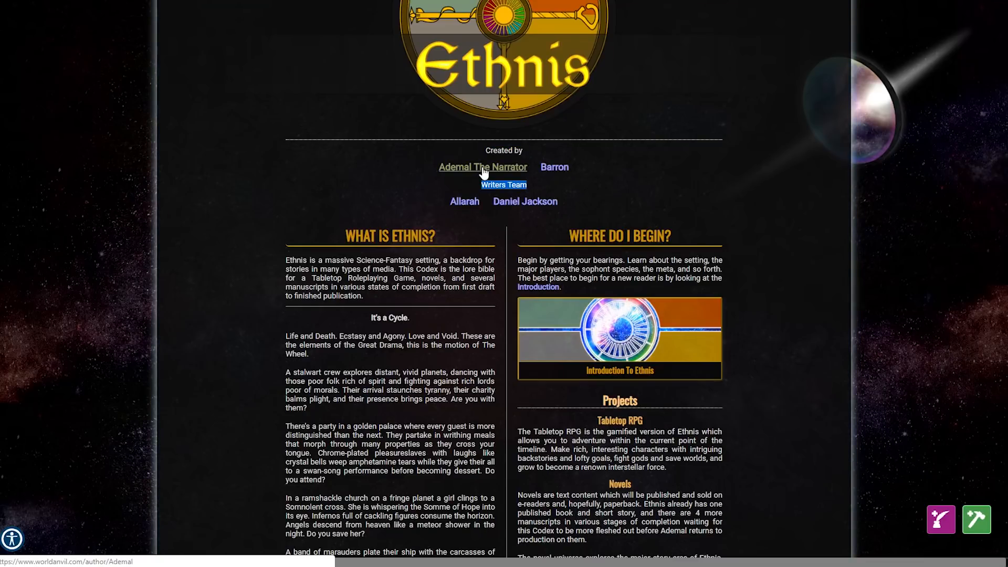
pyautogui.click(482, 170)
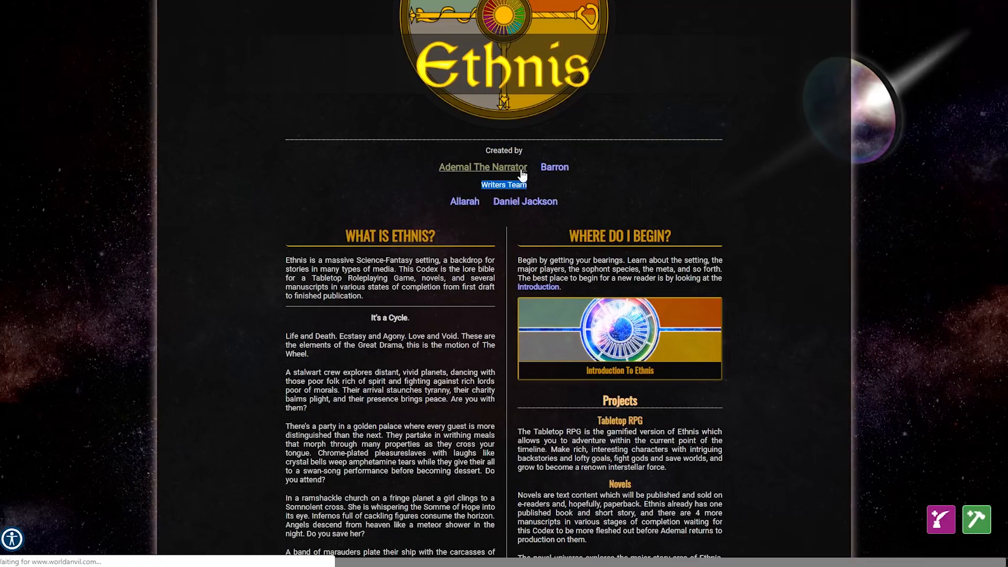
pyautogui.click(481, 167)
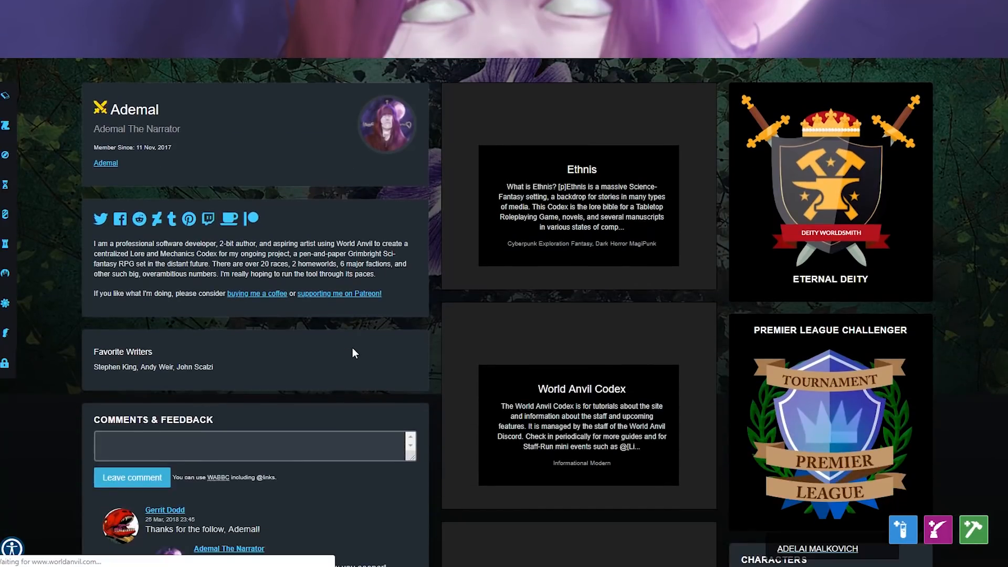
pyautogui.scroll(-3)
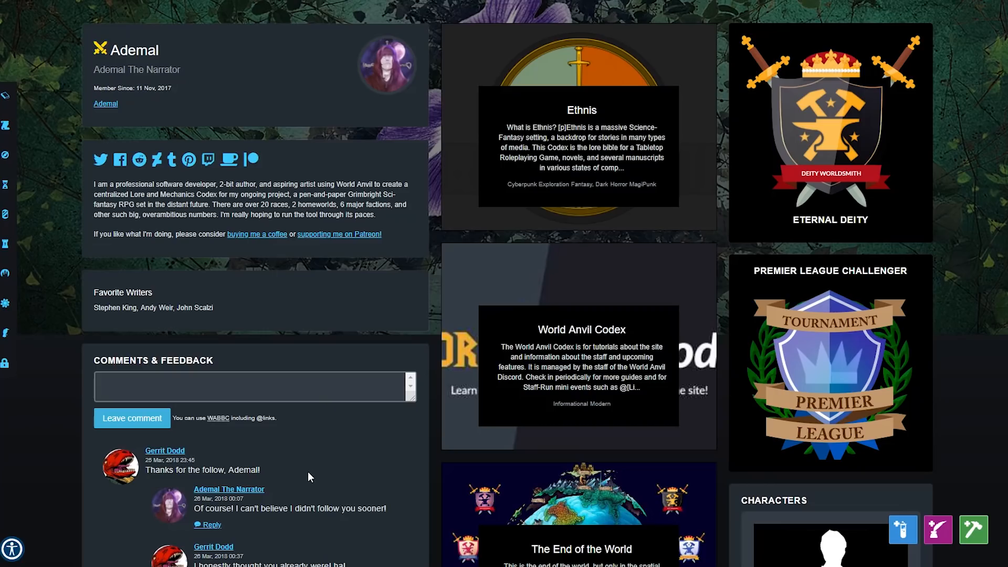
pyautogui.click(252, 386)
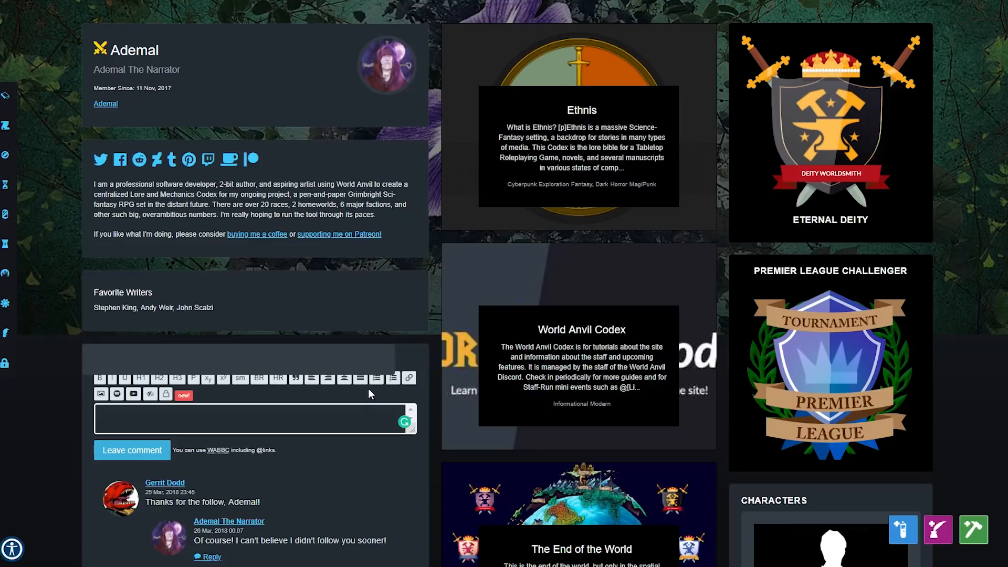
pyautogui.scroll(3)
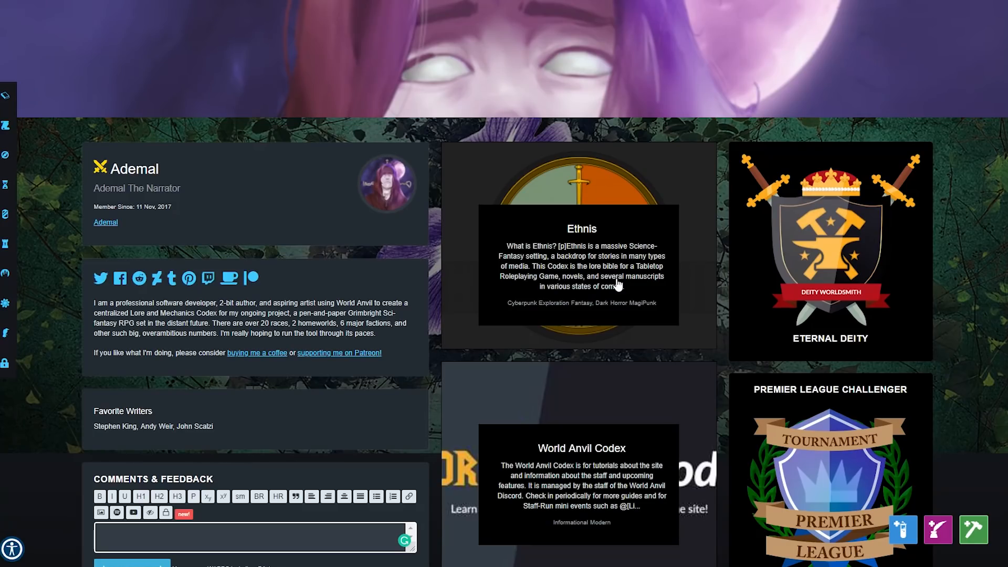
pyautogui.scroll(-3)
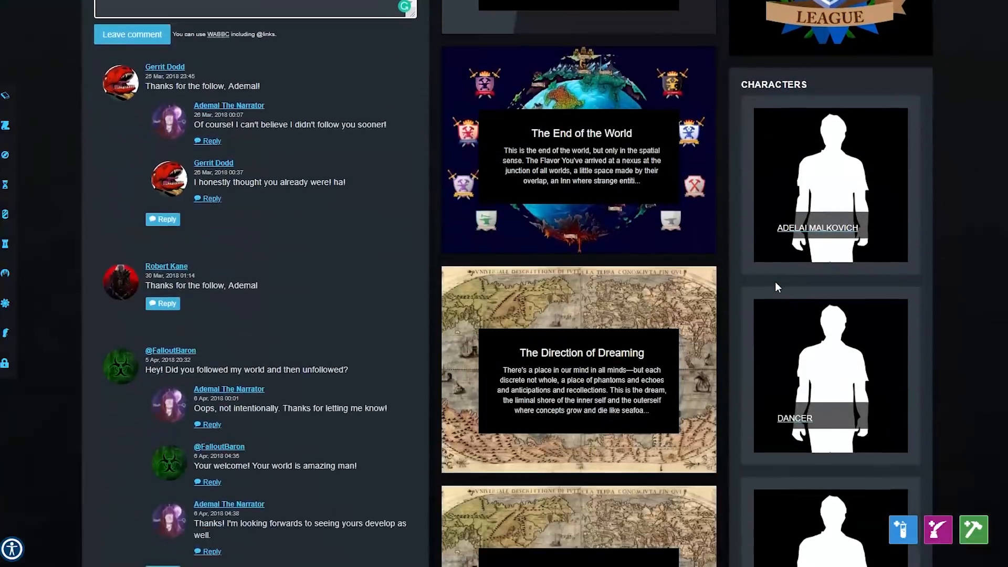
pyautogui.scroll(-3)
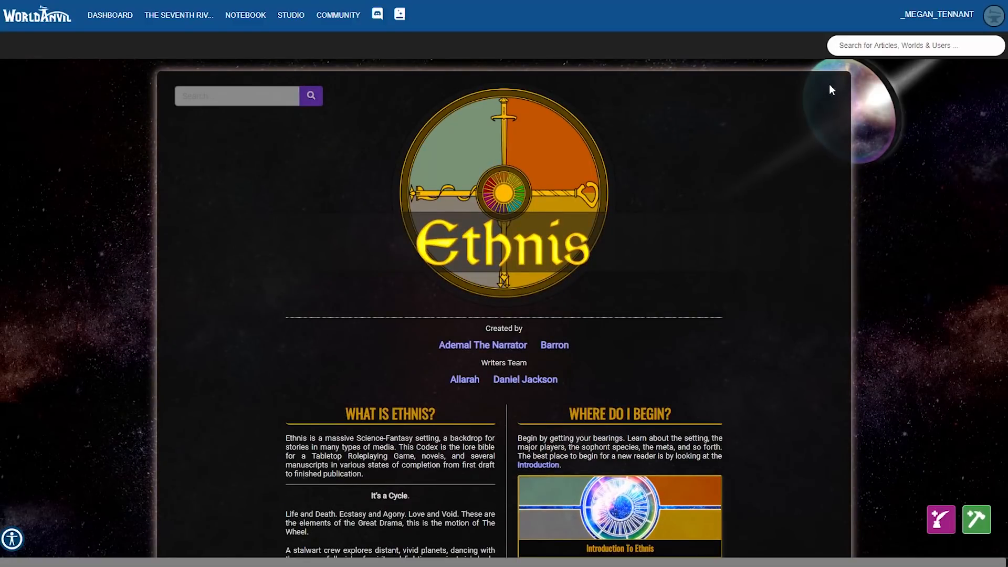
# - Scroll to the Ethnis Maps section and open the Map of Emergence of Races
pyautogui.scroll(-3)
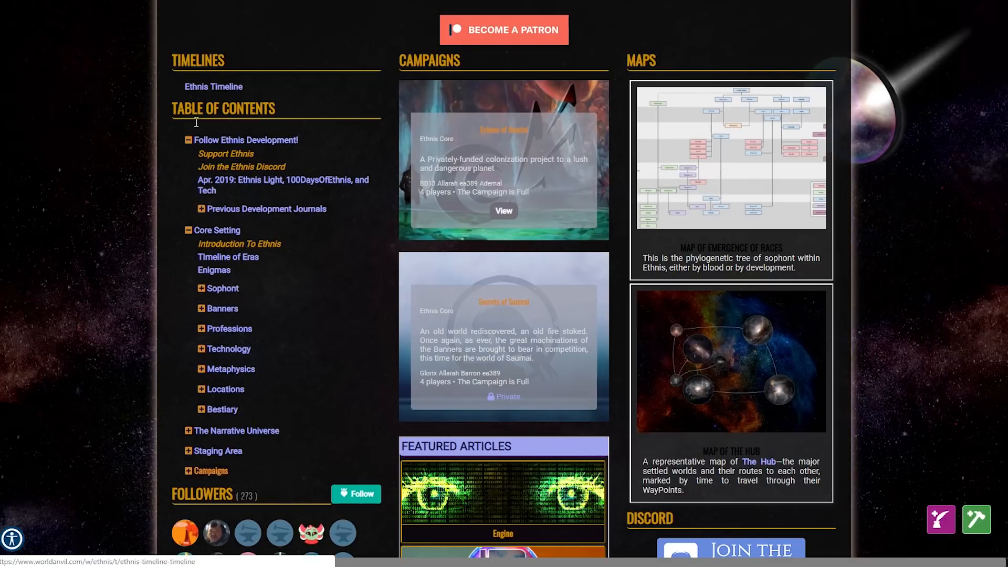
pyautogui.scroll(-3)
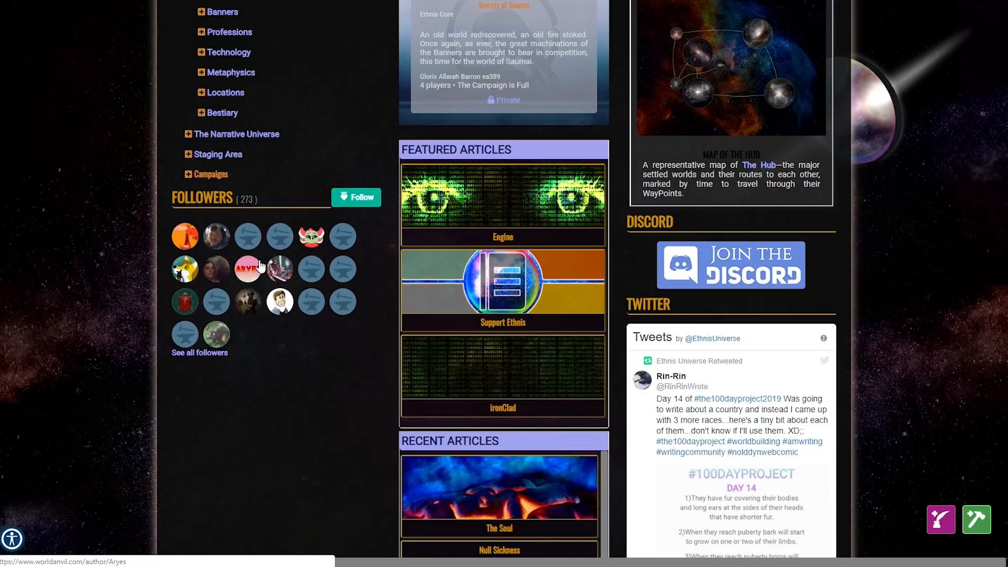
pyautogui.scroll(3)
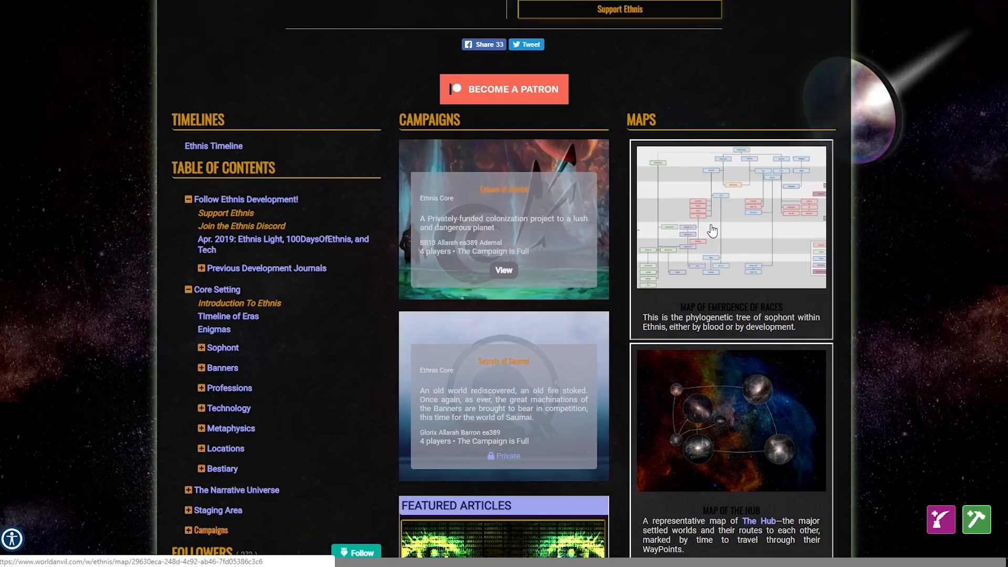
pyautogui.click(731, 215)
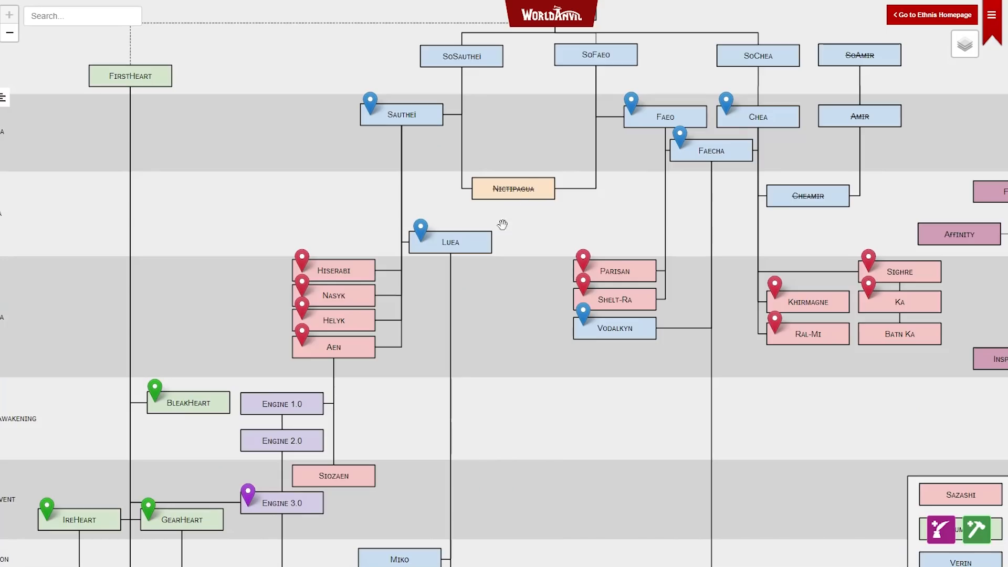
# - Show the Sauthei and Vodalkyn marker popups on the races map
pyautogui.click(370, 103)
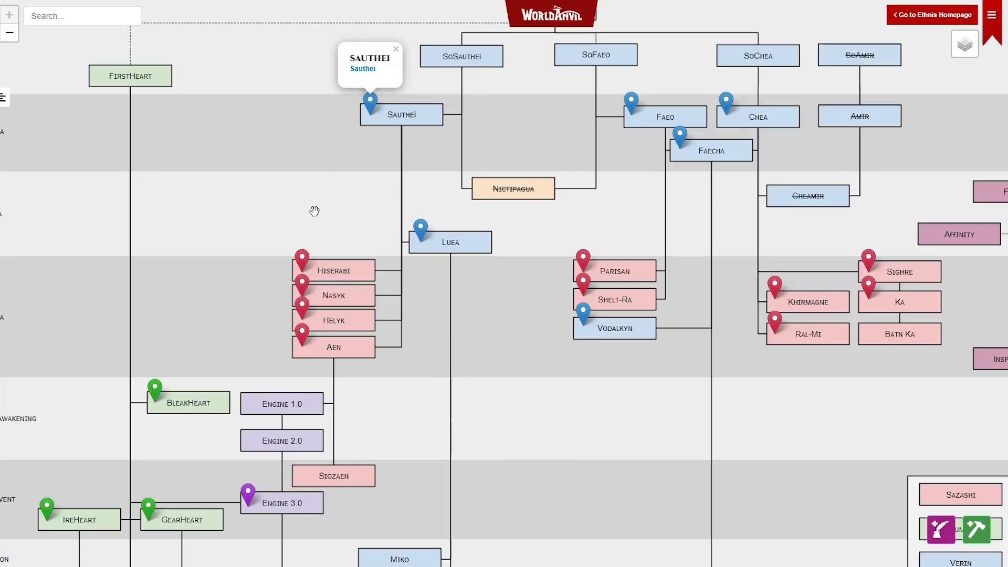
pyautogui.click(582, 311)
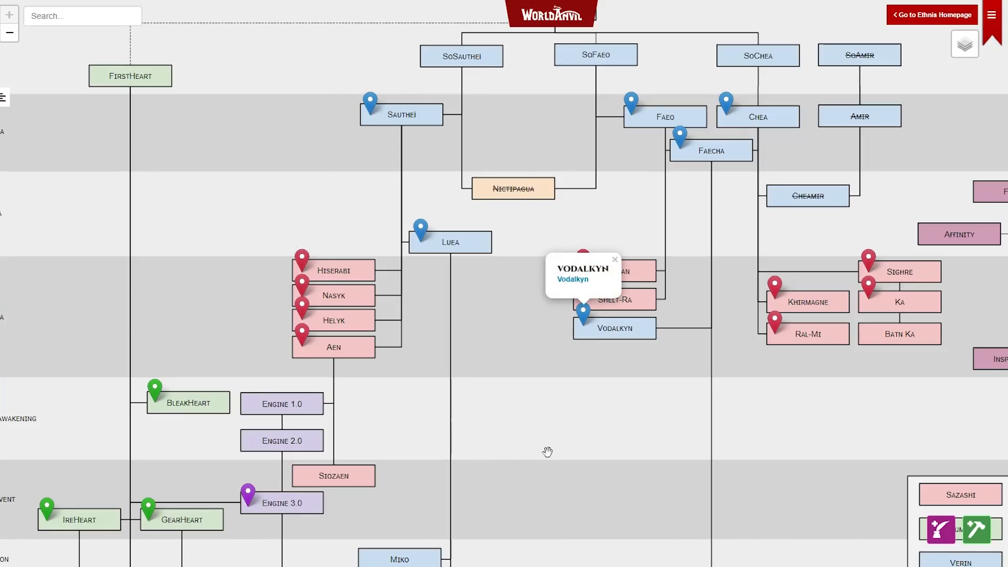
pyautogui.moveTo(444, 220)
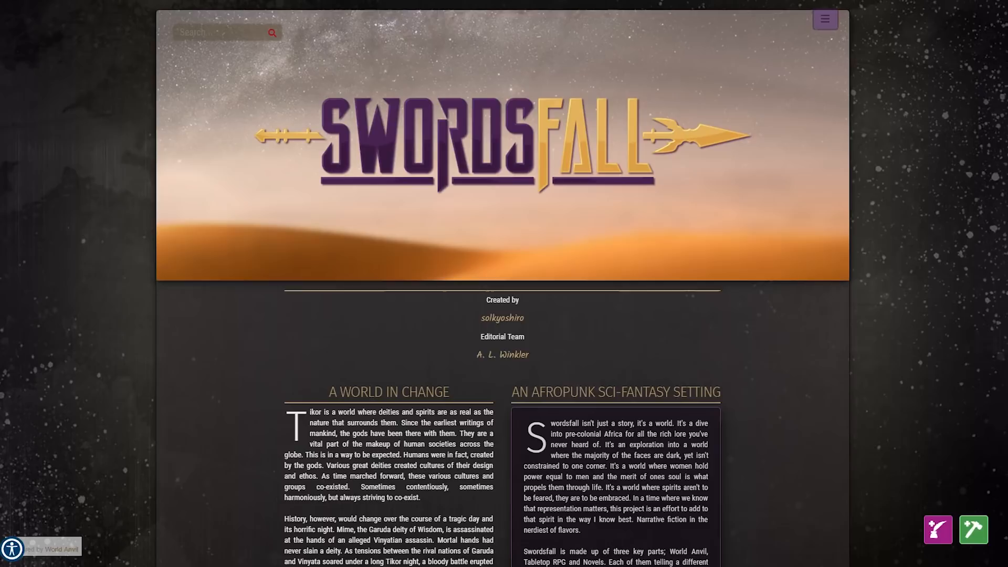
pyautogui.moveTo(502, 318)
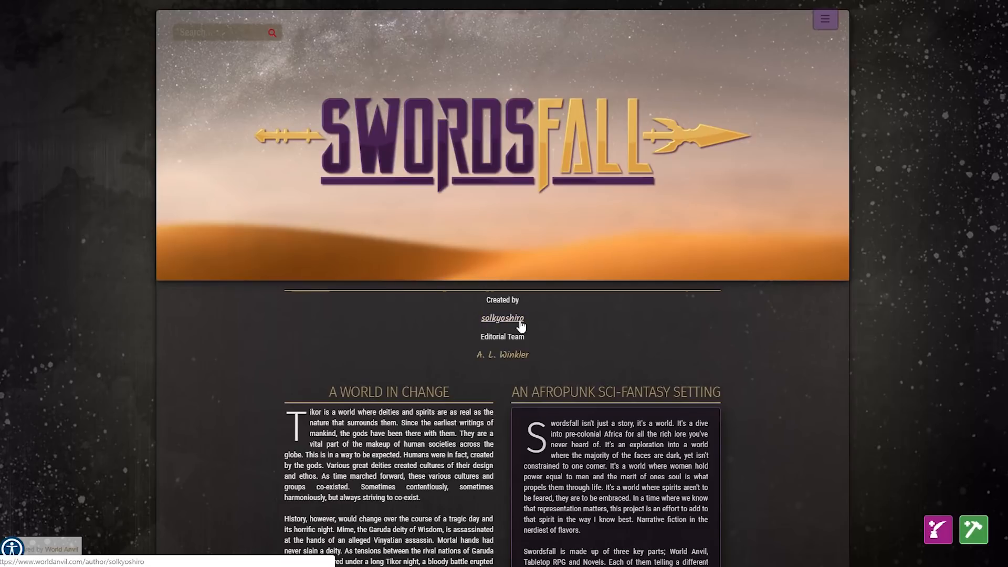
# - Scroll past the Swordsfall book covers and open the Map of Tikor under Maps
pyautogui.scroll(-3)
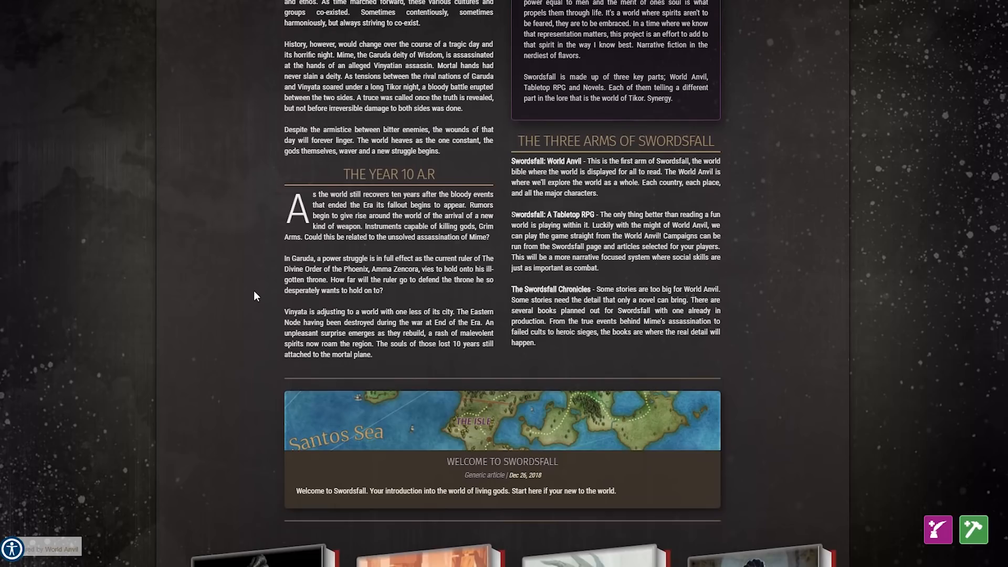
pyautogui.scroll(3)
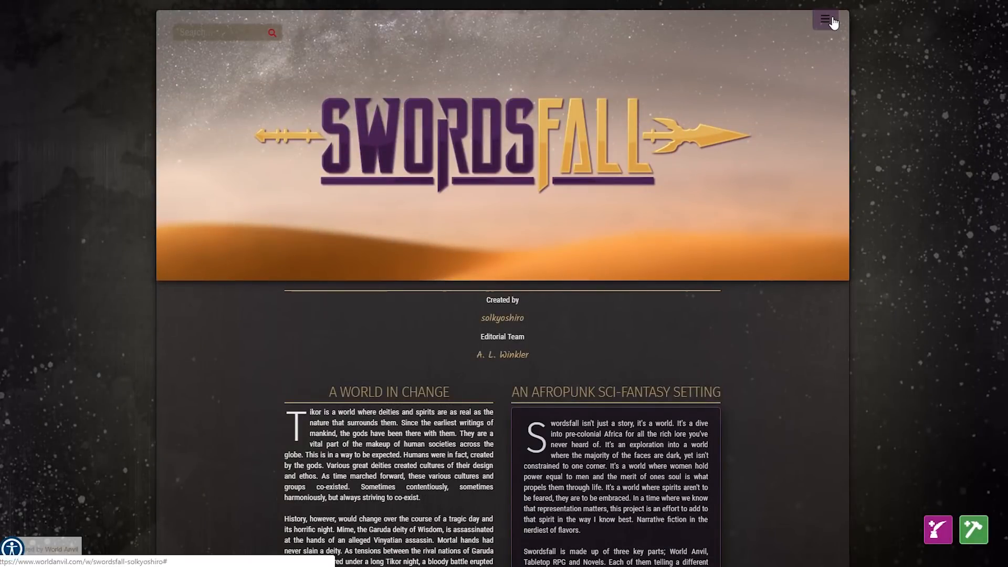
pyautogui.scroll(-3)
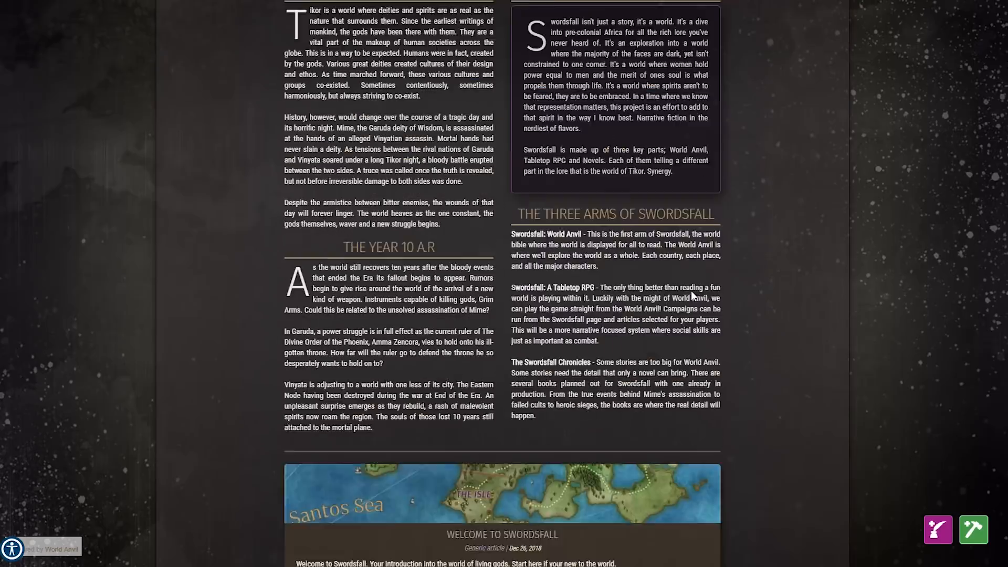
pyautogui.scroll(-3)
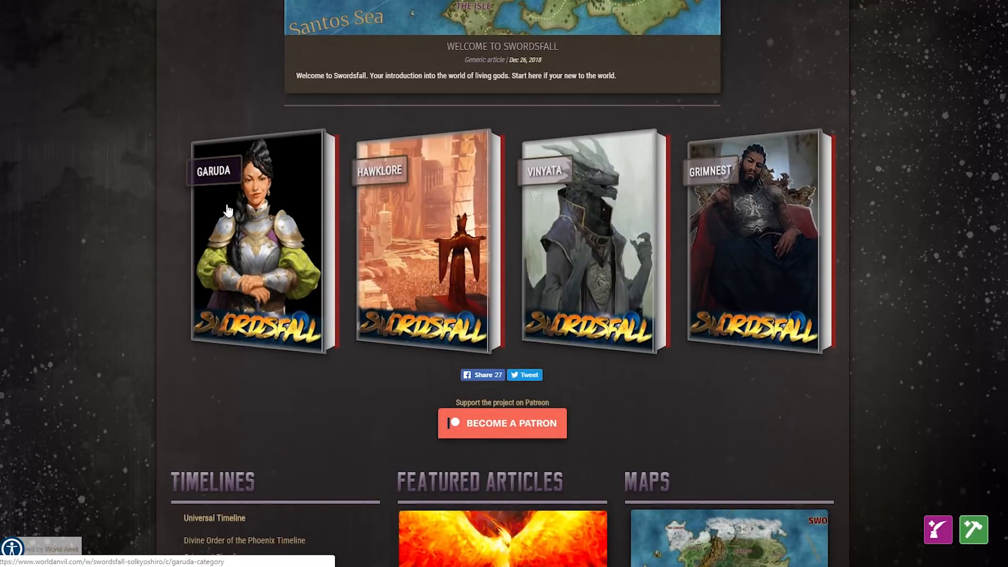
pyautogui.moveTo(435, 227)
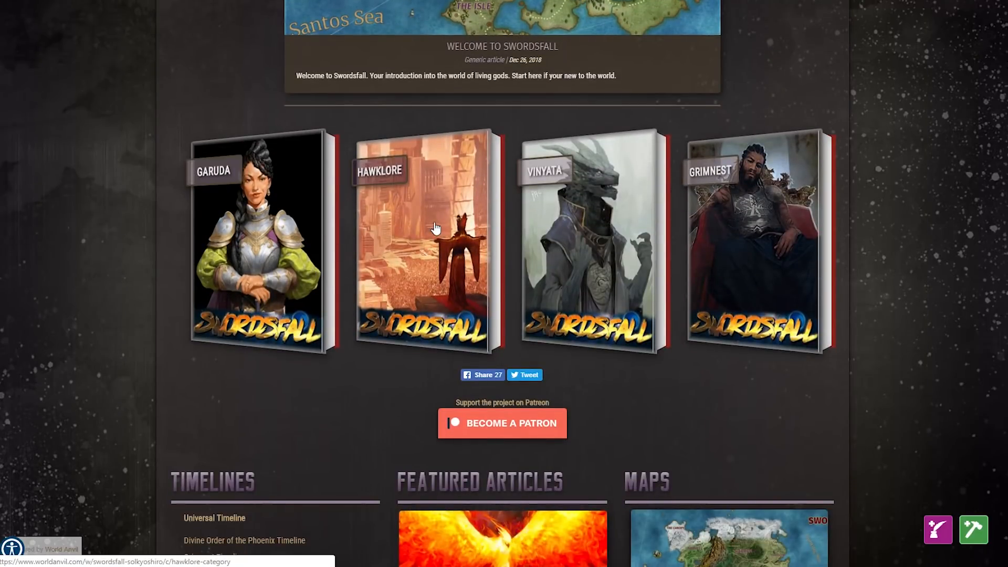
pyautogui.moveTo(771, 399)
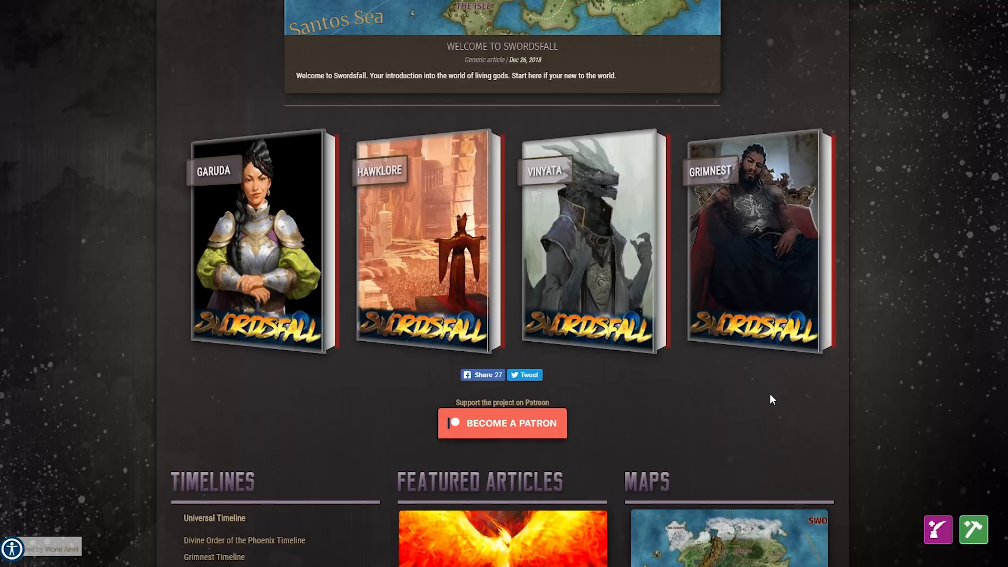
pyautogui.moveTo(741, 382)
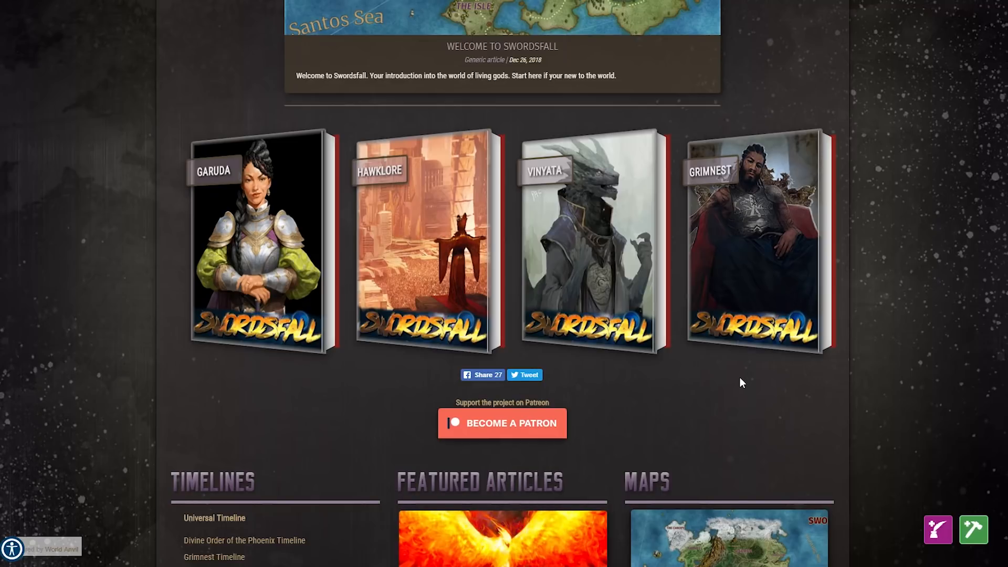
pyautogui.moveTo(749, 373)
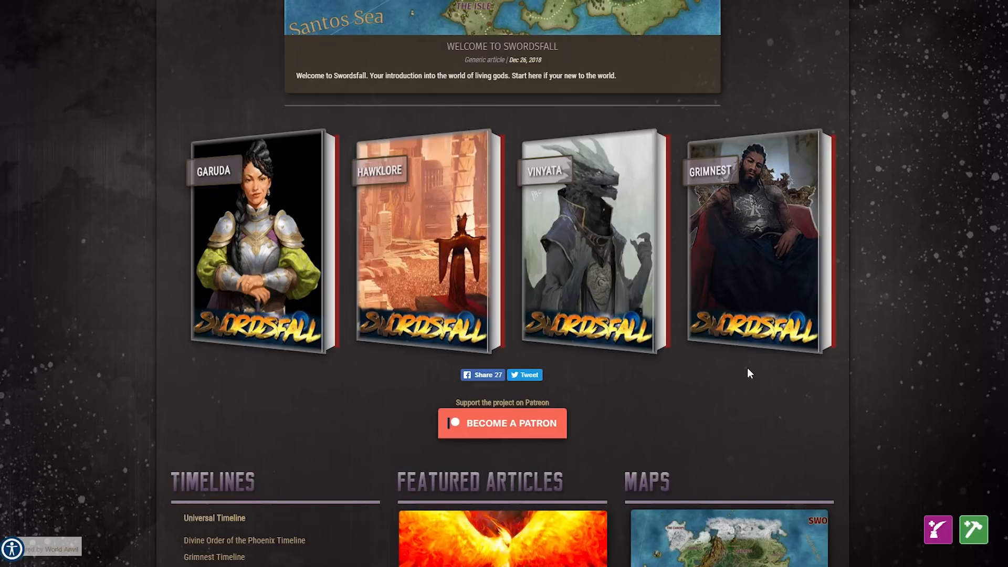
pyautogui.scroll(-3)
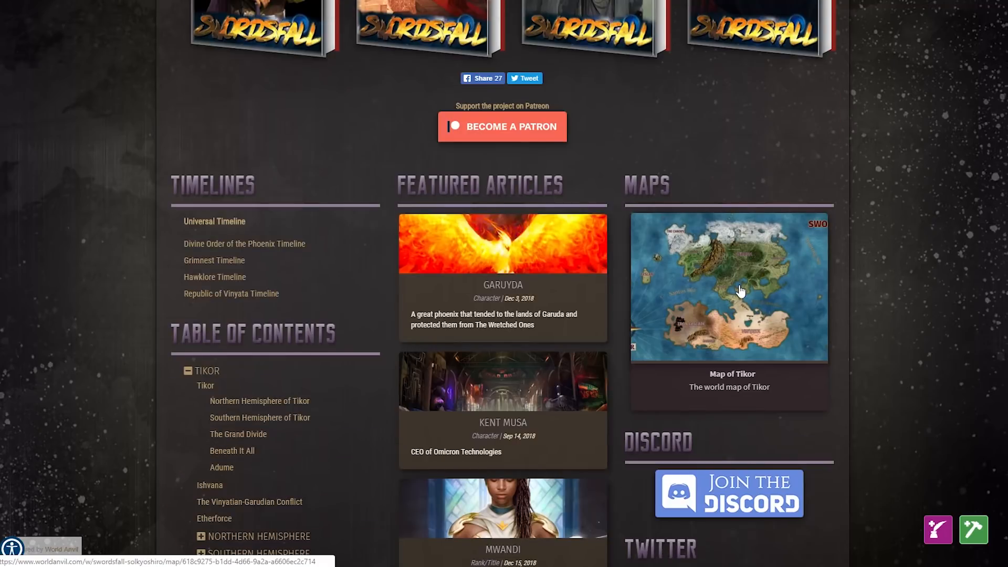
pyautogui.click(728, 287)
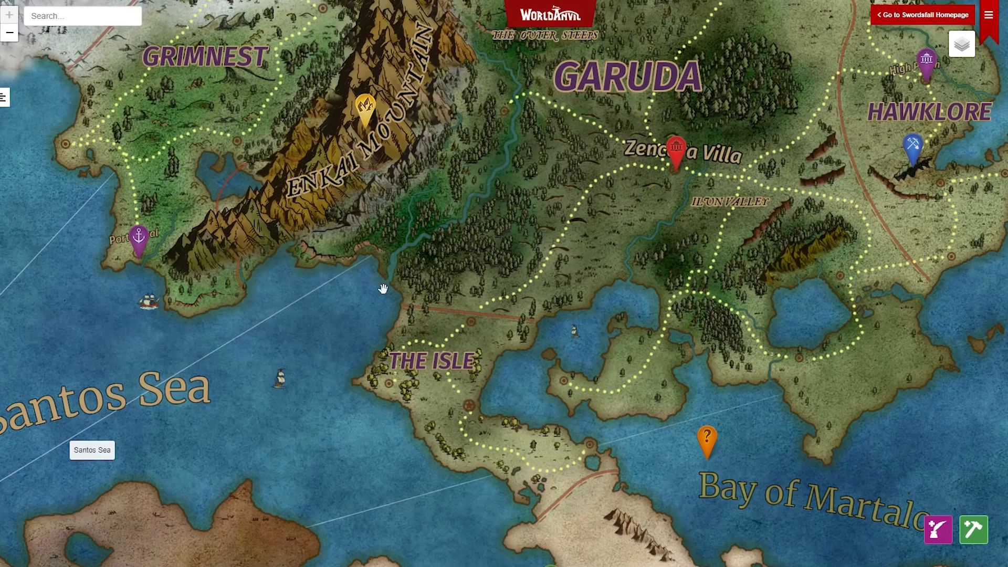
pyautogui.moveTo(138, 241)
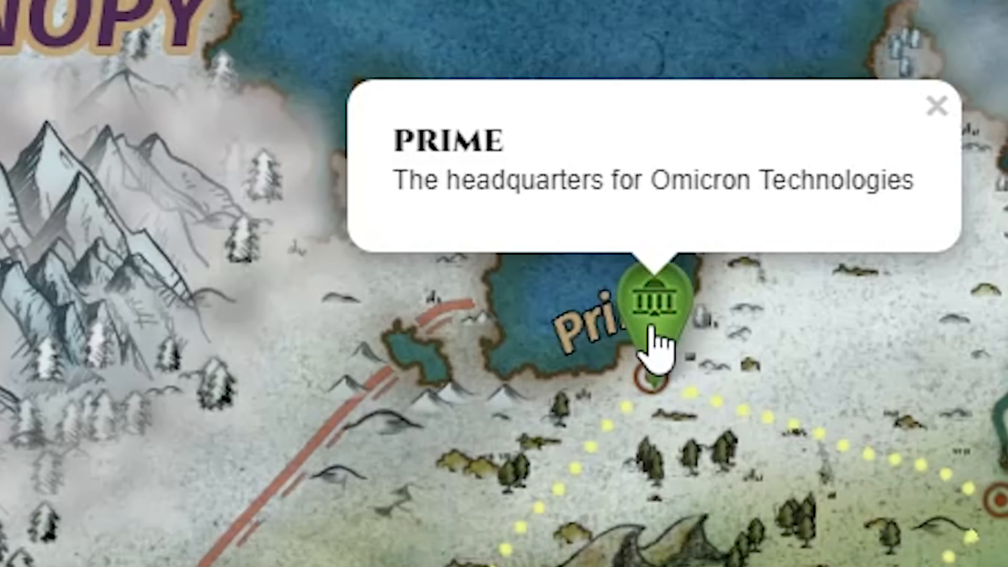
pyautogui.moveTo(649, 347)
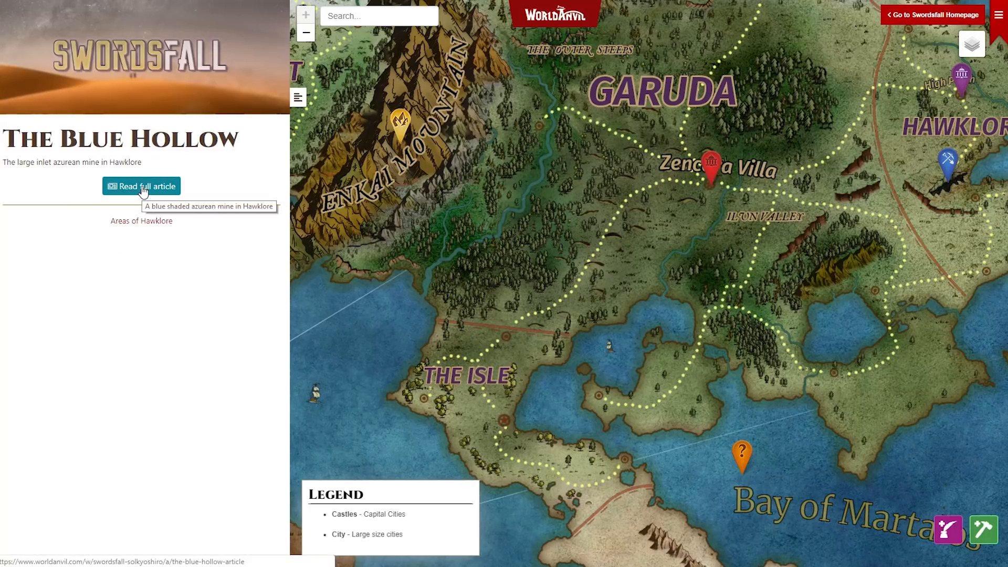
# - Open the full Blue Hollow article from the Tikor map's side panel
pyautogui.click(141, 186)
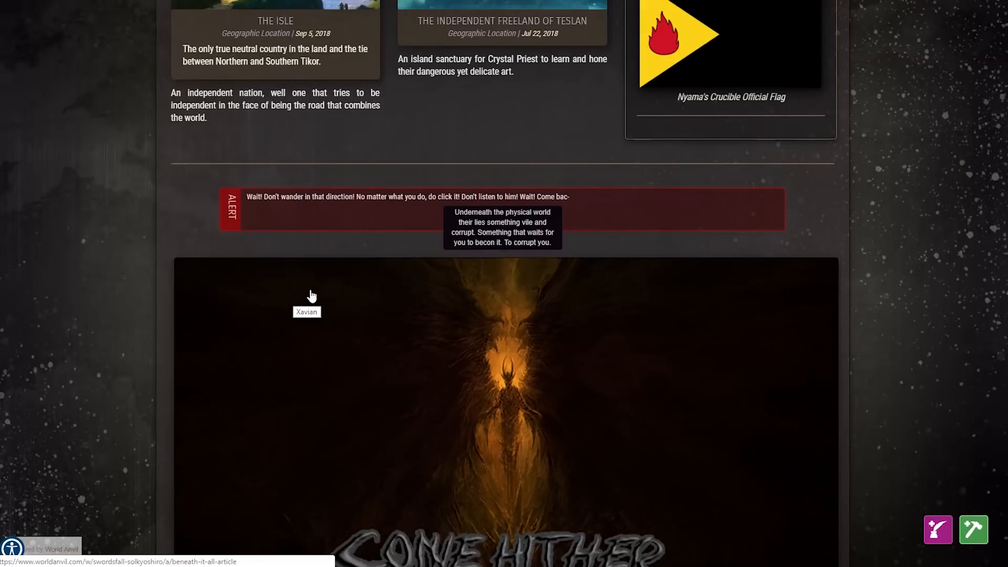
pyautogui.moveTo(228, 203)
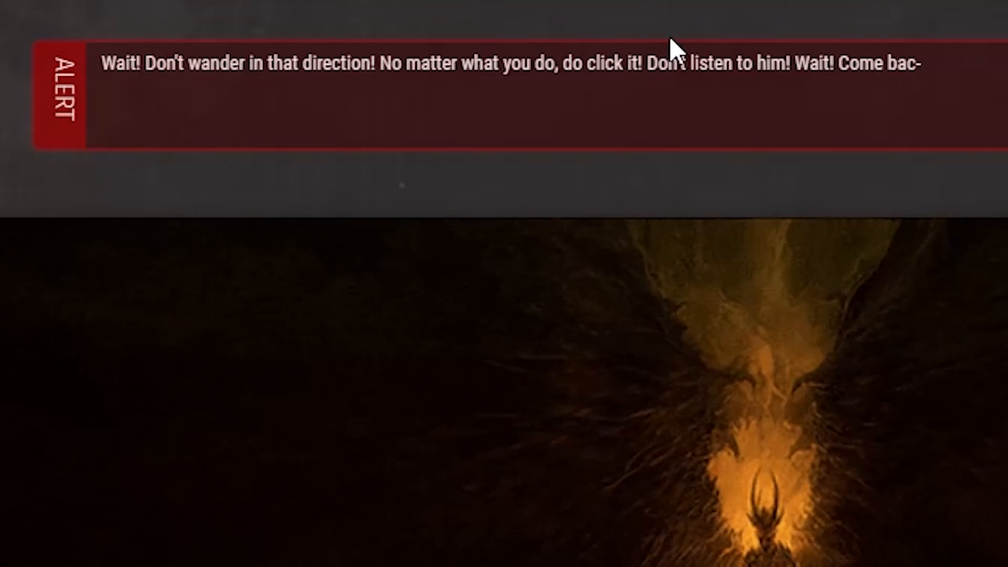
pyautogui.moveTo(989, 89)
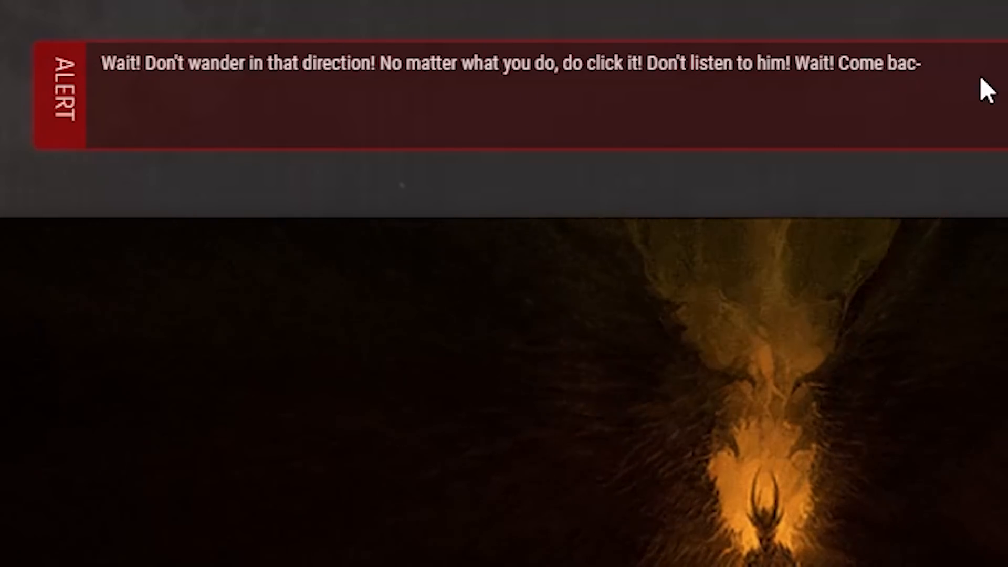
pyautogui.scroll(-3)
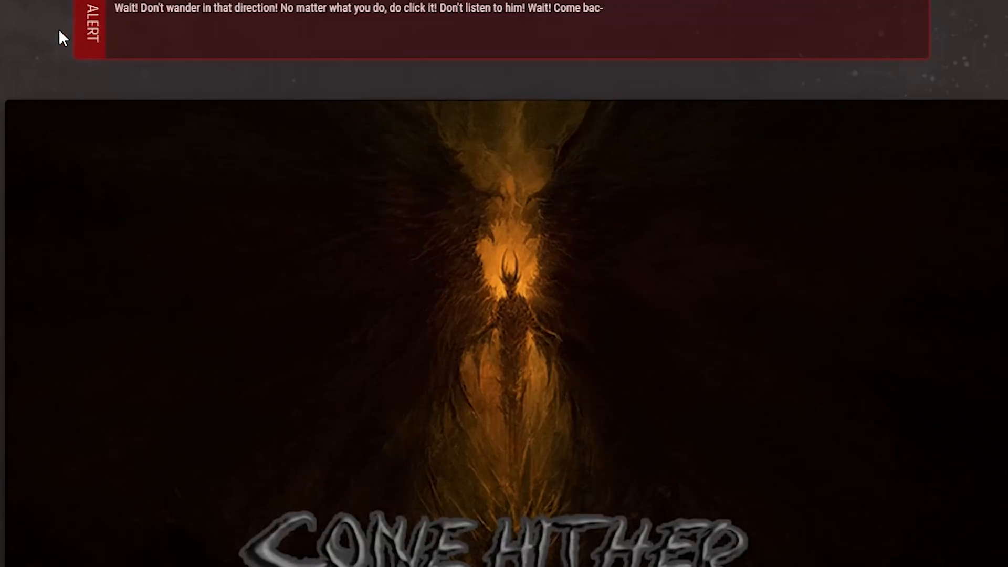
pyautogui.scroll(-3)
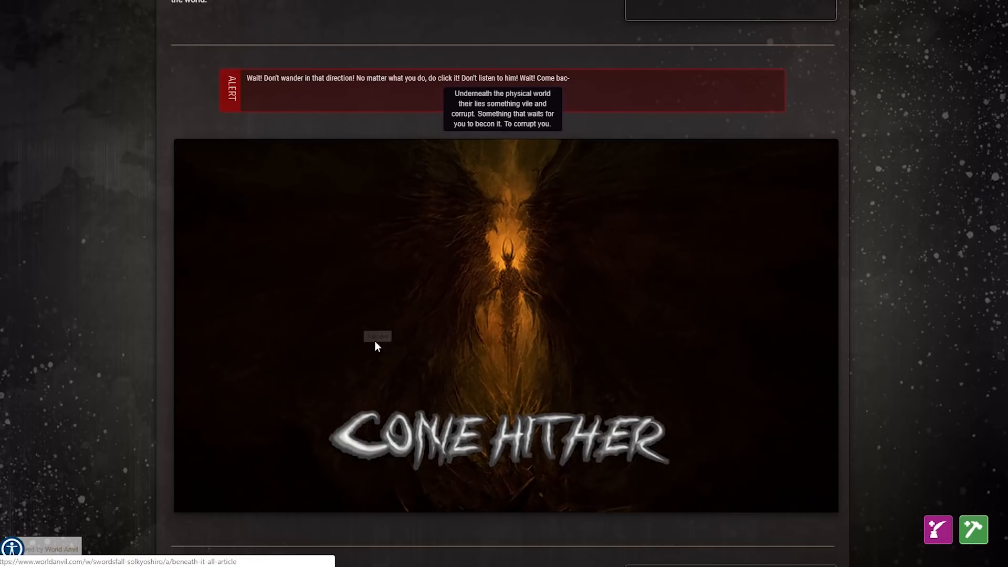
pyautogui.moveTo(432, 303)
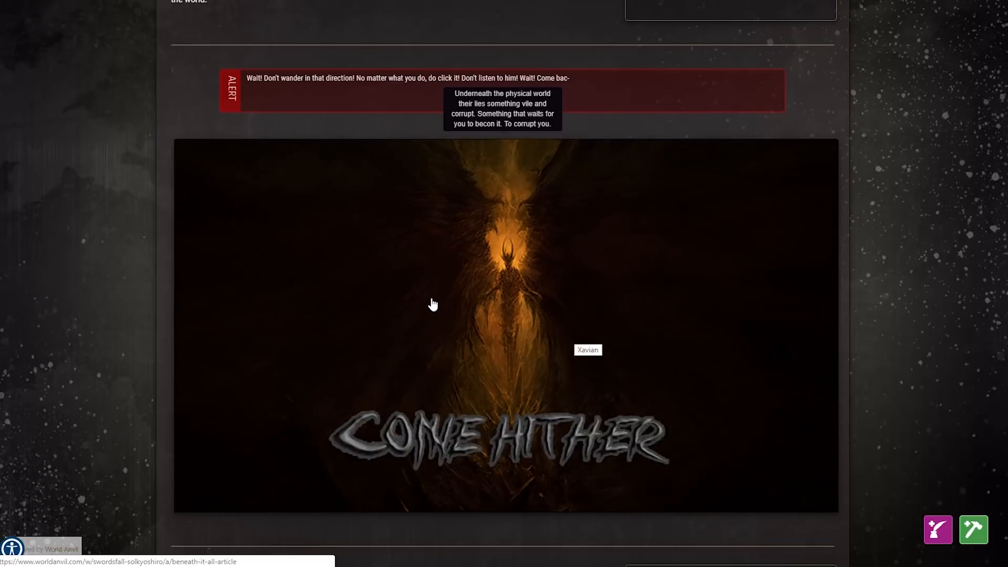
pyautogui.scroll(3)
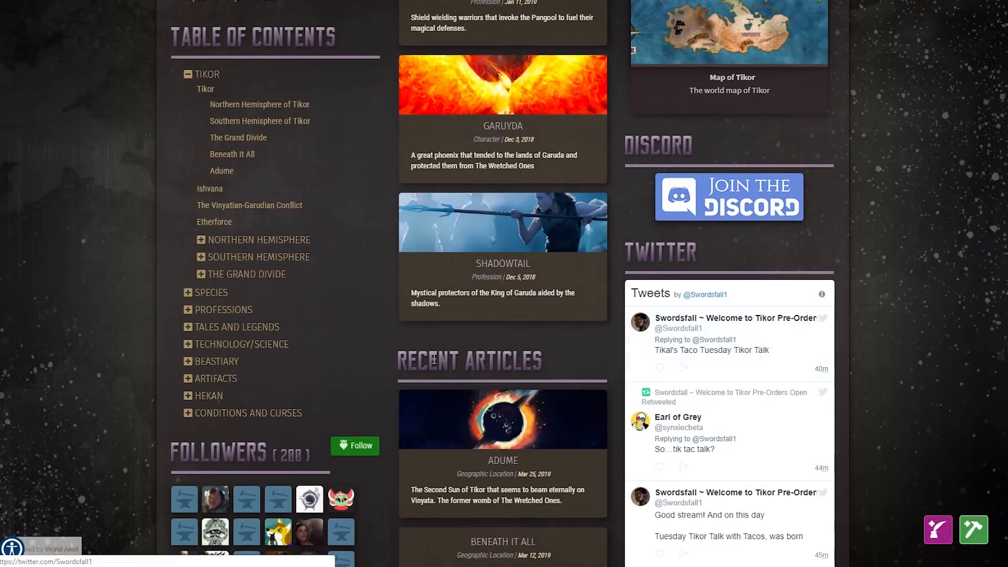
# - Scroll through the Nandi Bear article's Basic and Additional Information sections
pyautogui.scroll(-3)
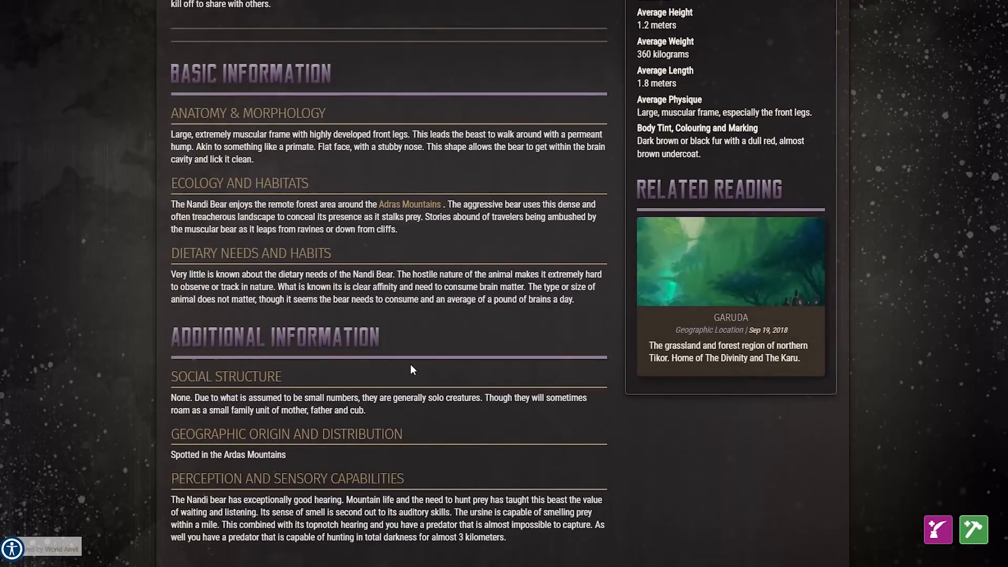
pyautogui.scroll(-3)
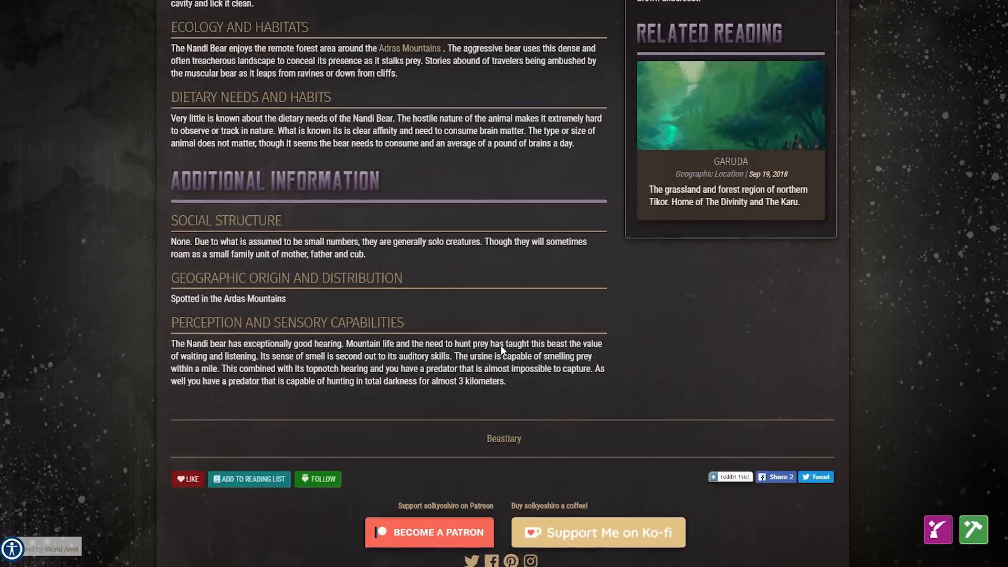
pyautogui.scroll(3)
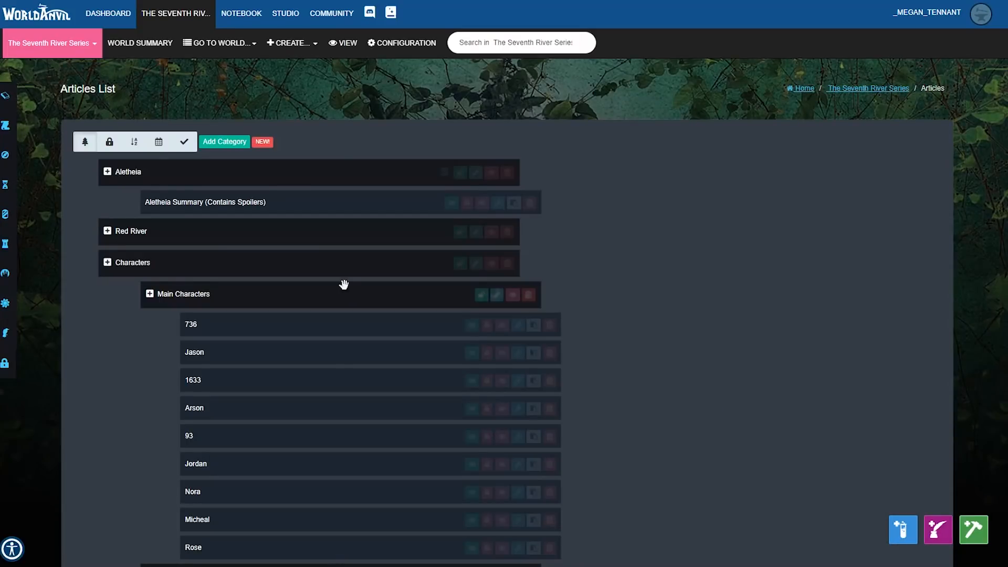
# - Scroll down The Seventh River Series articles list to the Antagonists category
pyautogui.scroll(-3)
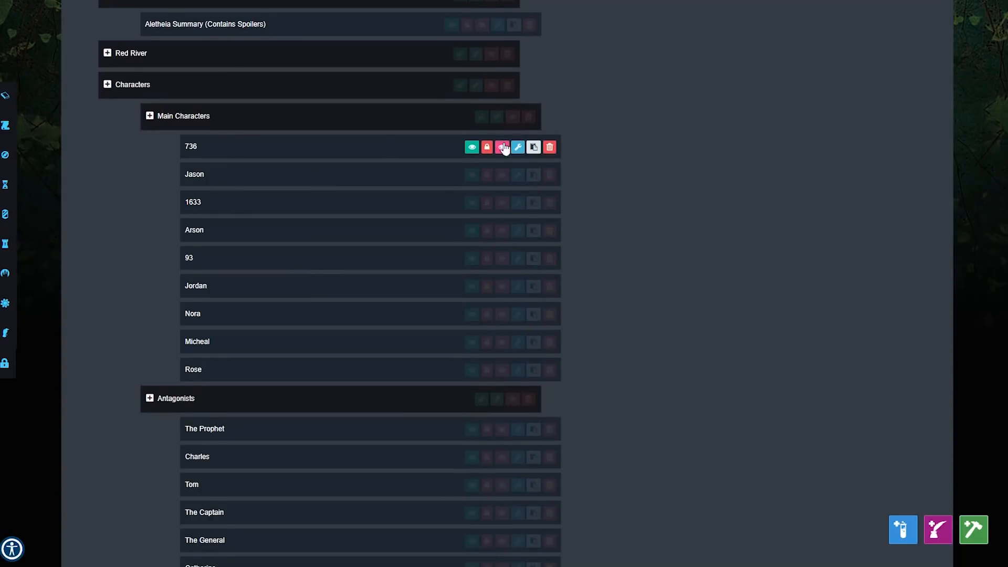